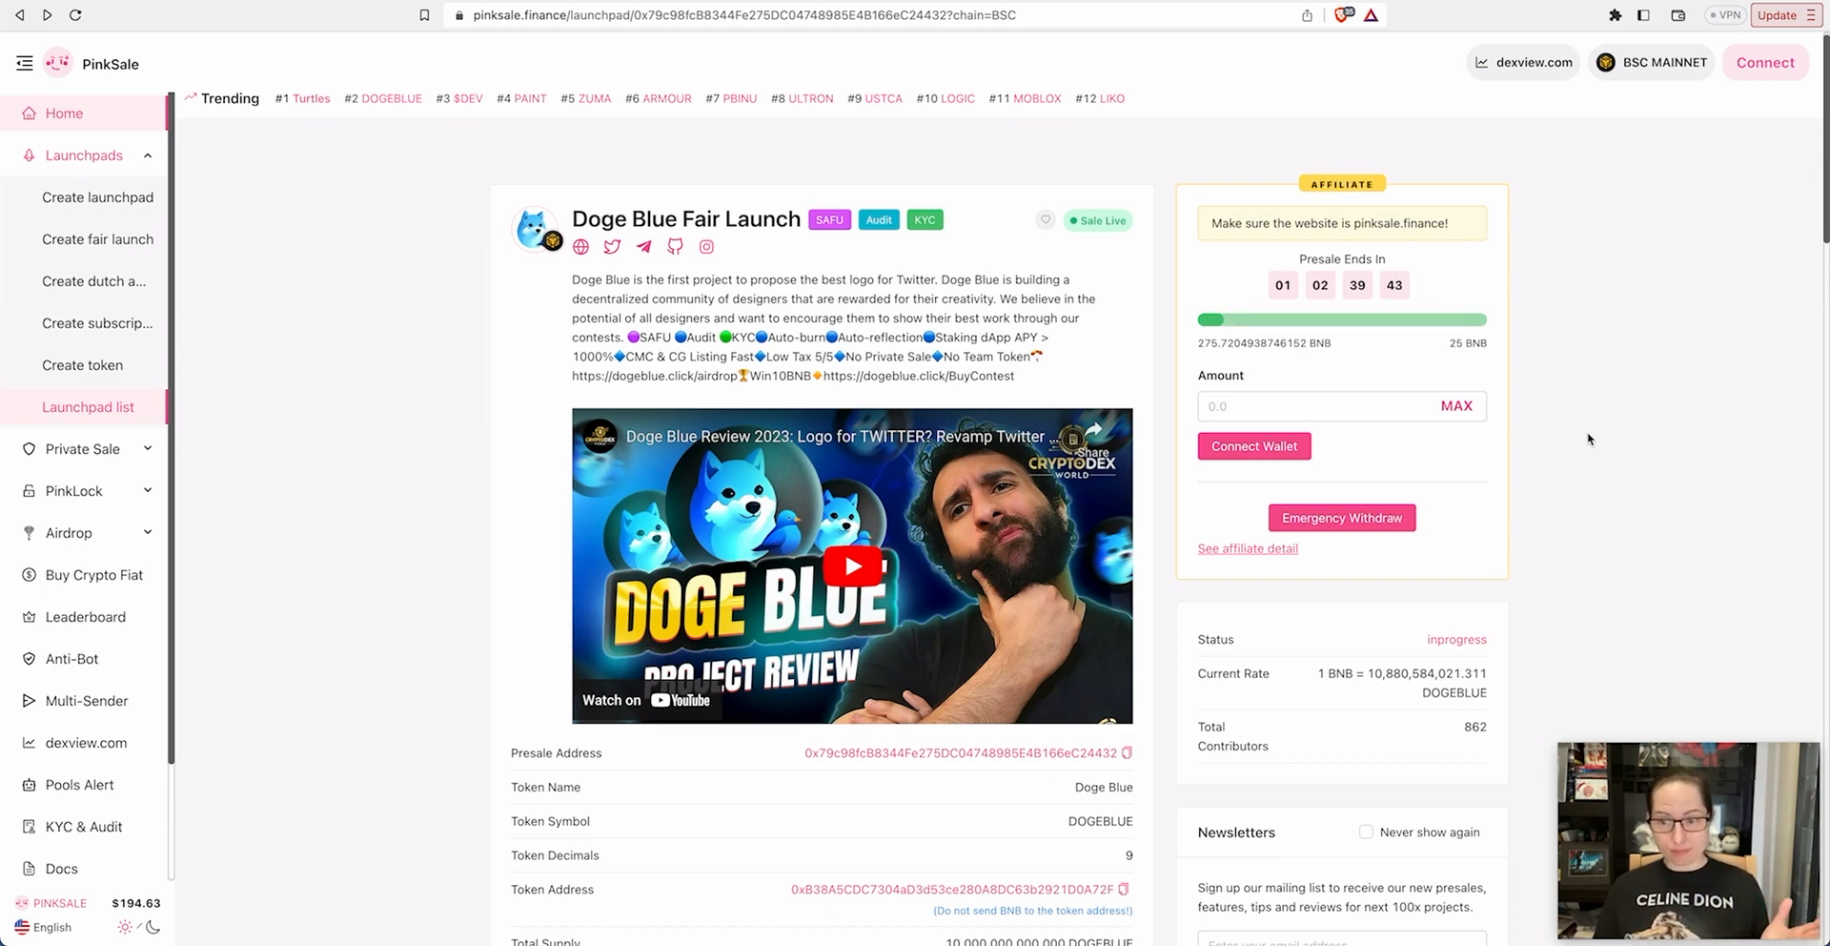
Scroll the Doge Blue Fair Launch page to its token supply, soft cap, dates and liquidity lock terms
{"action": "scroll", "scroll_direction": "down", "scroll_amount": 3}
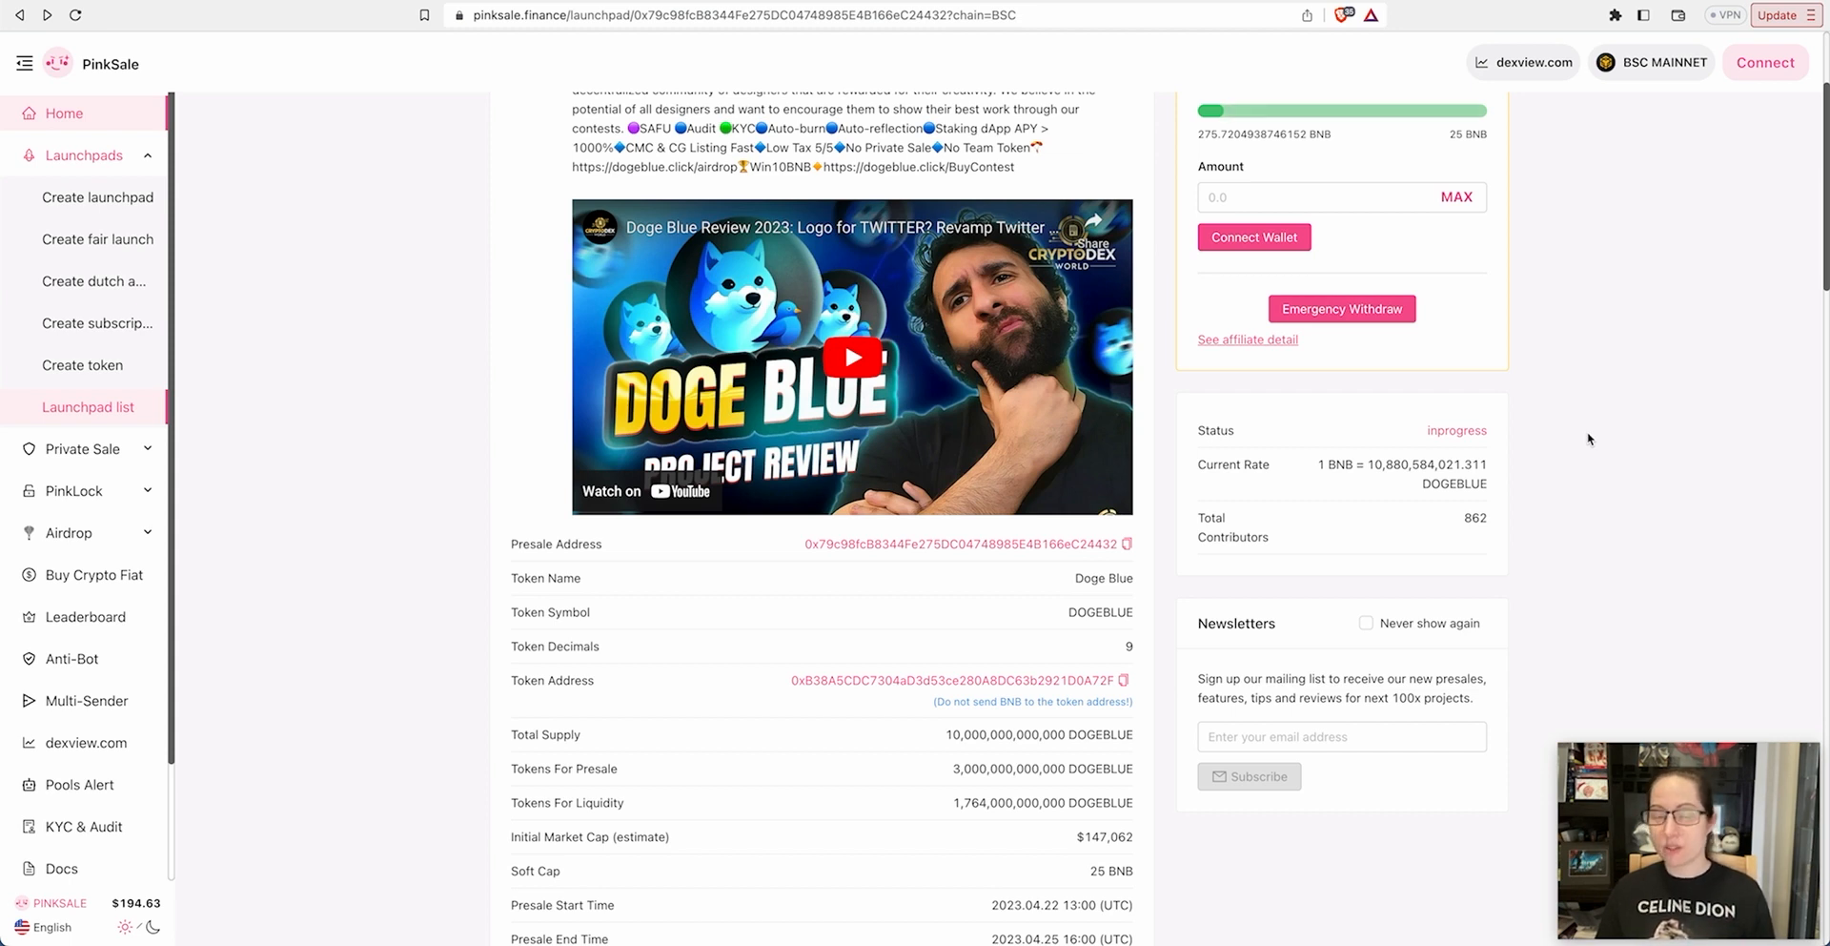
{"action": "scroll", "scroll_direction": "down", "scroll_amount": 3}
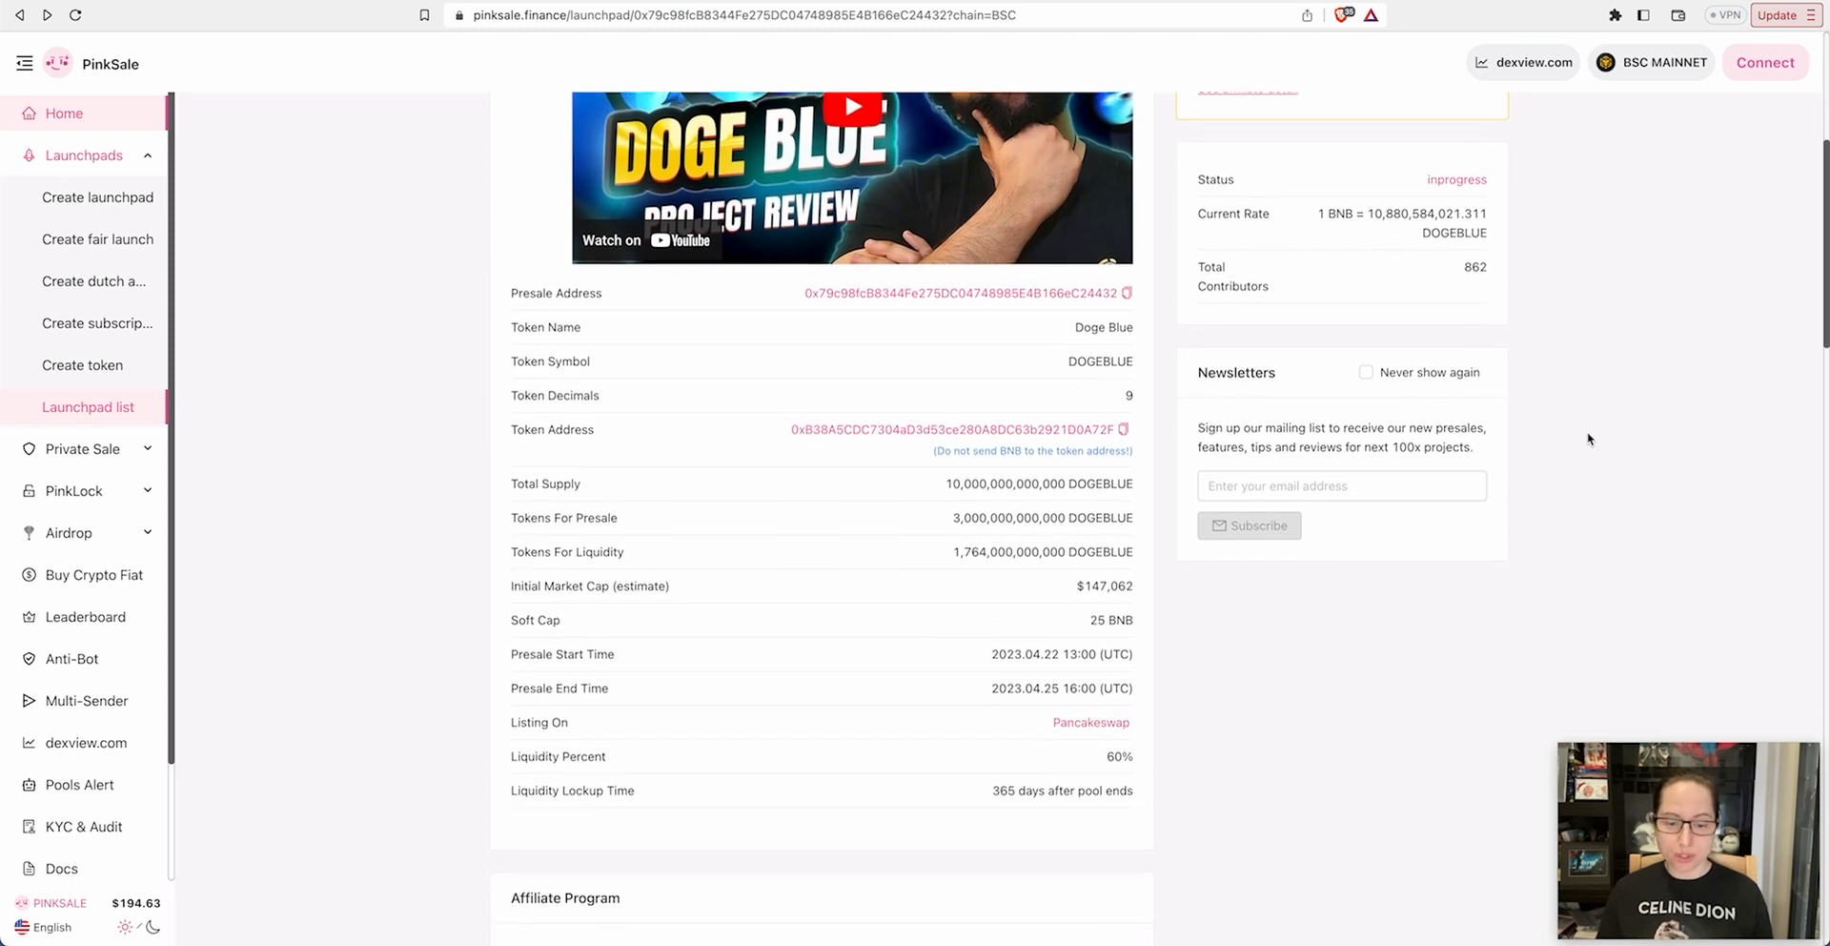
{"action": "scroll", "scroll_direction": "down", "scroll_amount": 3}
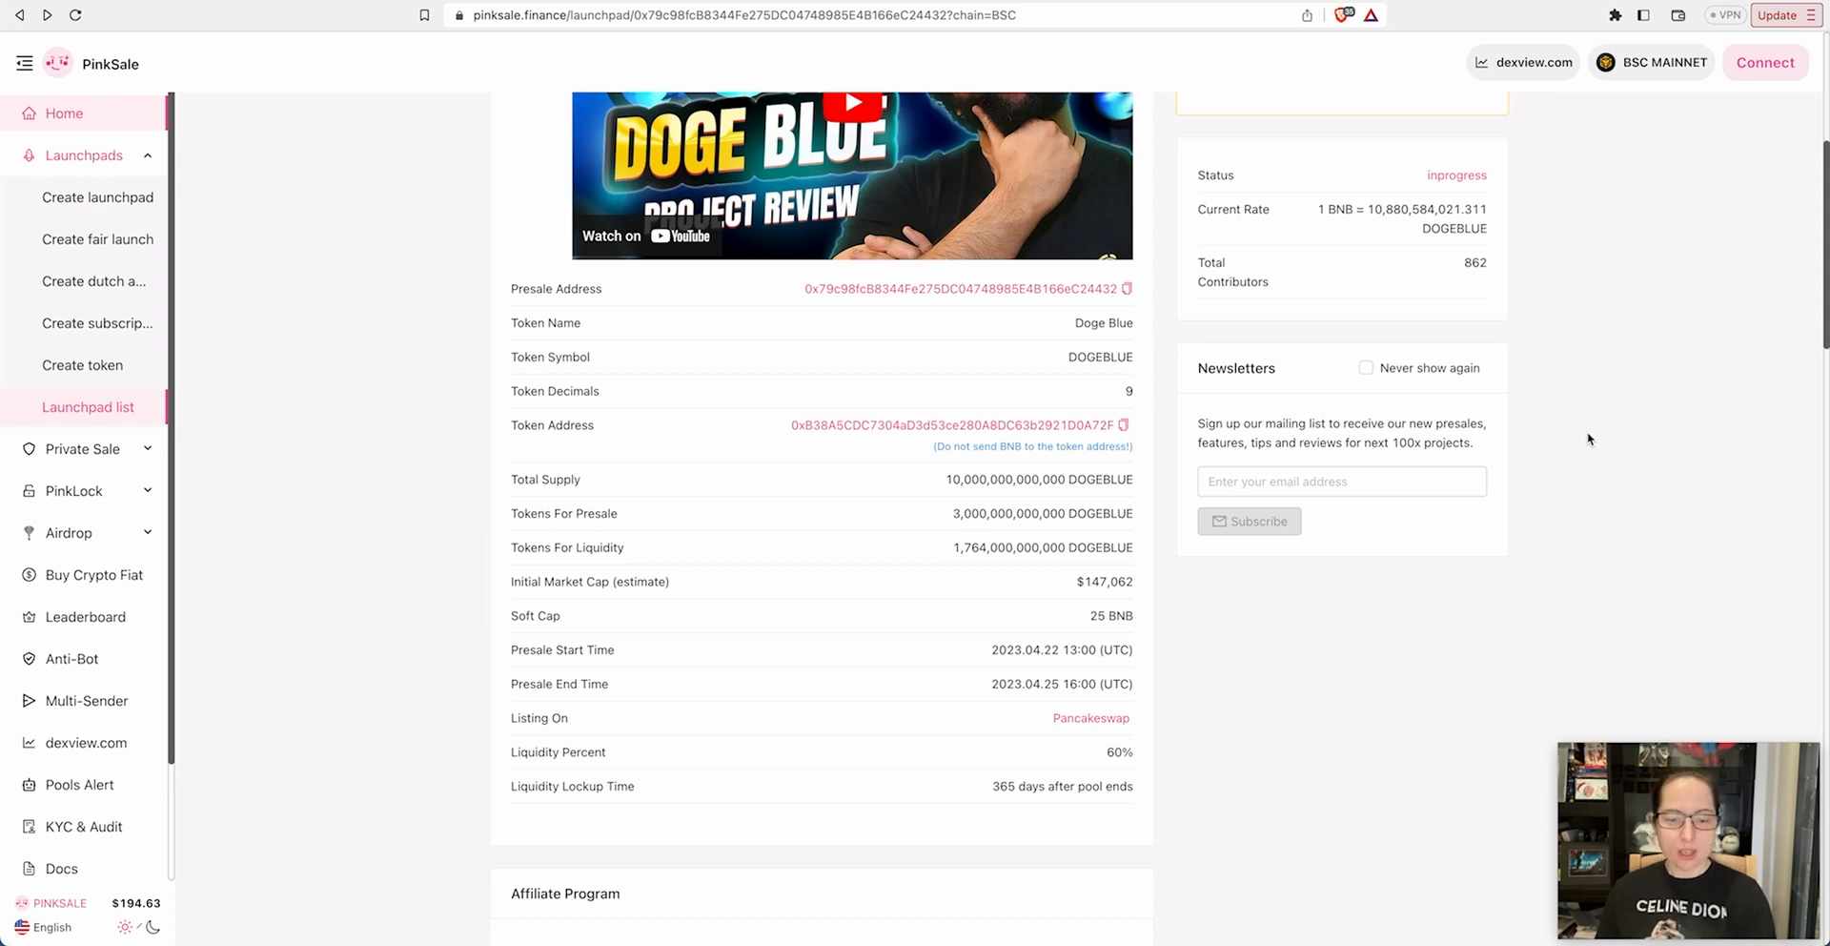
{"action": "mouse_move", "coordinate": [984, 499]}
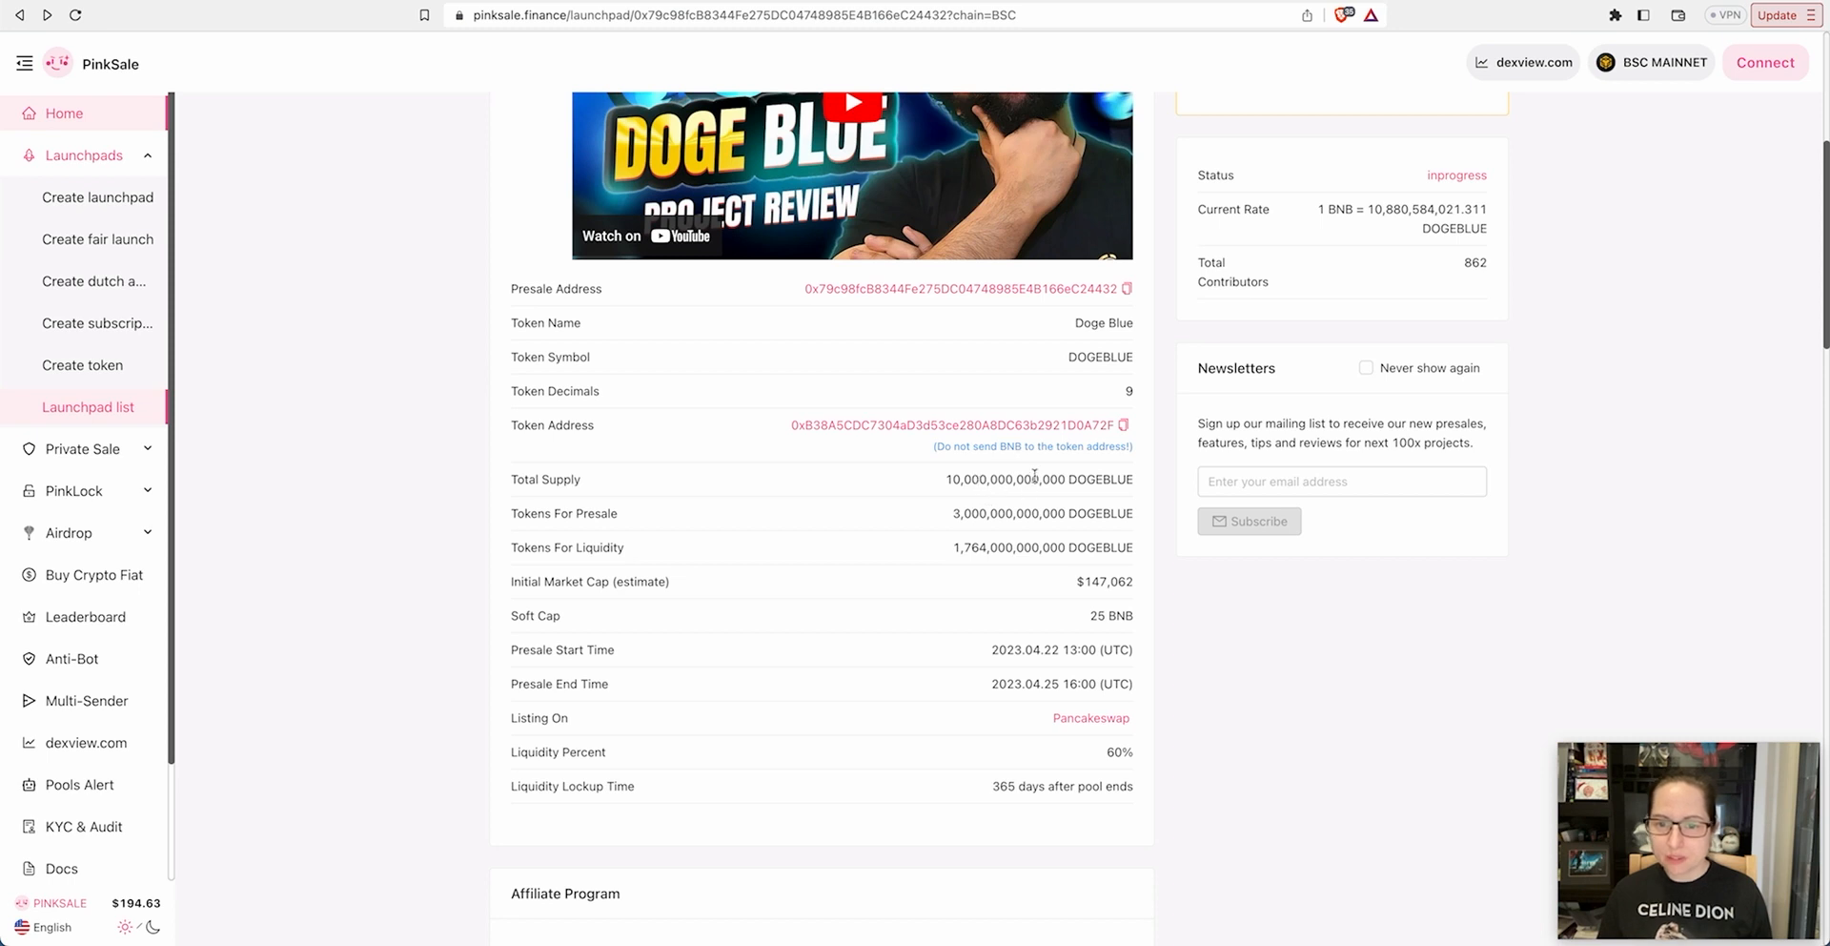
{"action": "mouse_move", "coordinate": [962, 535]}
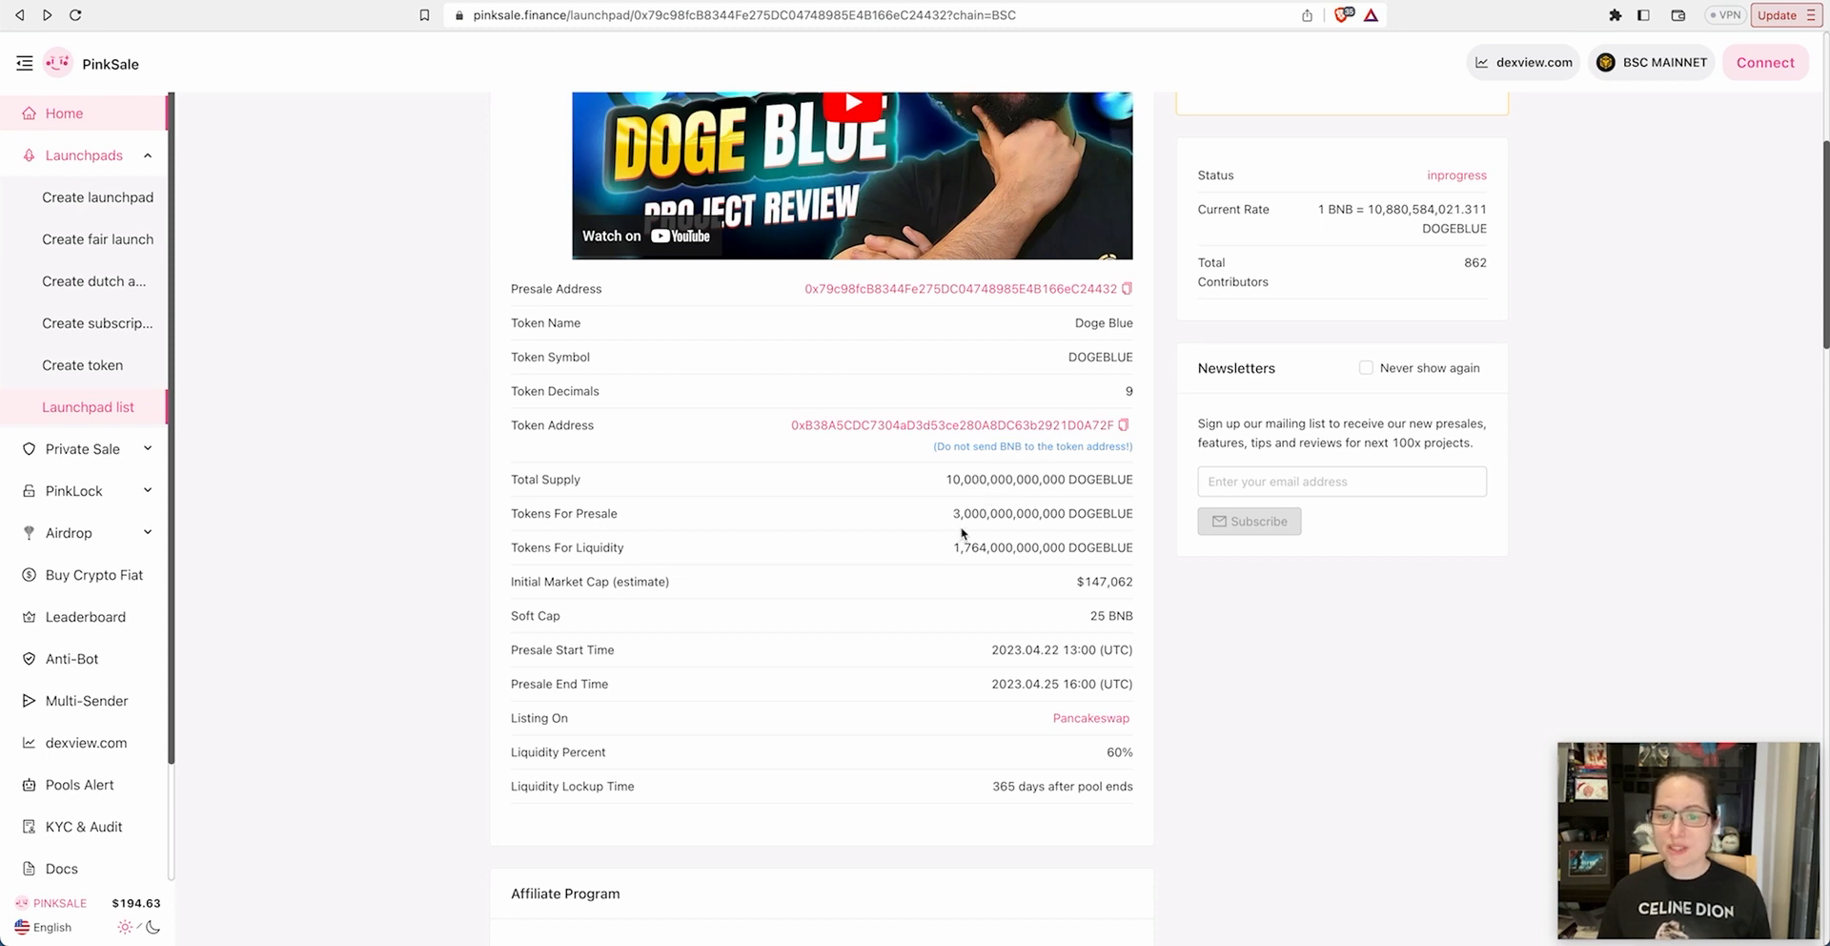
{"action": "mouse_move", "coordinate": [1004, 564]}
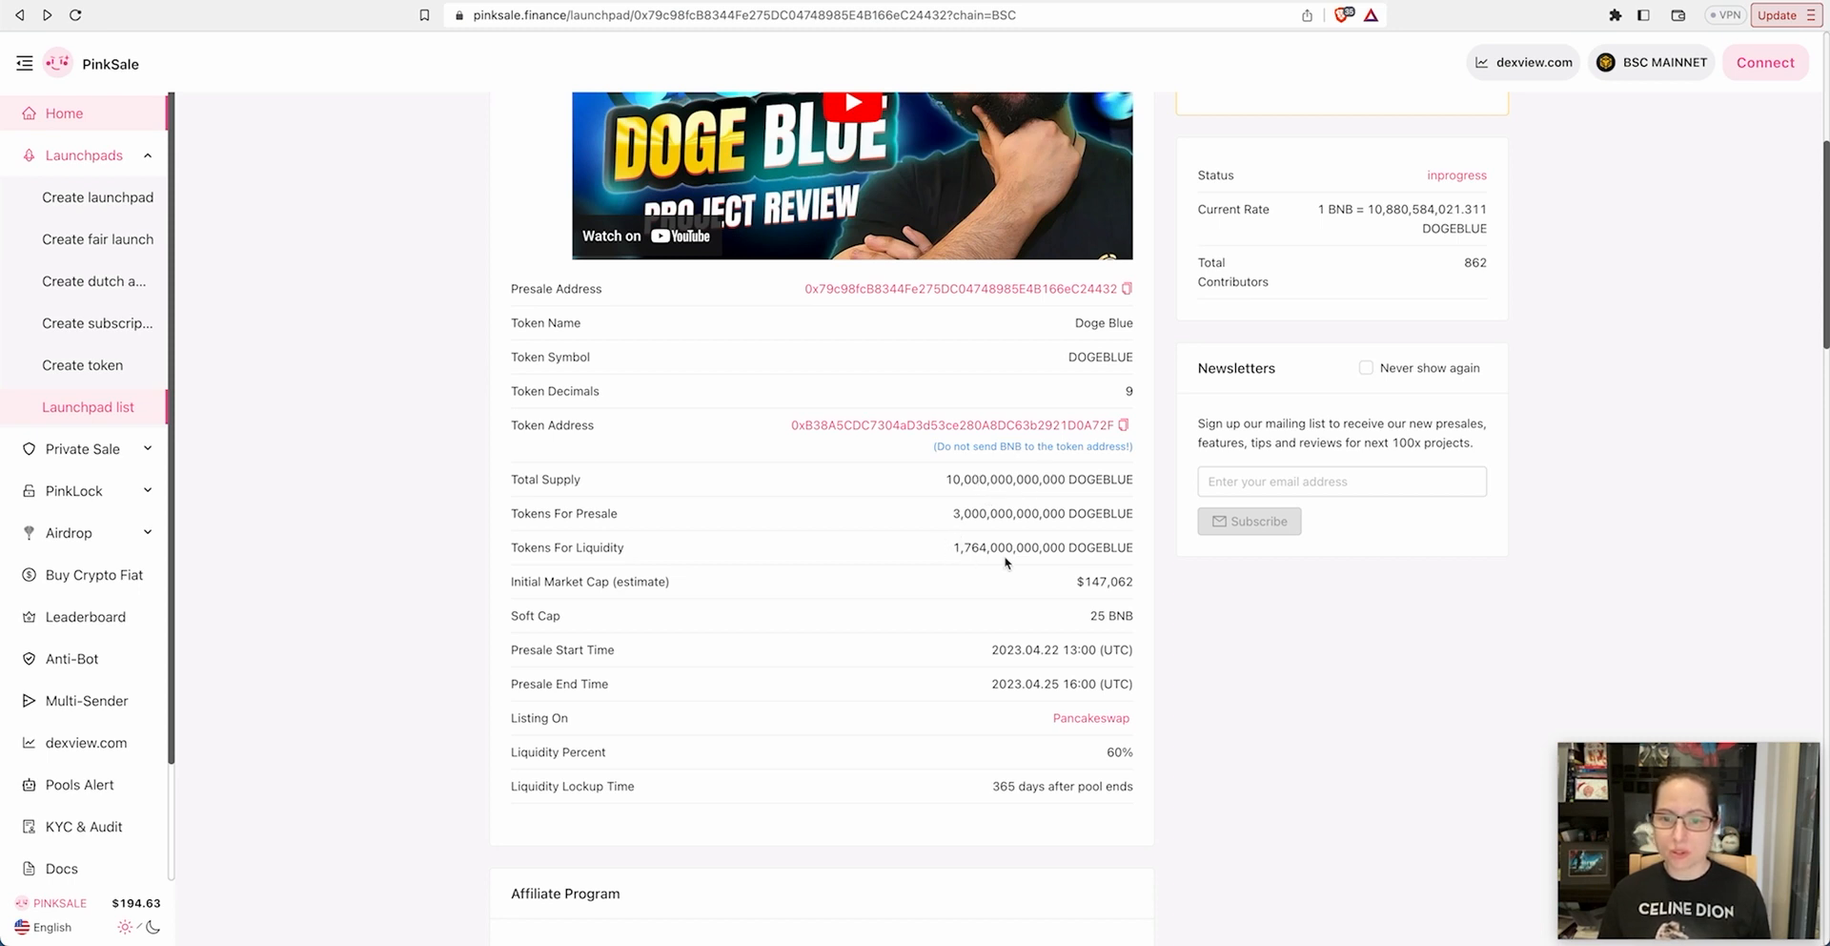
{"action": "scroll", "scroll_direction": "down", "scroll_amount": 3}
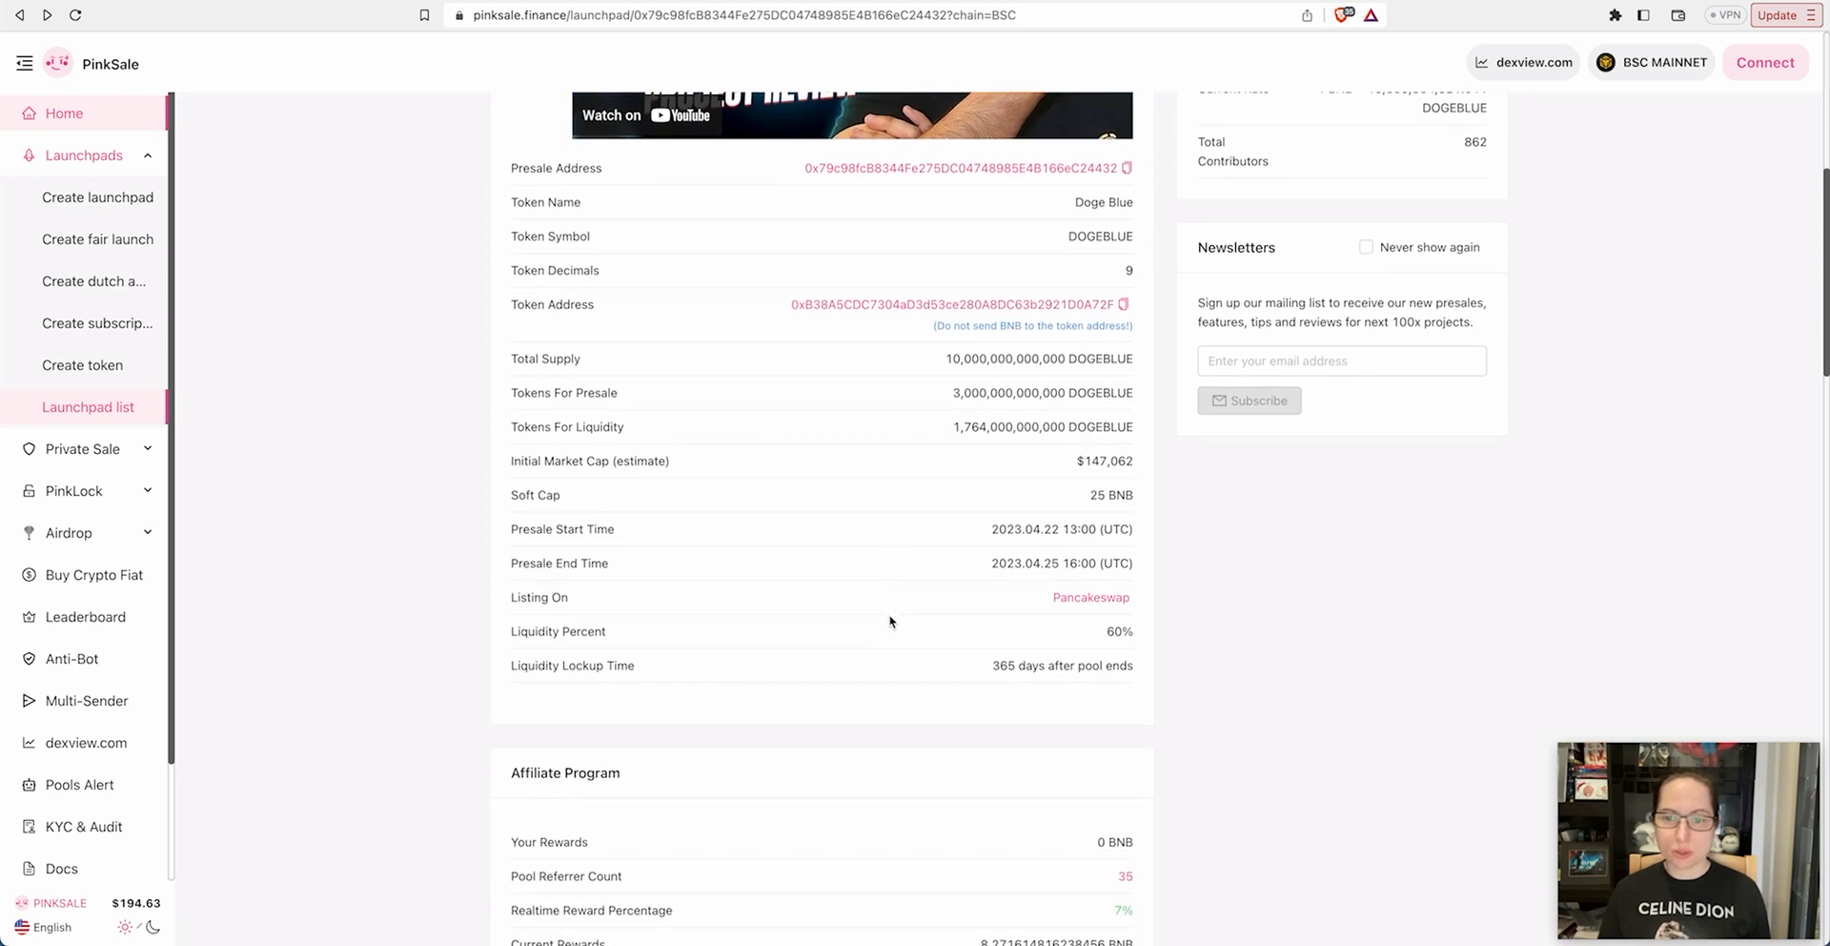
{"action": "scroll", "scroll_direction": "down", "scroll_amount": 3}
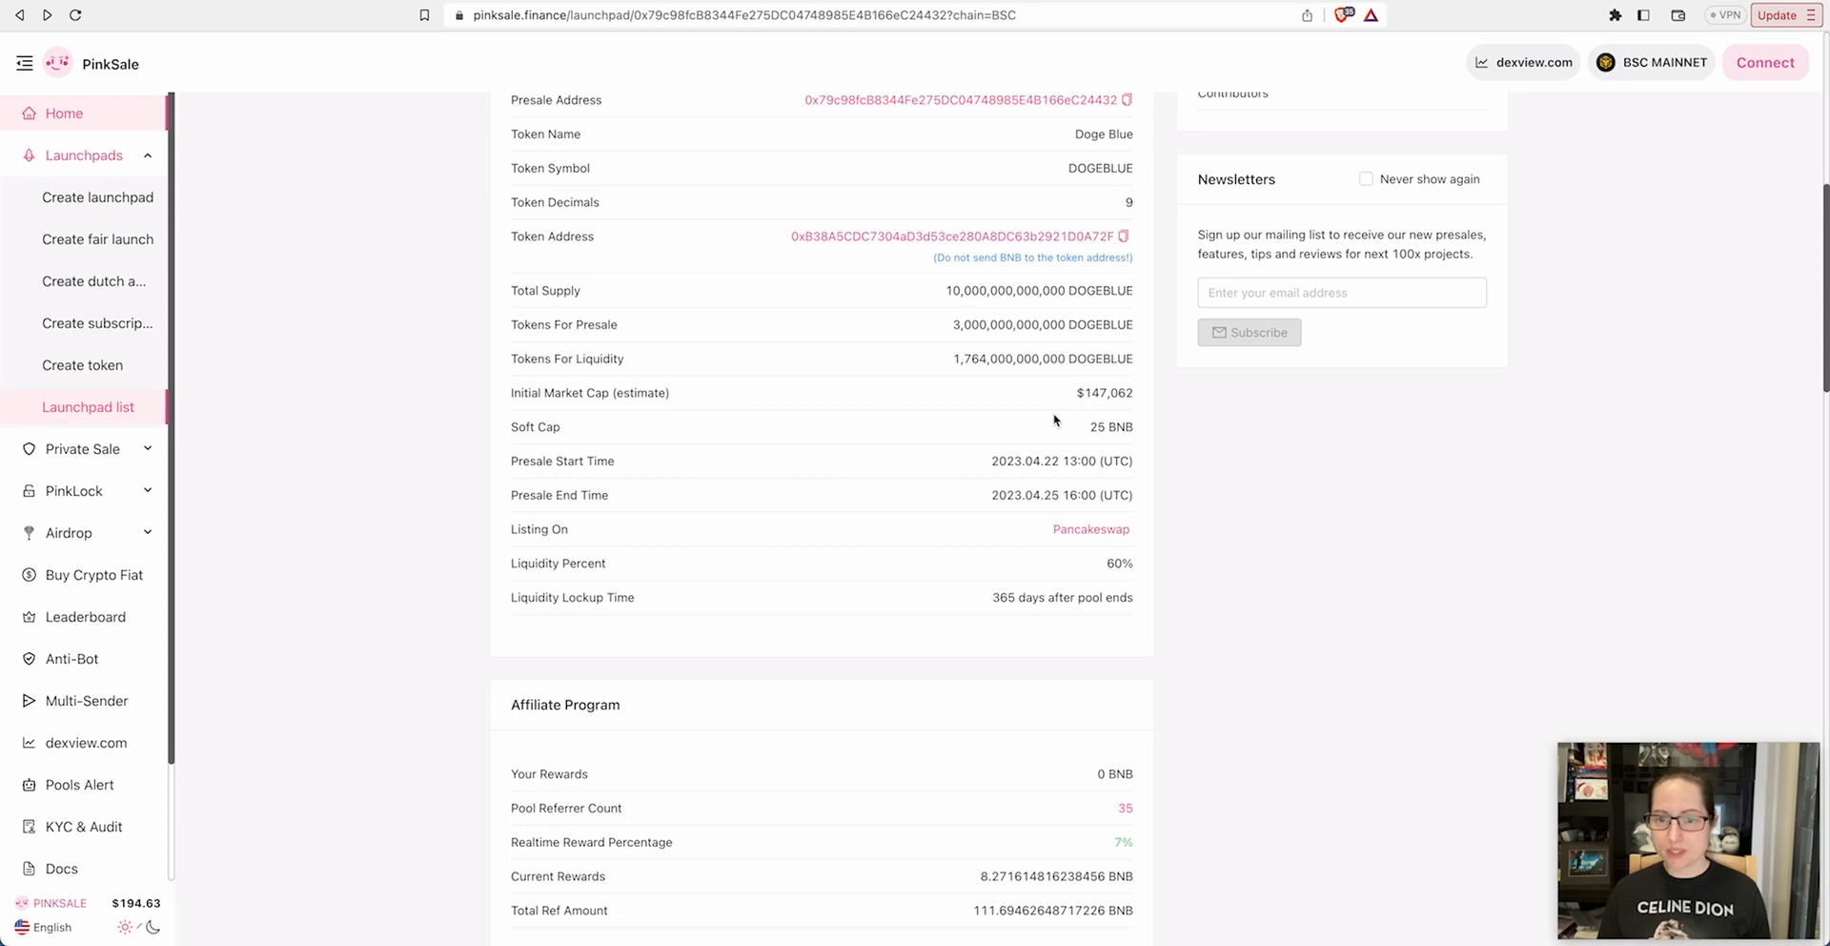
{"action": "mouse_move", "coordinate": [883, 446]}
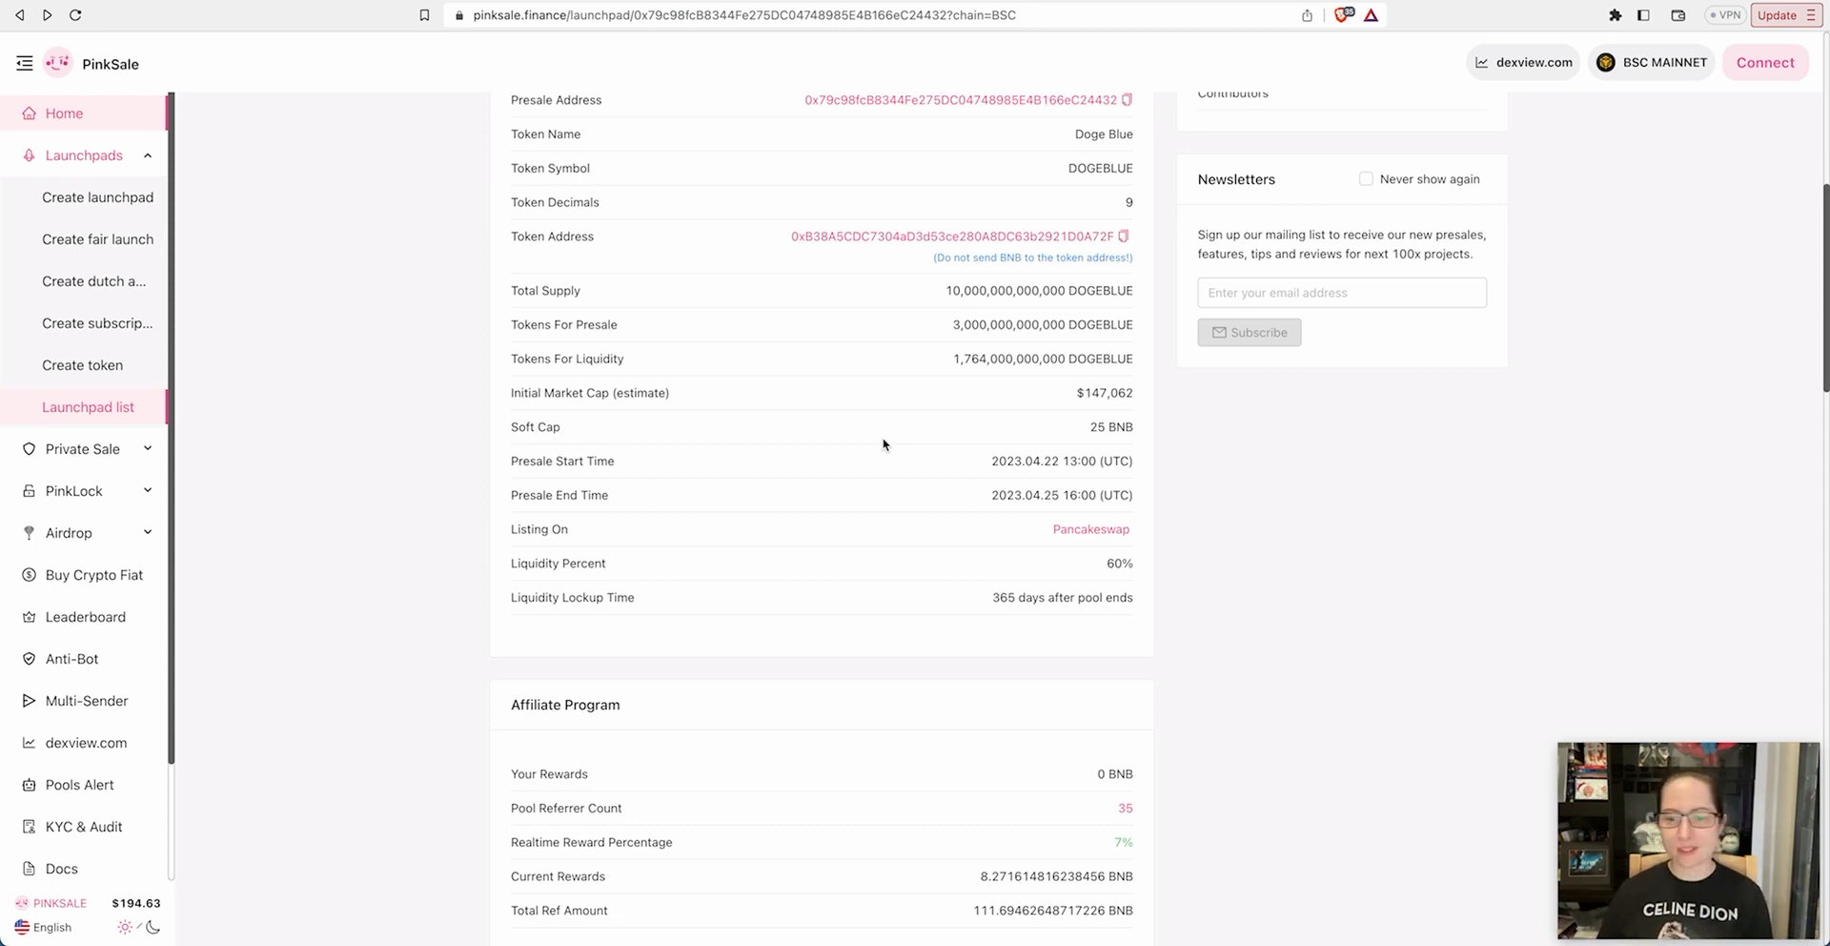
Scroll down to the top affiliate rewards, Token Metrics allocation chart and token lock records
{"action": "scroll", "scroll_direction": "down", "scroll_amount": 3}
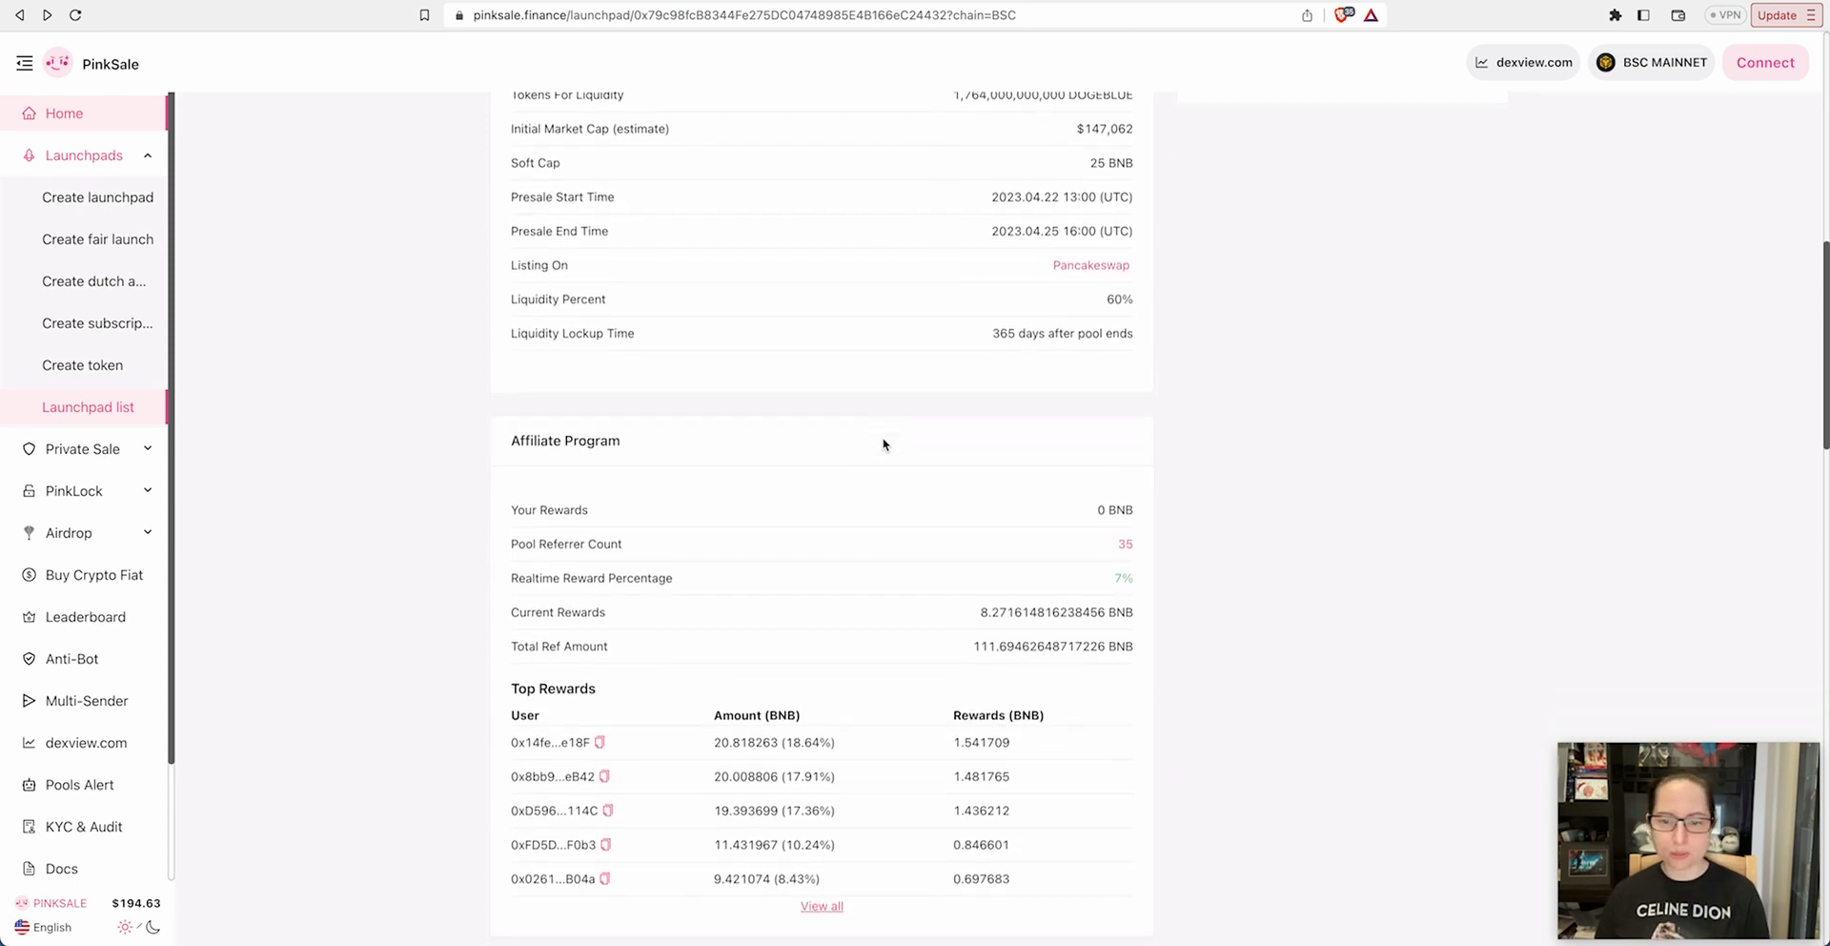
{"action": "scroll", "scroll_direction": "down", "scroll_amount": 3}
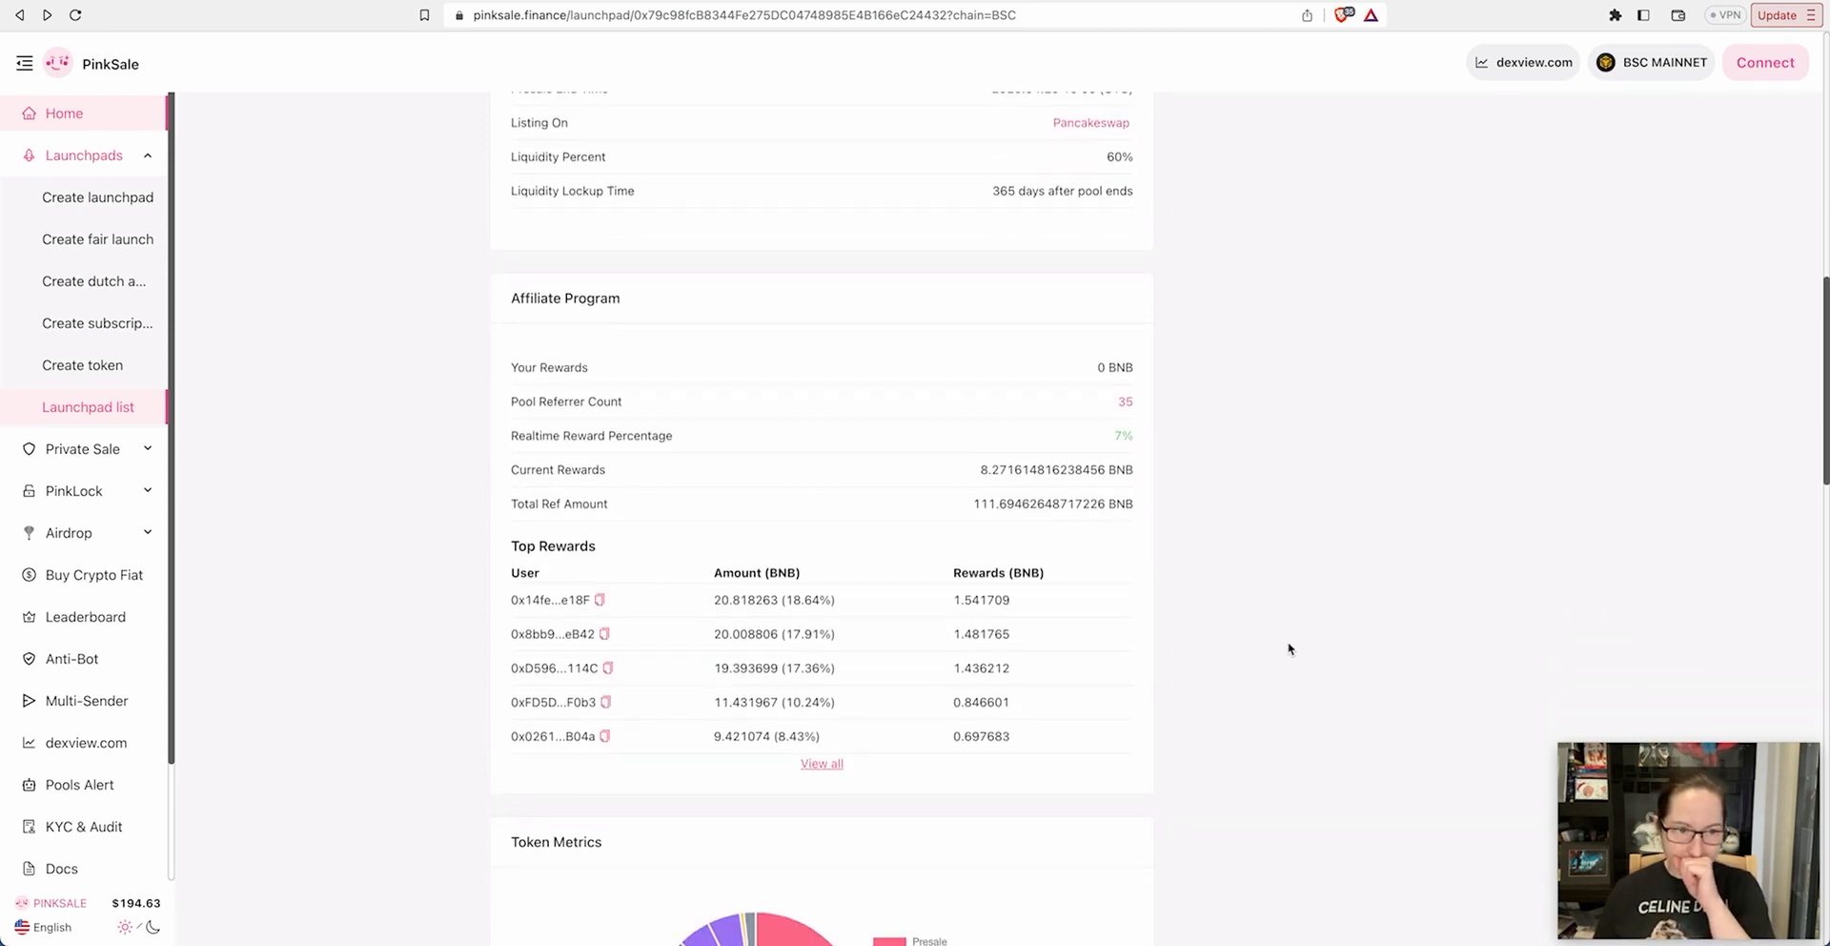
{"action": "scroll", "scroll_direction": "down", "scroll_amount": 3}
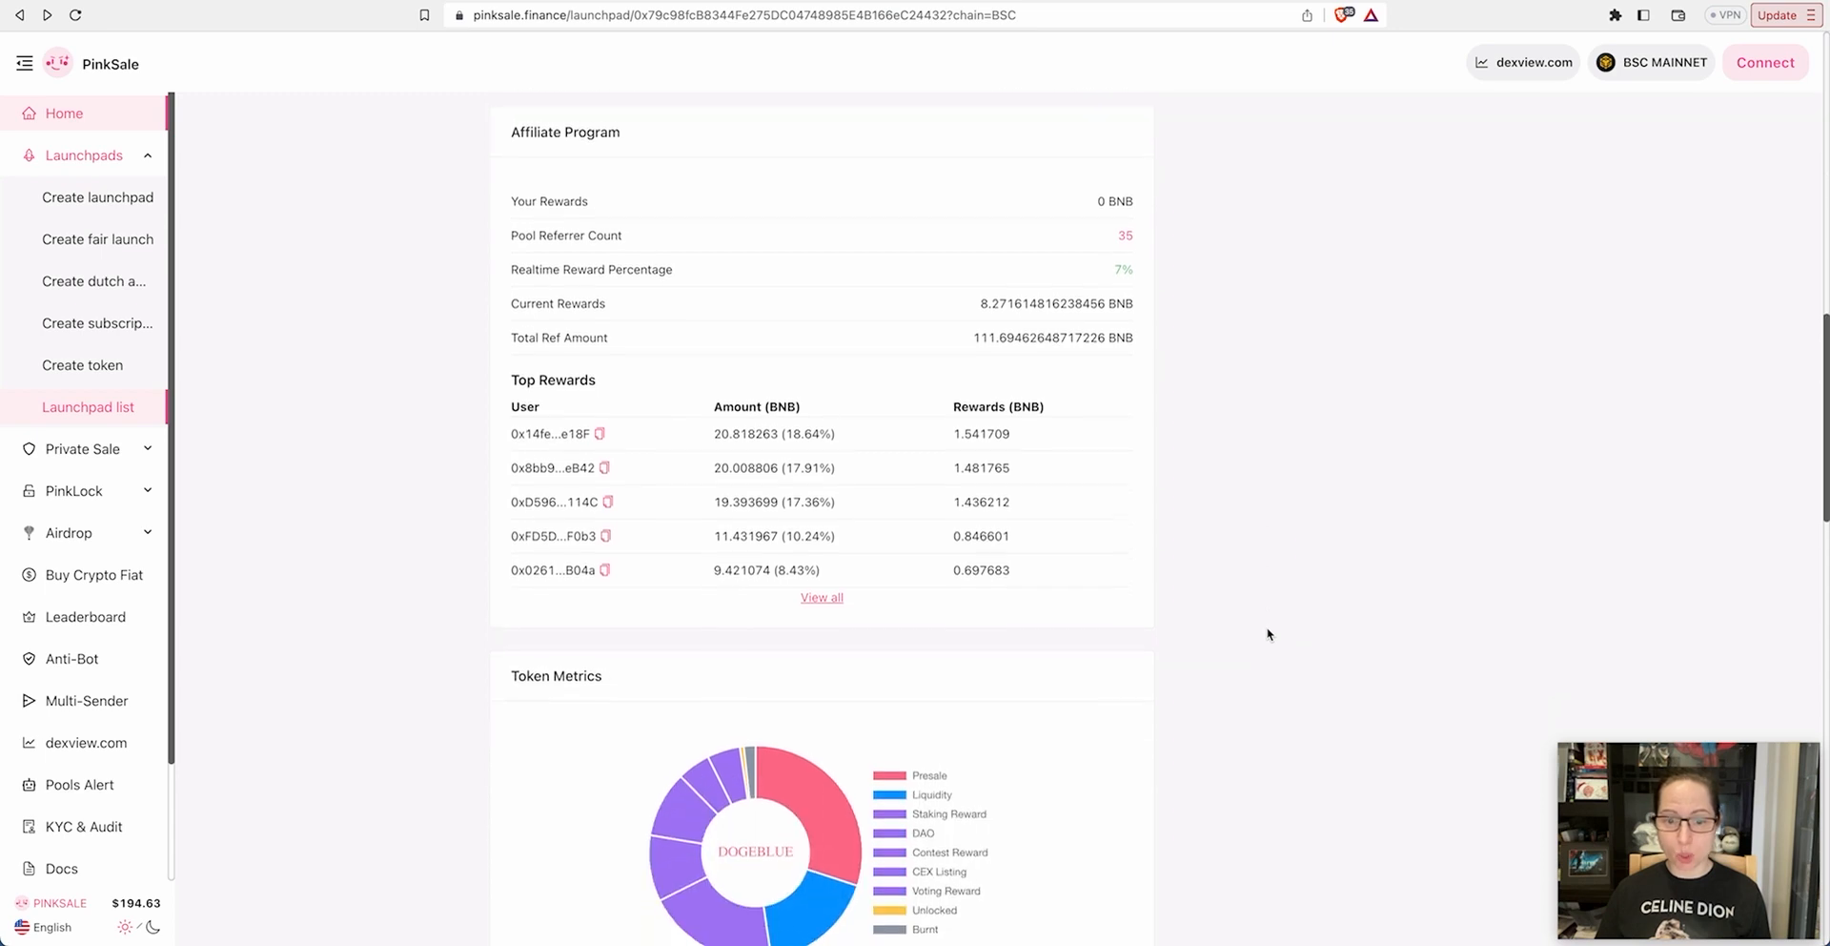
{"action": "scroll", "scroll_direction": "down", "scroll_amount": 3}
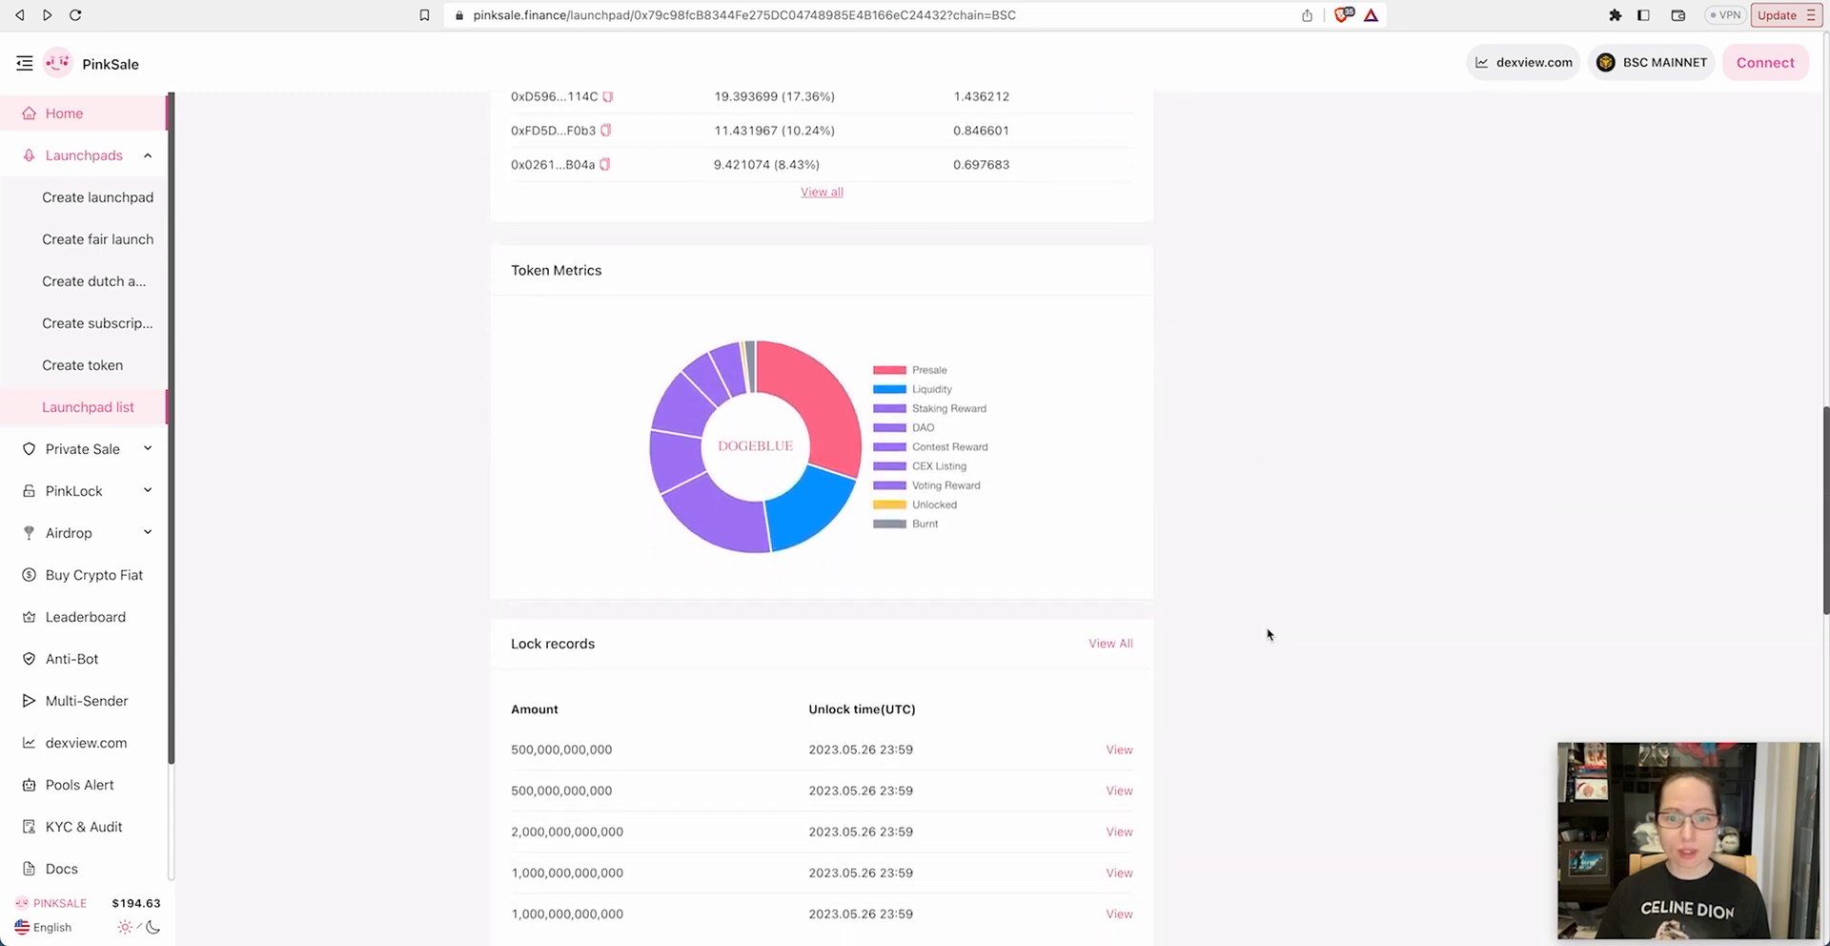
{"action": "scroll", "scroll_direction": "down", "scroll_amount": 3}
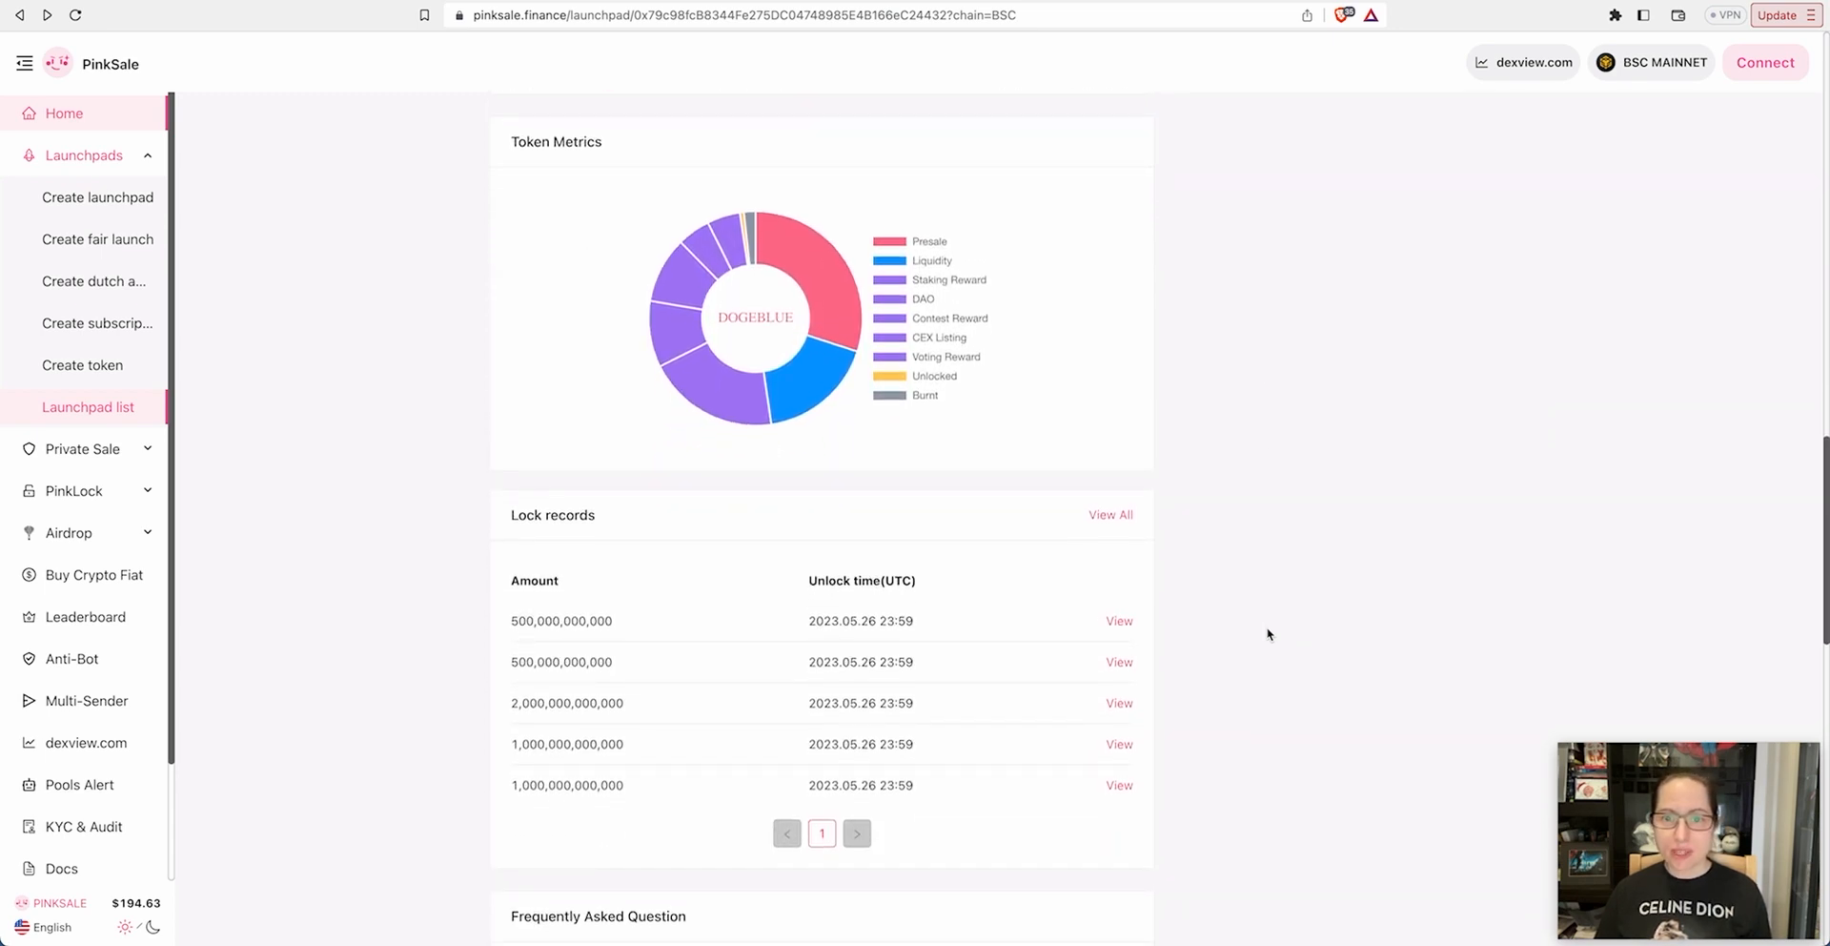
{"action": "mouse_move", "coordinate": [794, 281]}
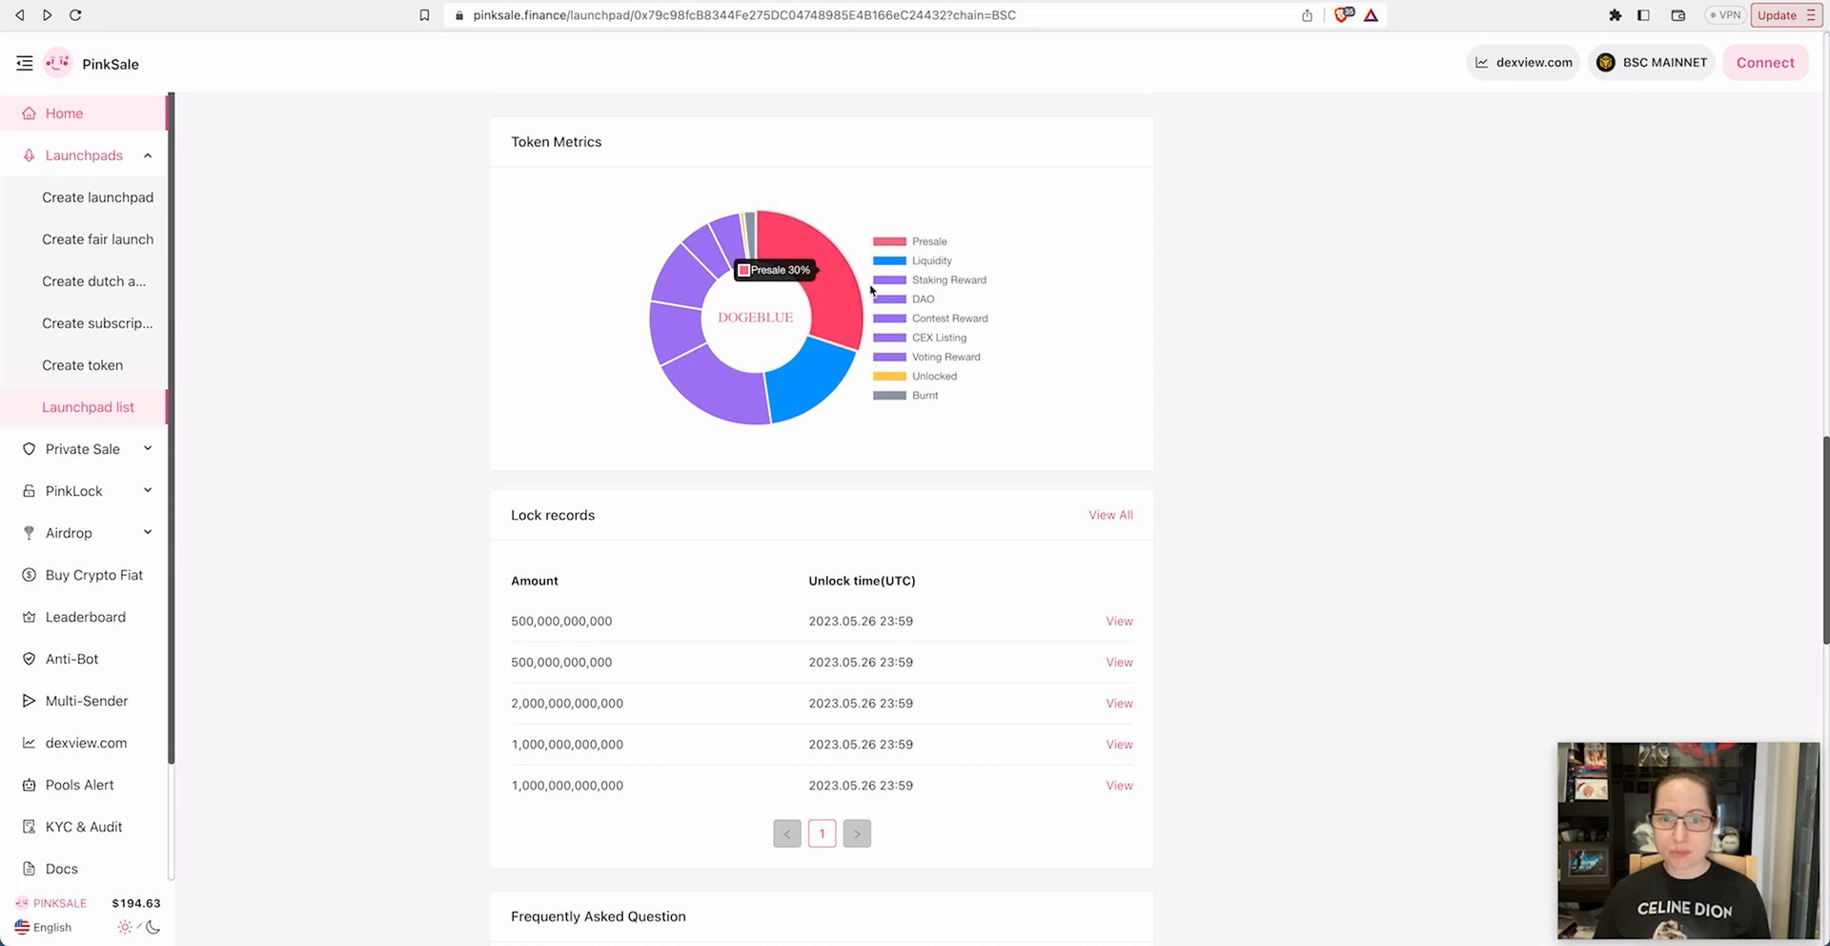
{"action": "mouse_move", "coordinate": [811, 380]}
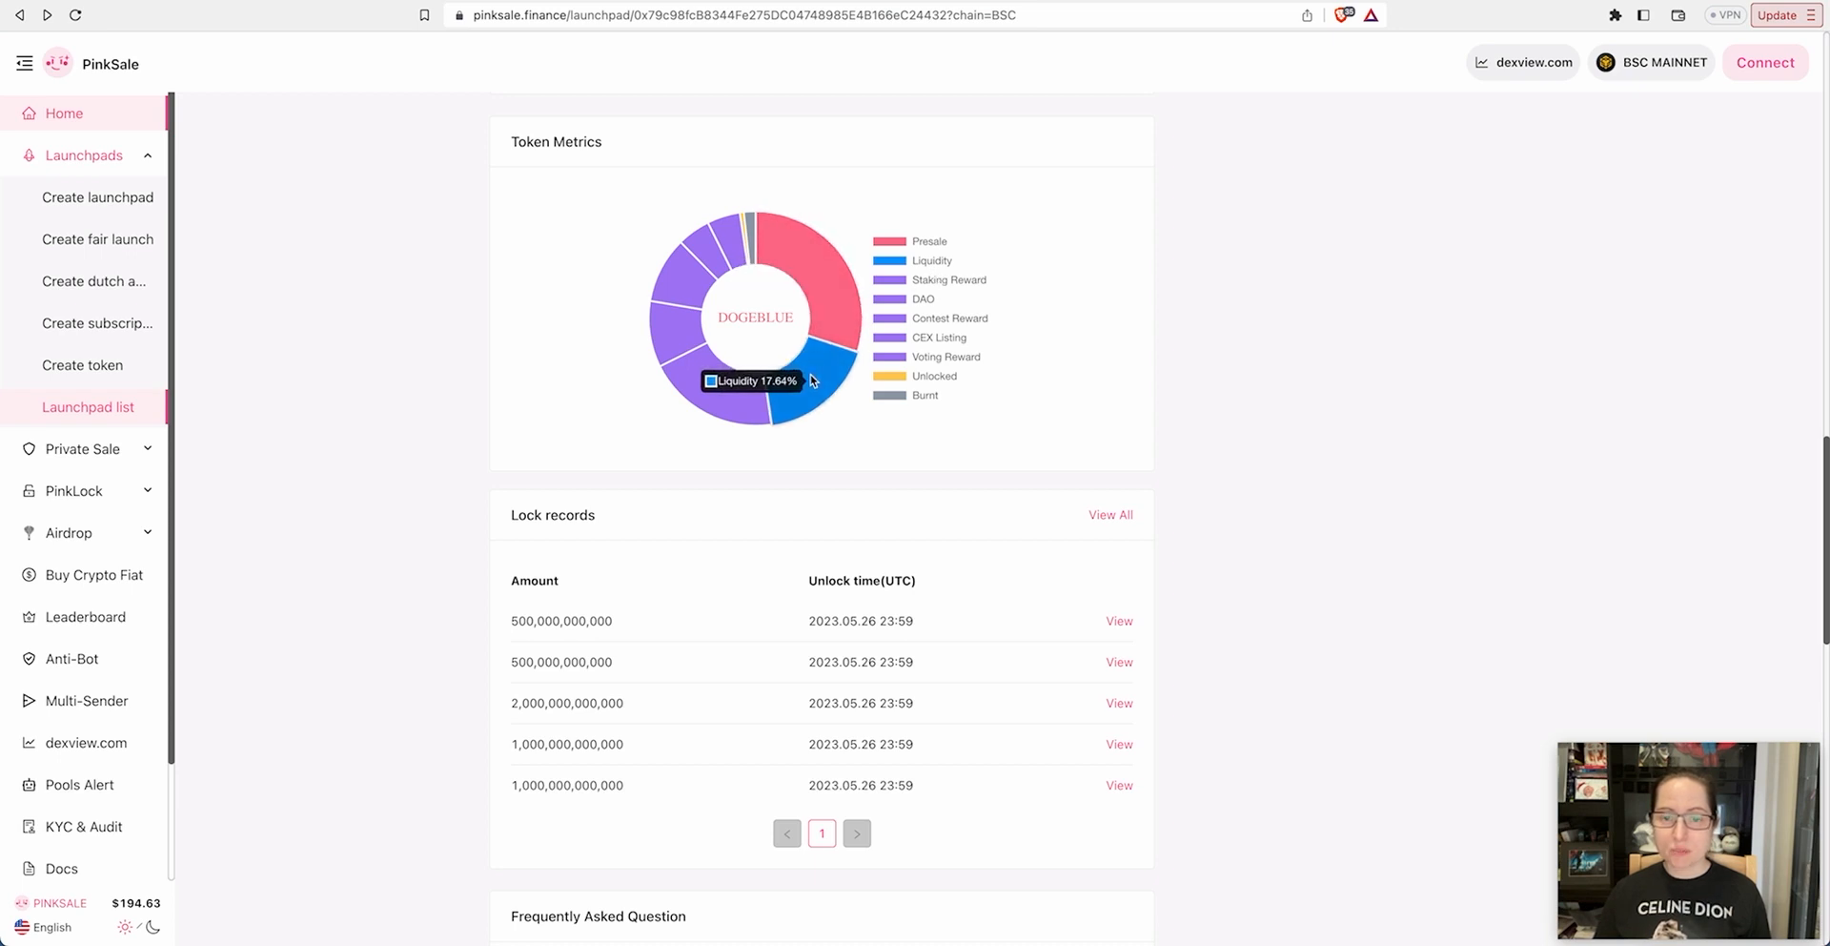
{"action": "mouse_move", "coordinate": [733, 390]}
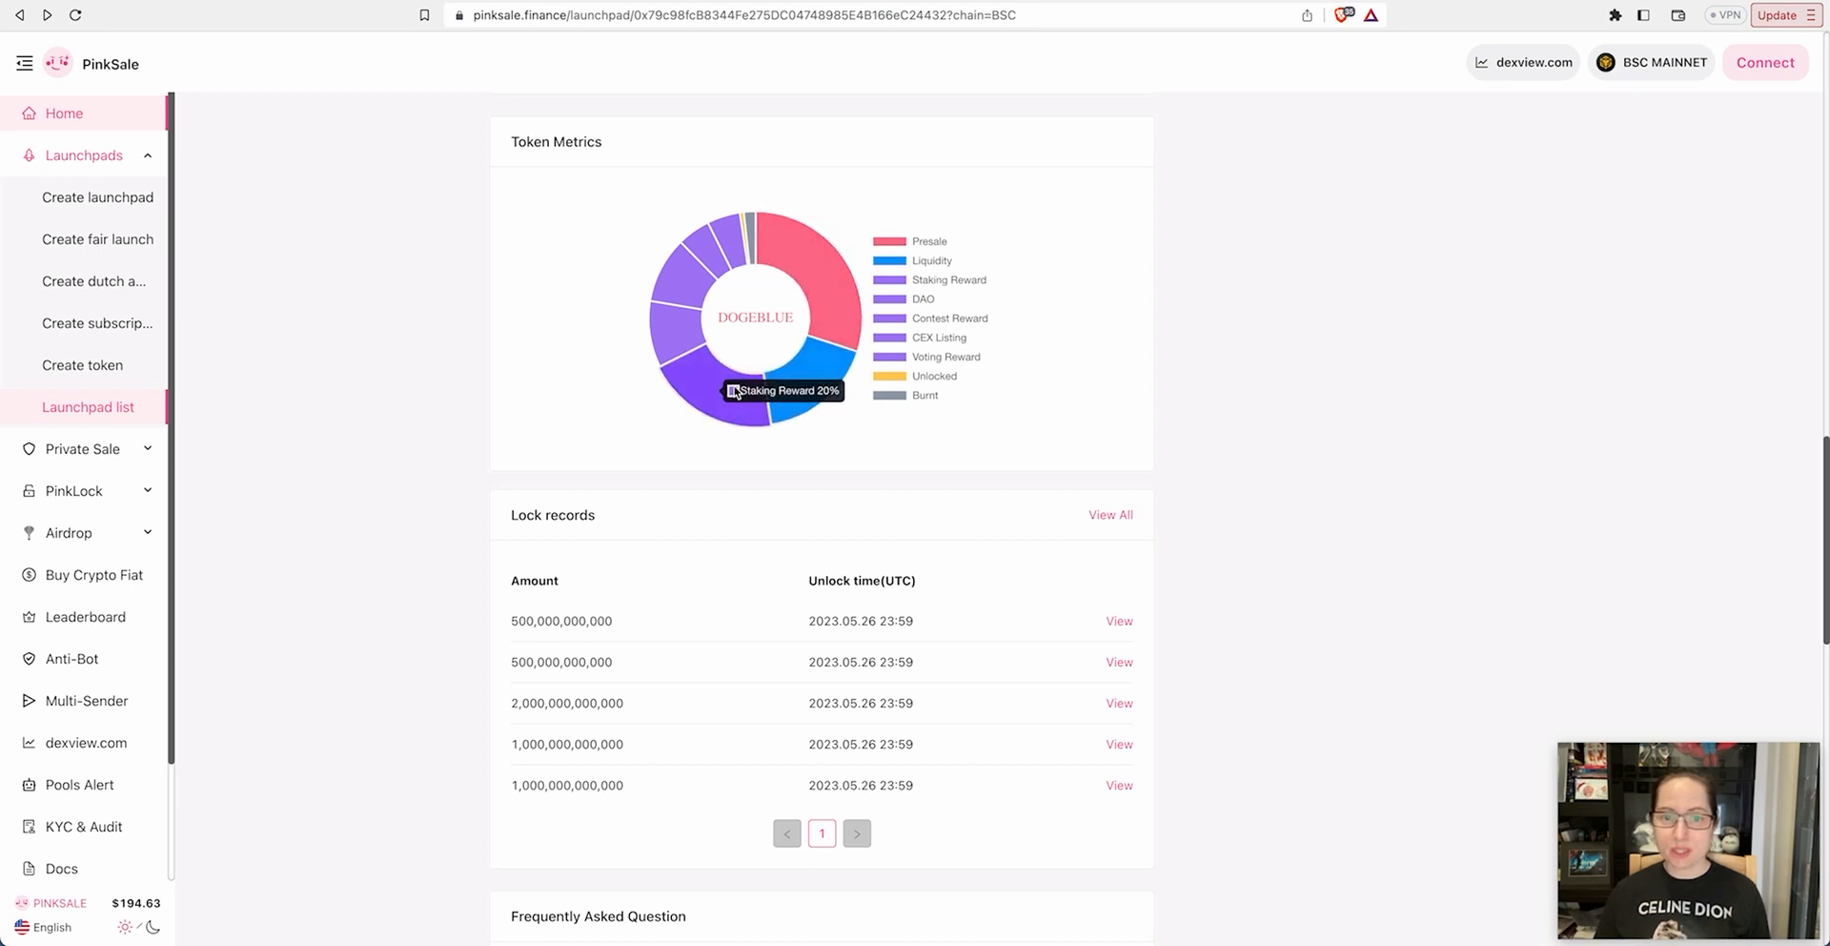
{"action": "mouse_move", "coordinate": [686, 288]}
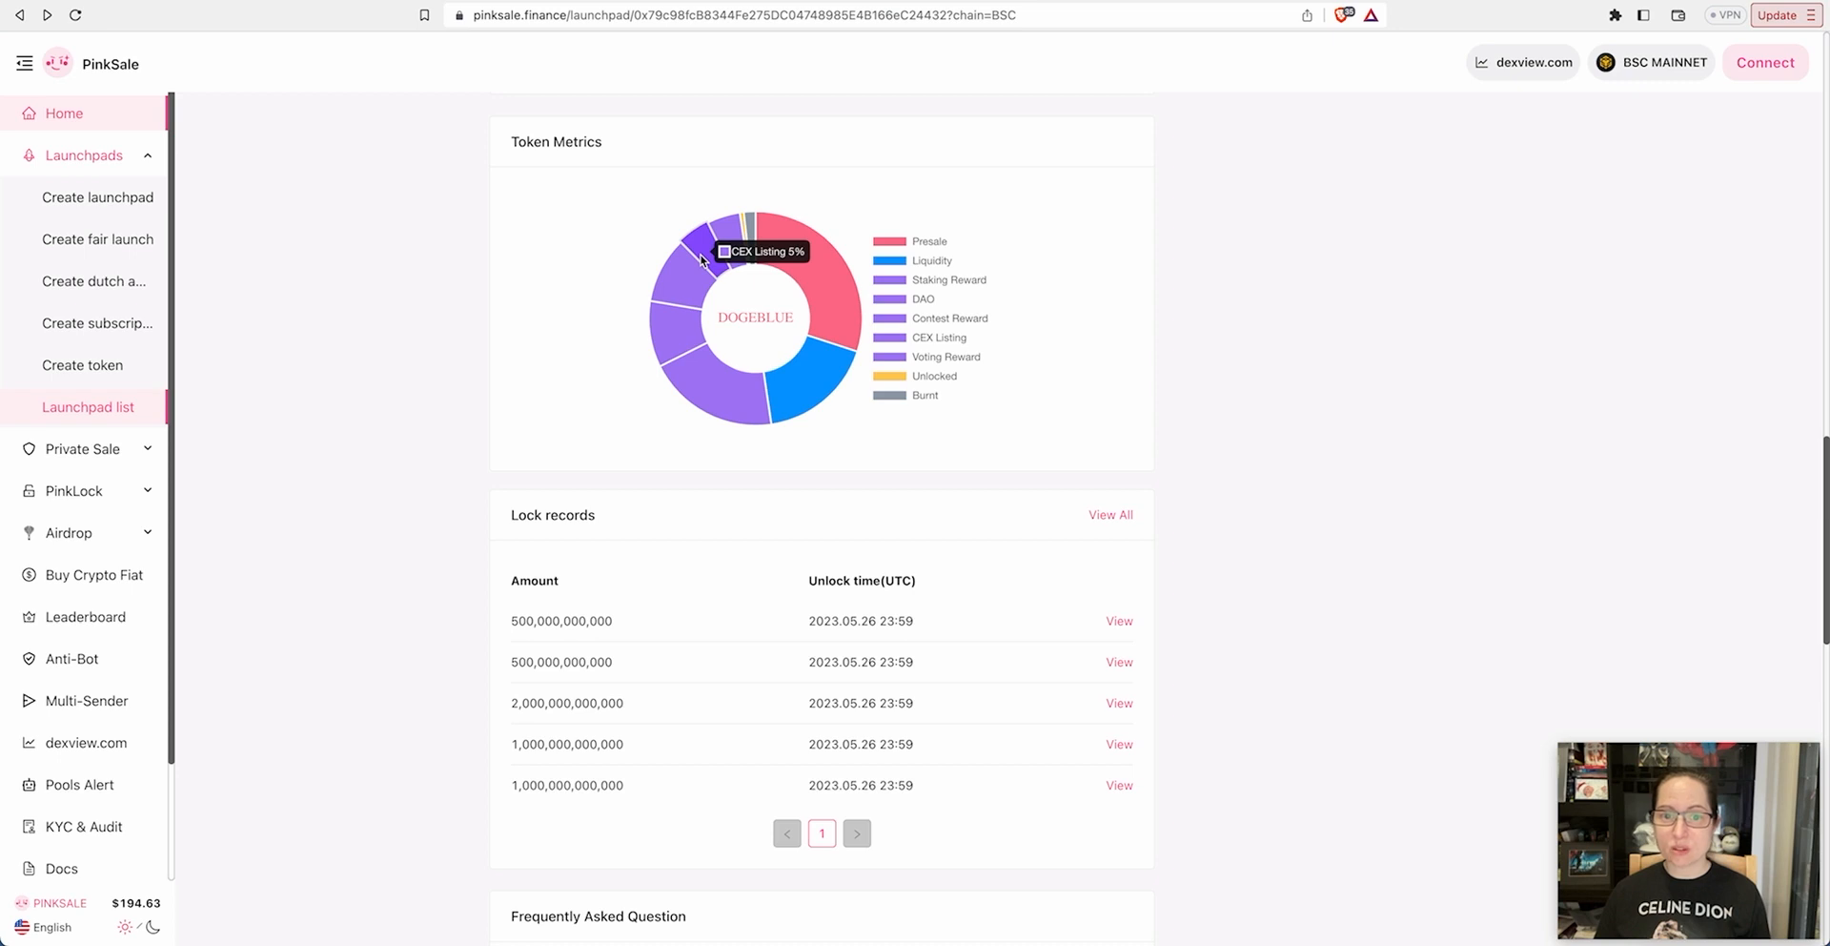
{"action": "mouse_move", "coordinate": [732, 242]}
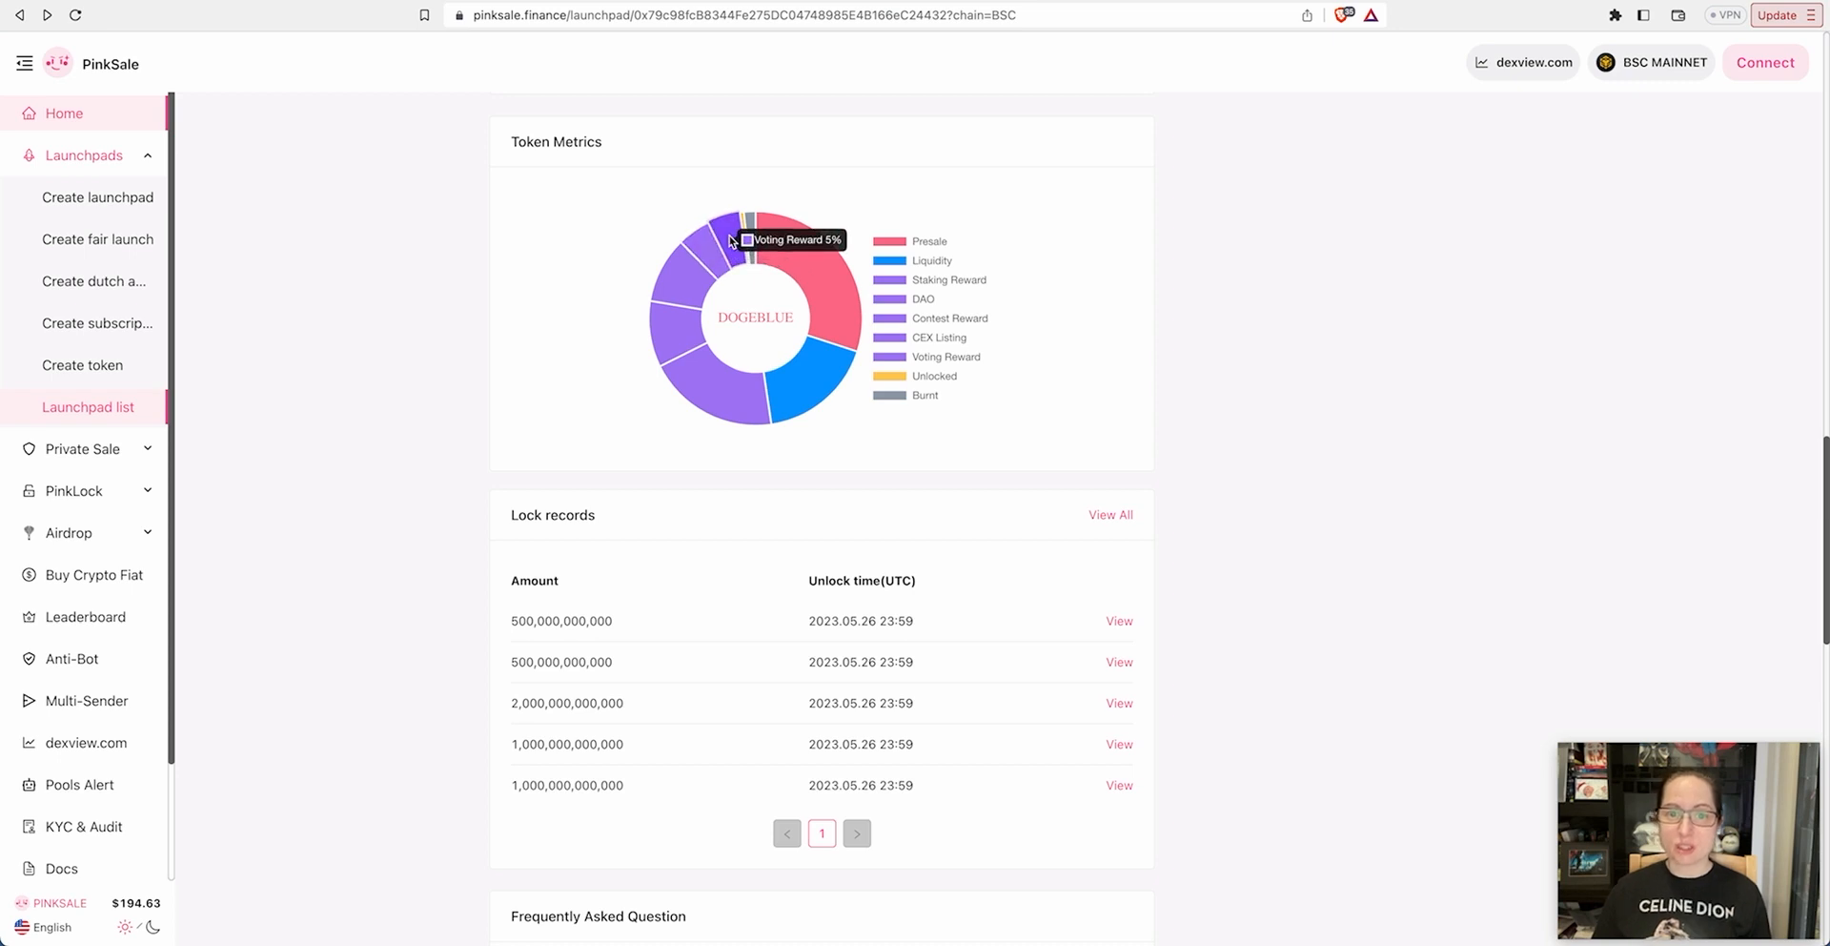
{"action": "mouse_move", "coordinate": [749, 234]}
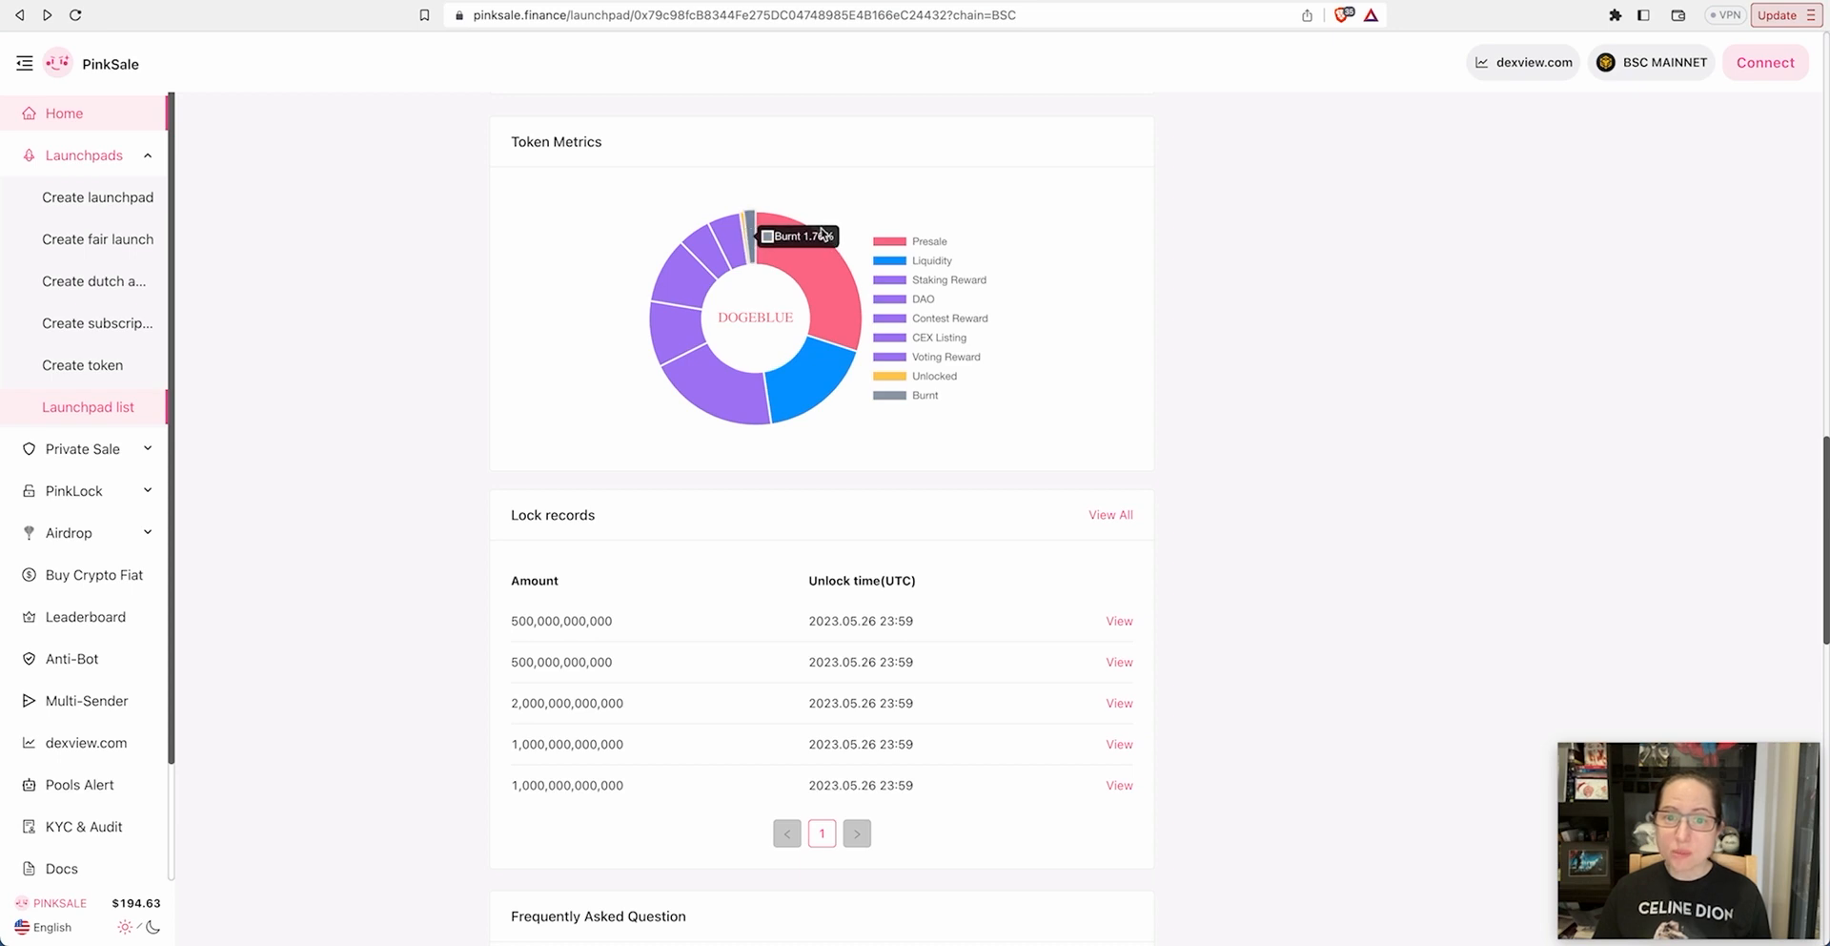
{"action": "mouse_move", "coordinate": [744, 228]}
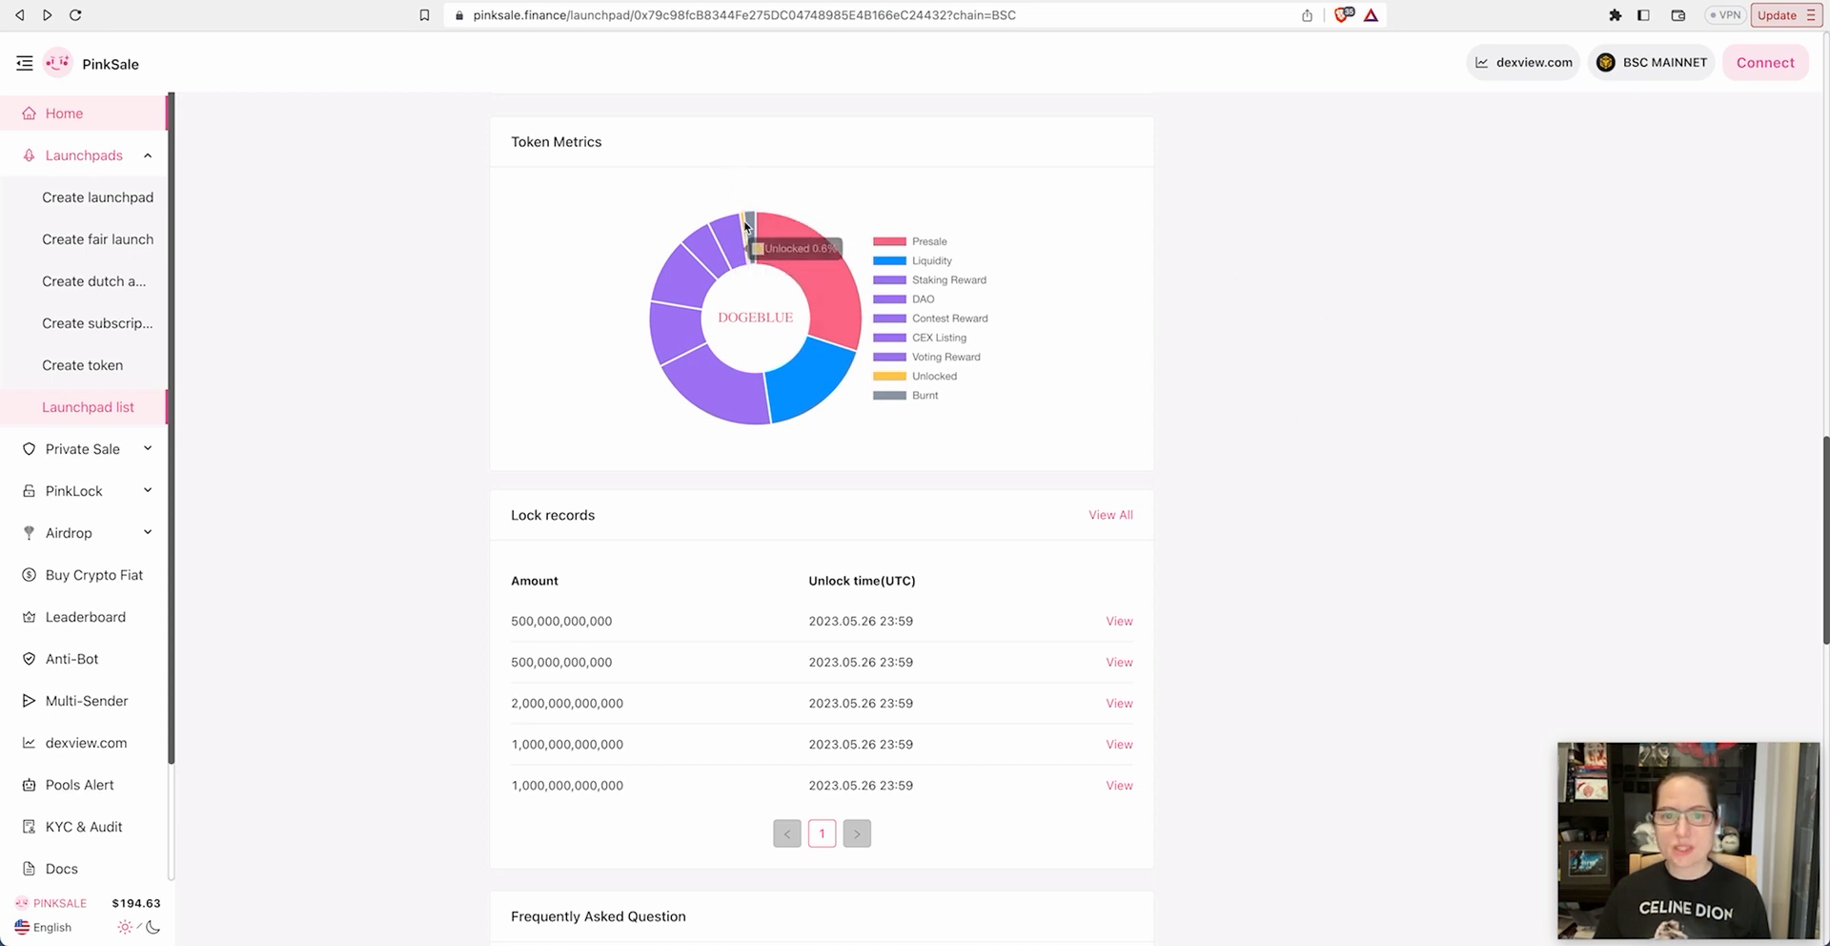
Scroll through the FAQ and audit comment, then open Doge Blue's linked Twitter profile
{"action": "scroll", "scroll_direction": "down", "scroll_amount": 3}
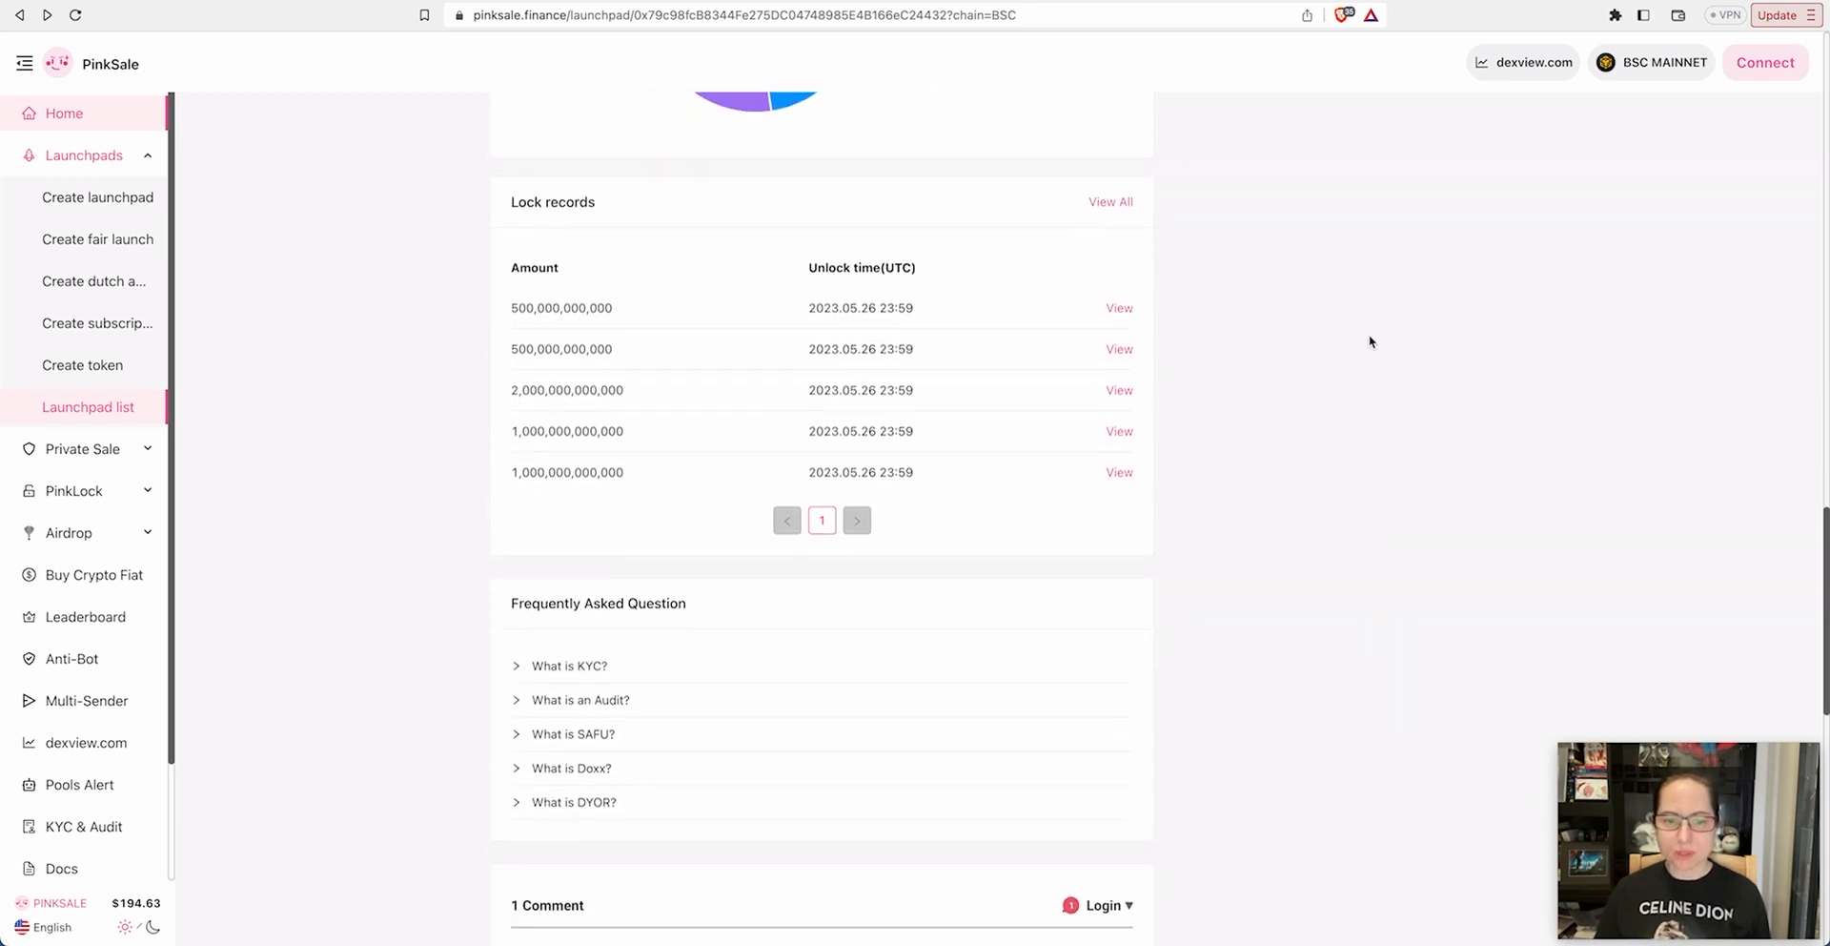
{"action": "scroll", "scroll_direction": "down", "scroll_amount": 3}
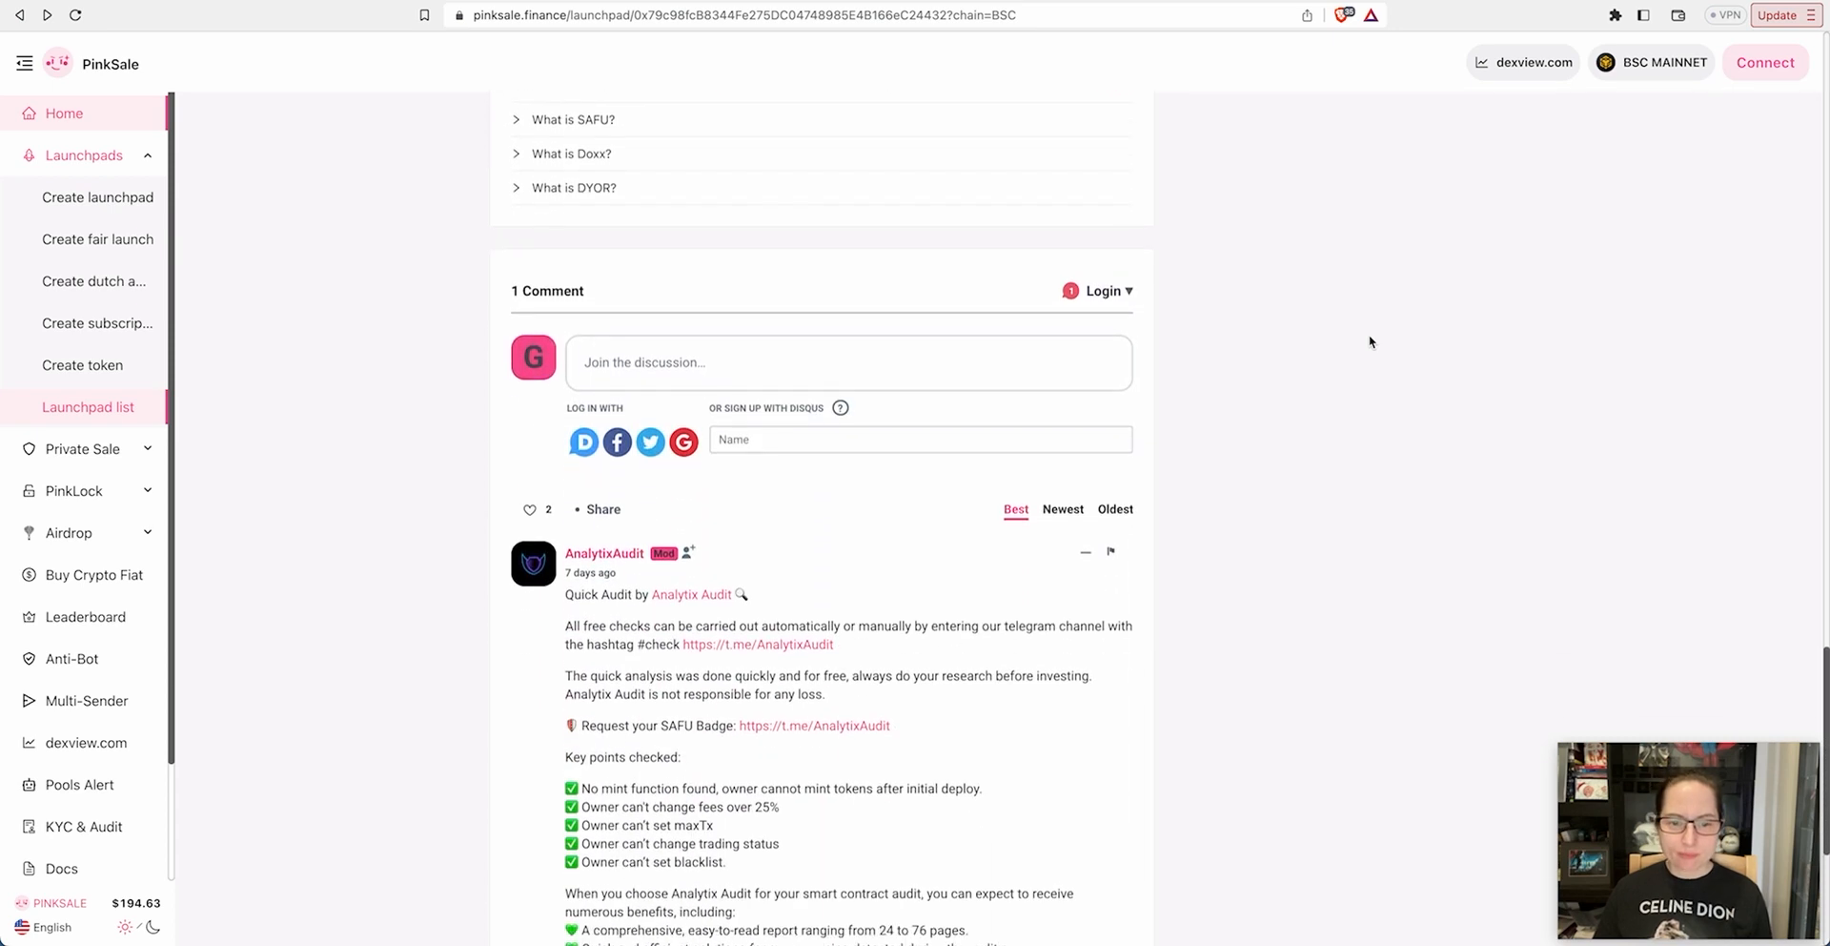
{"action": "scroll", "scroll_direction": "down", "scroll_amount": 3}
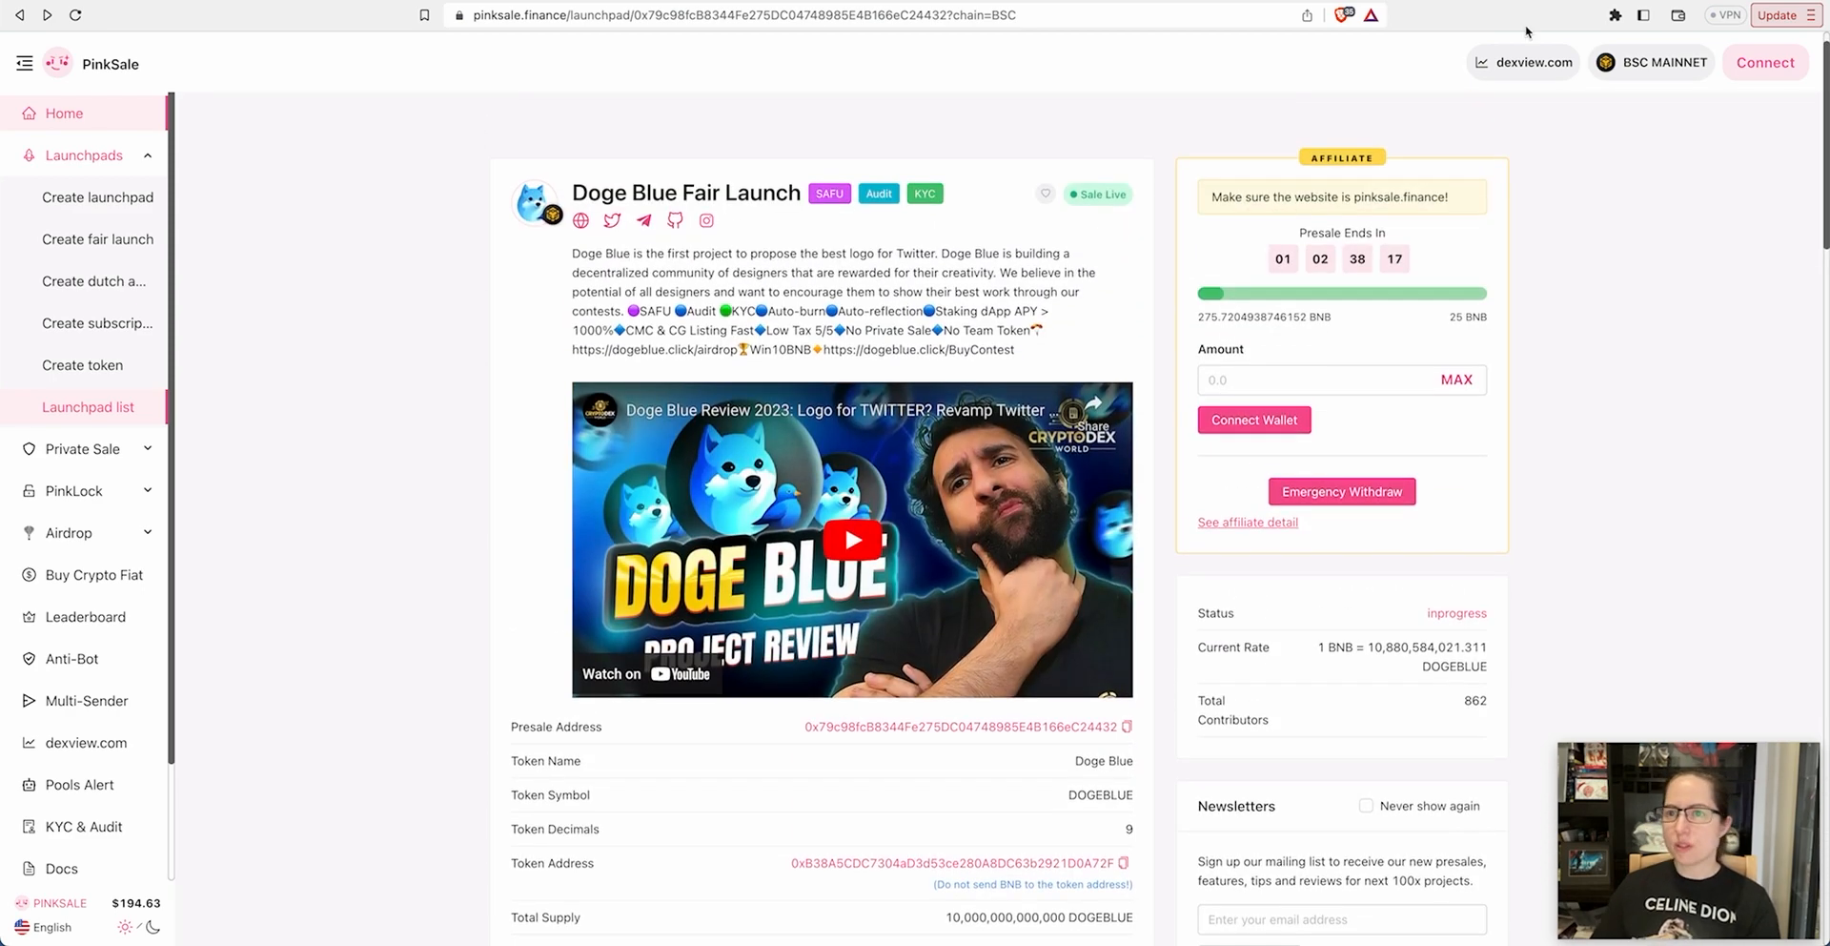
{"action": "left_click", "coordinate": [612, 221]}
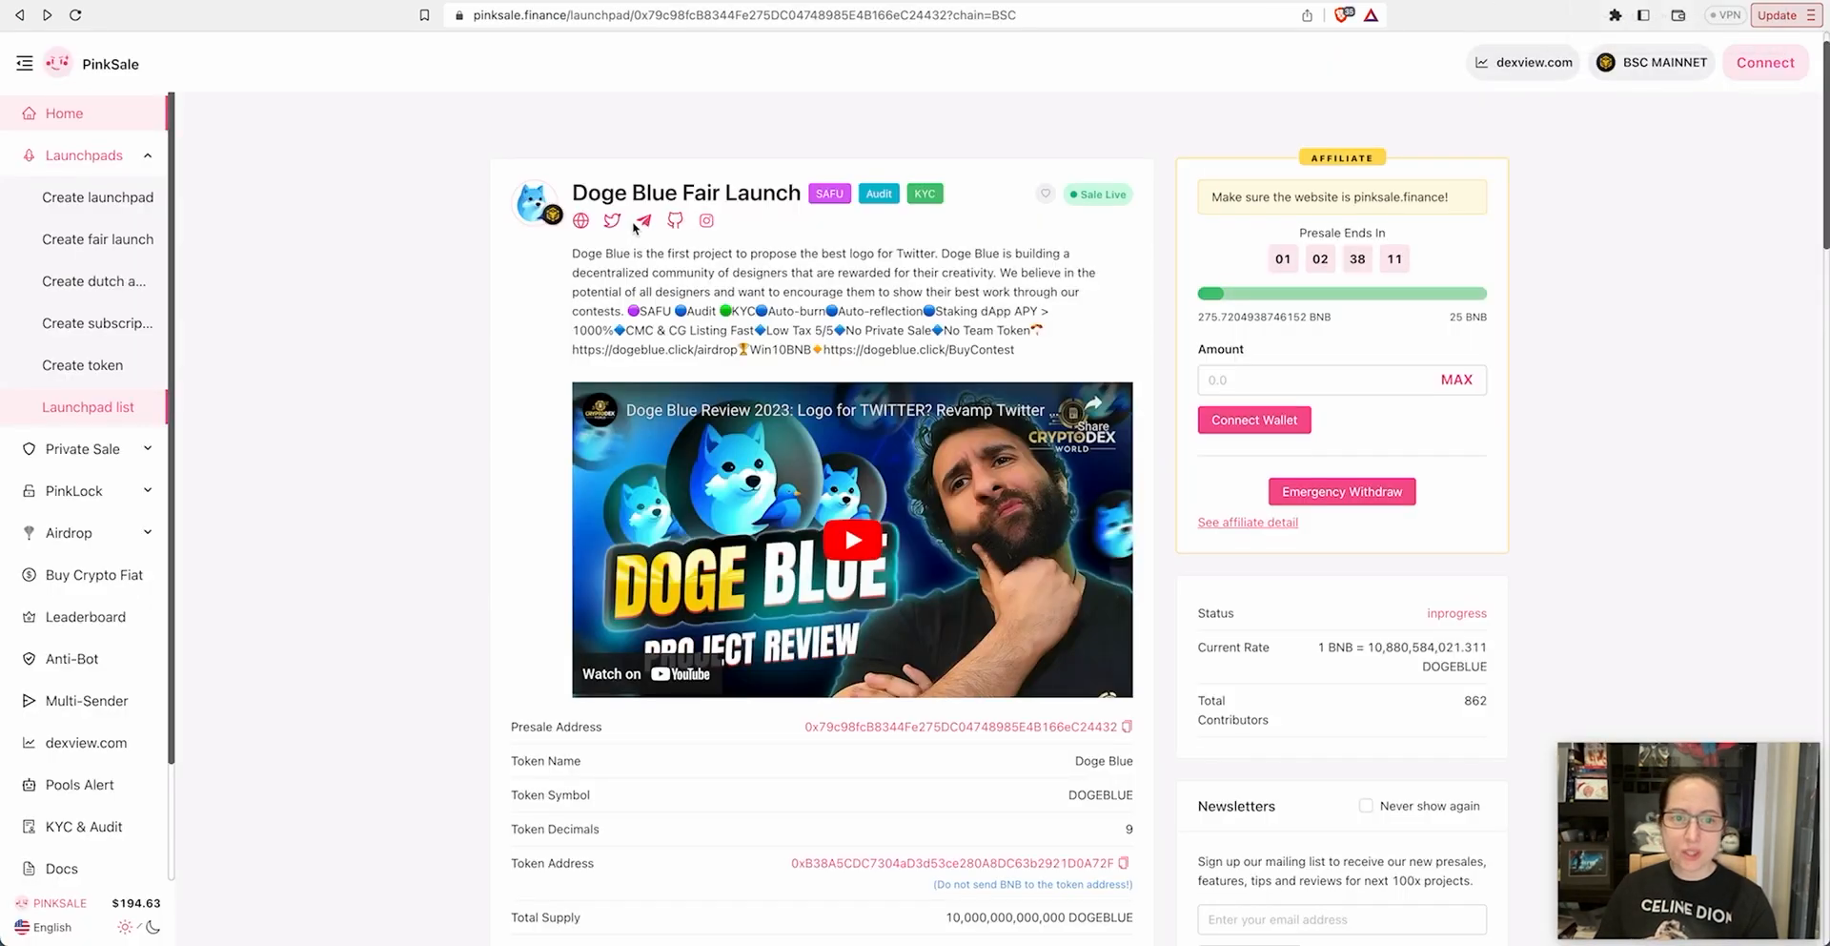
{"action": "left_click", "coordinate": [612, 220]}
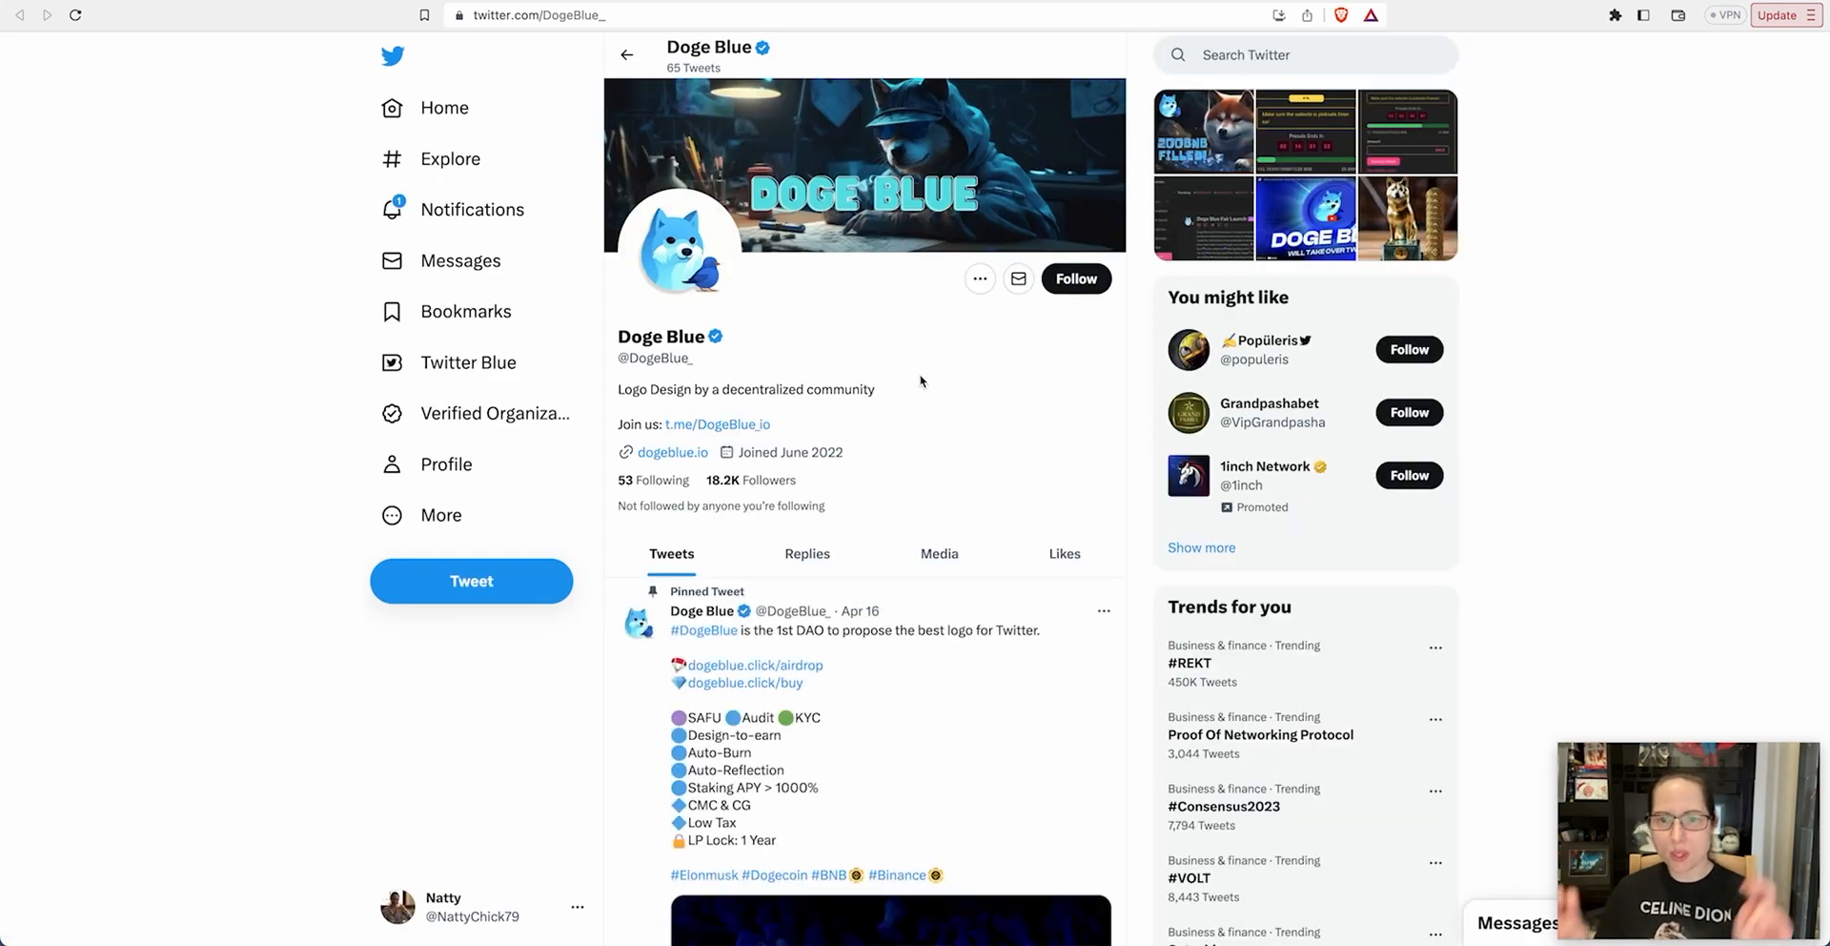
Follow the Doge Blue account and scroll through its latest presale tweets
{"action": "left_click", "coordinate": [1074, 278]}
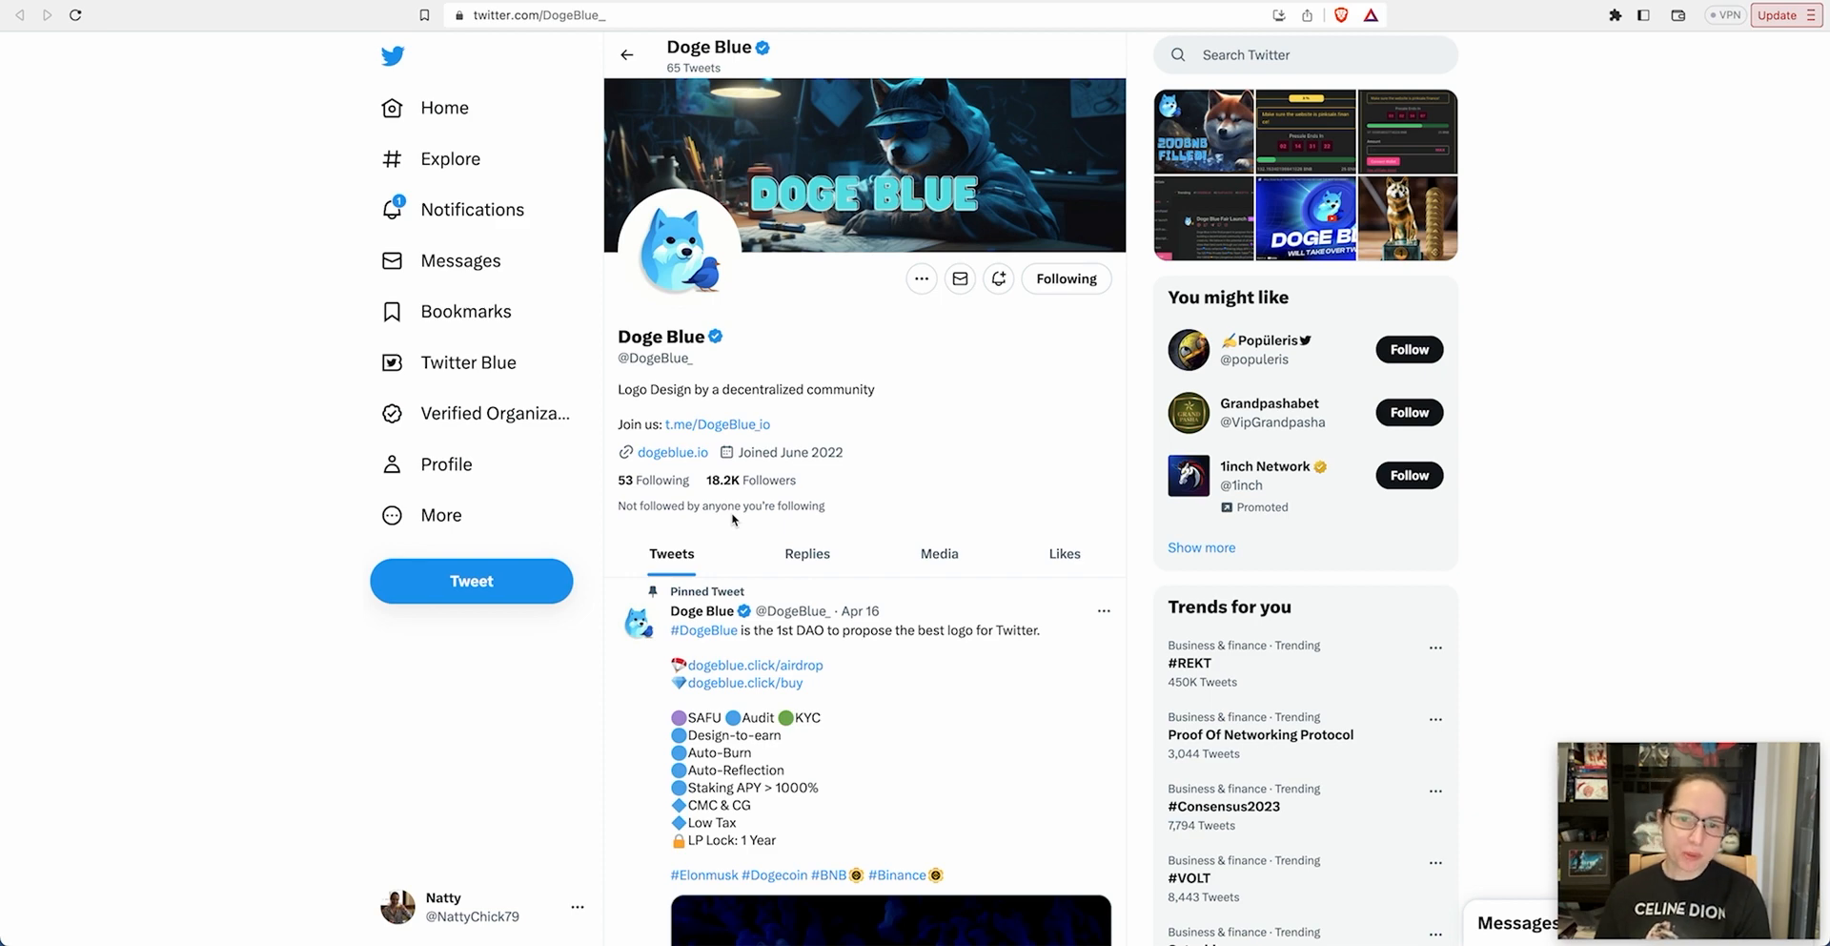
{"action": "scroll", "scroll_direction": "down", "scroll_amount": 3}
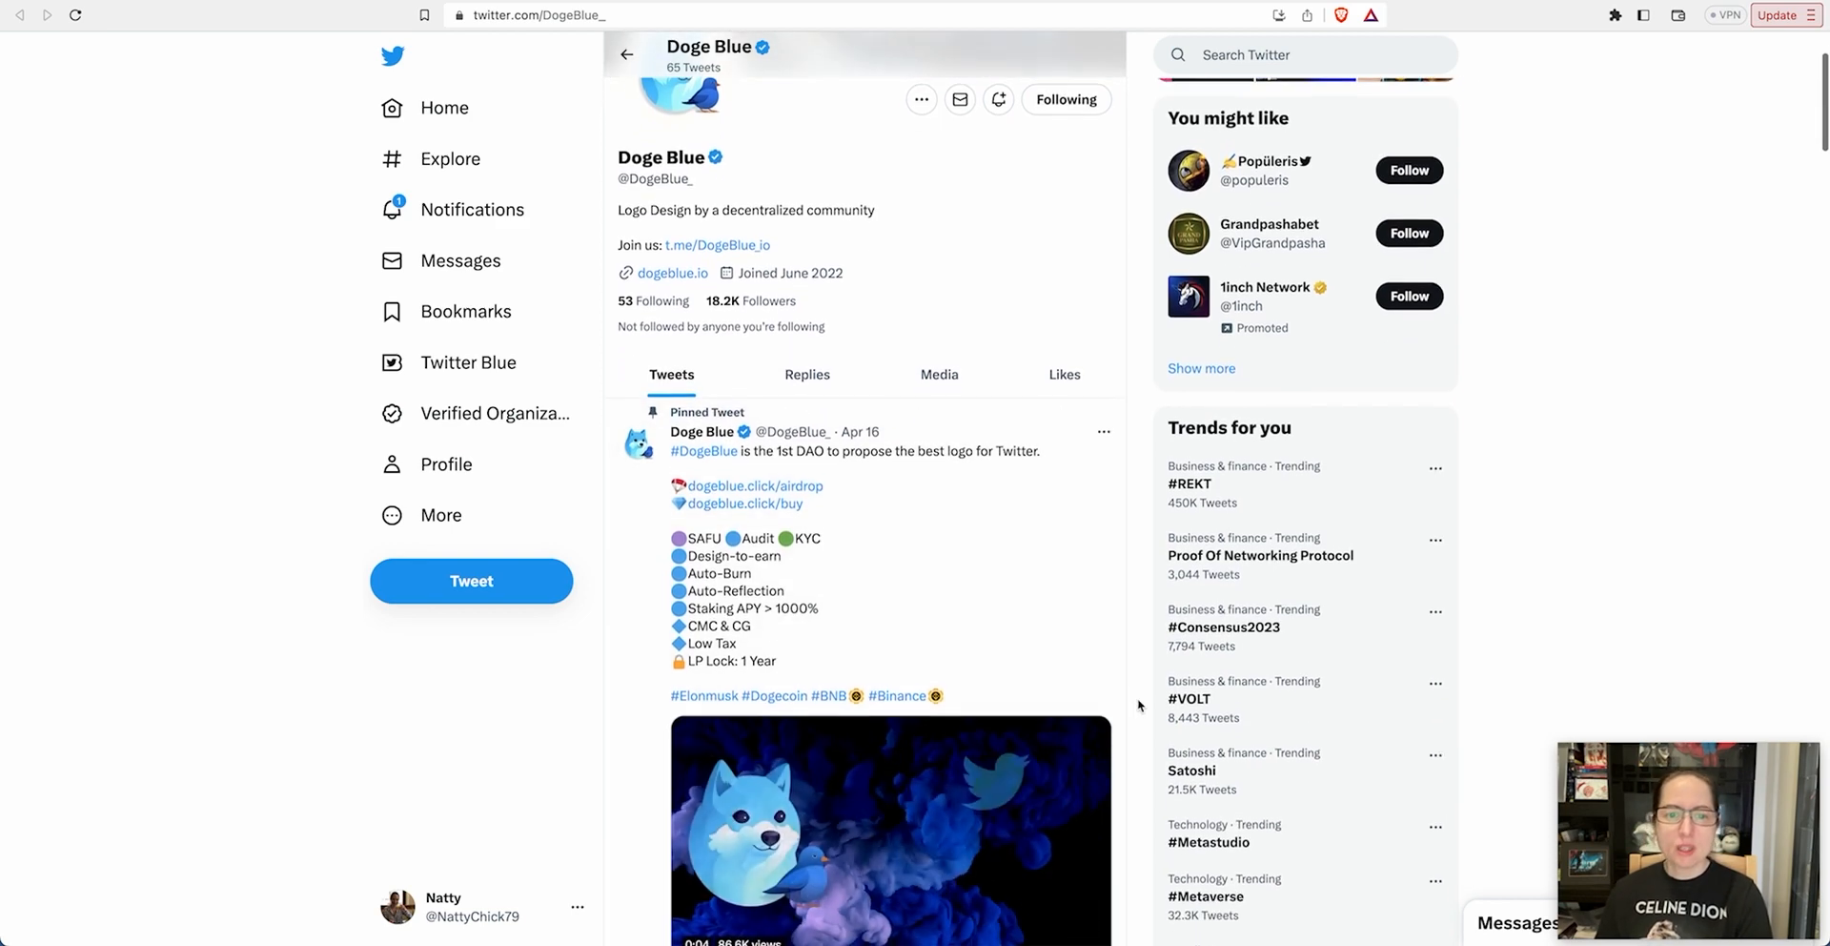
{"action": "scroll", "scroll_direction": "down", "scroll_amount": 3}
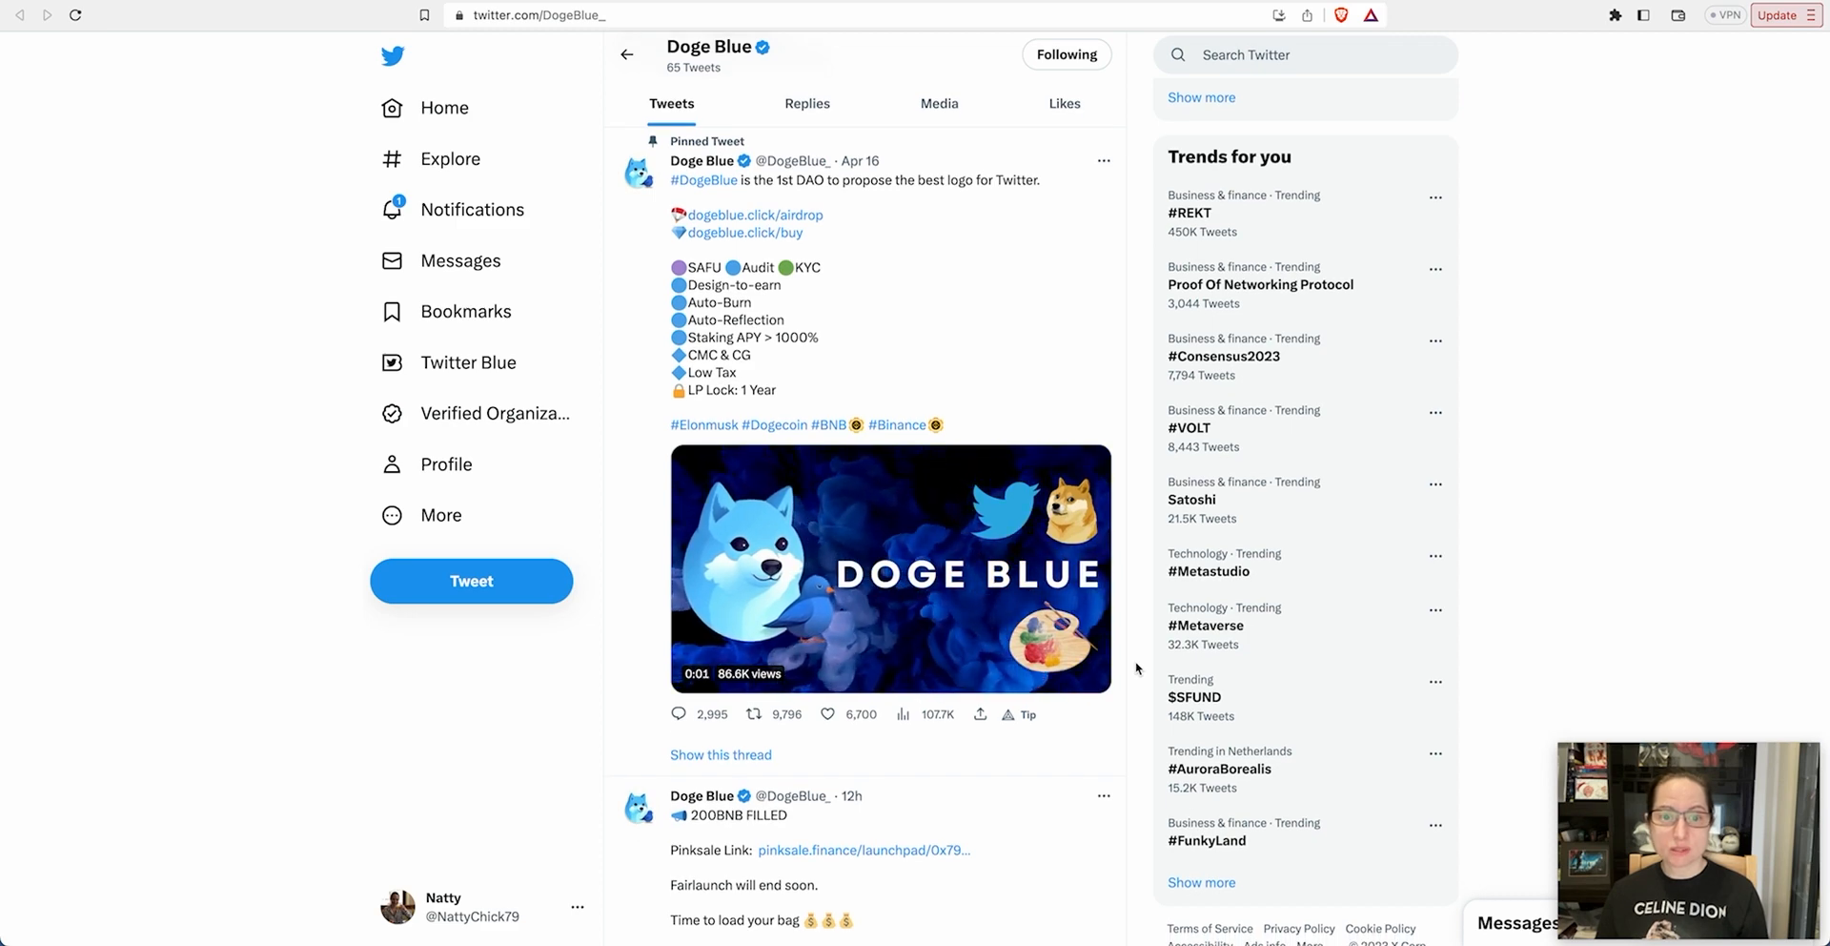
{"action": "scroll", "scroll_direction": "down", "scroll_amount": 3}
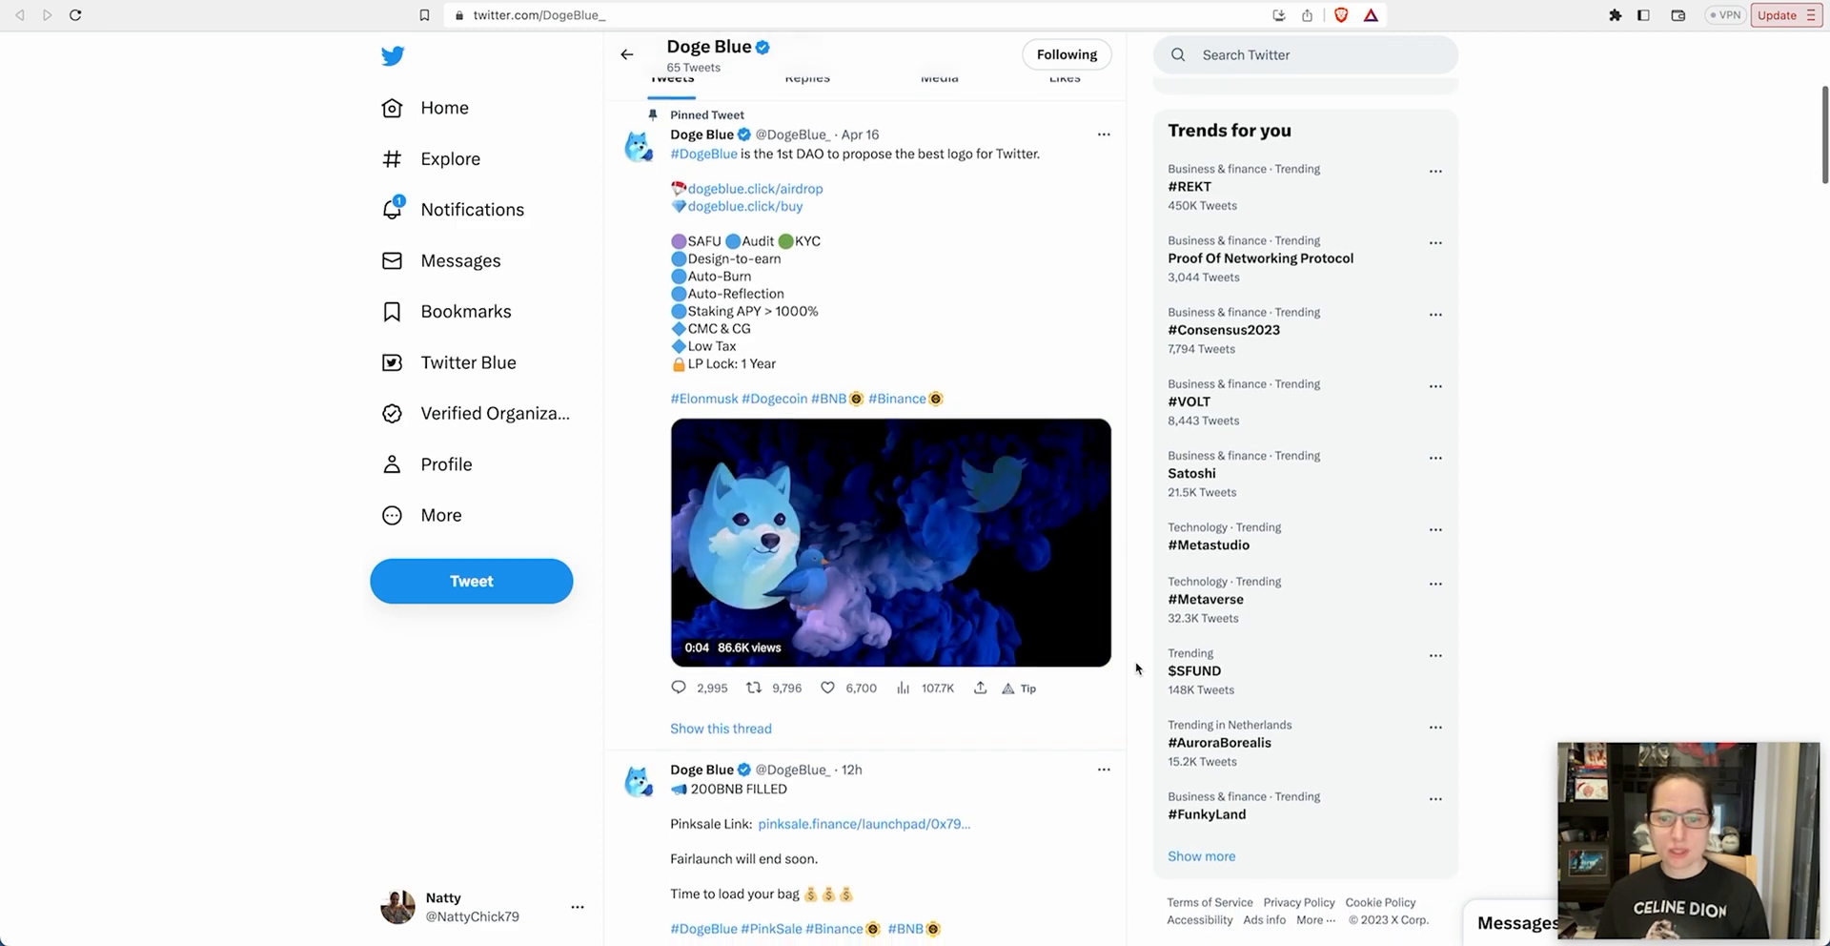
{"action": "scroll", "scroll_direction": "down", "scroll_amount": 3}
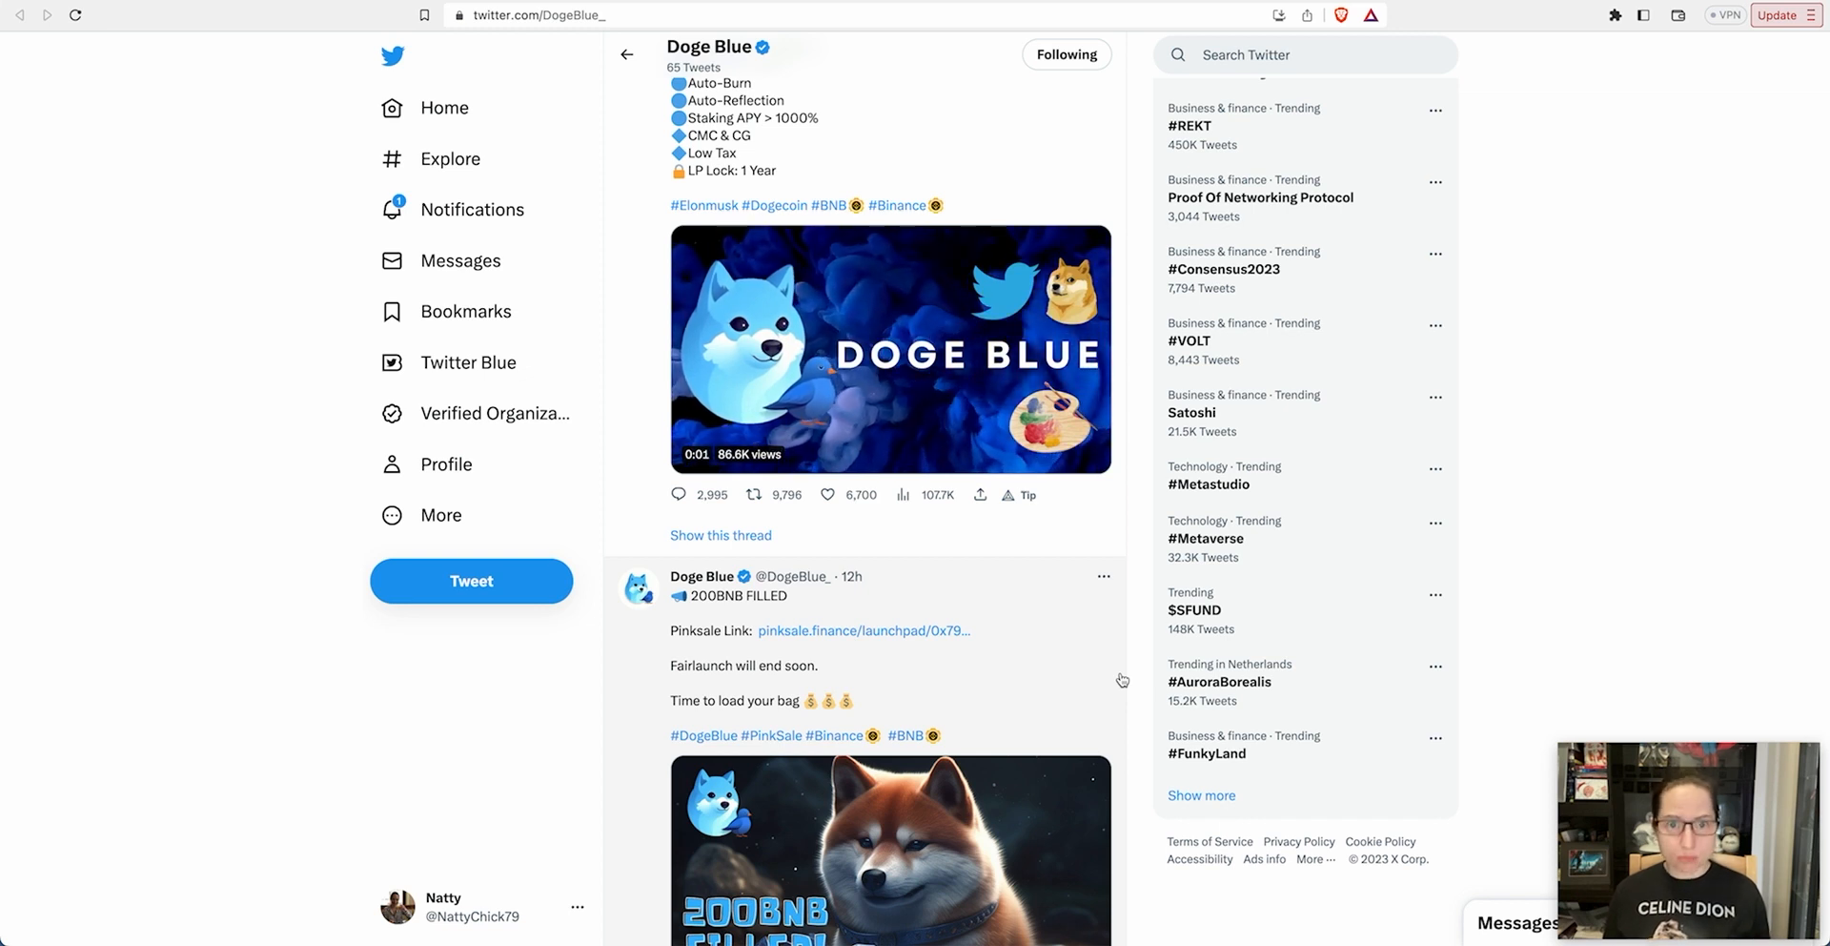
Play the pinned Doge Blue logo video and scroll down to the Binance Live AMA tweet
{"action": "left_click", "coordinate": [890, 347]}
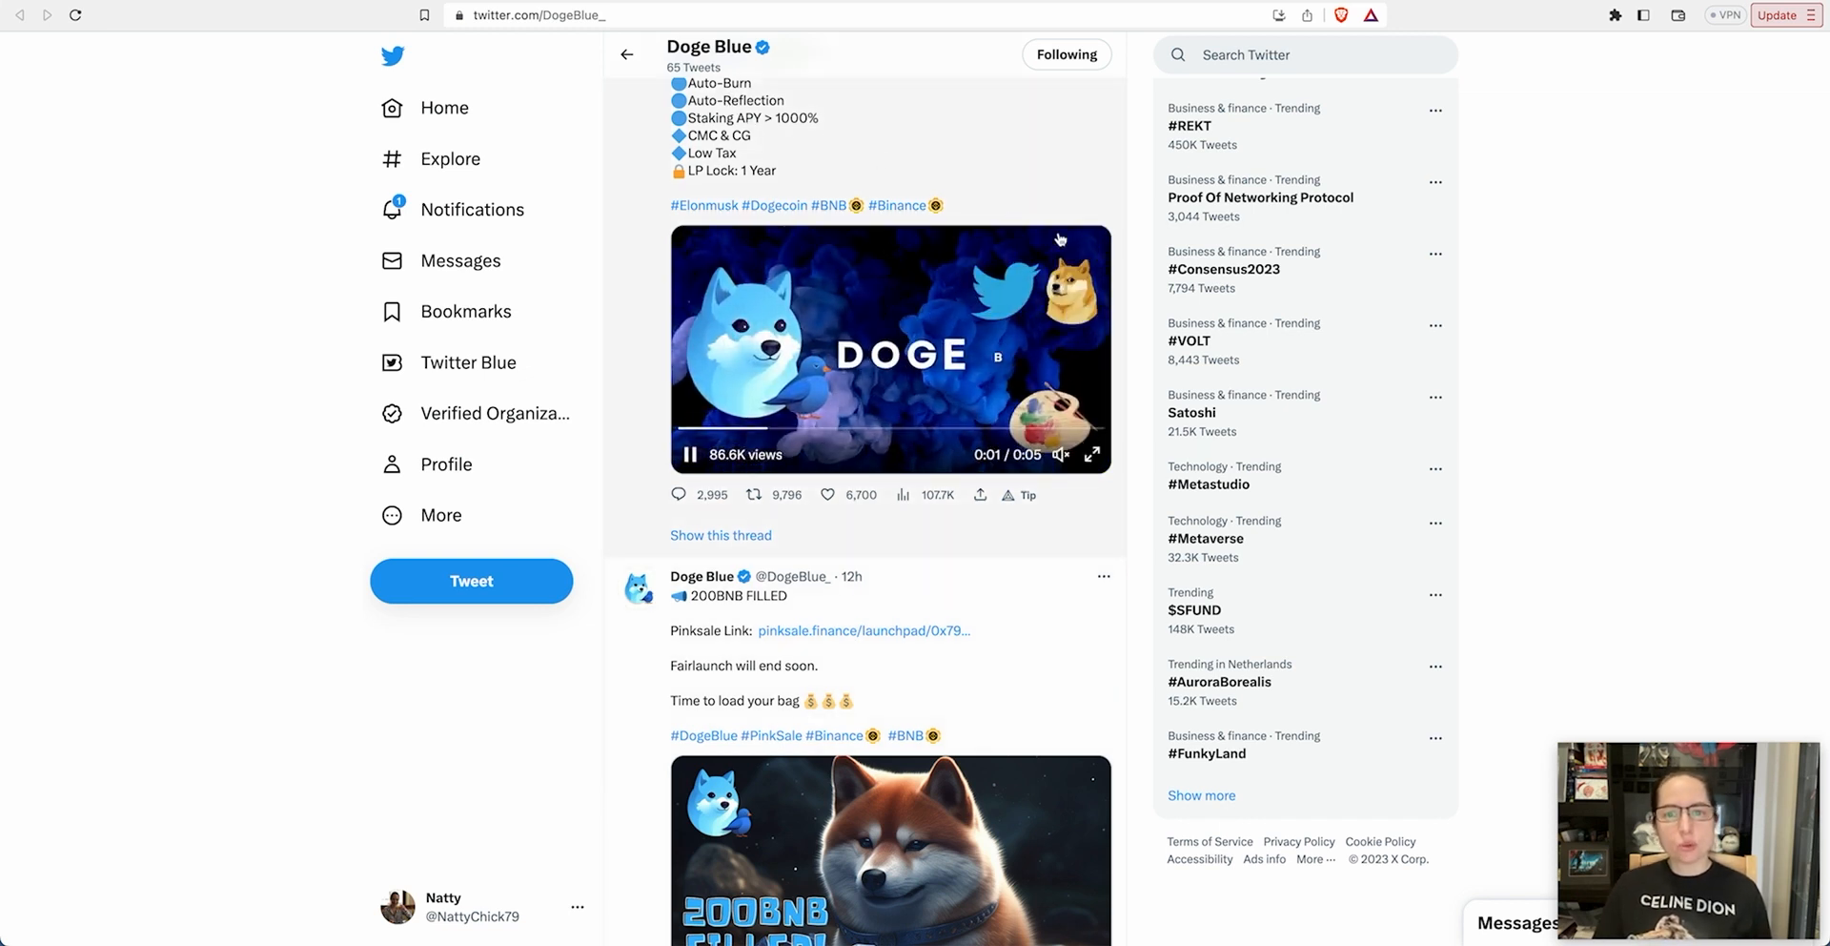
{"action": "scroll", "scroll_direction": "down", "scroll_amount": 3}
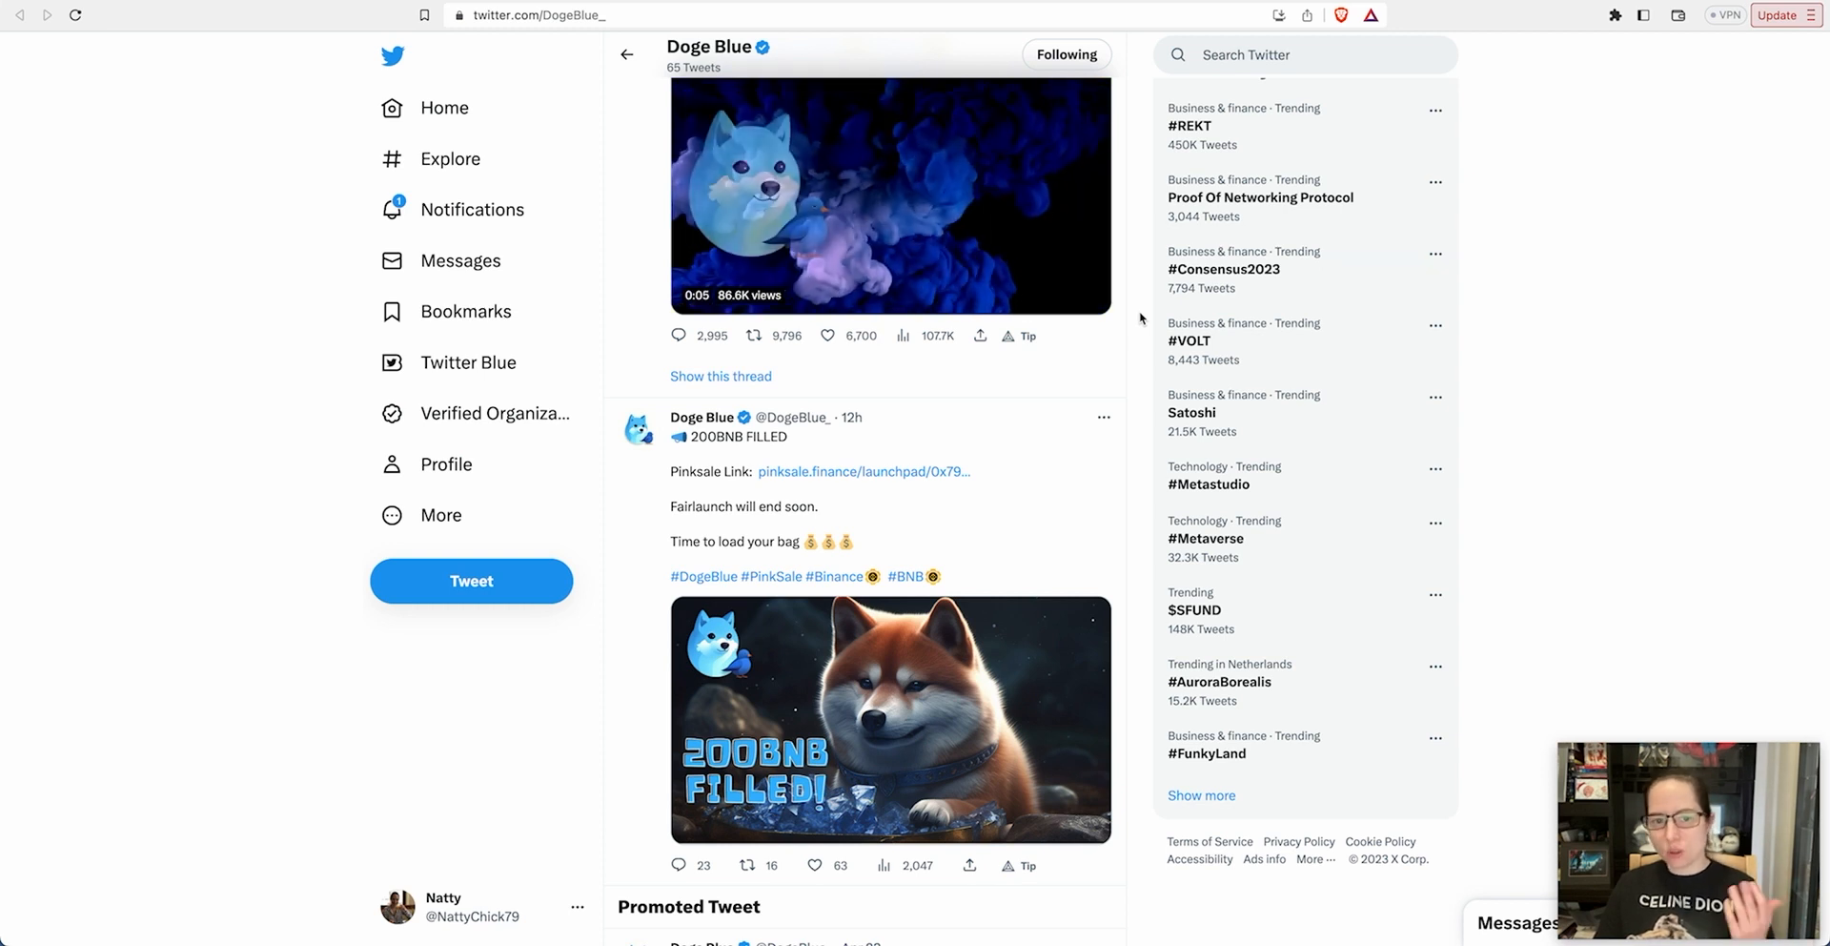
{"action": "scroll", "scroll_direction": "down", "scroll_amount": 3}
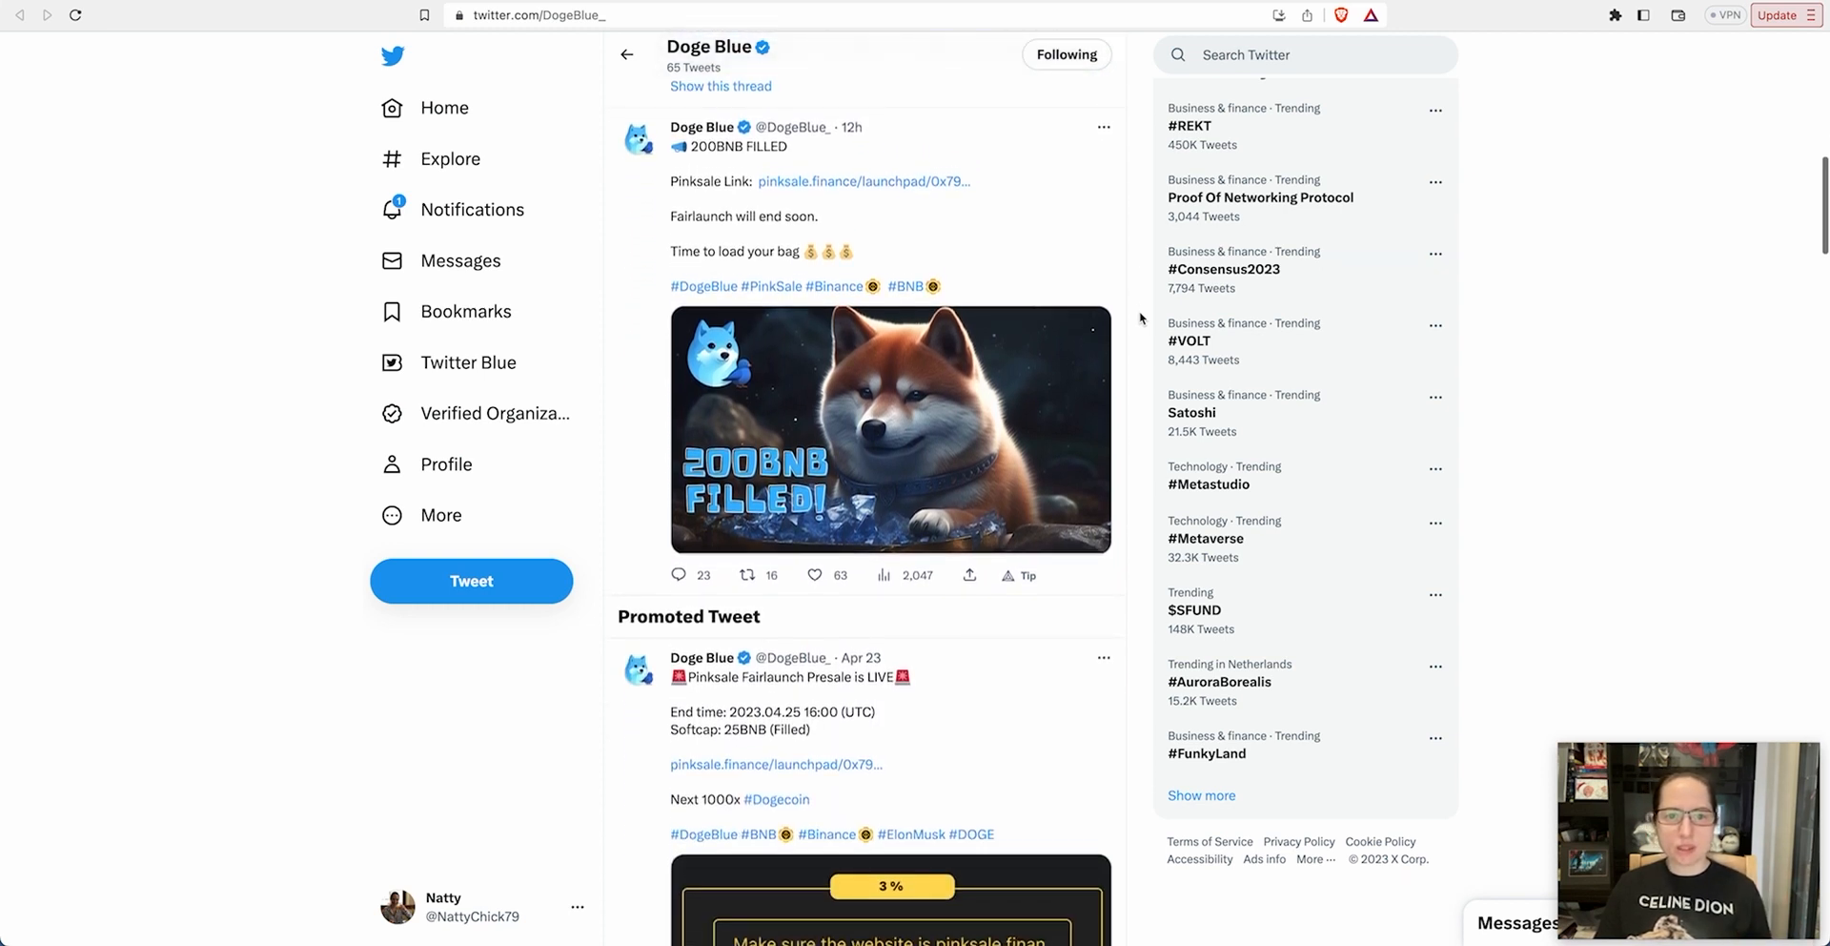
{"action": "scroll", "scroll_direction": "down", "scroll_amount": 3}
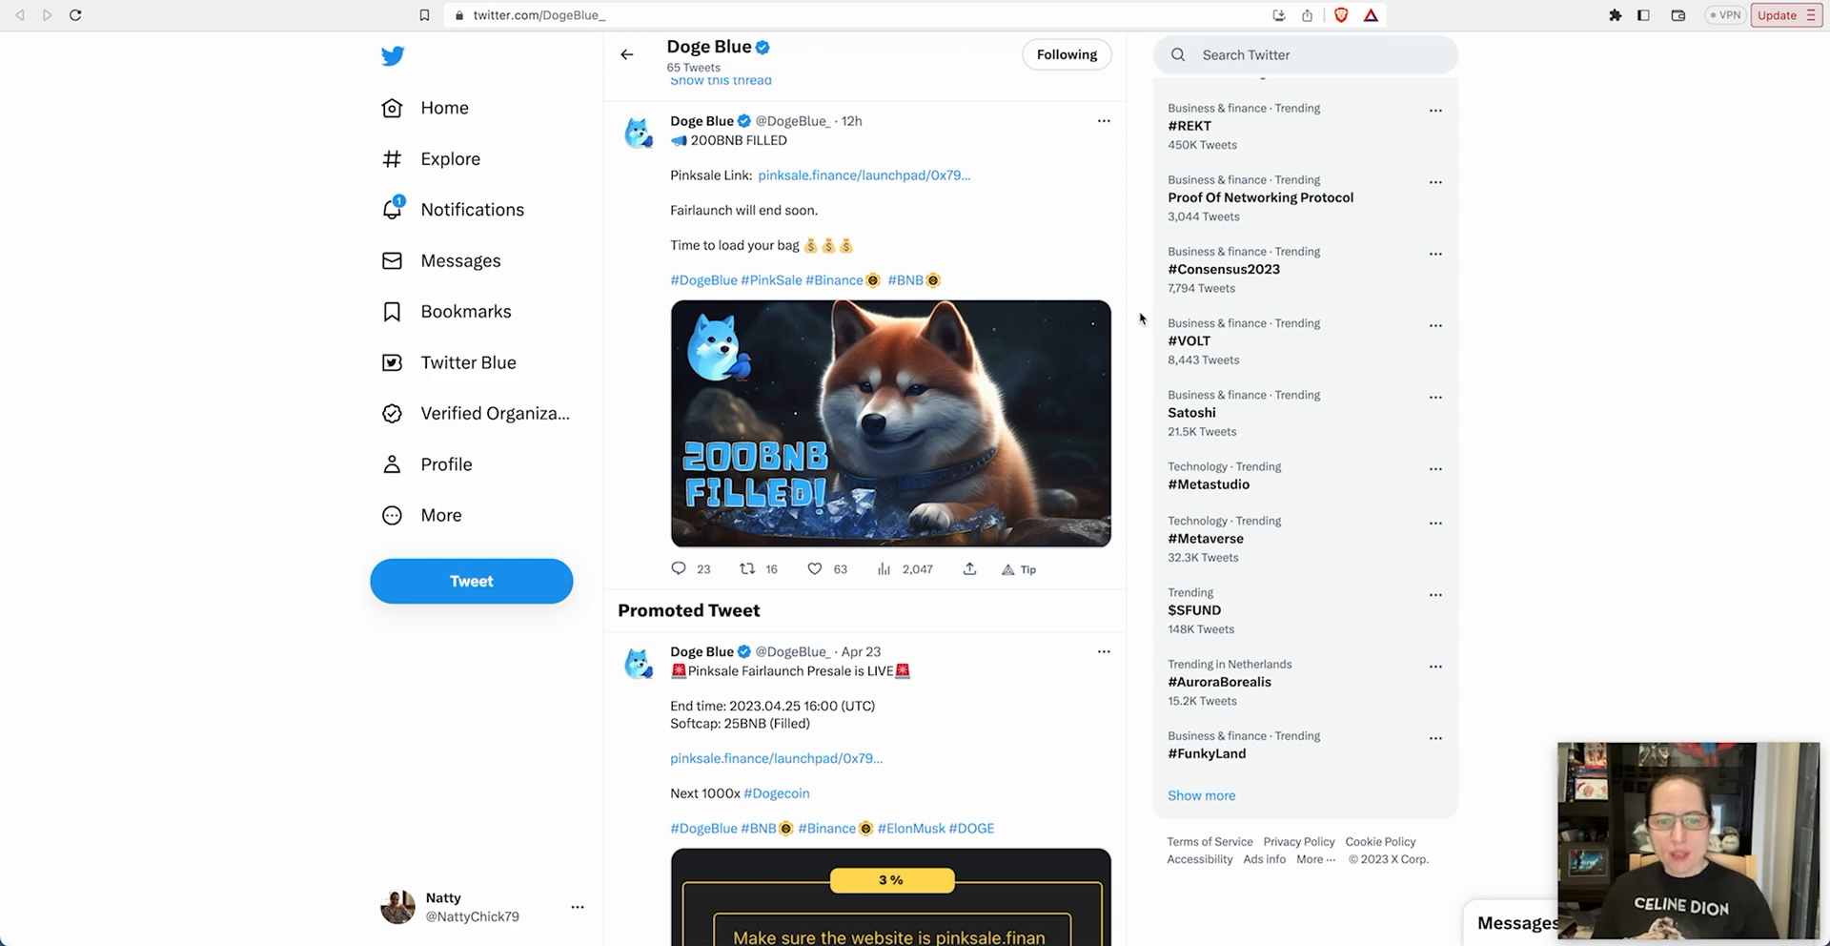
{"action": "scroll", "scroll_direction": "down", "scroll_amount": 3}
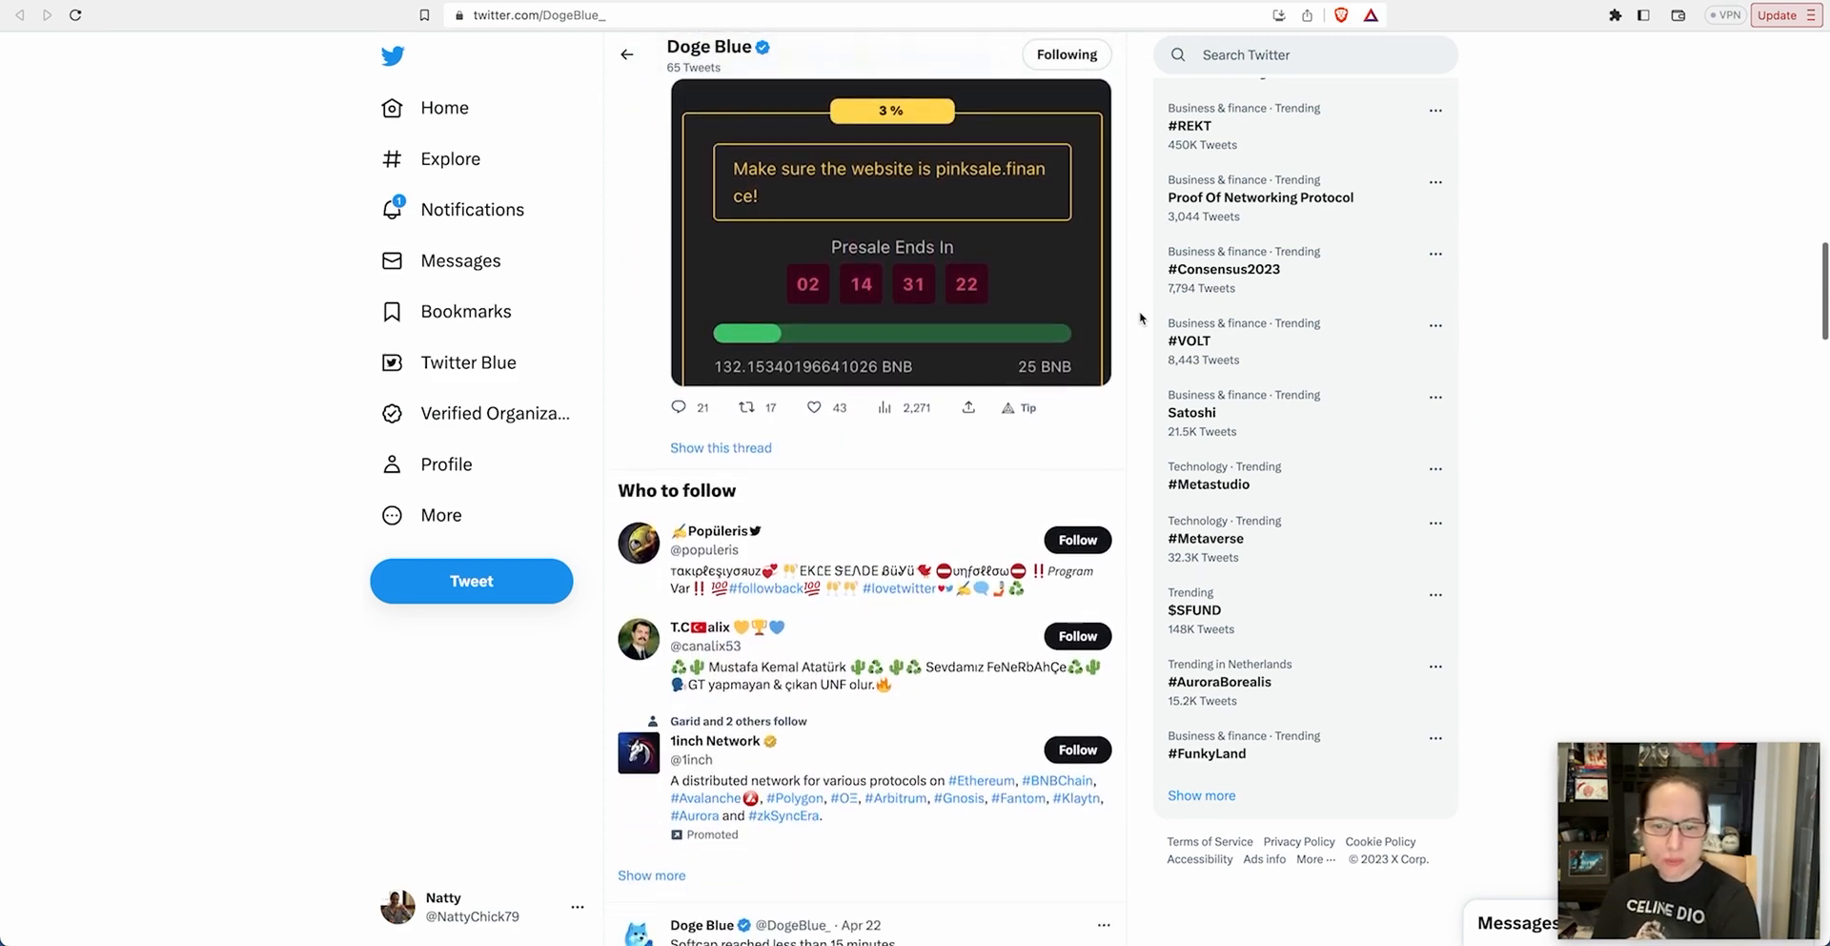
{"action": "scroll", "scroll_direction": "down", "scroll_amount": 3}
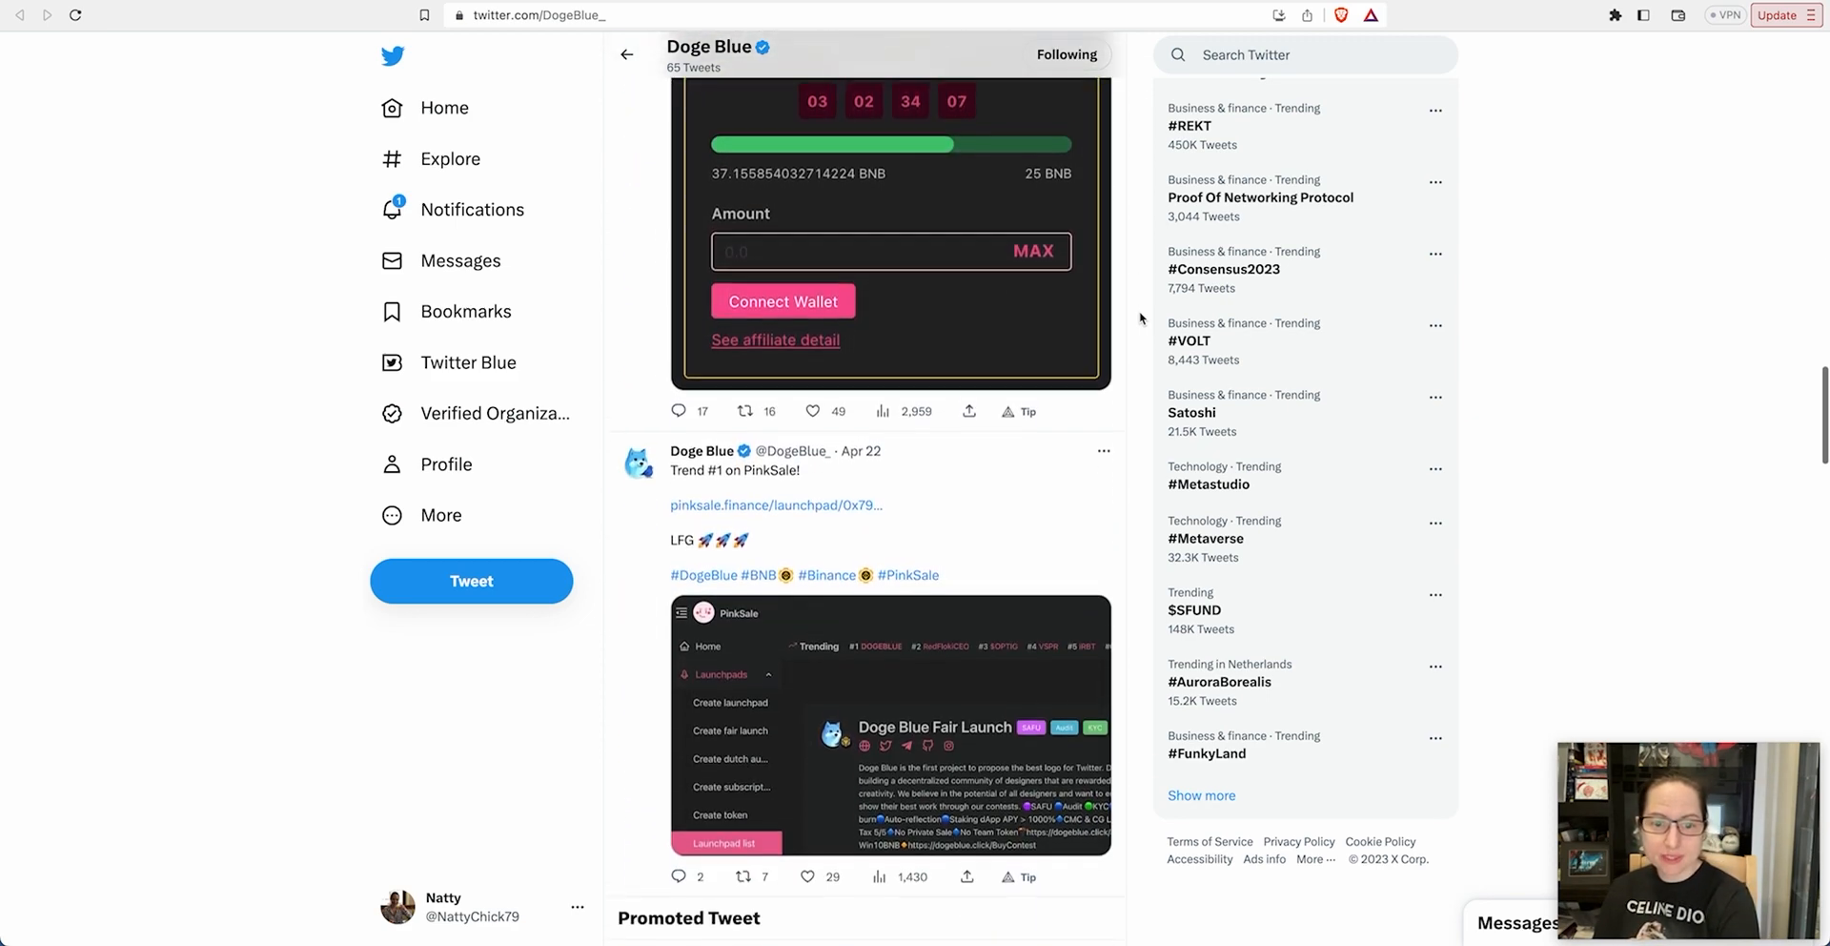
{"action": "scroll", "scroll_direction": "down", "scroll_amount": 3}
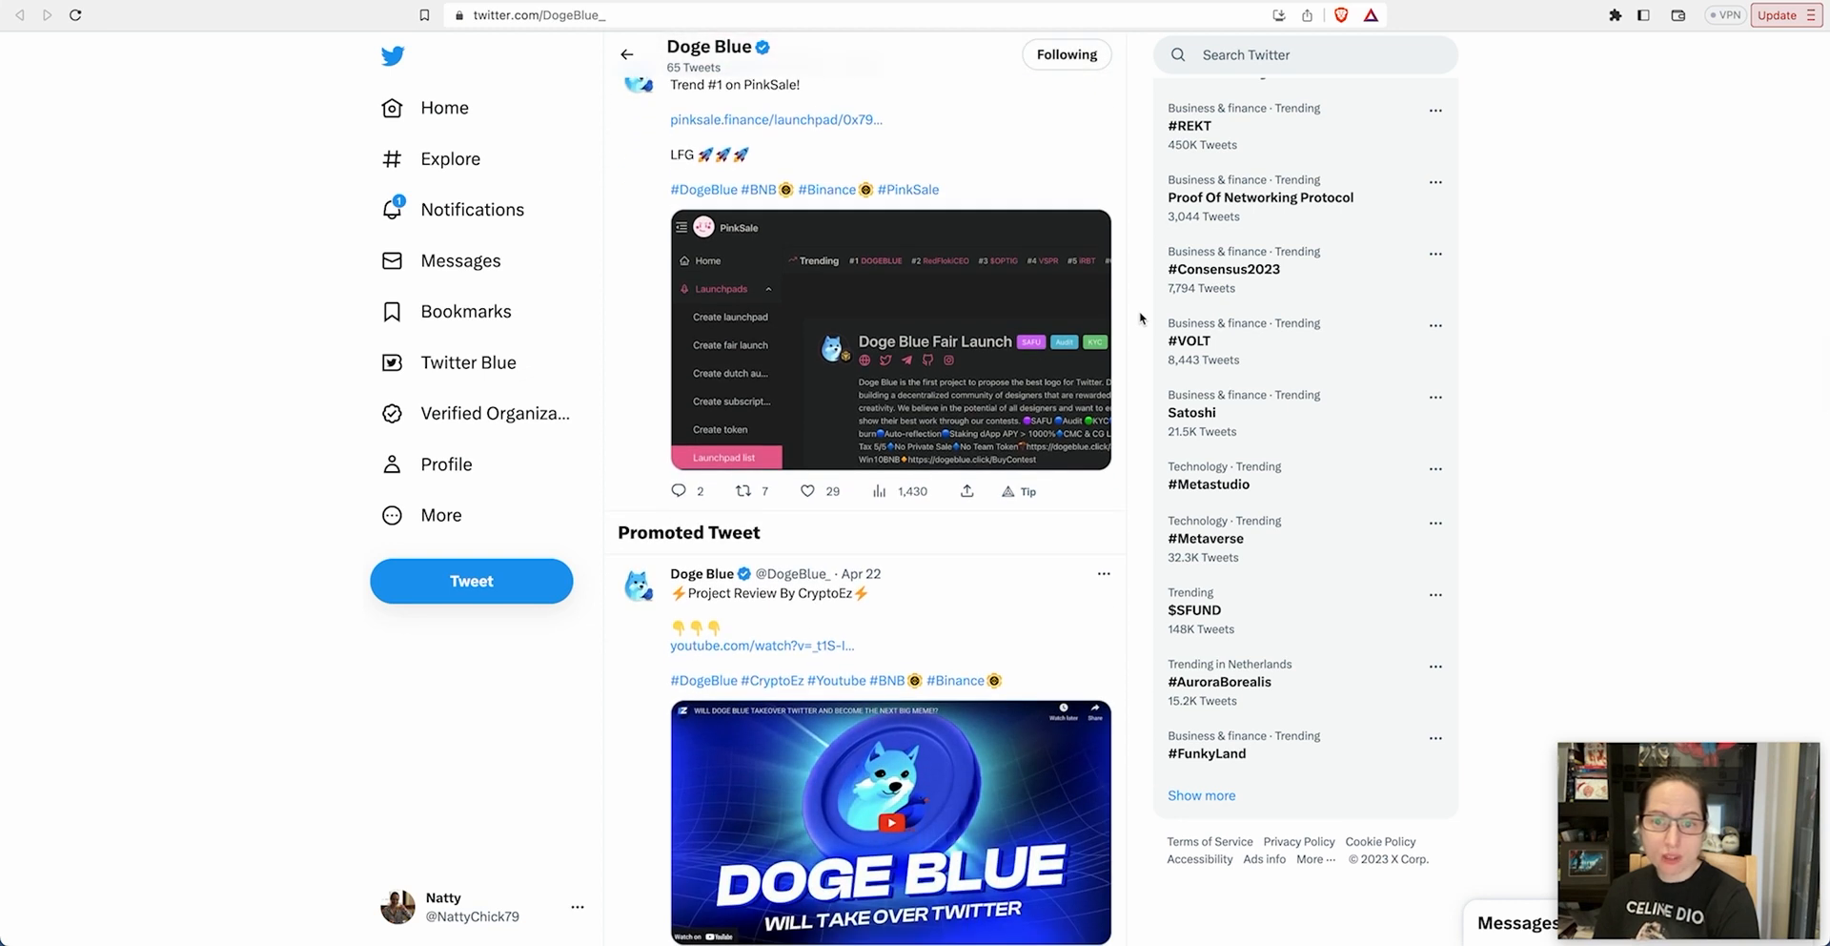
{"action": "scroll", "scroll_direction": "down", "scroll_amount": 3}
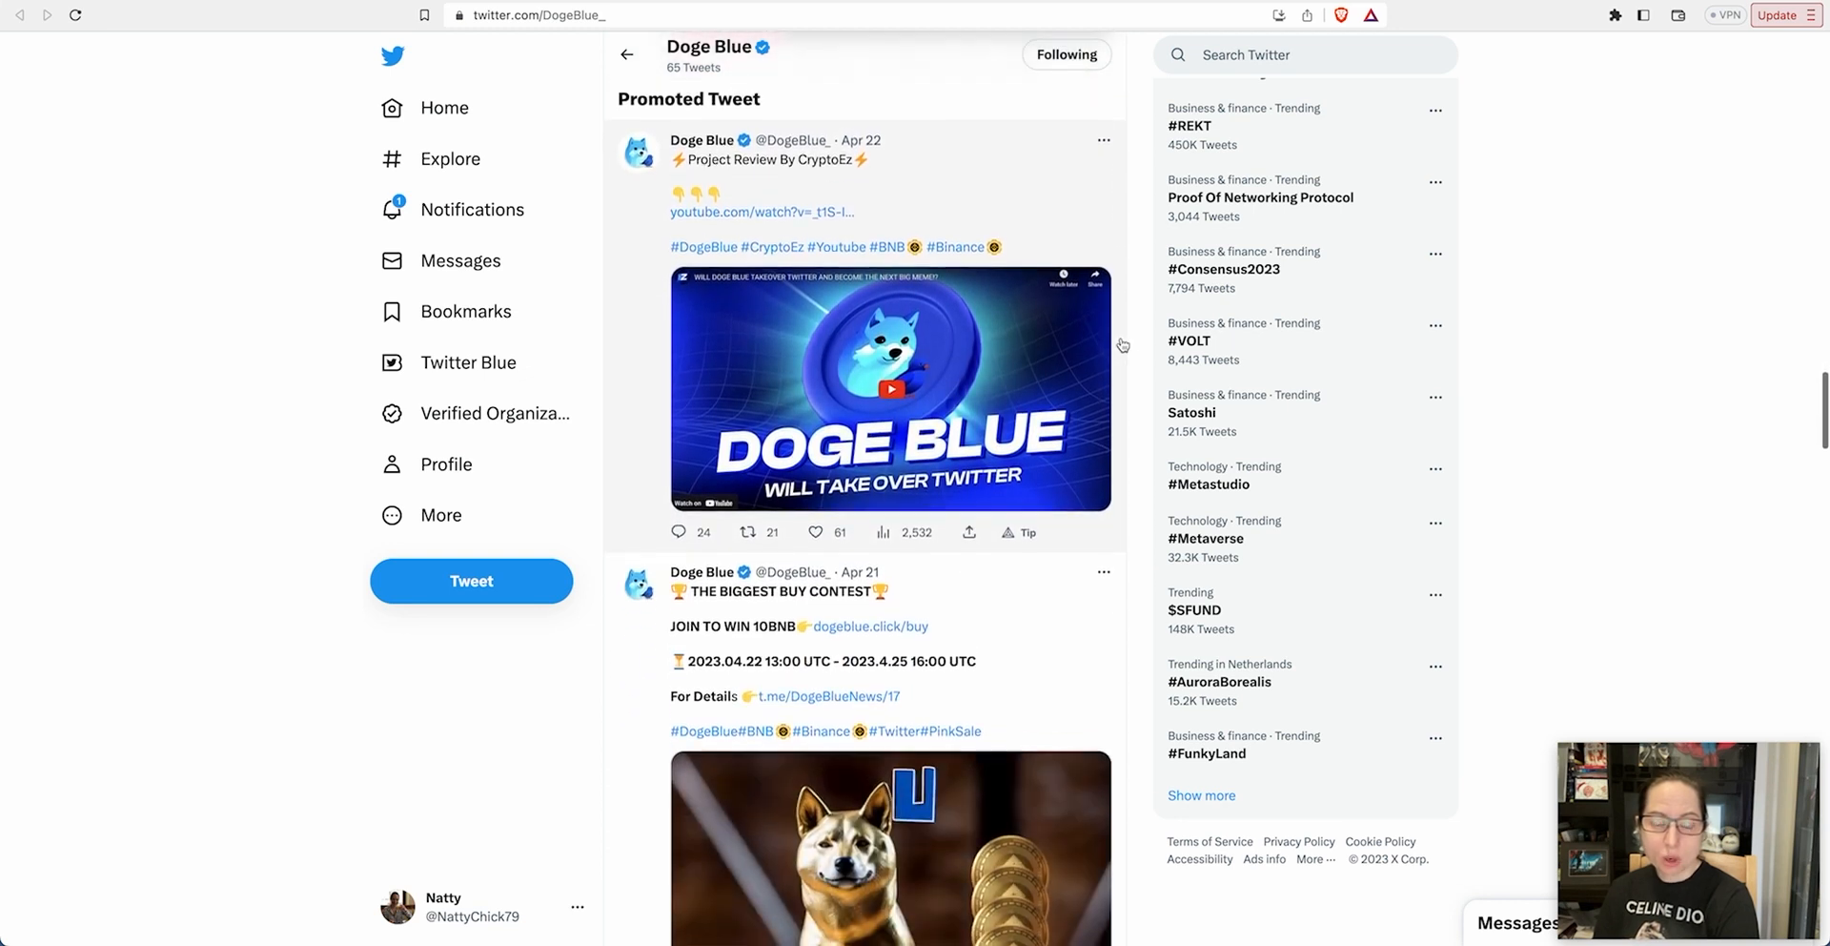
{"action": "scroll", "scroll_direction": "down", "scroll_amount": 3}
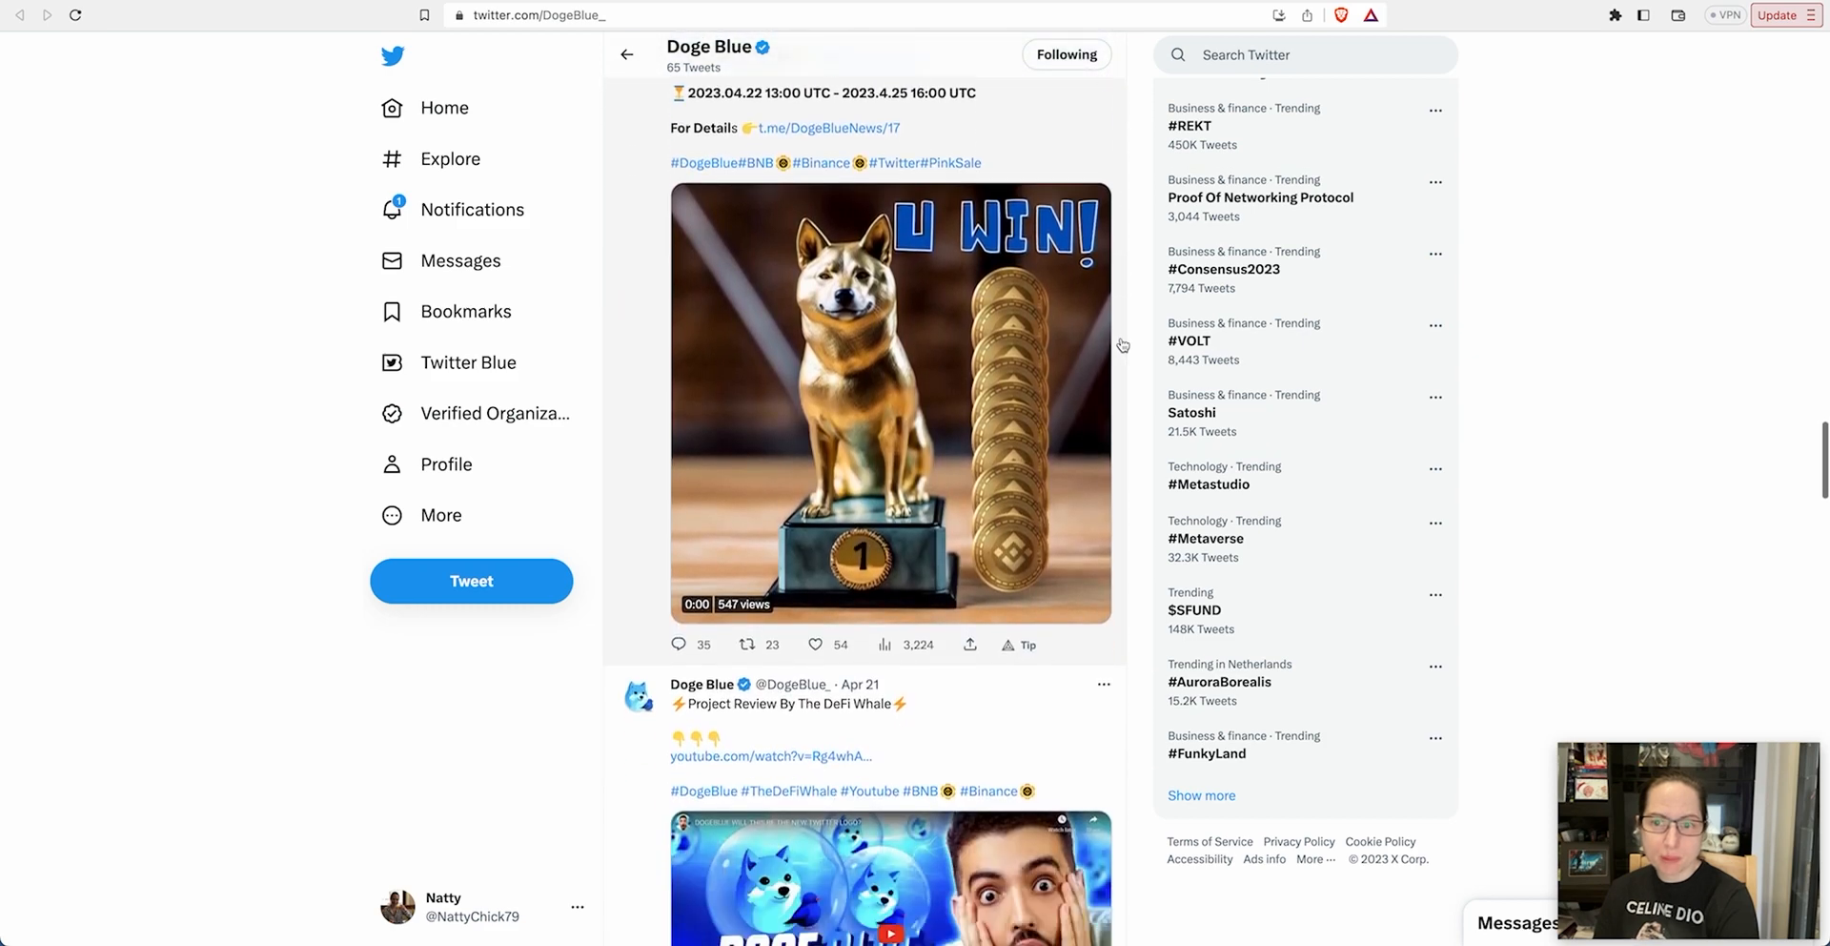
{"action": "scroll", "scroll_direction": "down", "scroll_amount": 3}
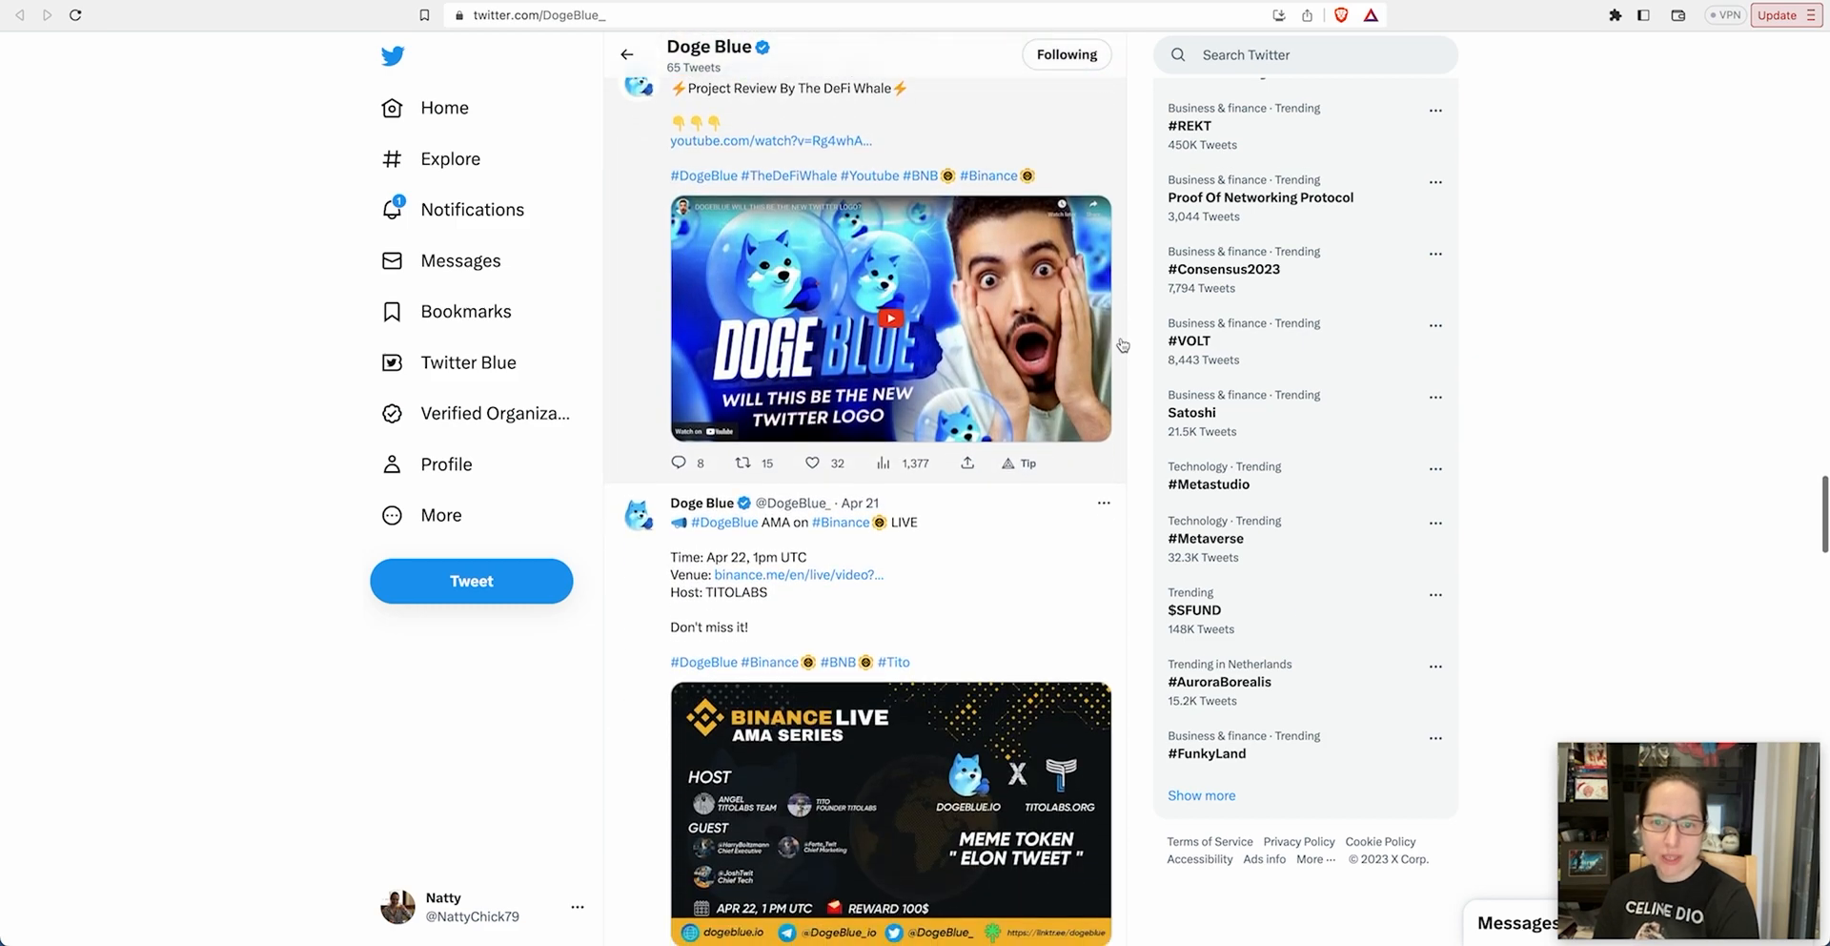
{"action": "scroll", "scroll_direction": "down", "scroll_amount": 3}
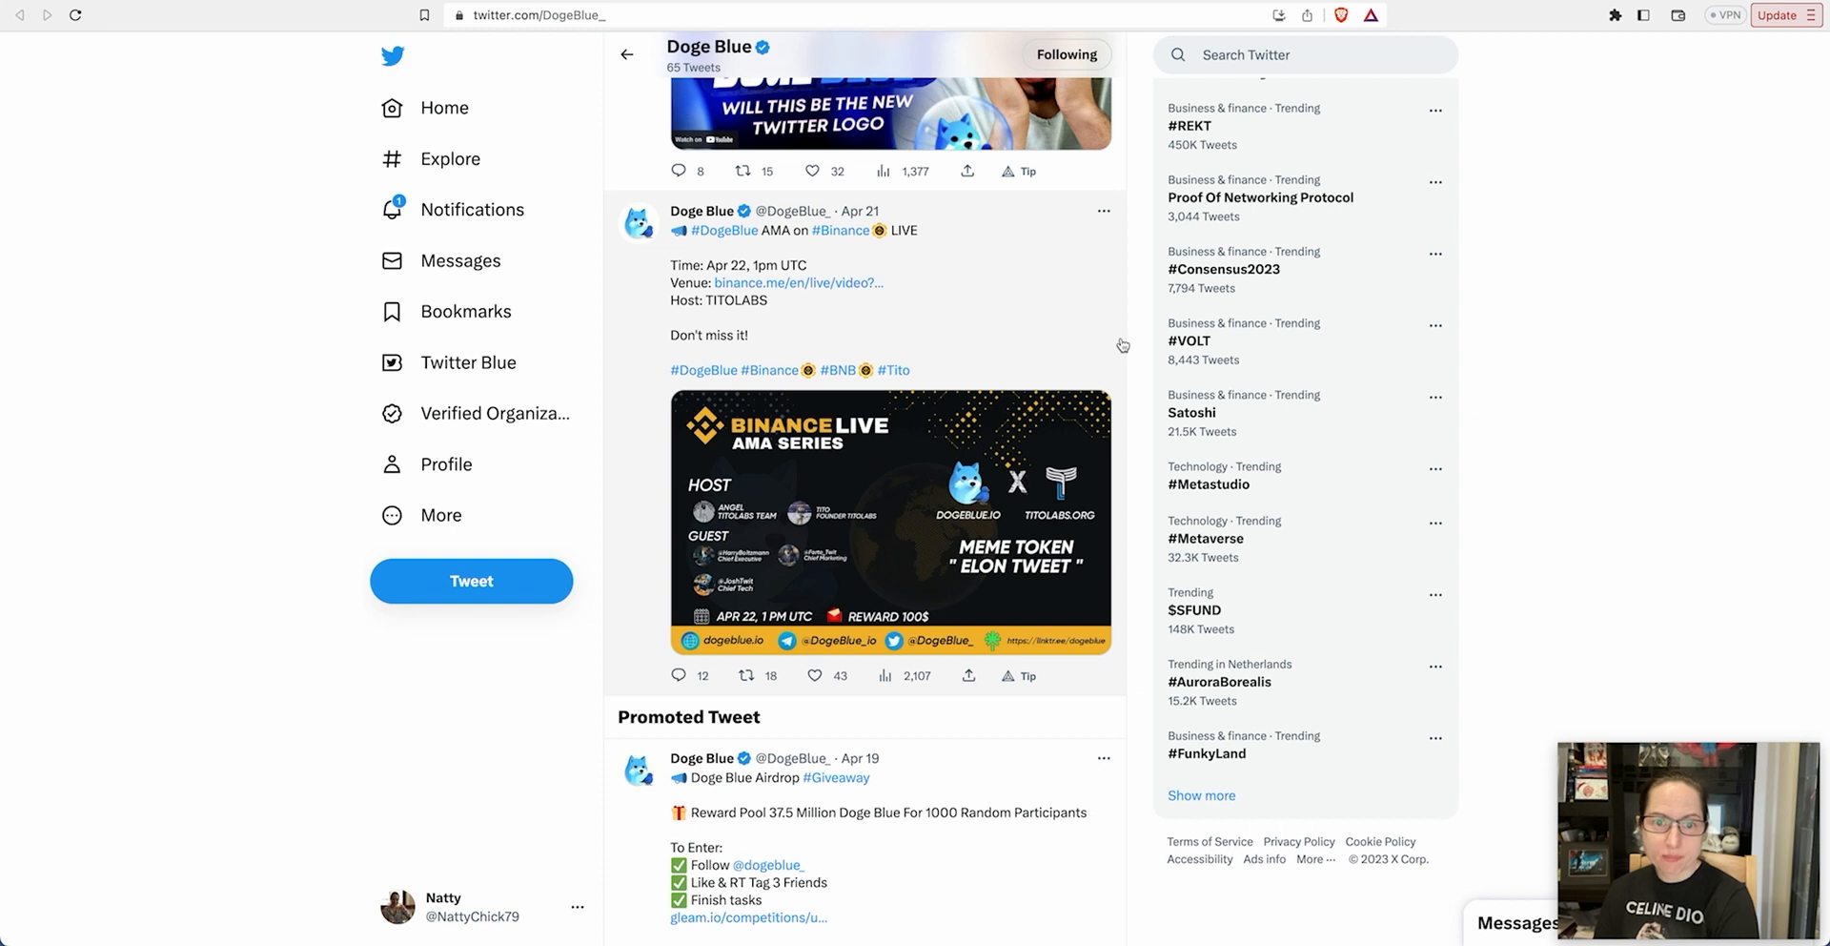
{"action": "scroll", "scroll_direction": "down", "scroll_amount": 3}
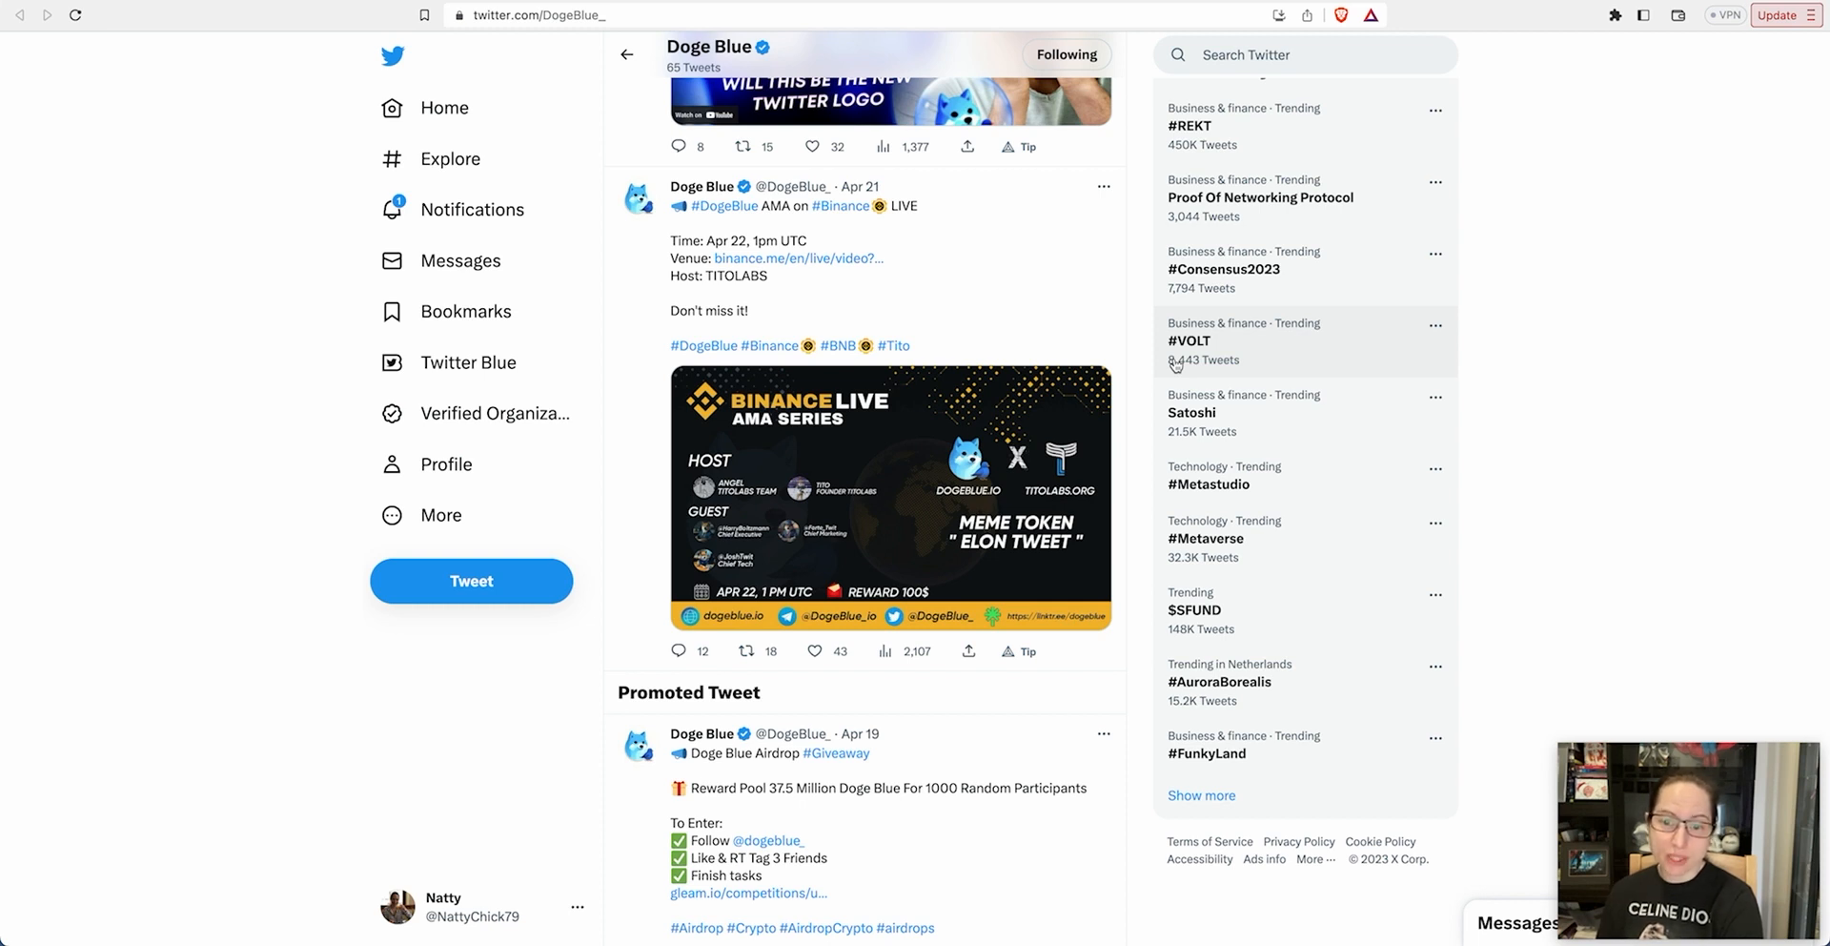
{"action": "mouse_move", "coordinate": [1142, 463]}
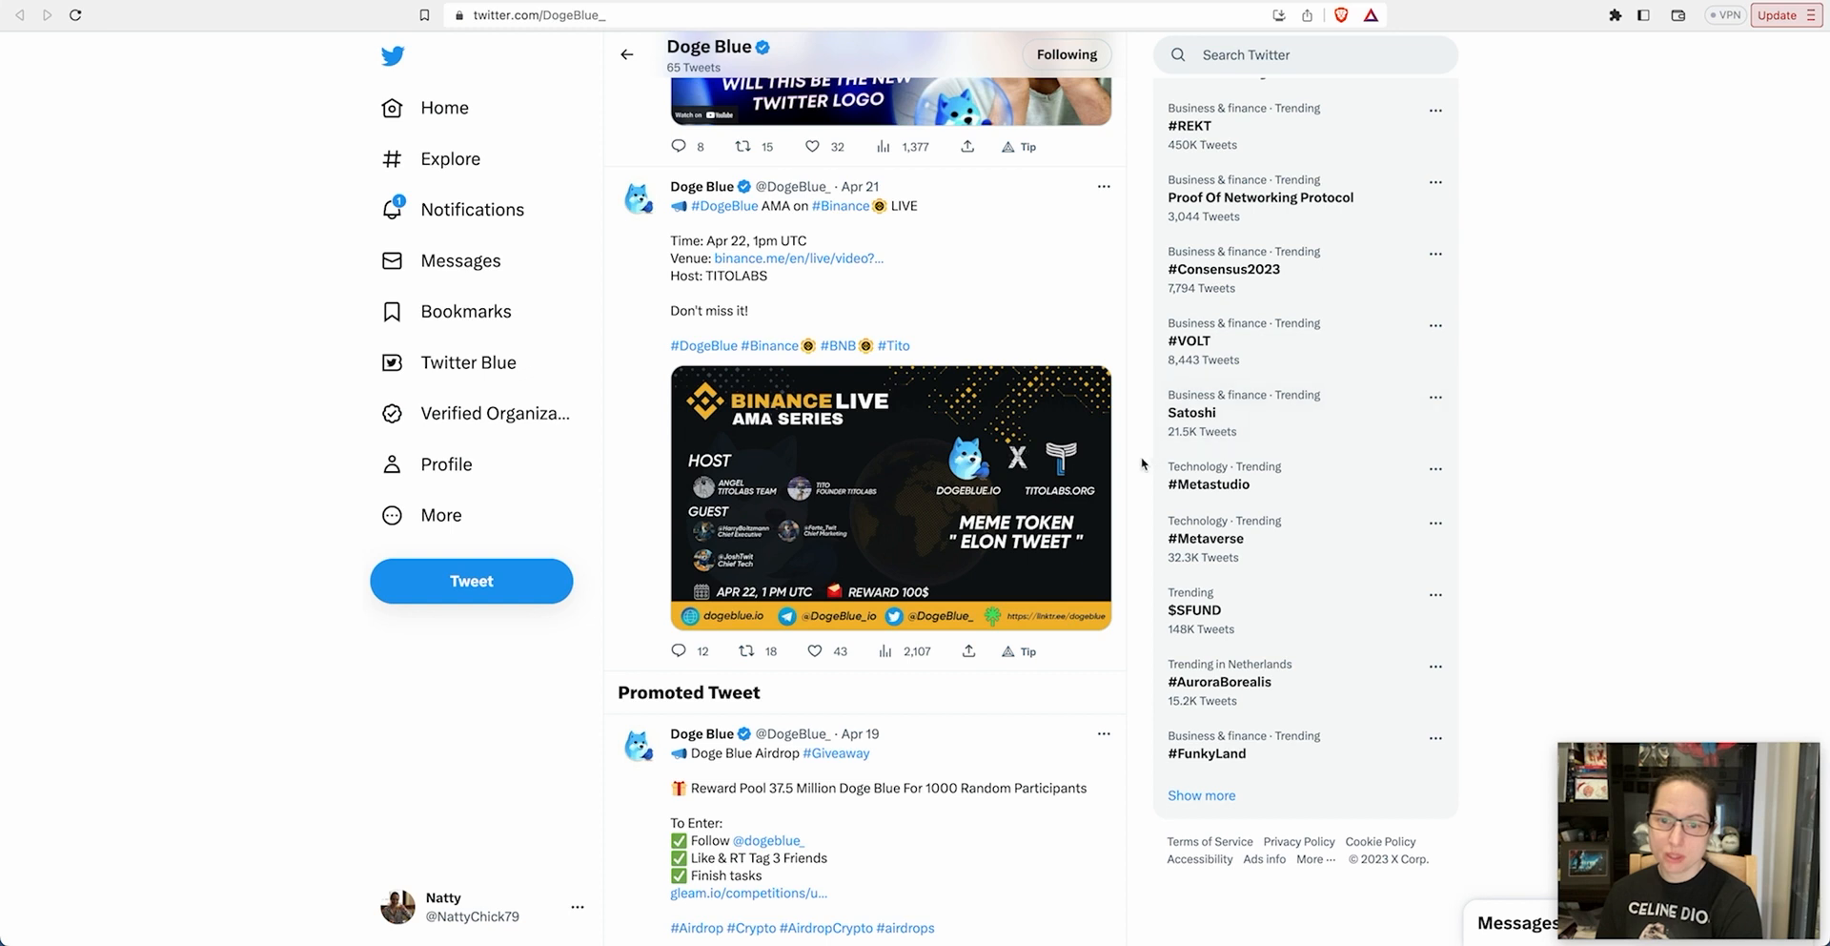
Scroll past the airdrop giveaway and Cryptodex review to the Apr 17 Elon Musk logo tweet
{"action": "scroll", "scroll_direction": "down", "scroll_amount": 3}
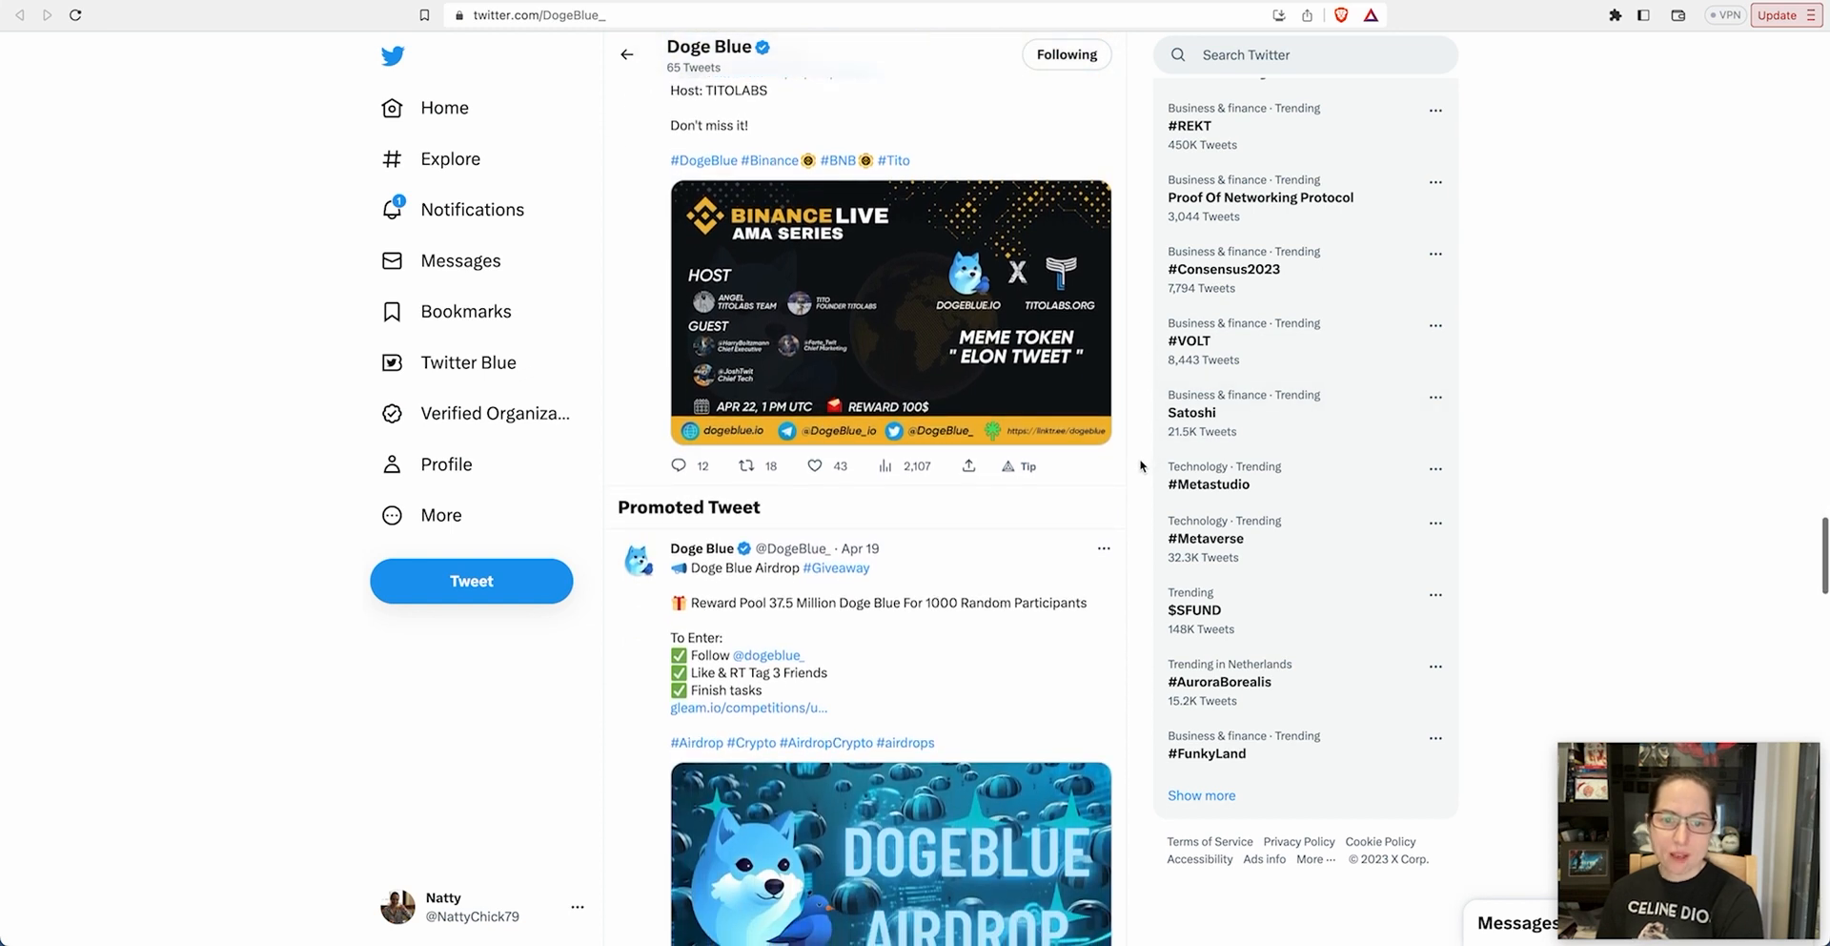
{"action": "scroll", "scroll_direction": "down", "scroll_amount": 3}
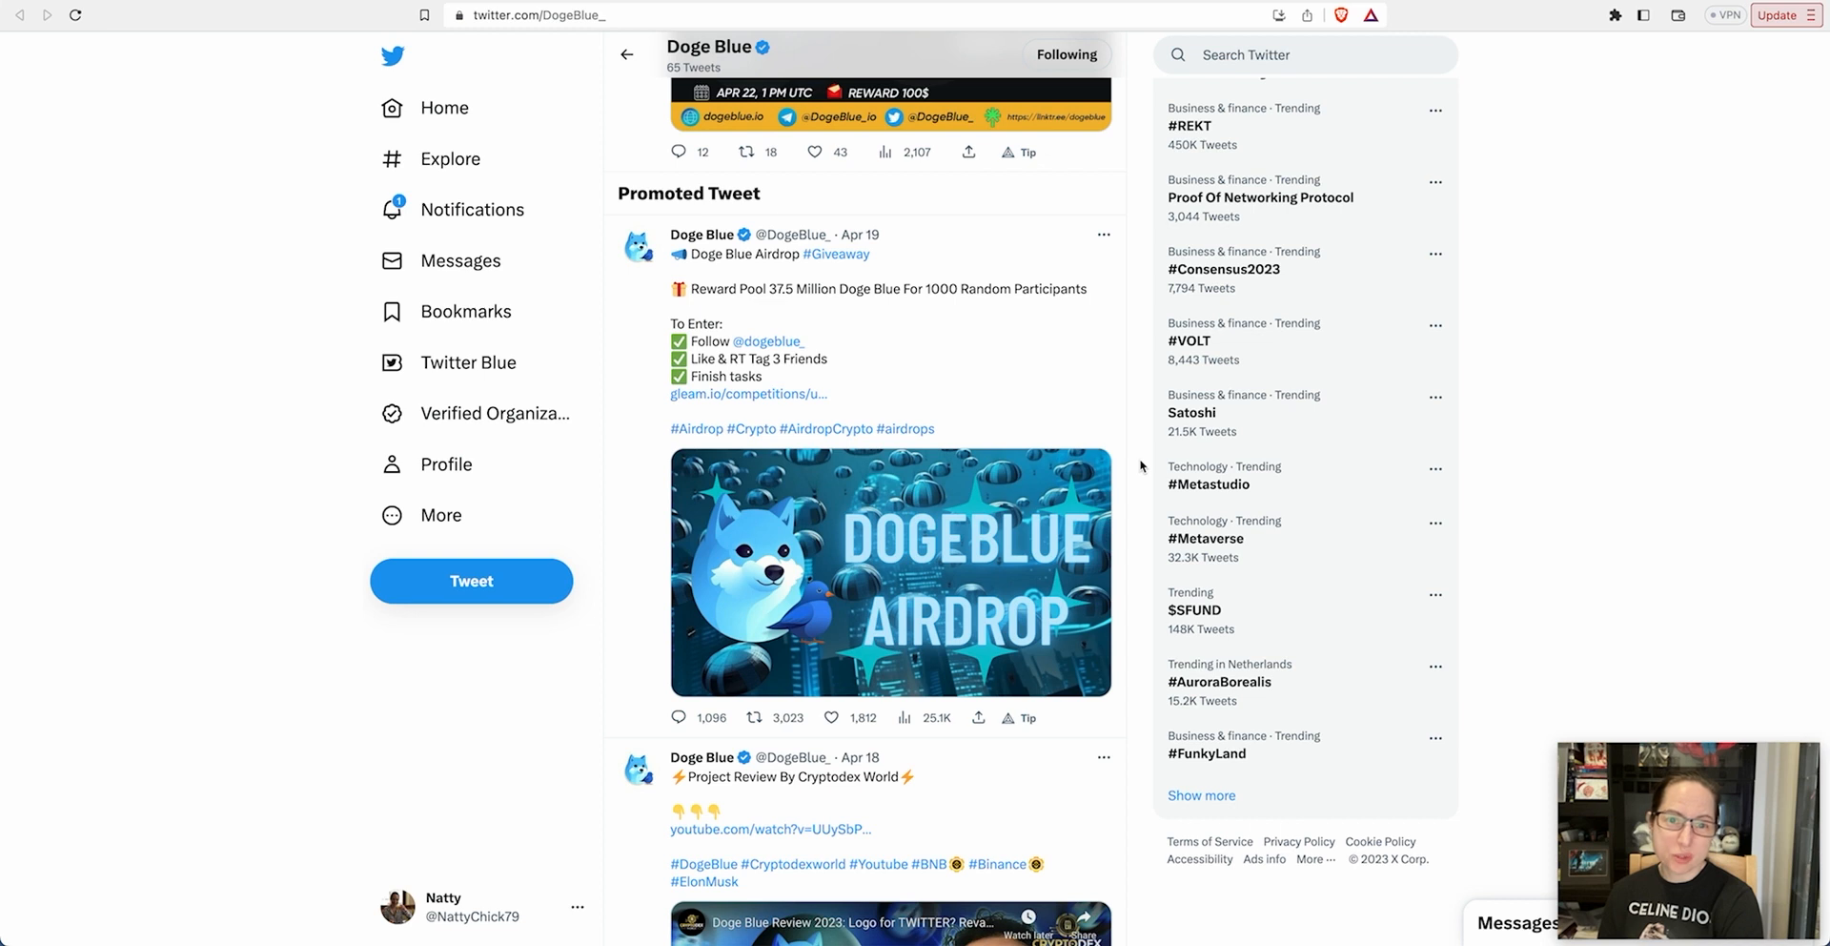
{"action": "scroll", "scroll_direction": "down", "scroll_amount": 3}
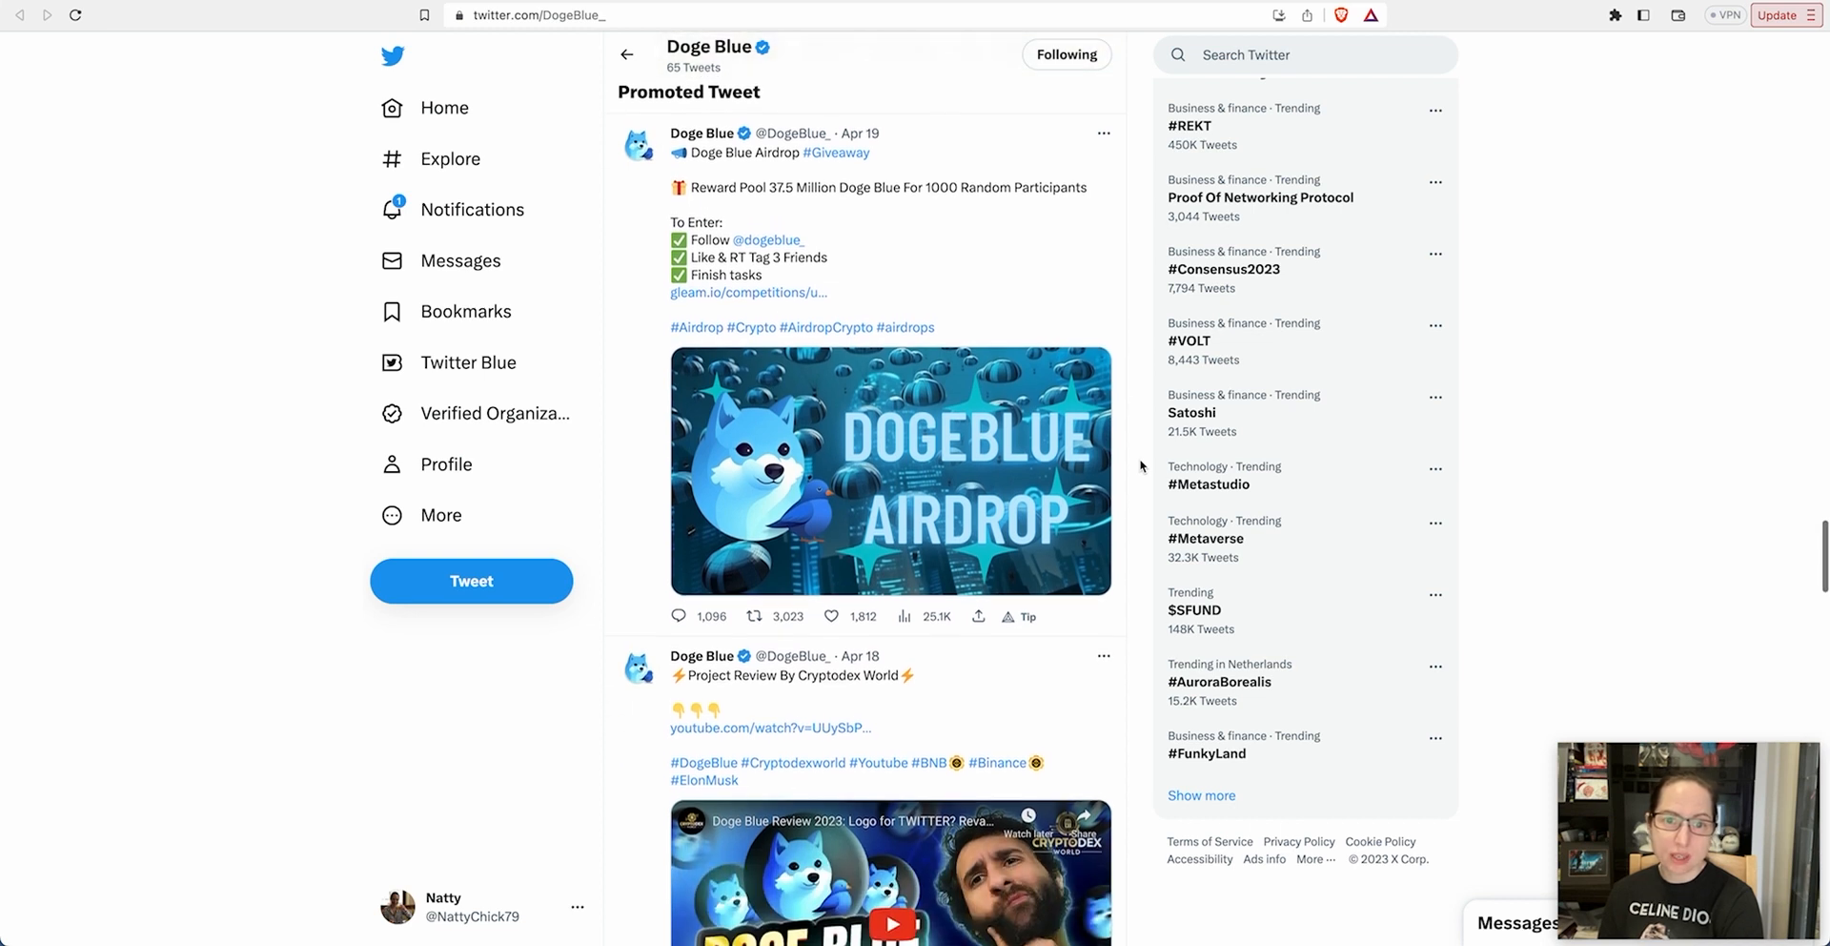
{"action": "scroll", "scroll_direction": "down", "scroll_amount": 3}
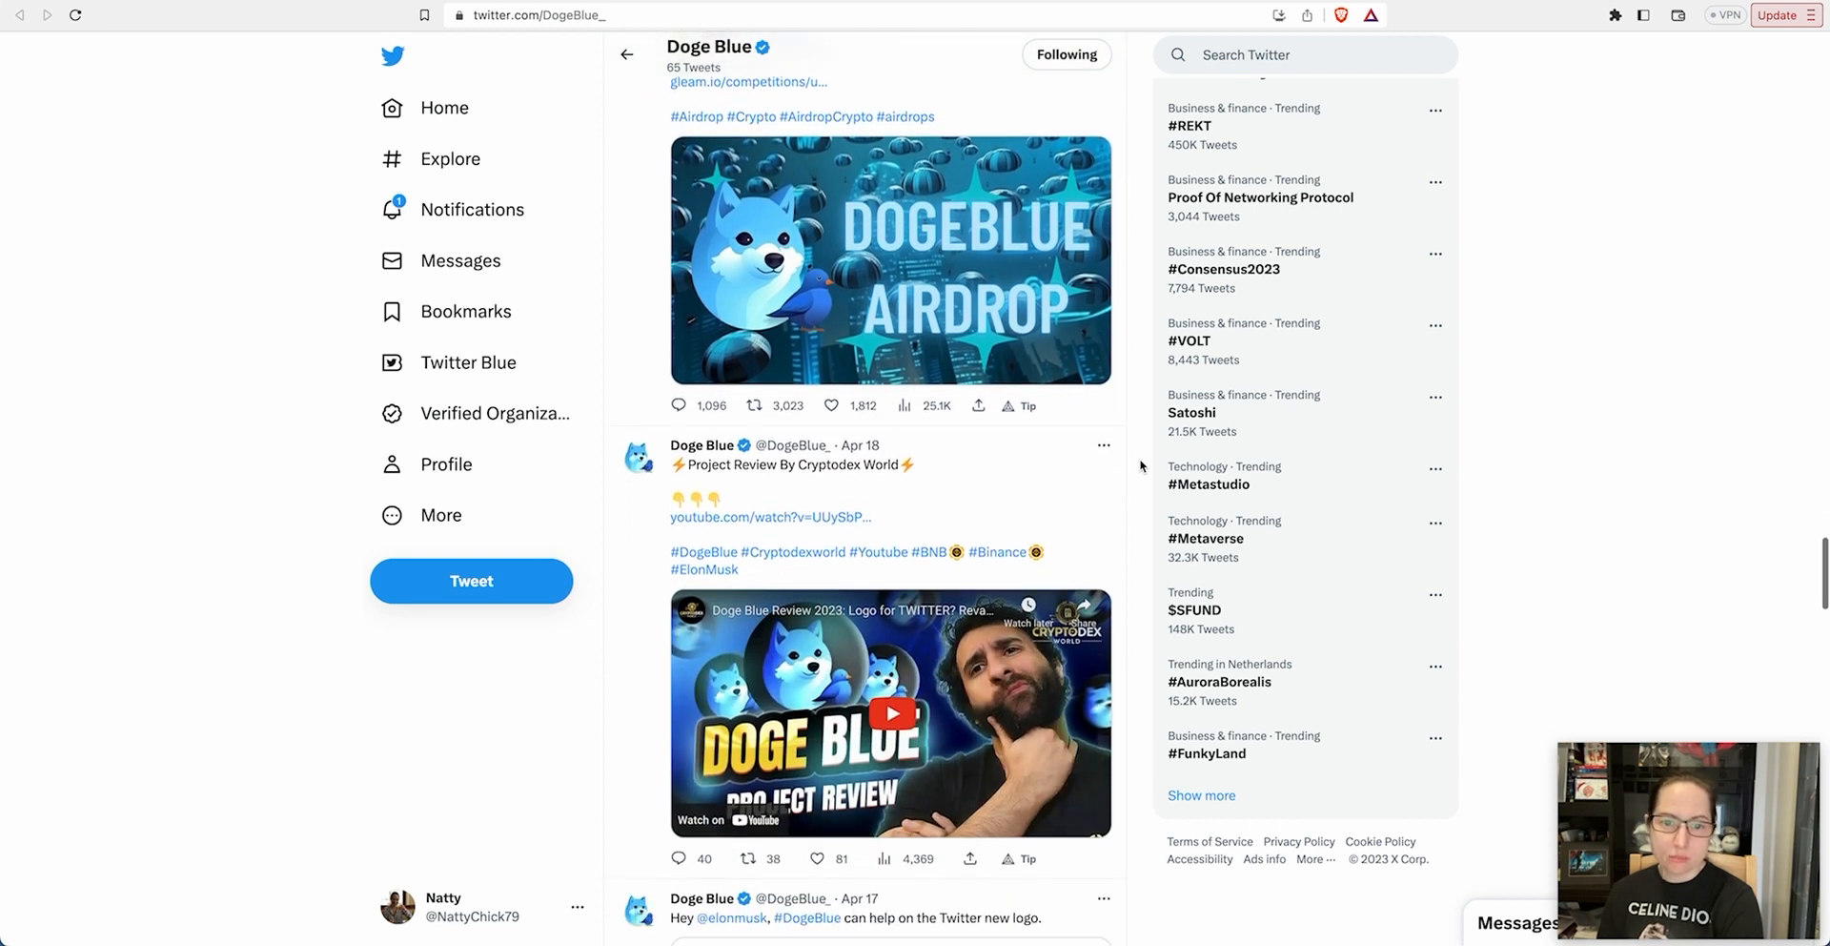
{"action": "scroll", "scroll_direction": "down", "scroll_amount": 3}
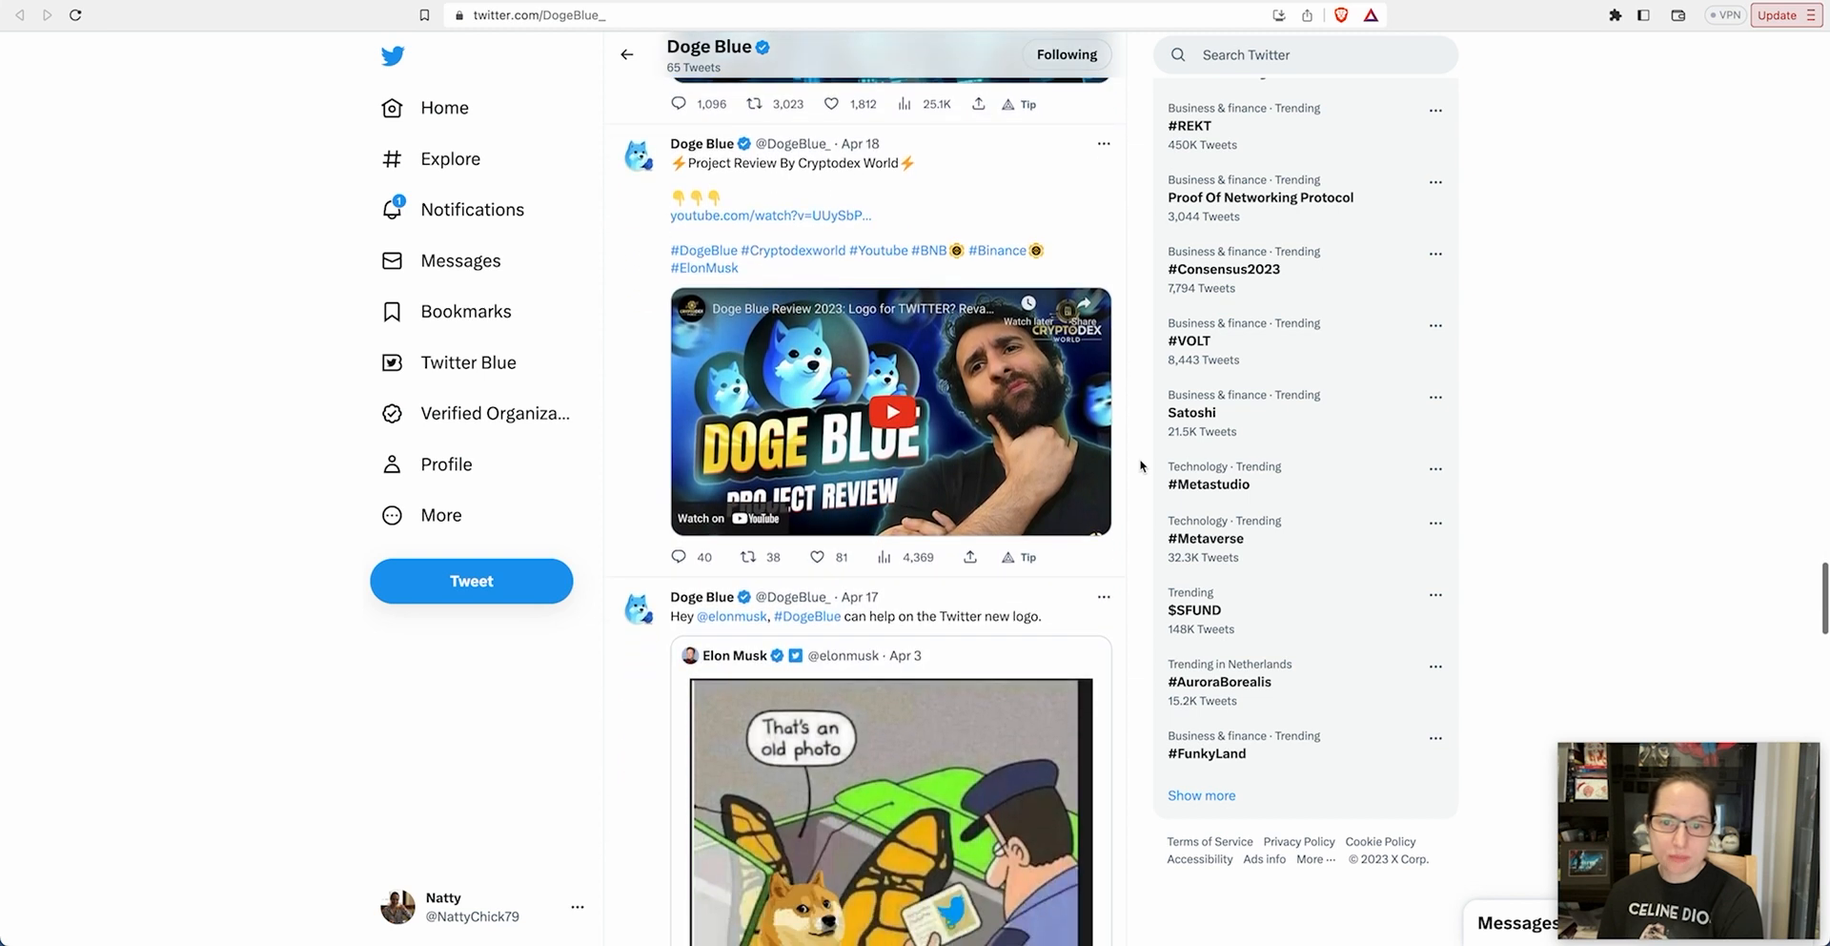
{"action": "scroll", "scroll_direction": "down", "scroll_amount": 3}
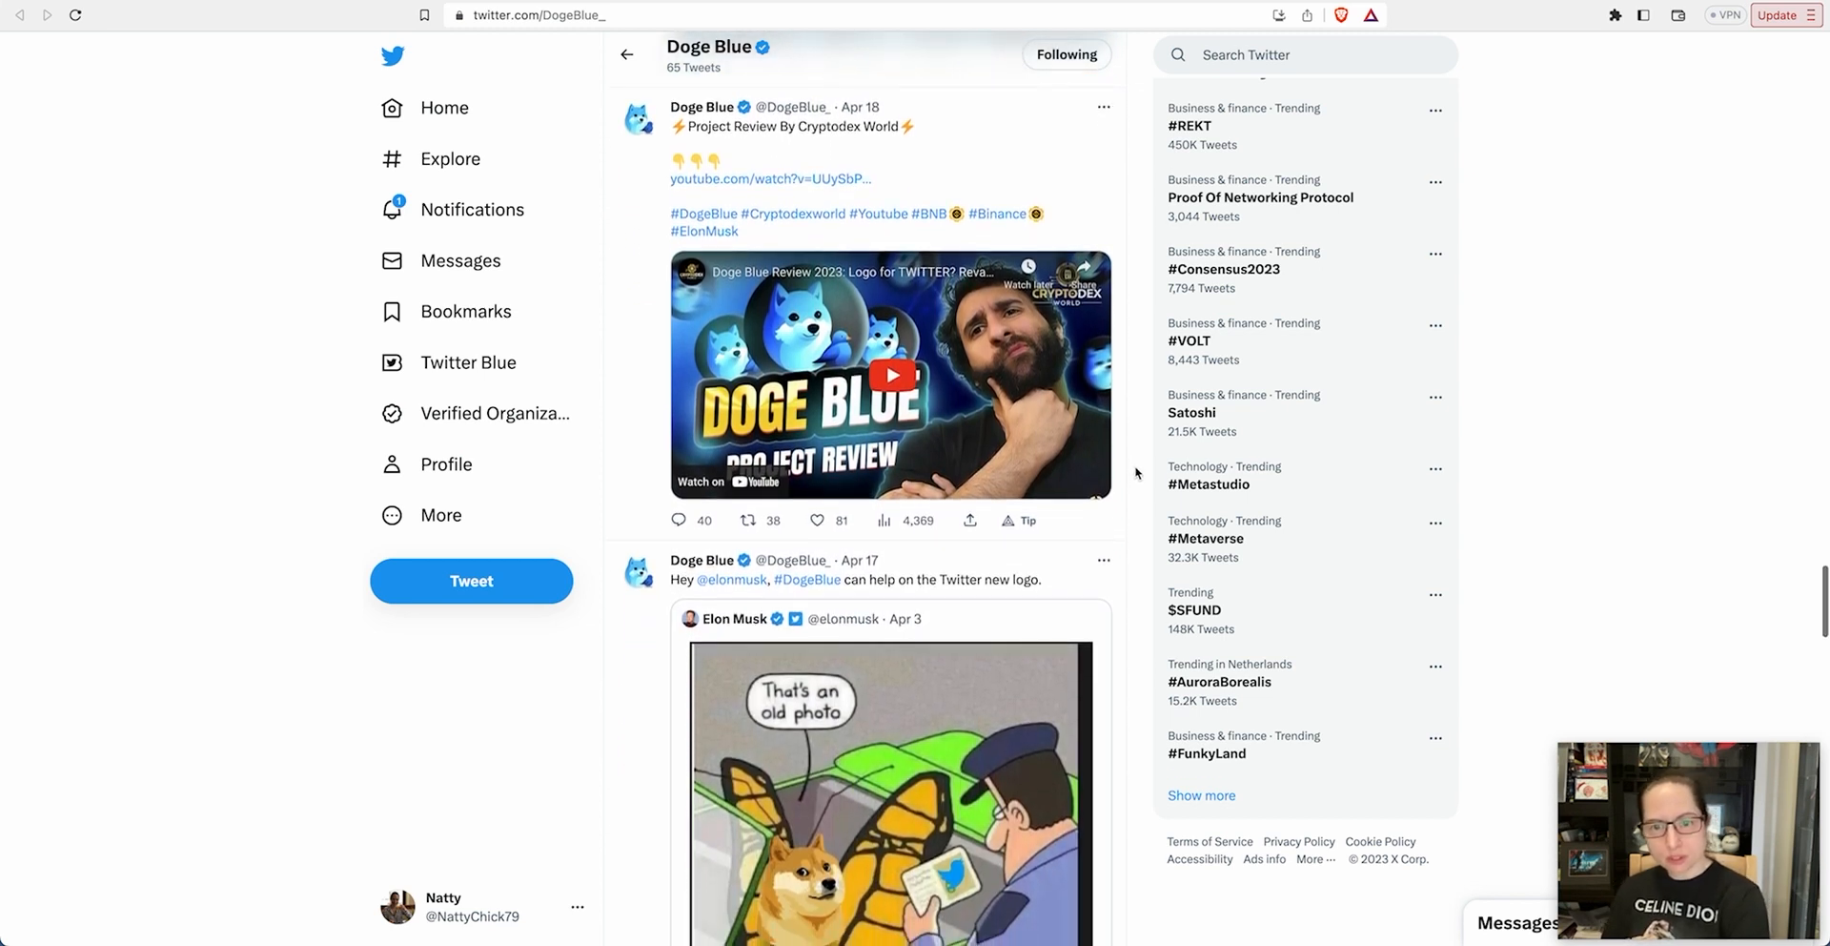
{"action": "scroll", "scroll_direction": "down", "scroll_amount": 3}
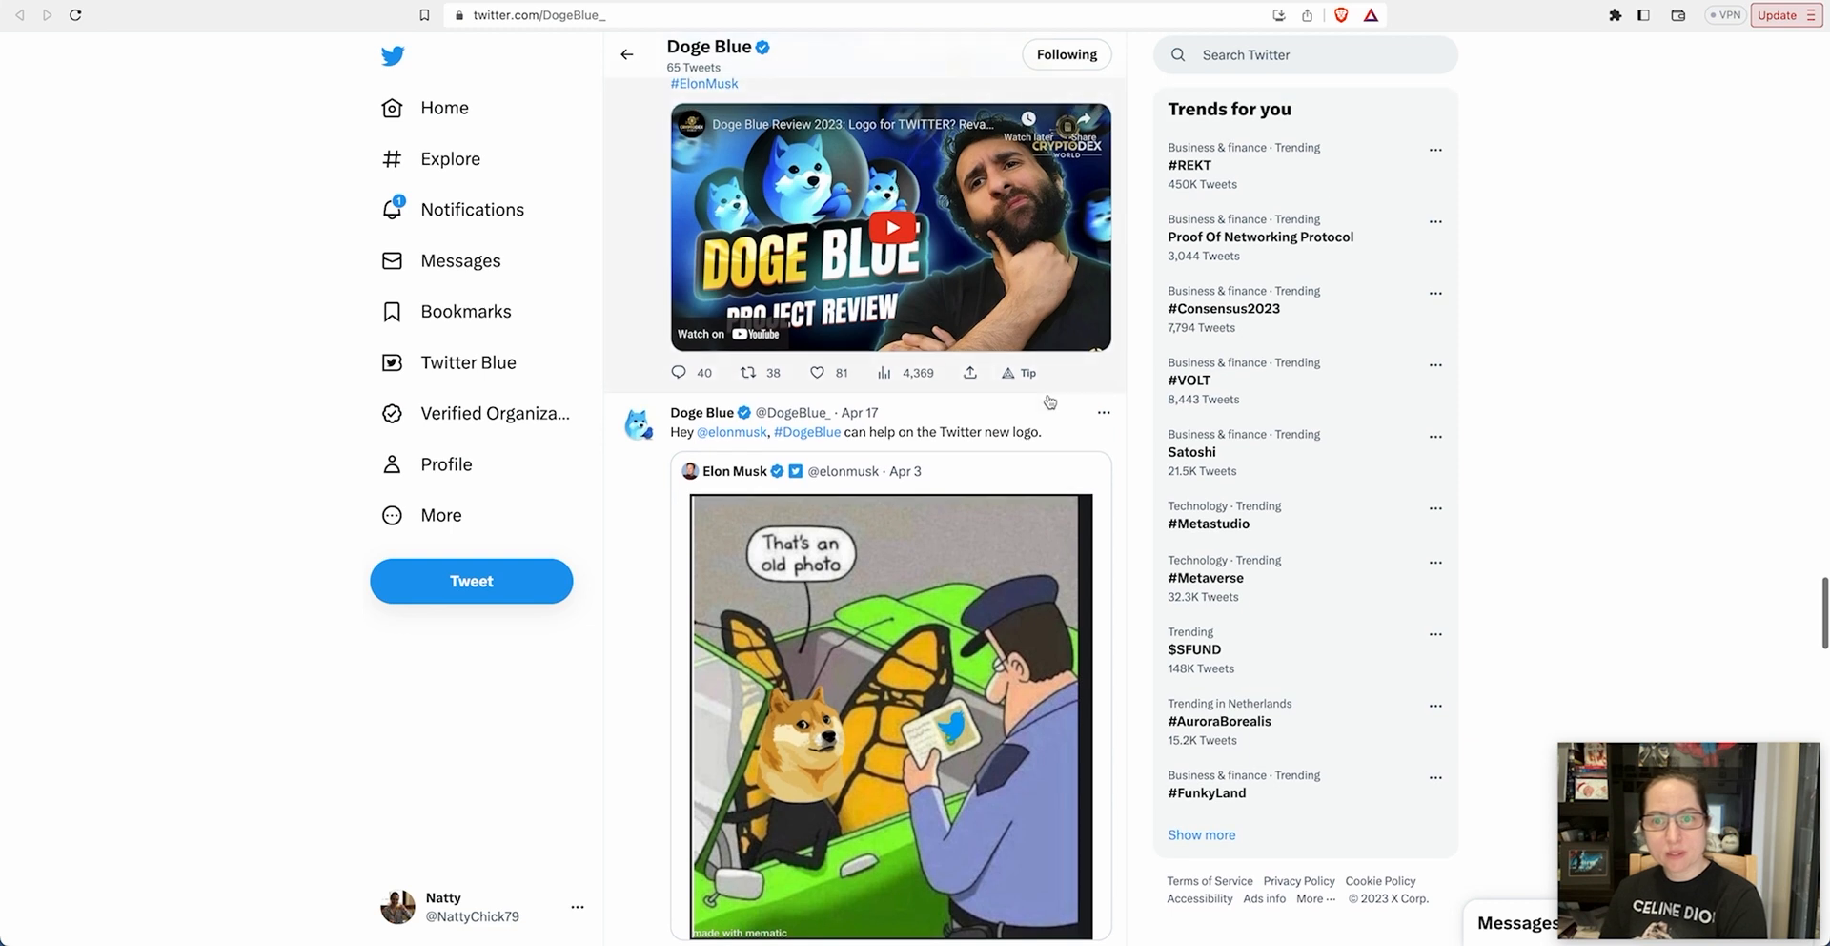
{"action": "scroll", "scroll_direction": "down", "scroll_amount": 3}
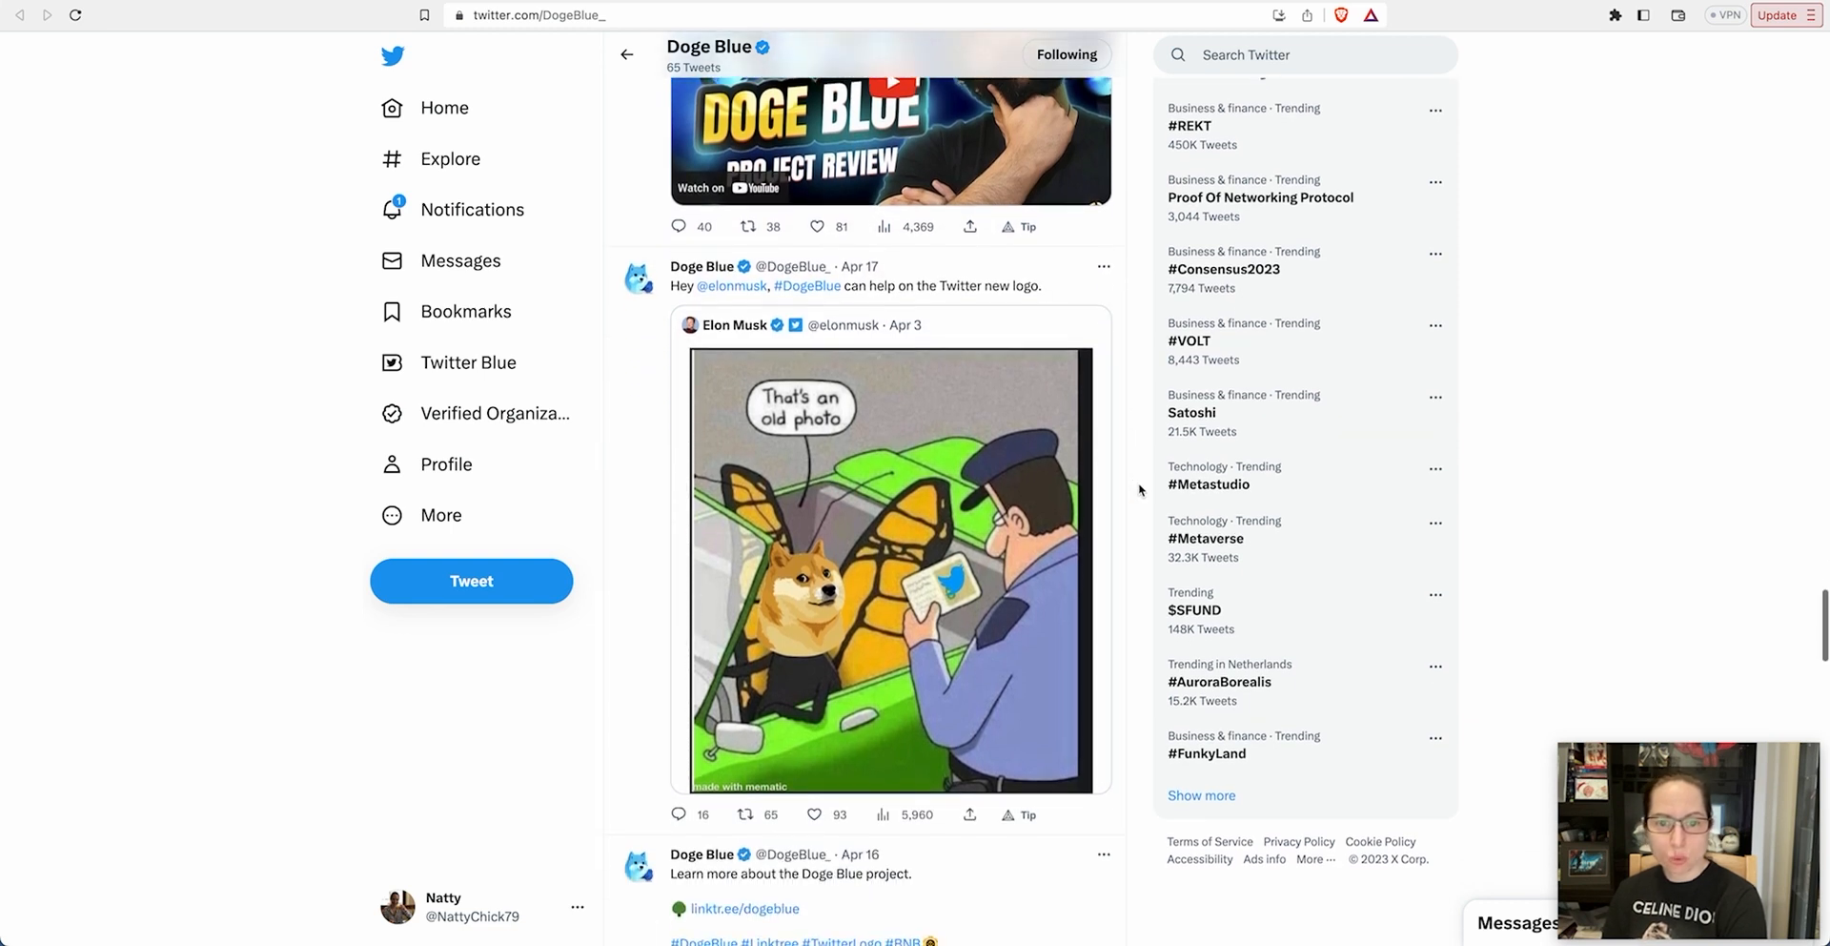
{"action": "scroll", "scroll_direction": "down", "scroll_amount": 3}
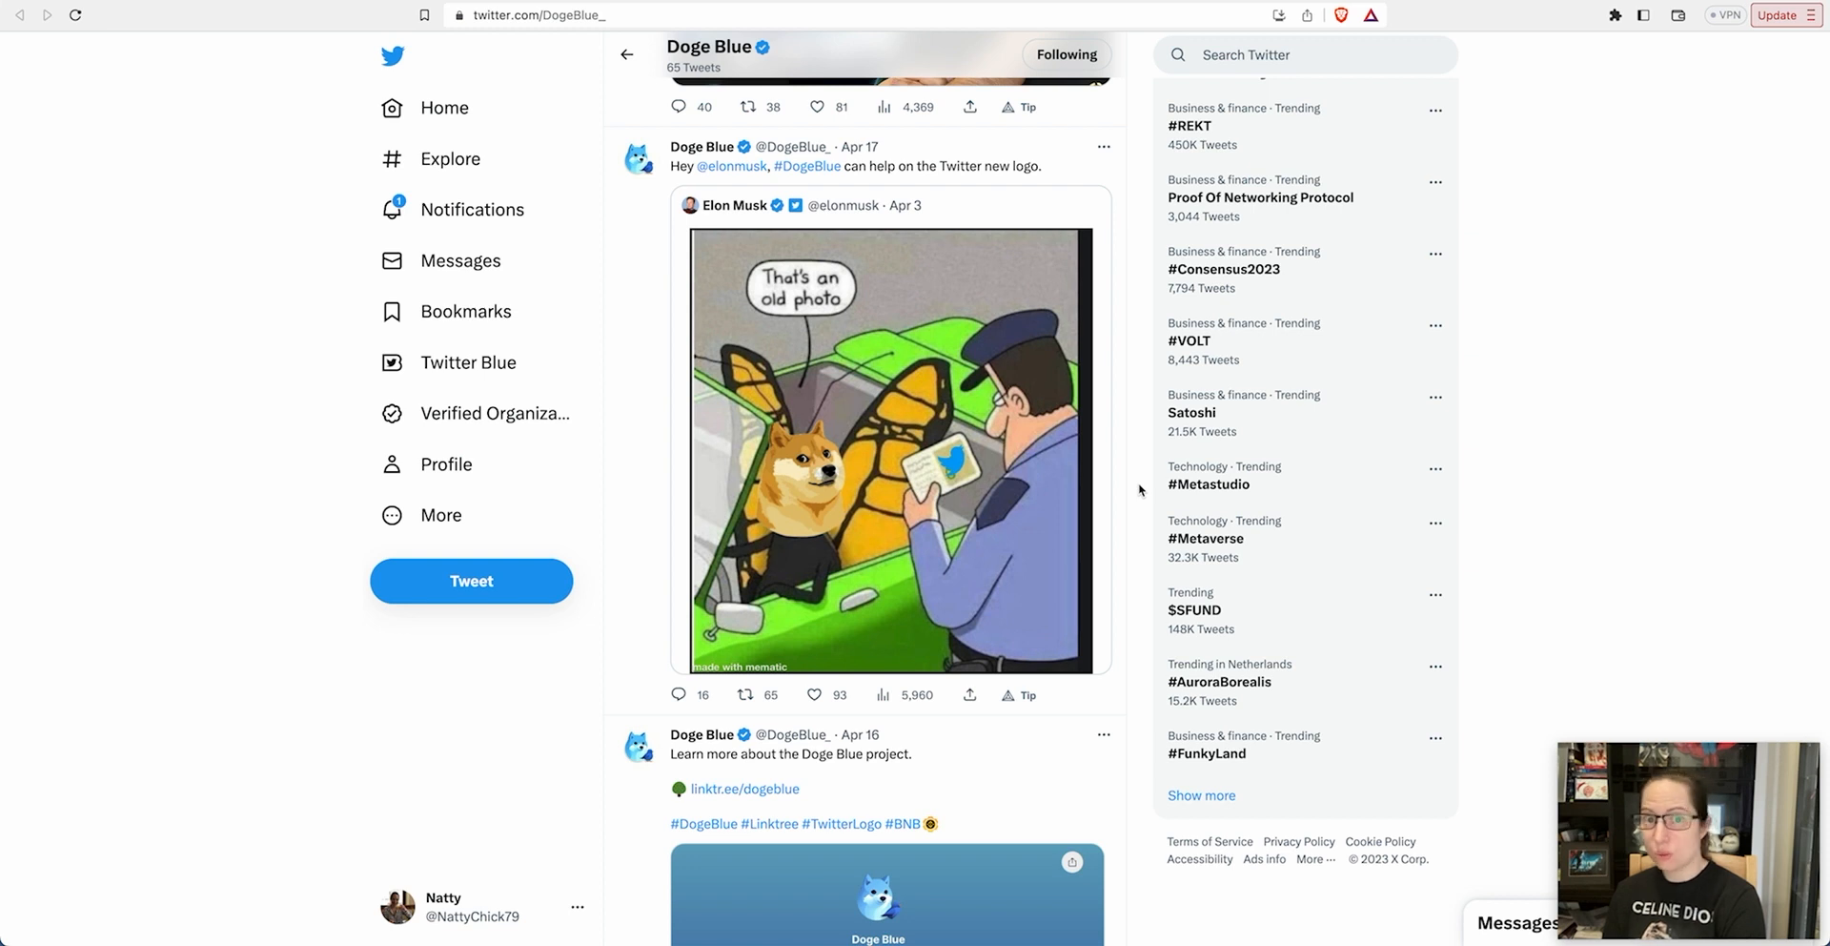
Scroll past the audit-passed tweet and AI-art logo designer posts to the 'Time to update?' tweet
{"action": "scroll", "scroll_direction": "down", "scroll_amount": 3}
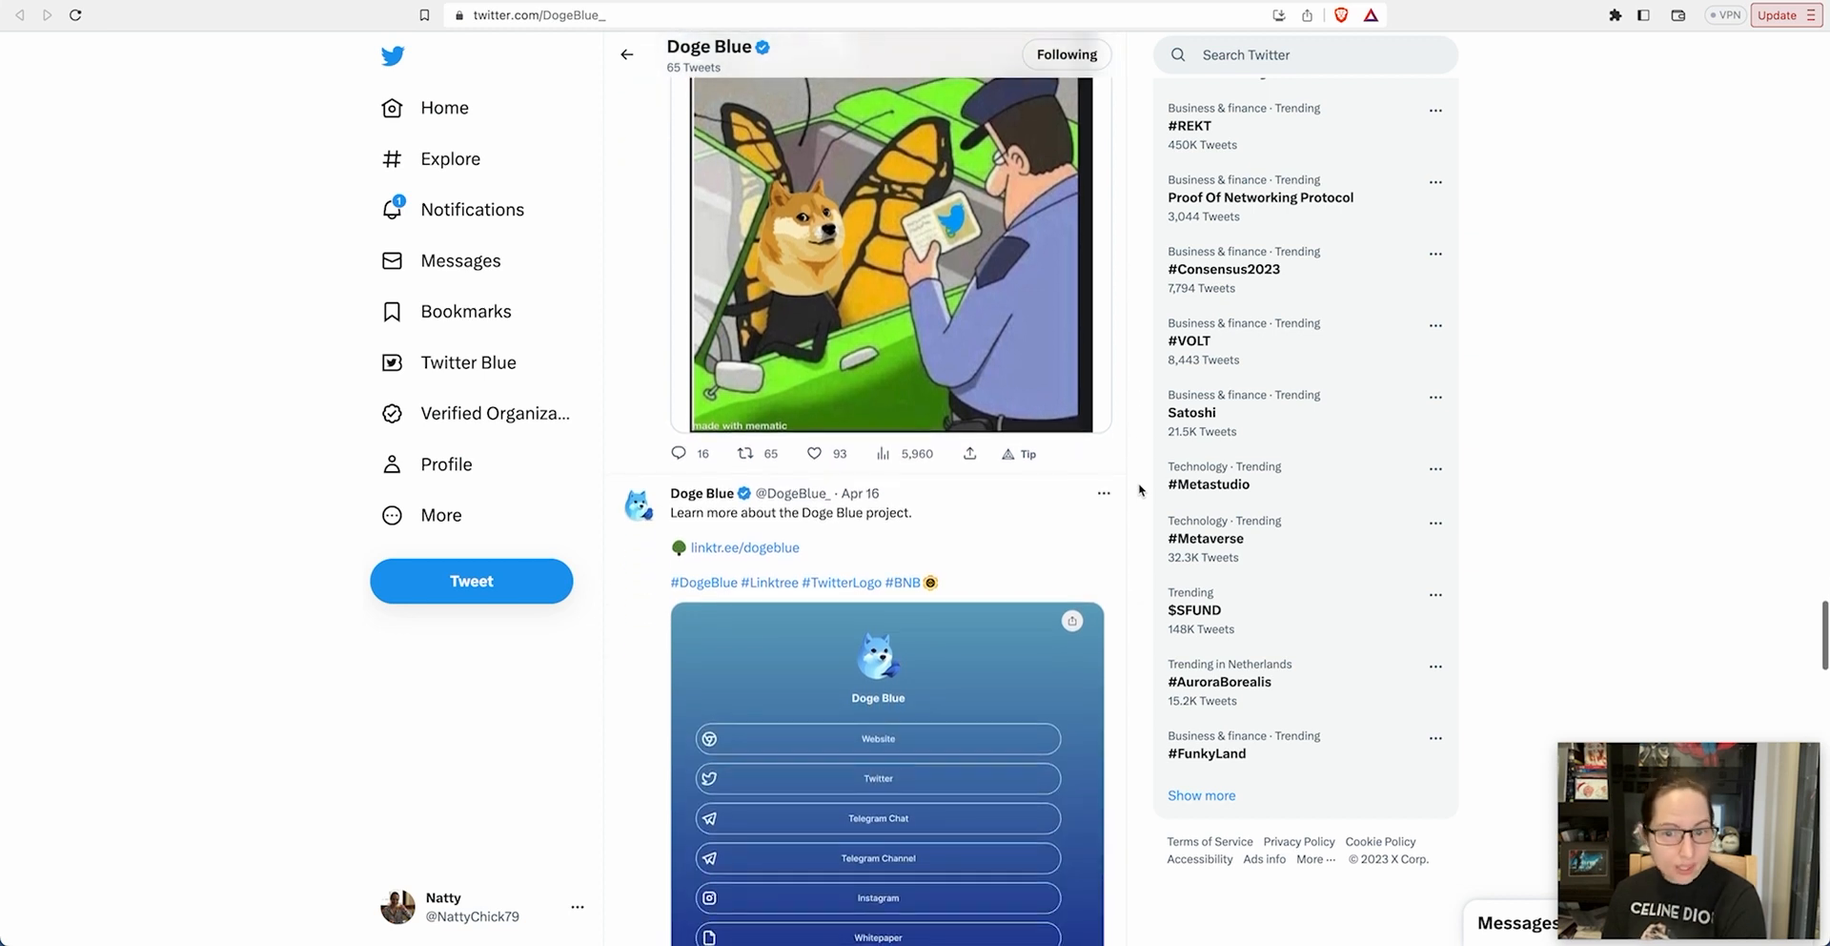
{"action": "scroll", "scroll_direction": "down", "scroll_amount": 3}
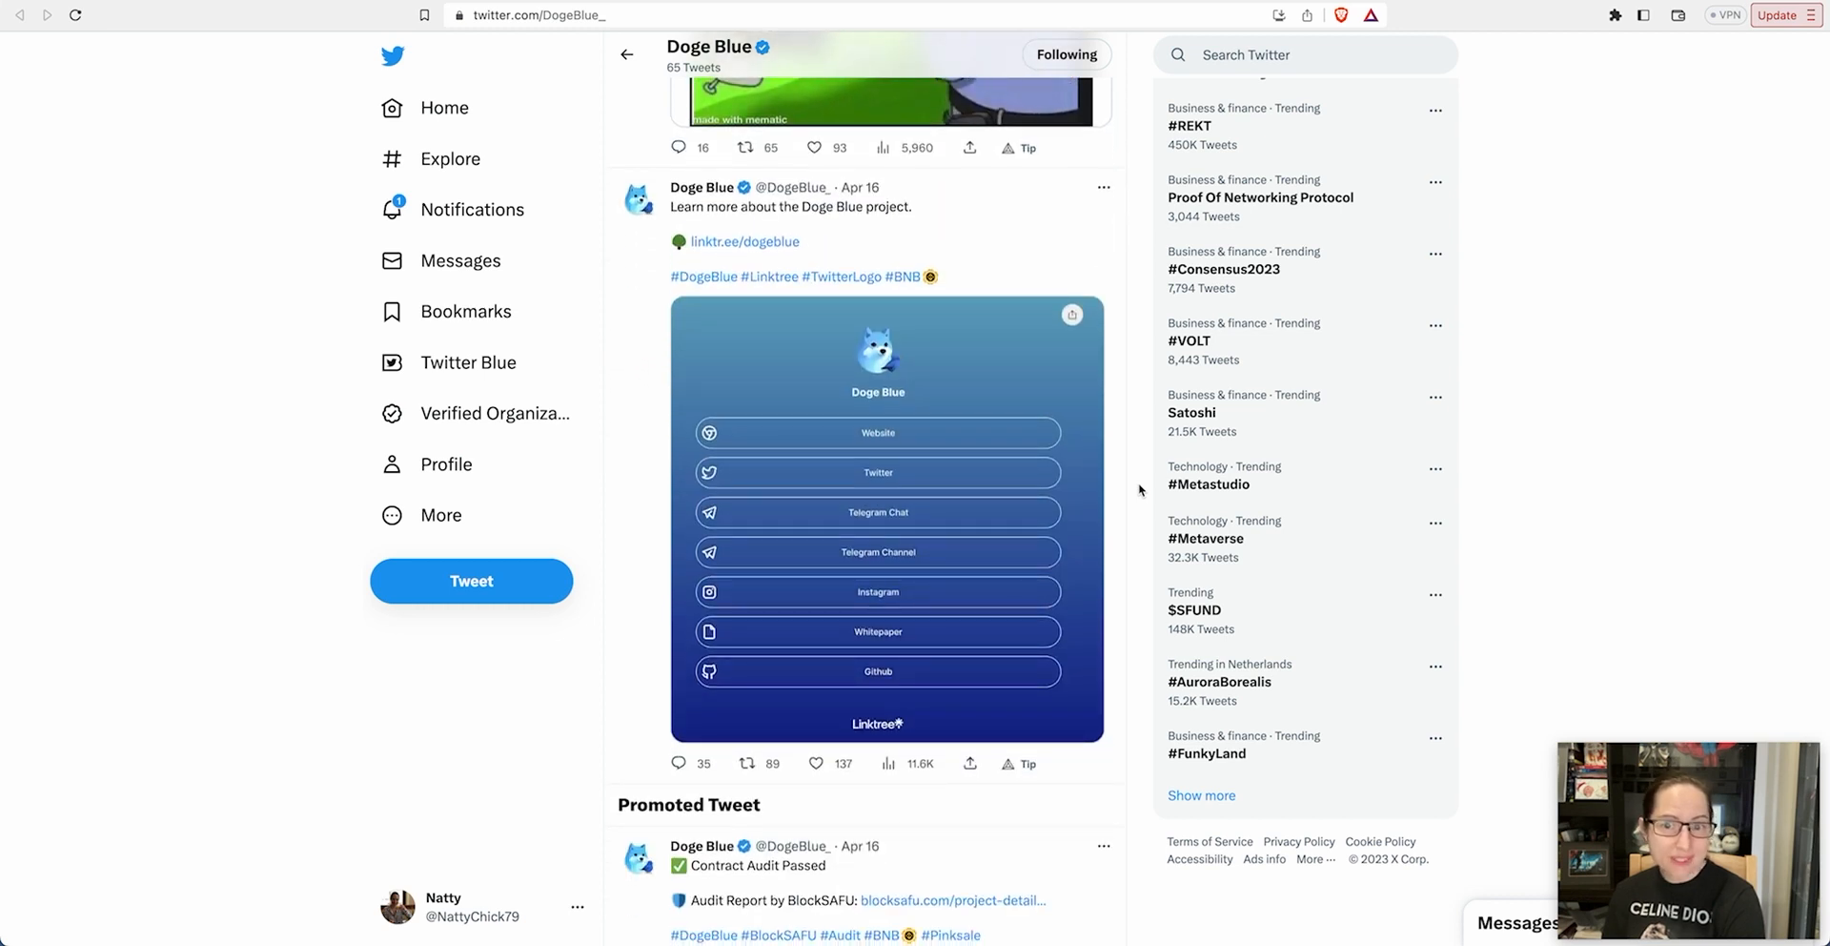
{"action": "scroll", "scroll_direction": "down", "scroll_amount": 3}
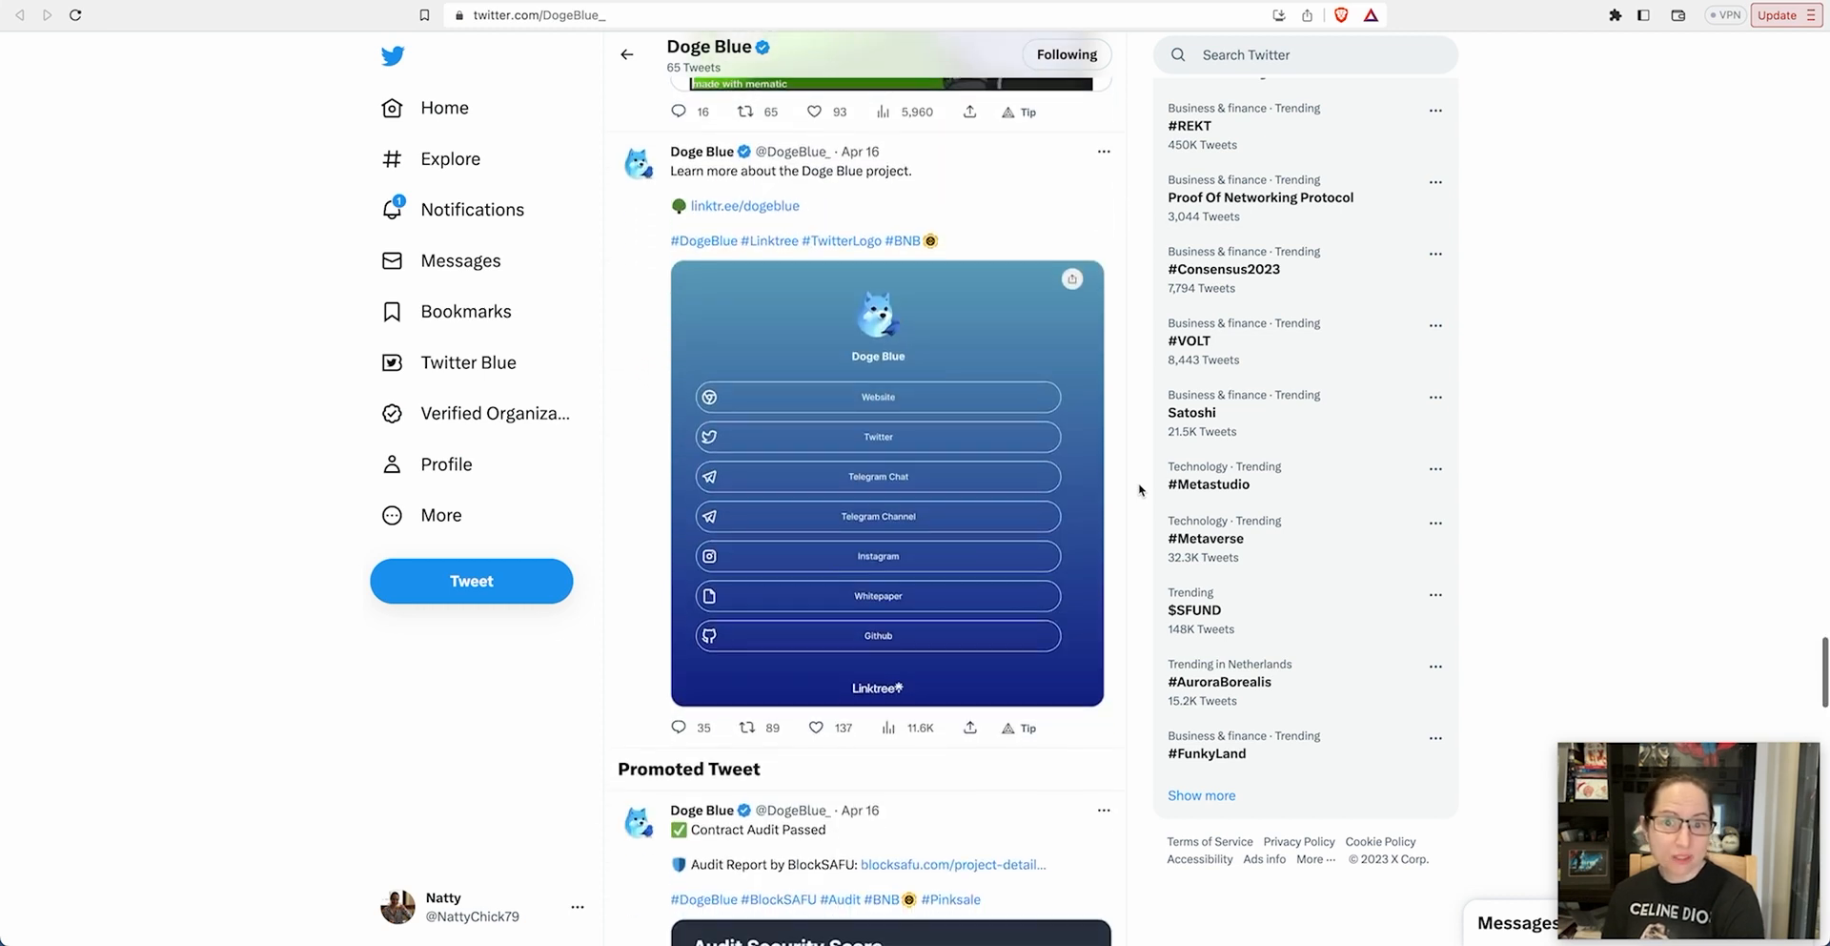
{"action": "scroll", "scroll_direction": "down", "scroll_amount": 3}
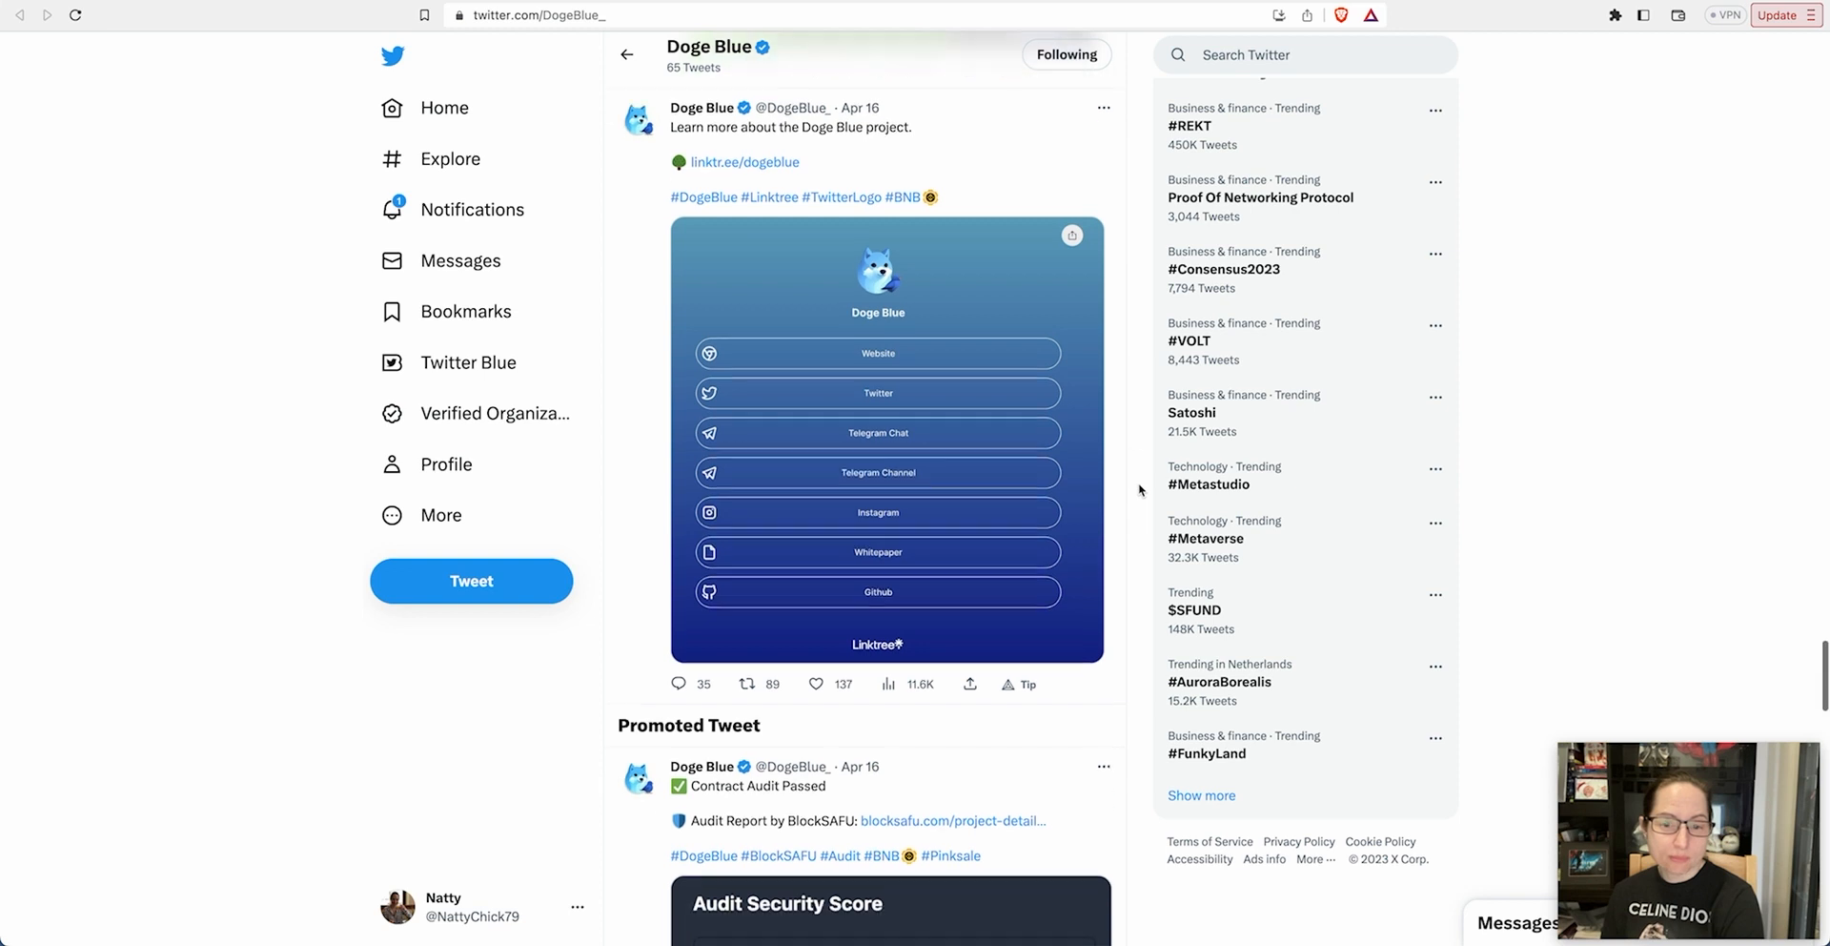
{"action": "scroll", "scroll_direction": "down", "scroll_amount": 3}
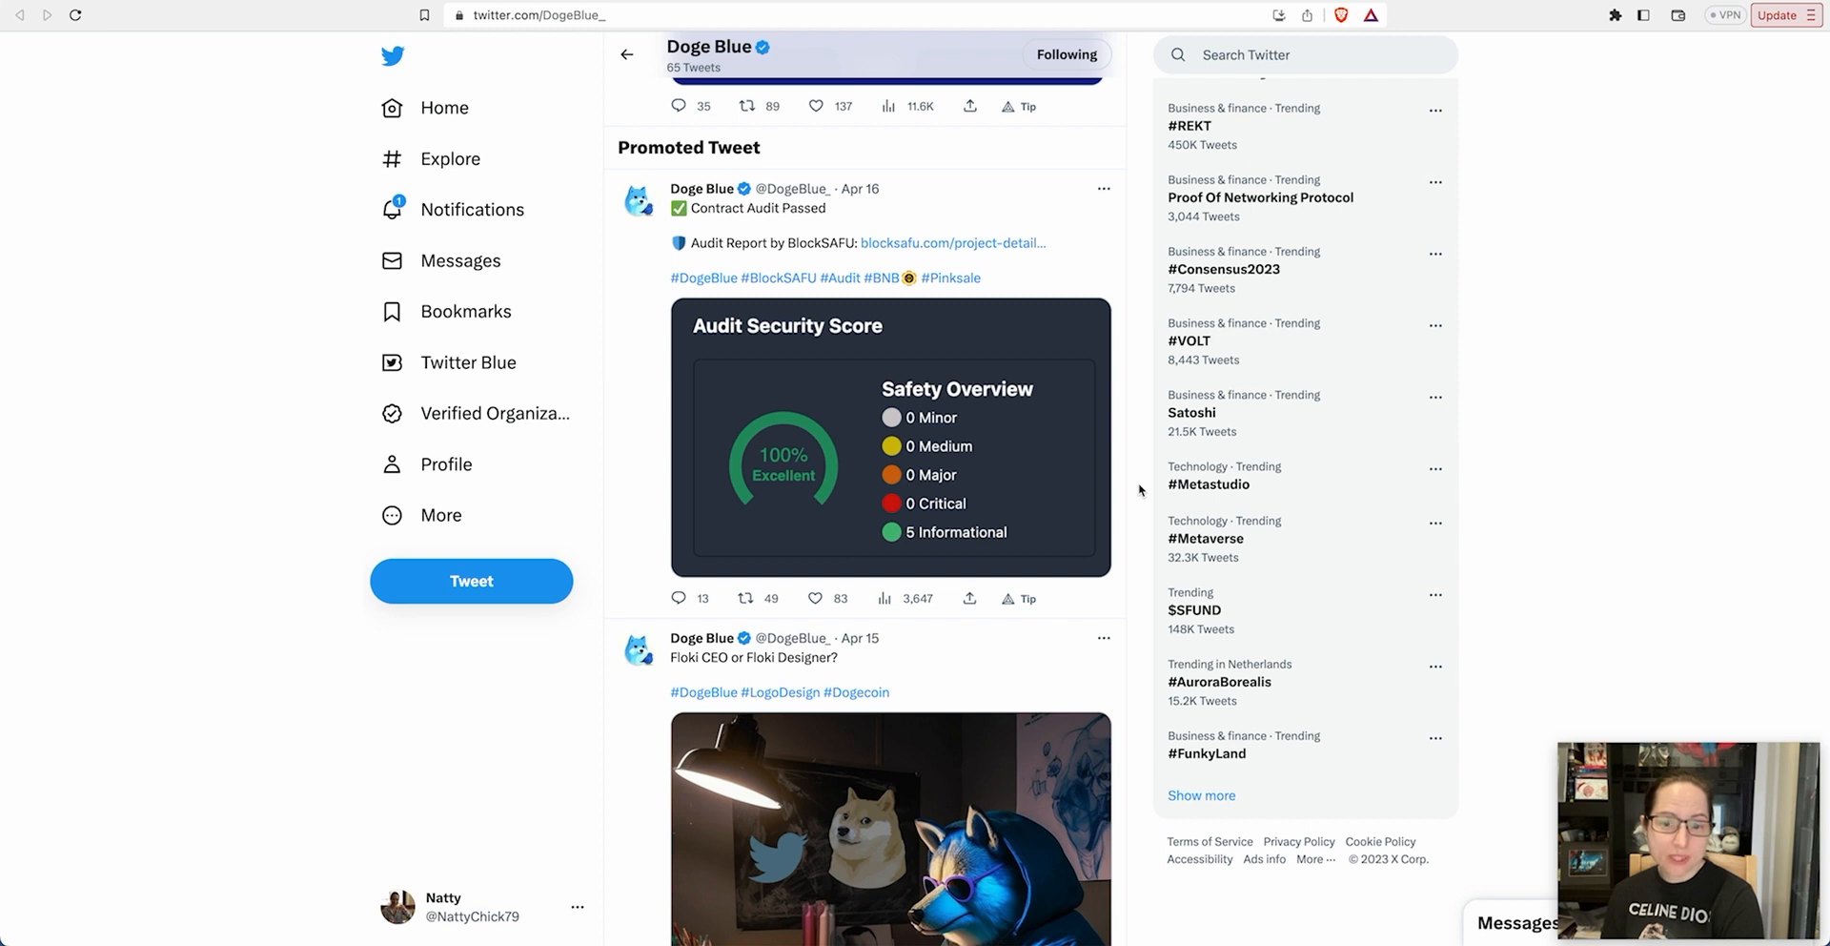
{"action": "scroll", "scroll_direction": "down", "scroll_amount": 3}
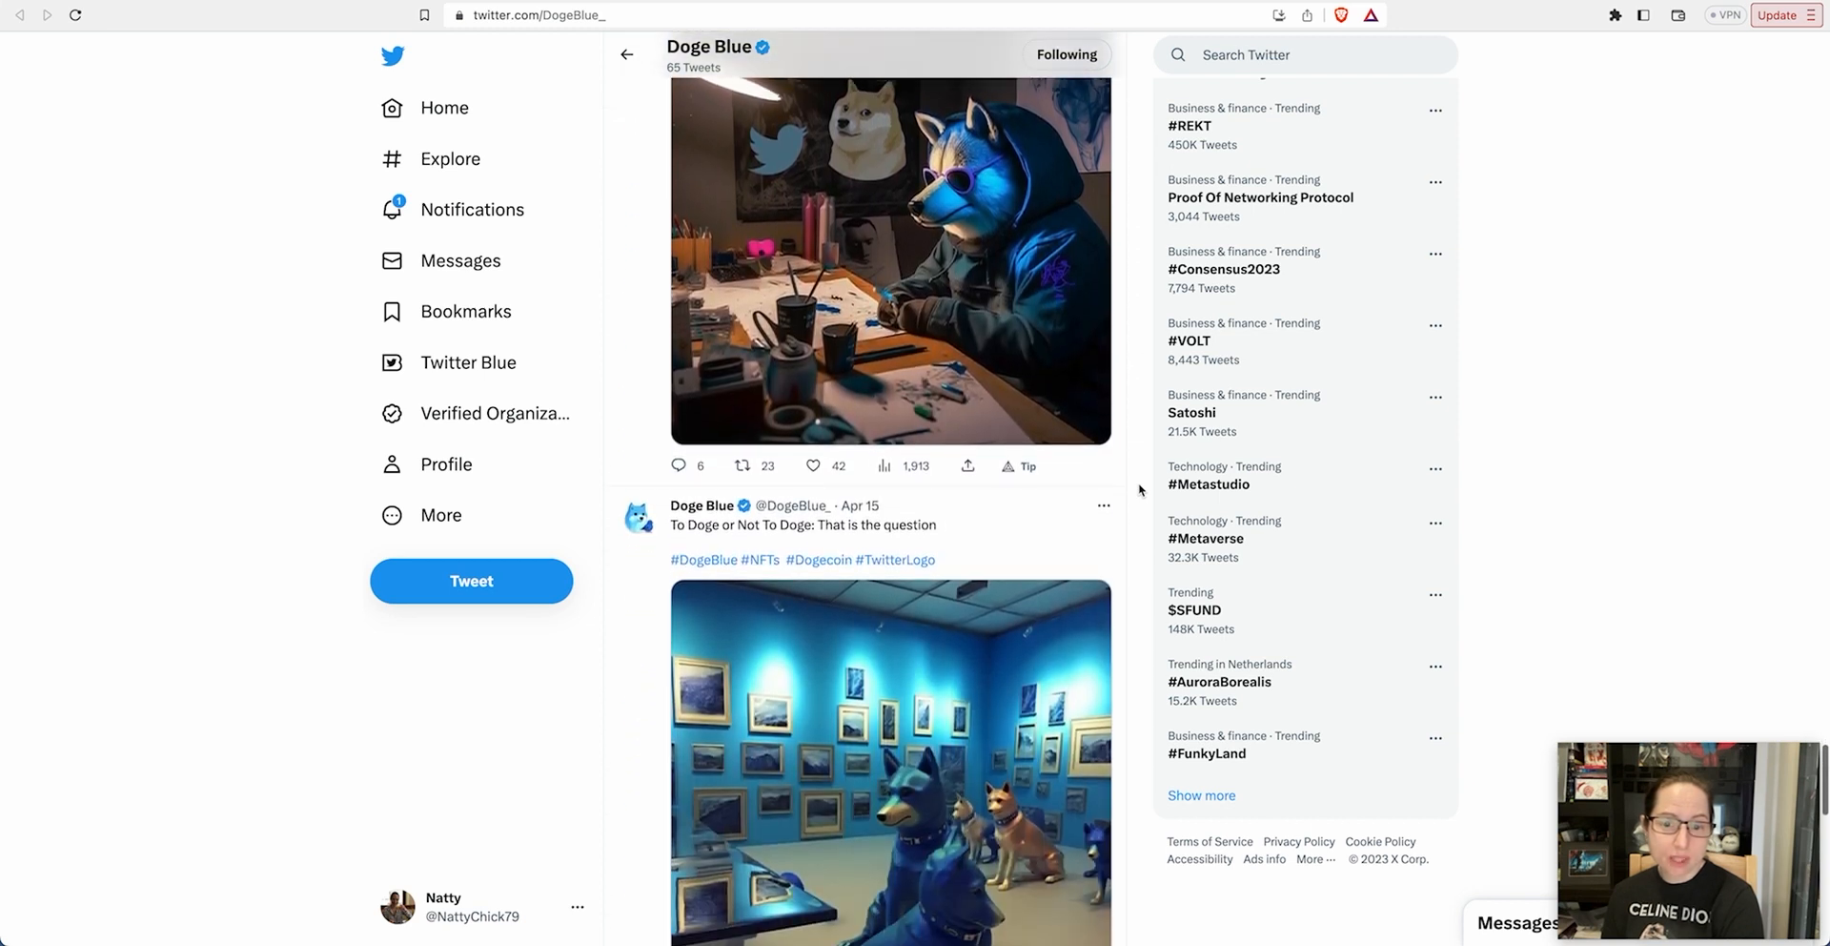
{"action": "scroll", "scroll_direction": "down", "scroll_amount": 3}
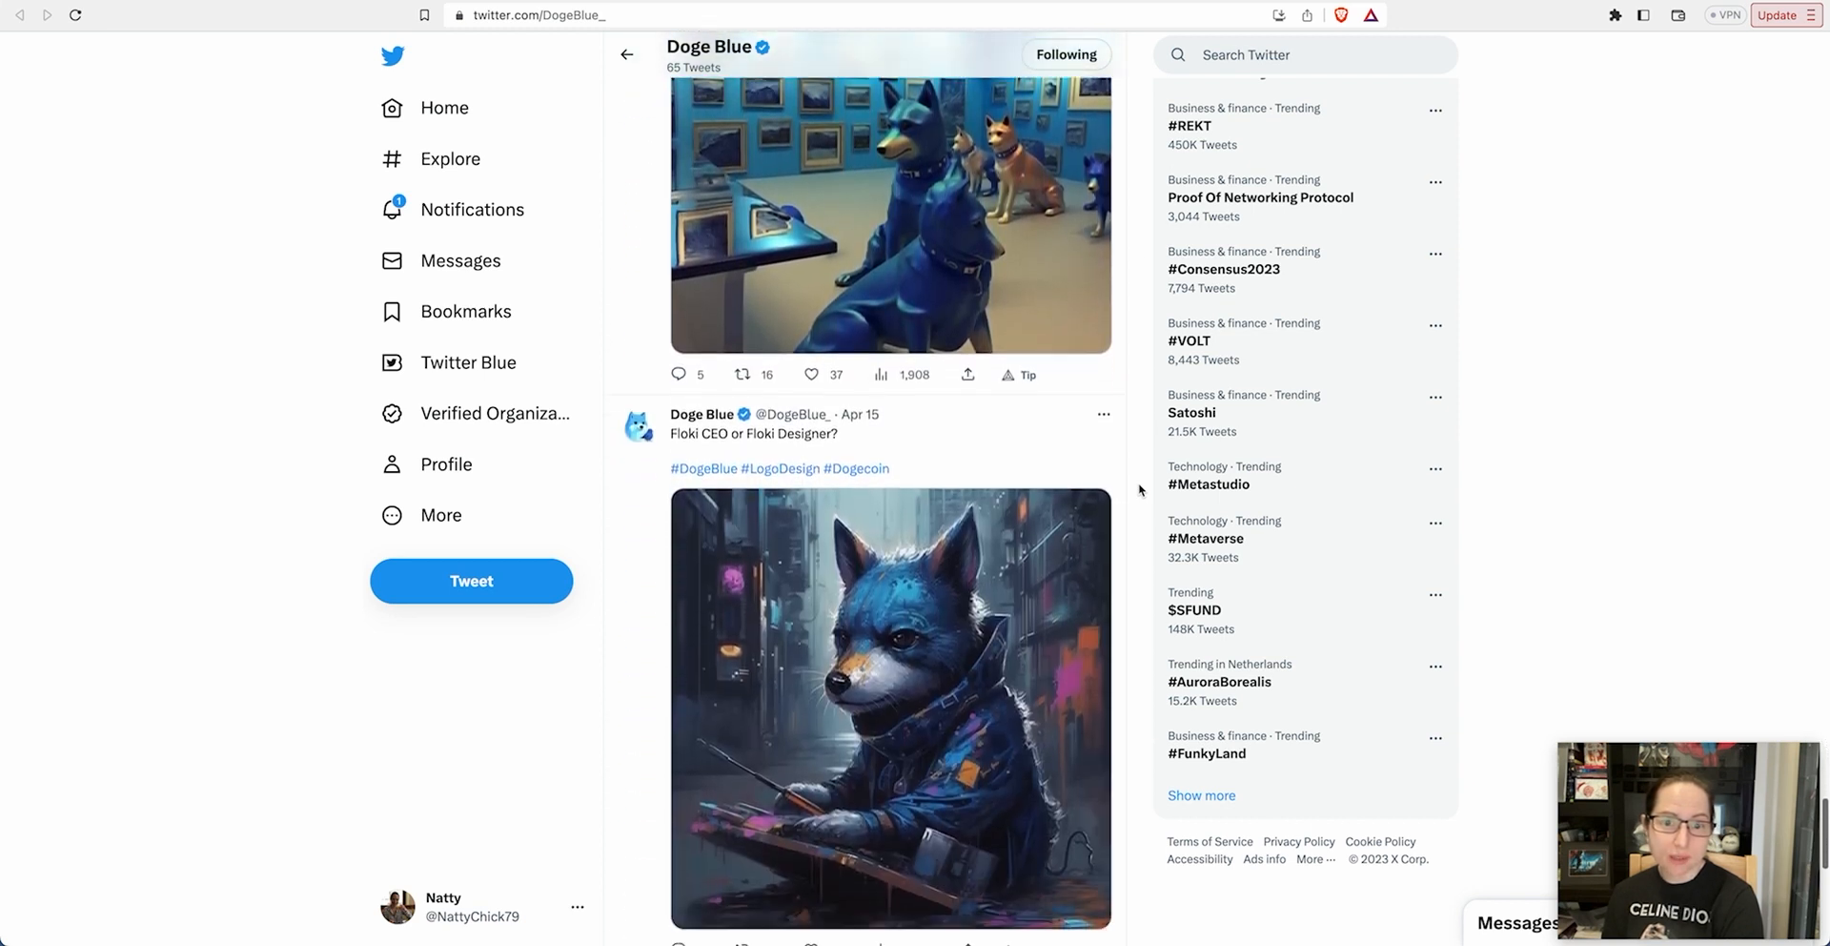
{"action": "scroll", "scroll_direction": "down", "scroll_amount": 3}
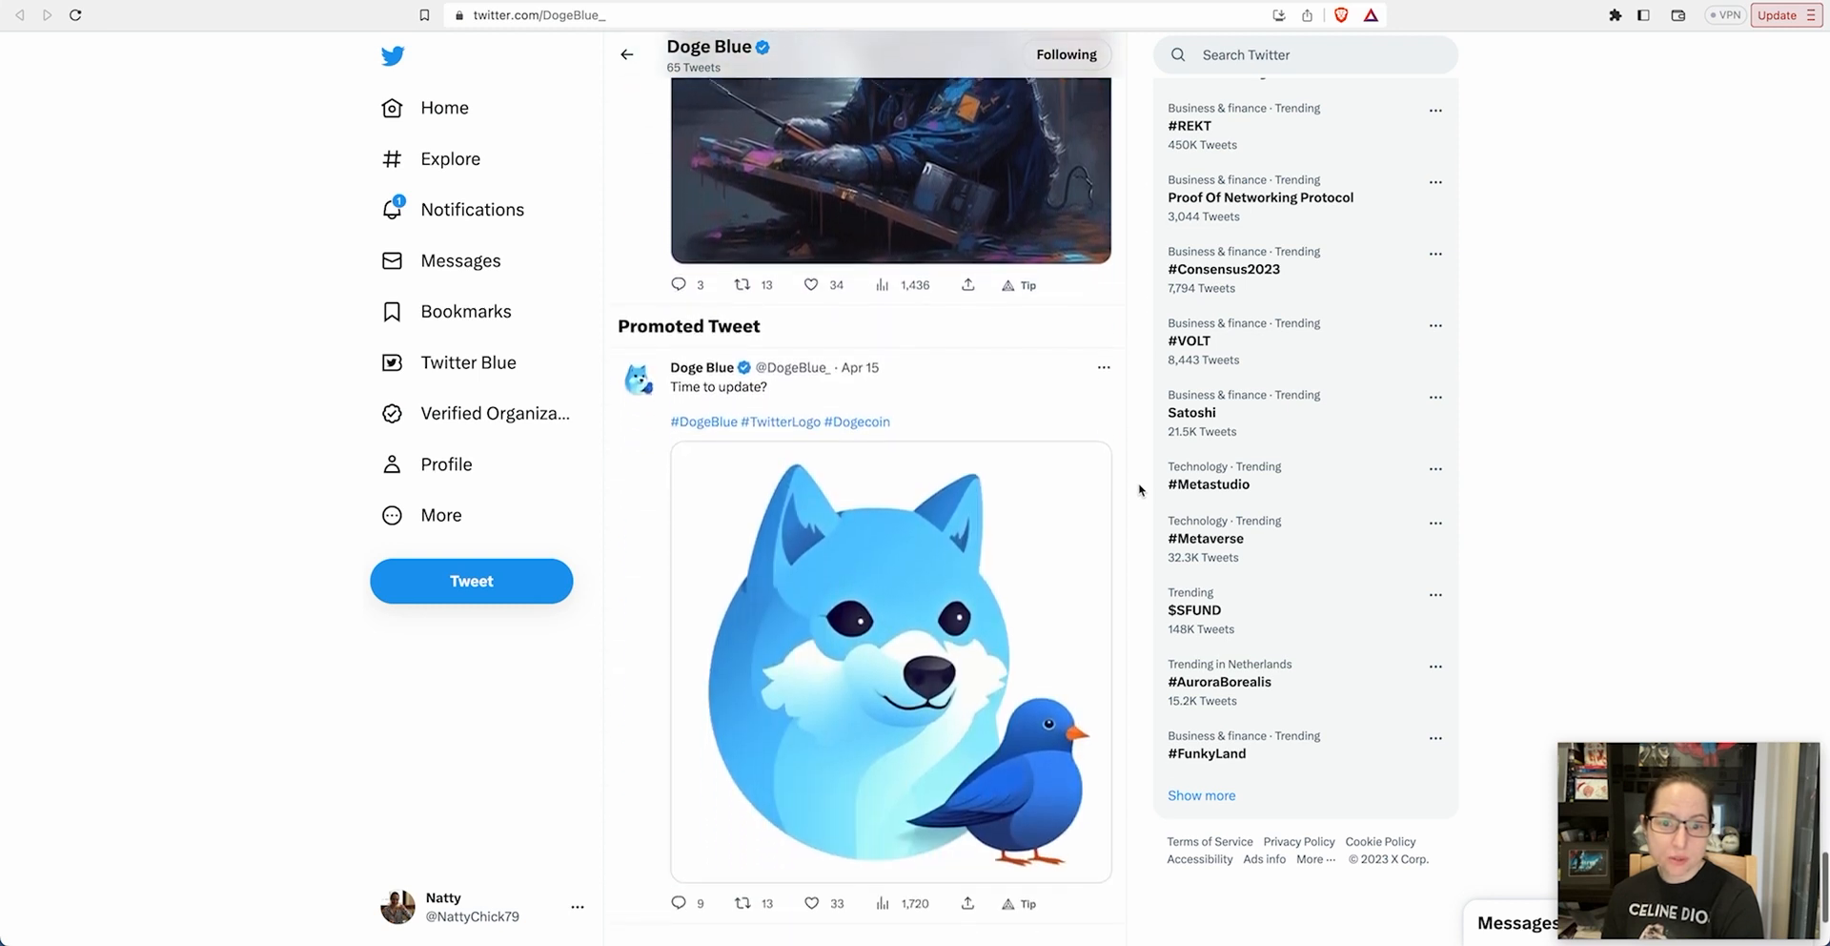
{"action": "scroll", "scroll_direction": "down", "scroll_amount": 3}
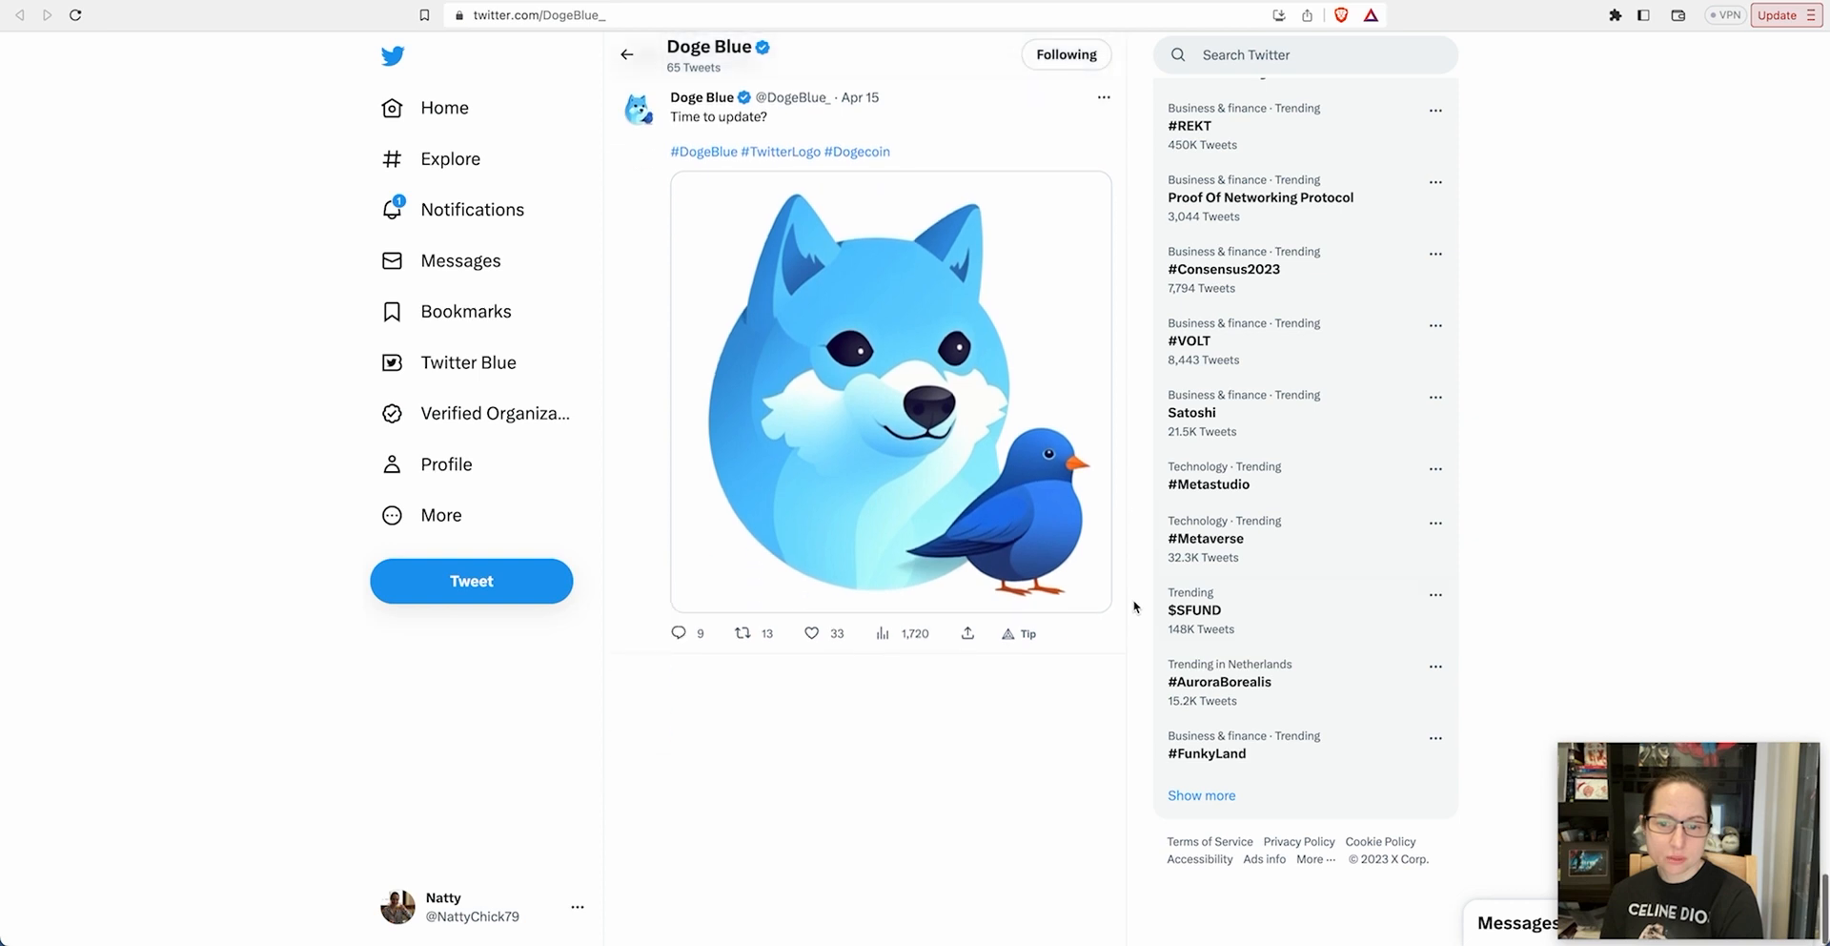
{"action": "mouse_move", "coordinate": [1510, 118]}
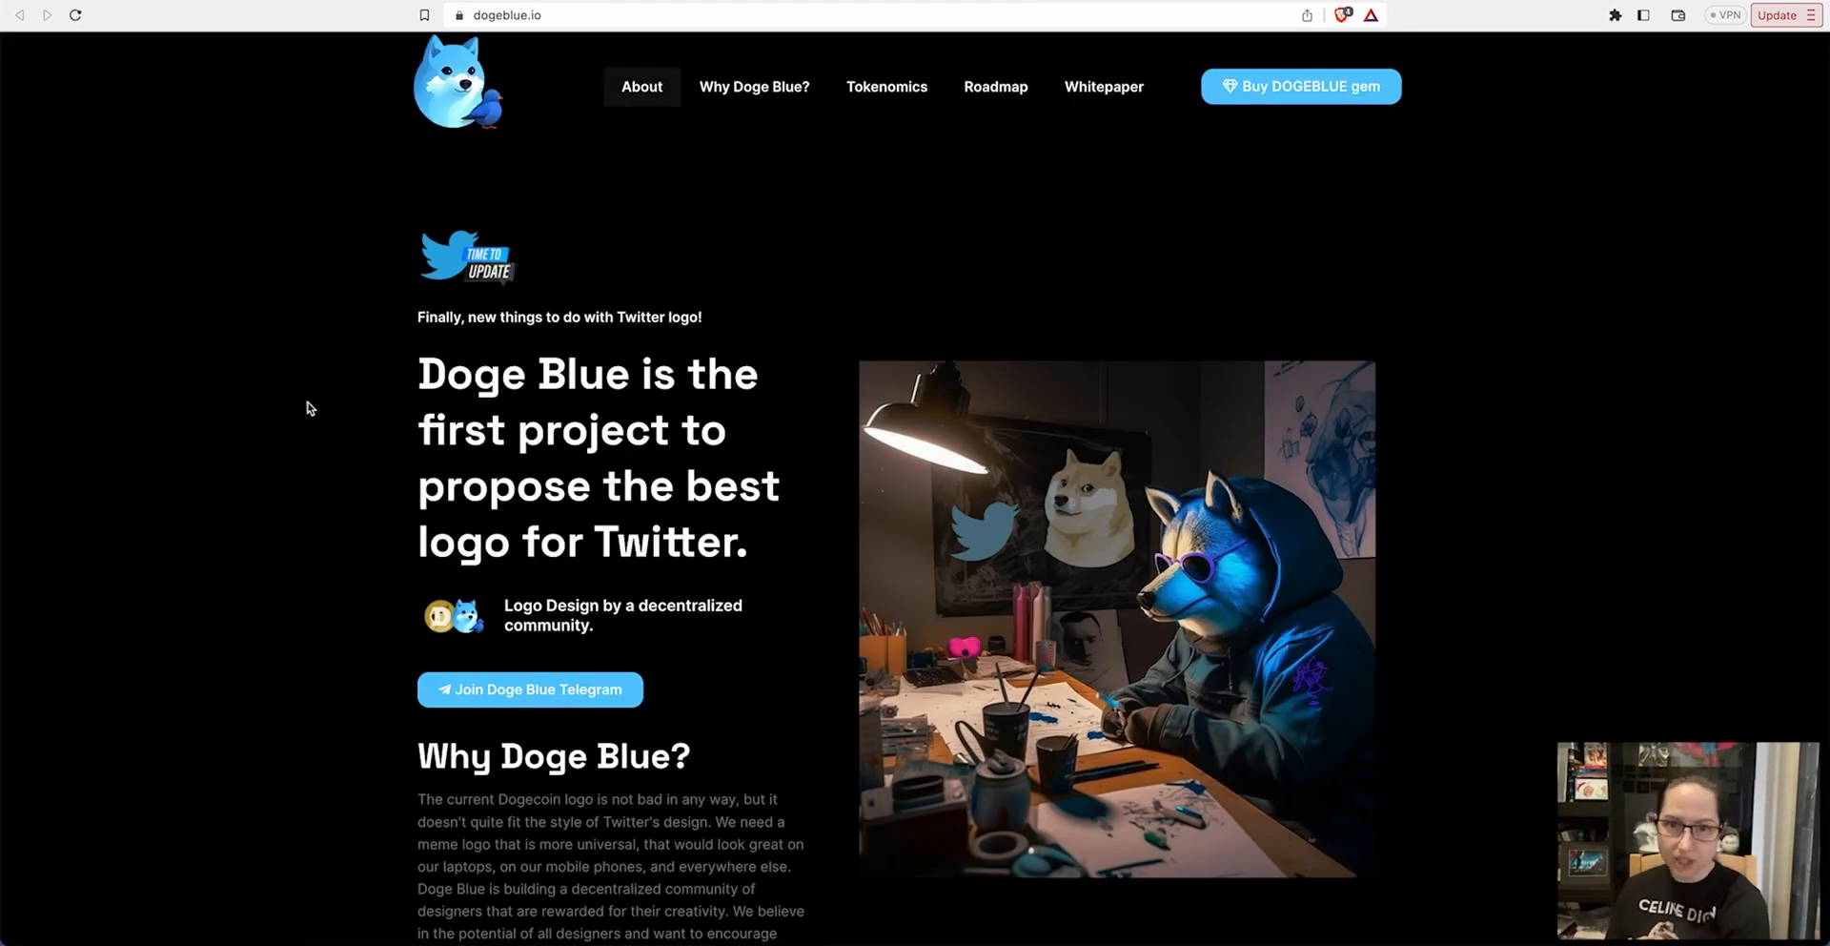
Scroll dogeblue.io's About section to the Logo Artists DAO, NFT, passive income and burn cards
{"action": "scroll", "scroll_direction": "down", "scroll_amount": 3}
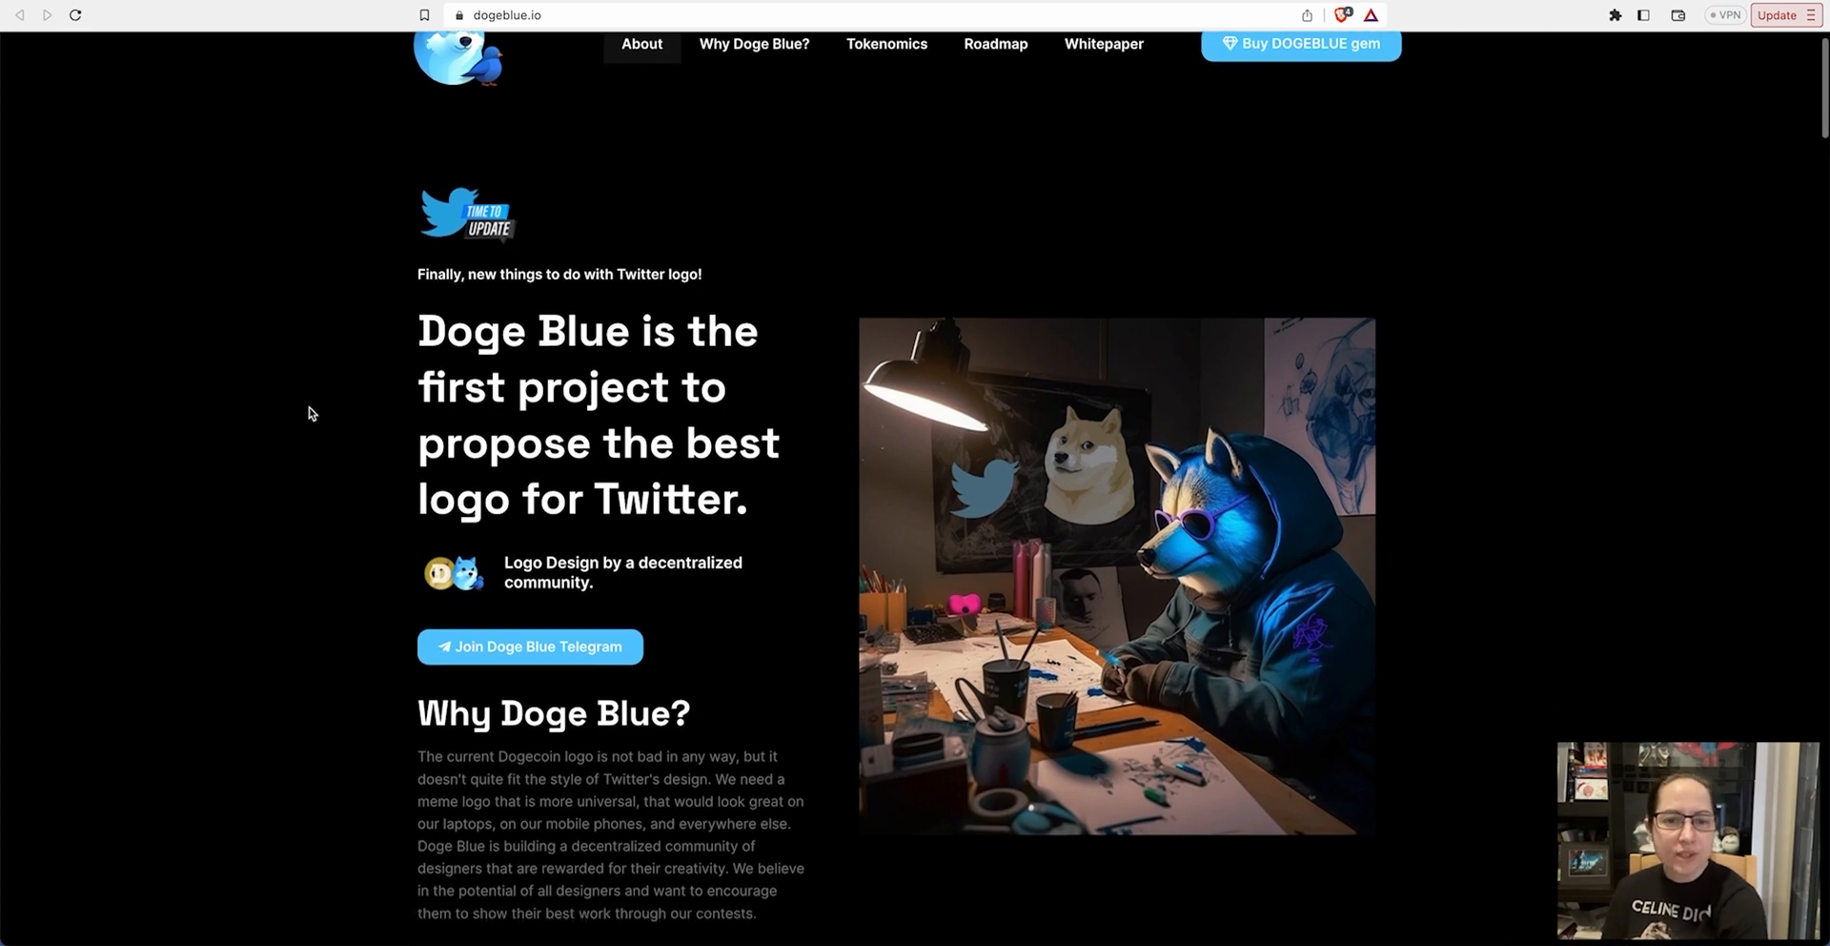
{"action": "scroll", "scroll_direction": "down", "scroll_amount": 3}
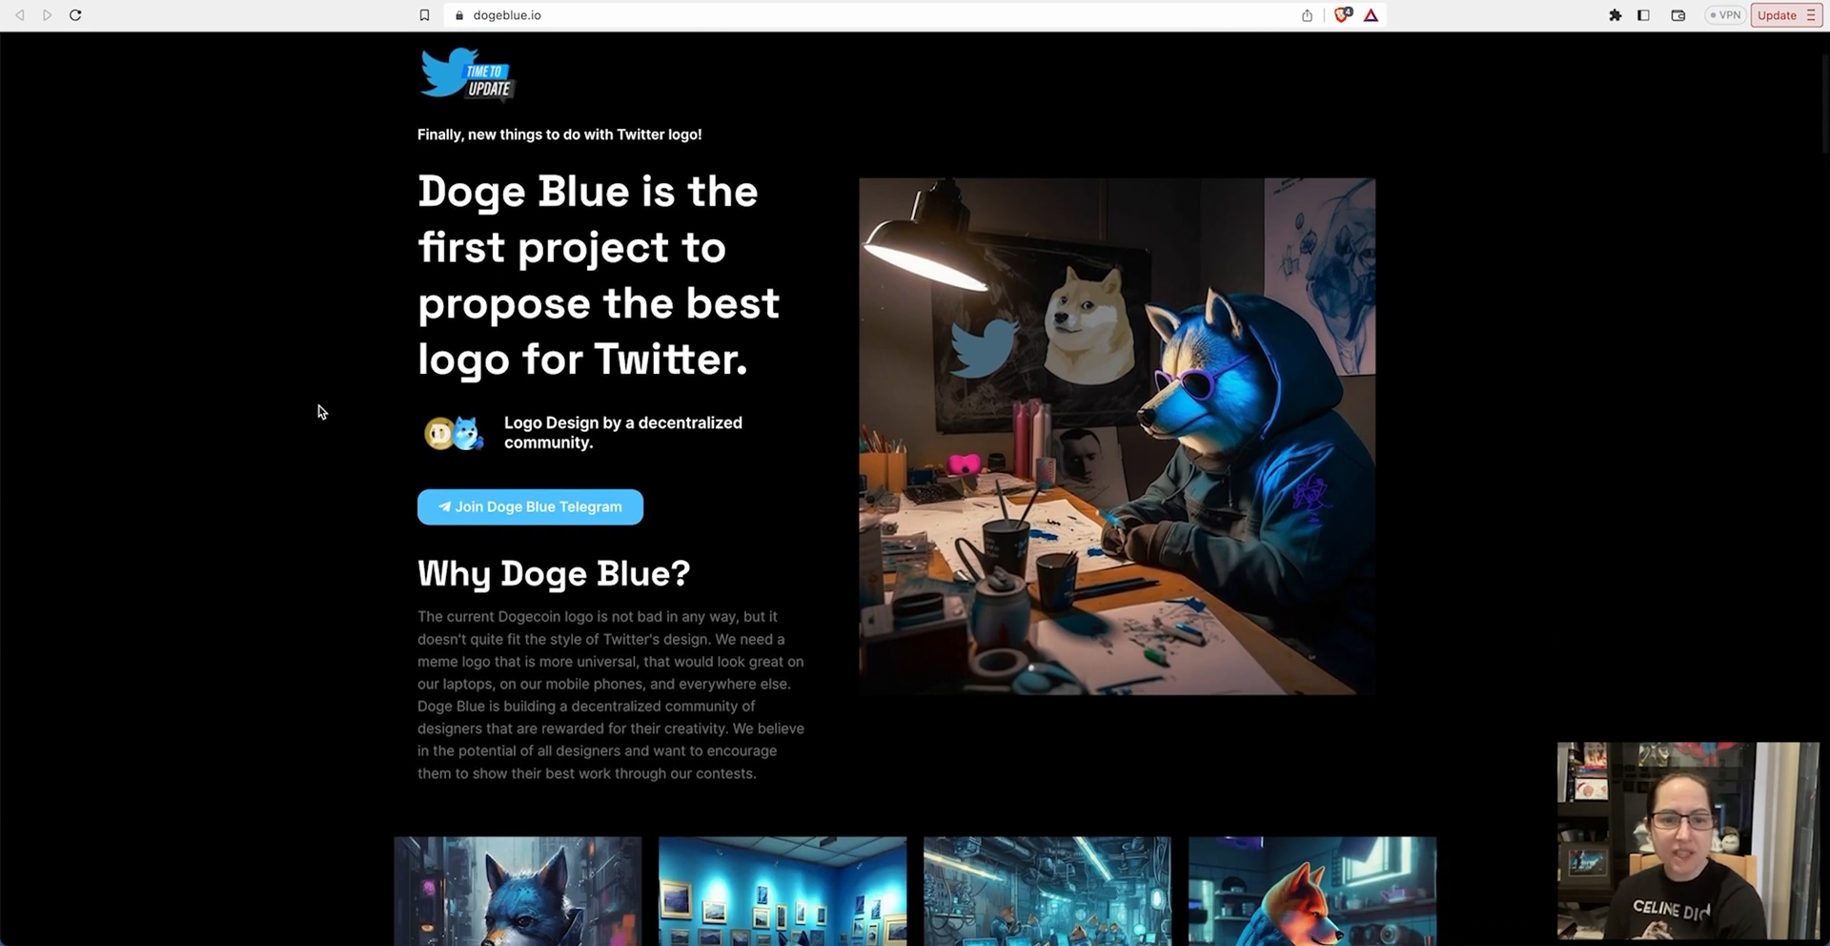
{"action": "scroll", "scroll_direction": "down", "scroll_amount": 3}
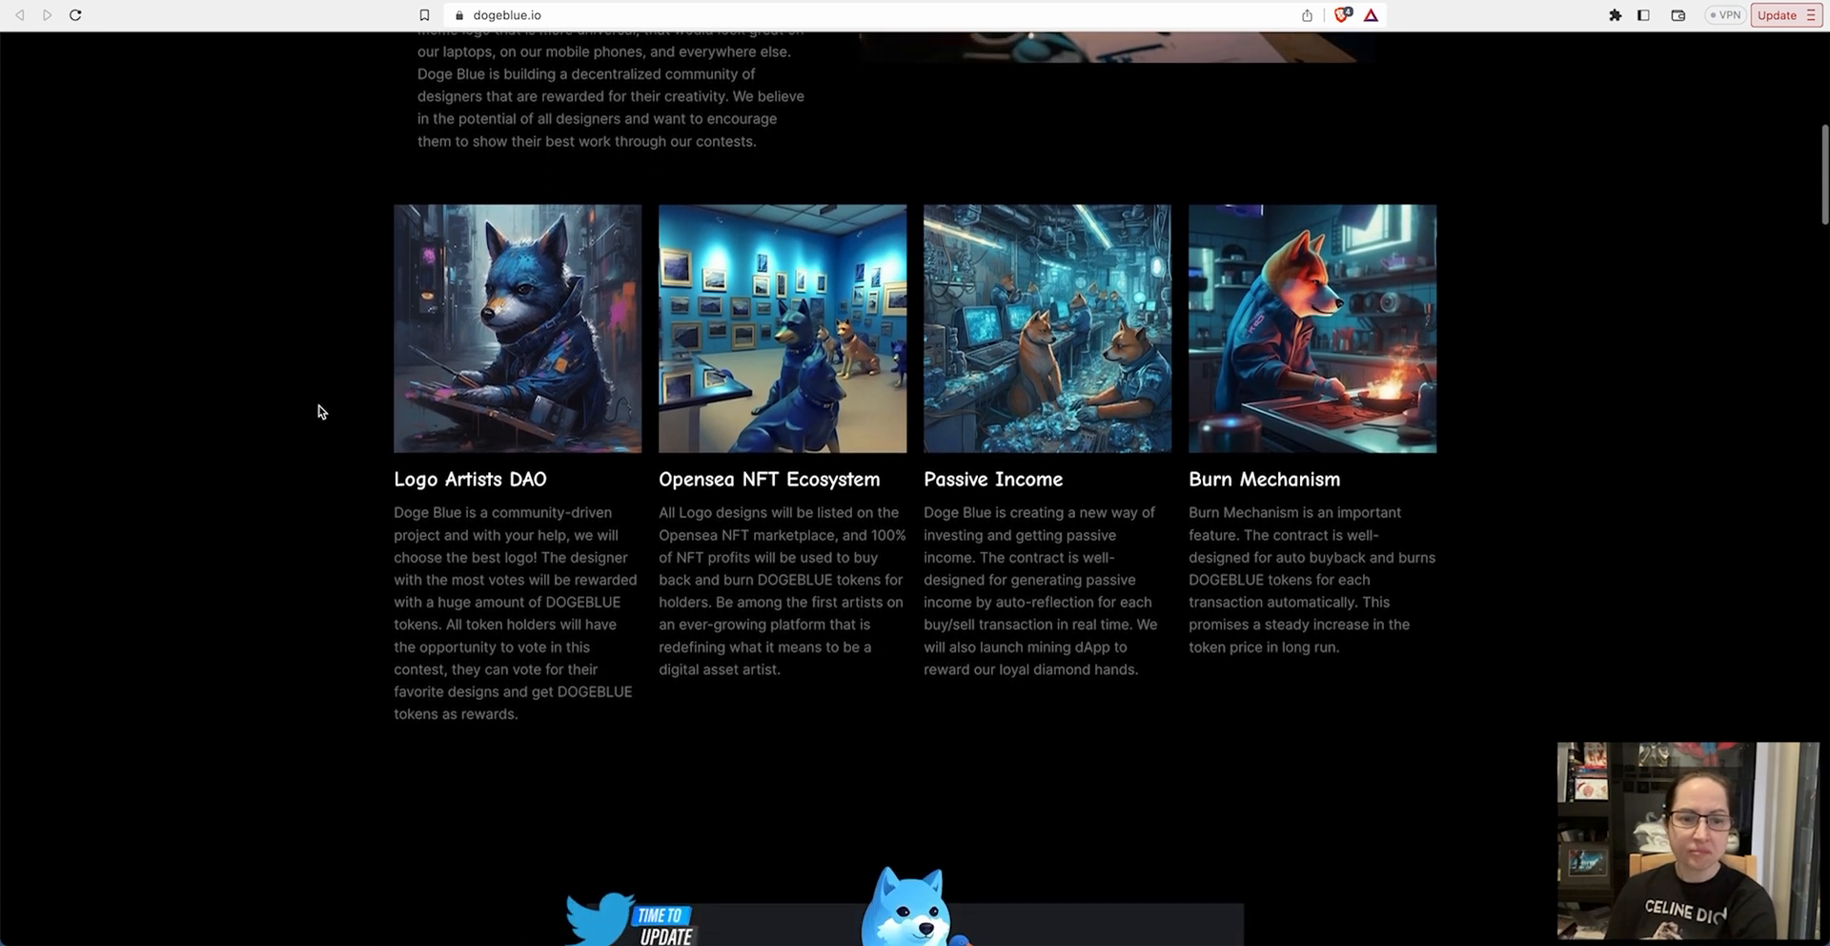
Scroll dogeblue.io past the features, 'How Do I Get' and tokenomics breakdown to the RoadMap
{"action": "scroll", "scroll_direction": "down", "scroll_amount": 3}
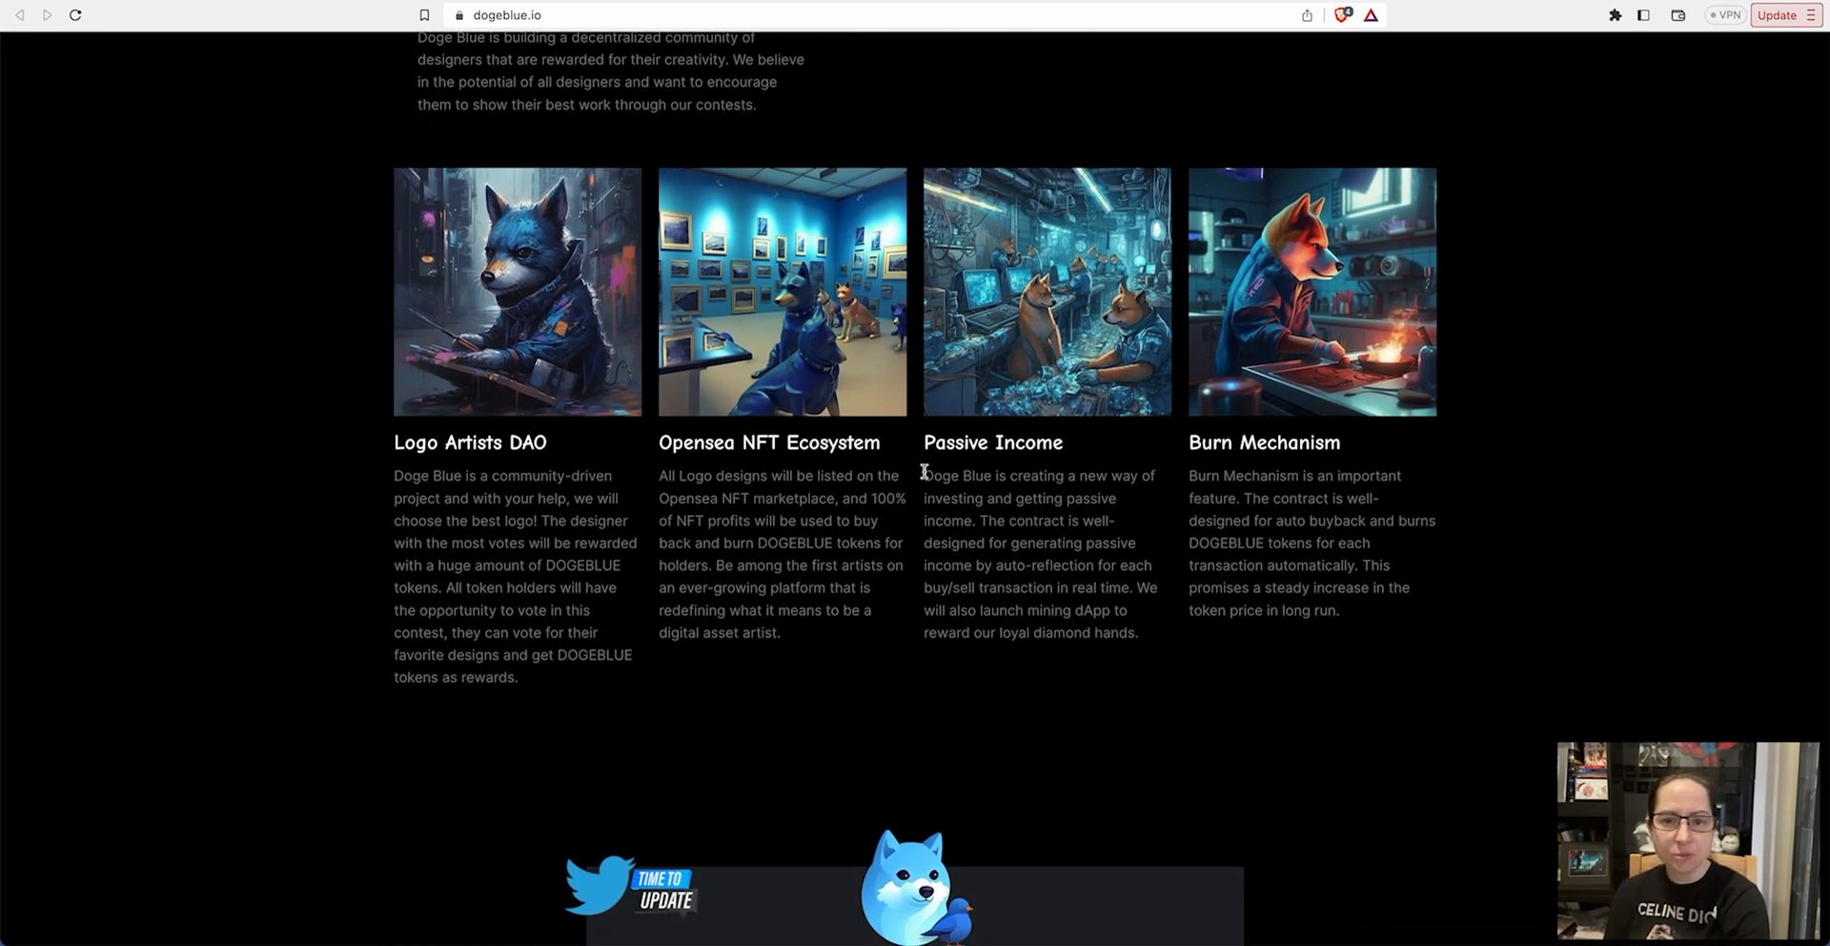
{"action": "scroll", "scroll_direction": "down", "scroll_amount": 3}
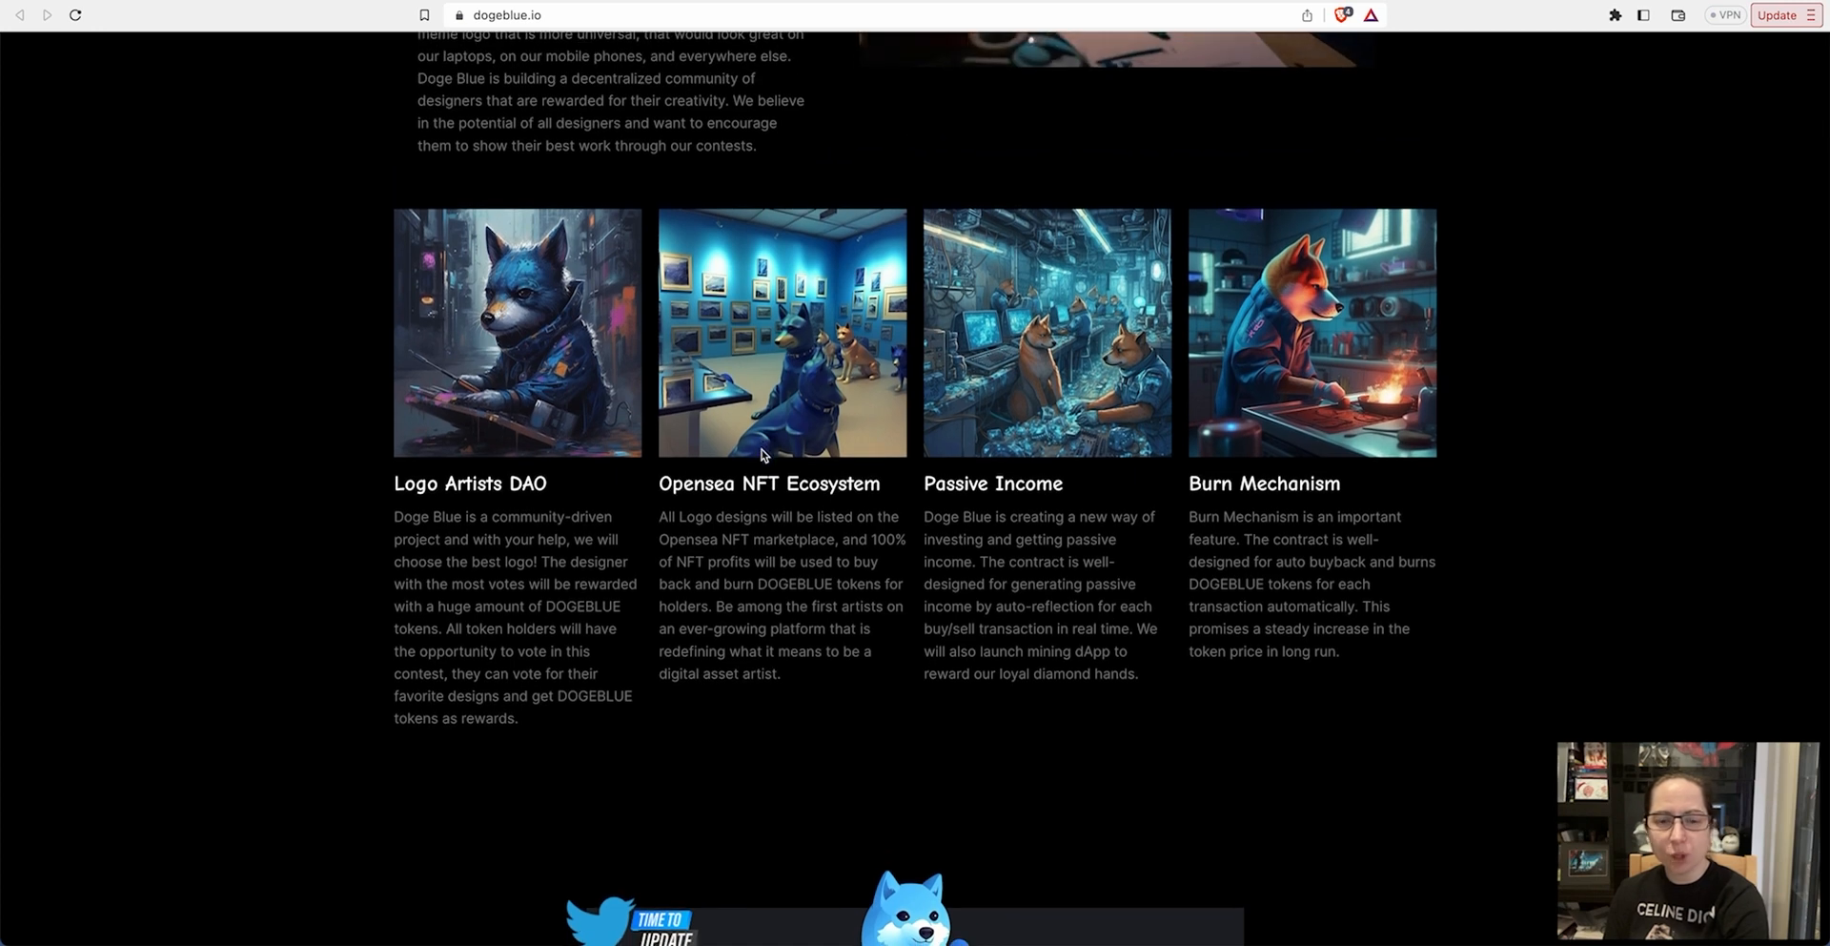
{"action": "mouse_move", "coordinate": [813, 579]}
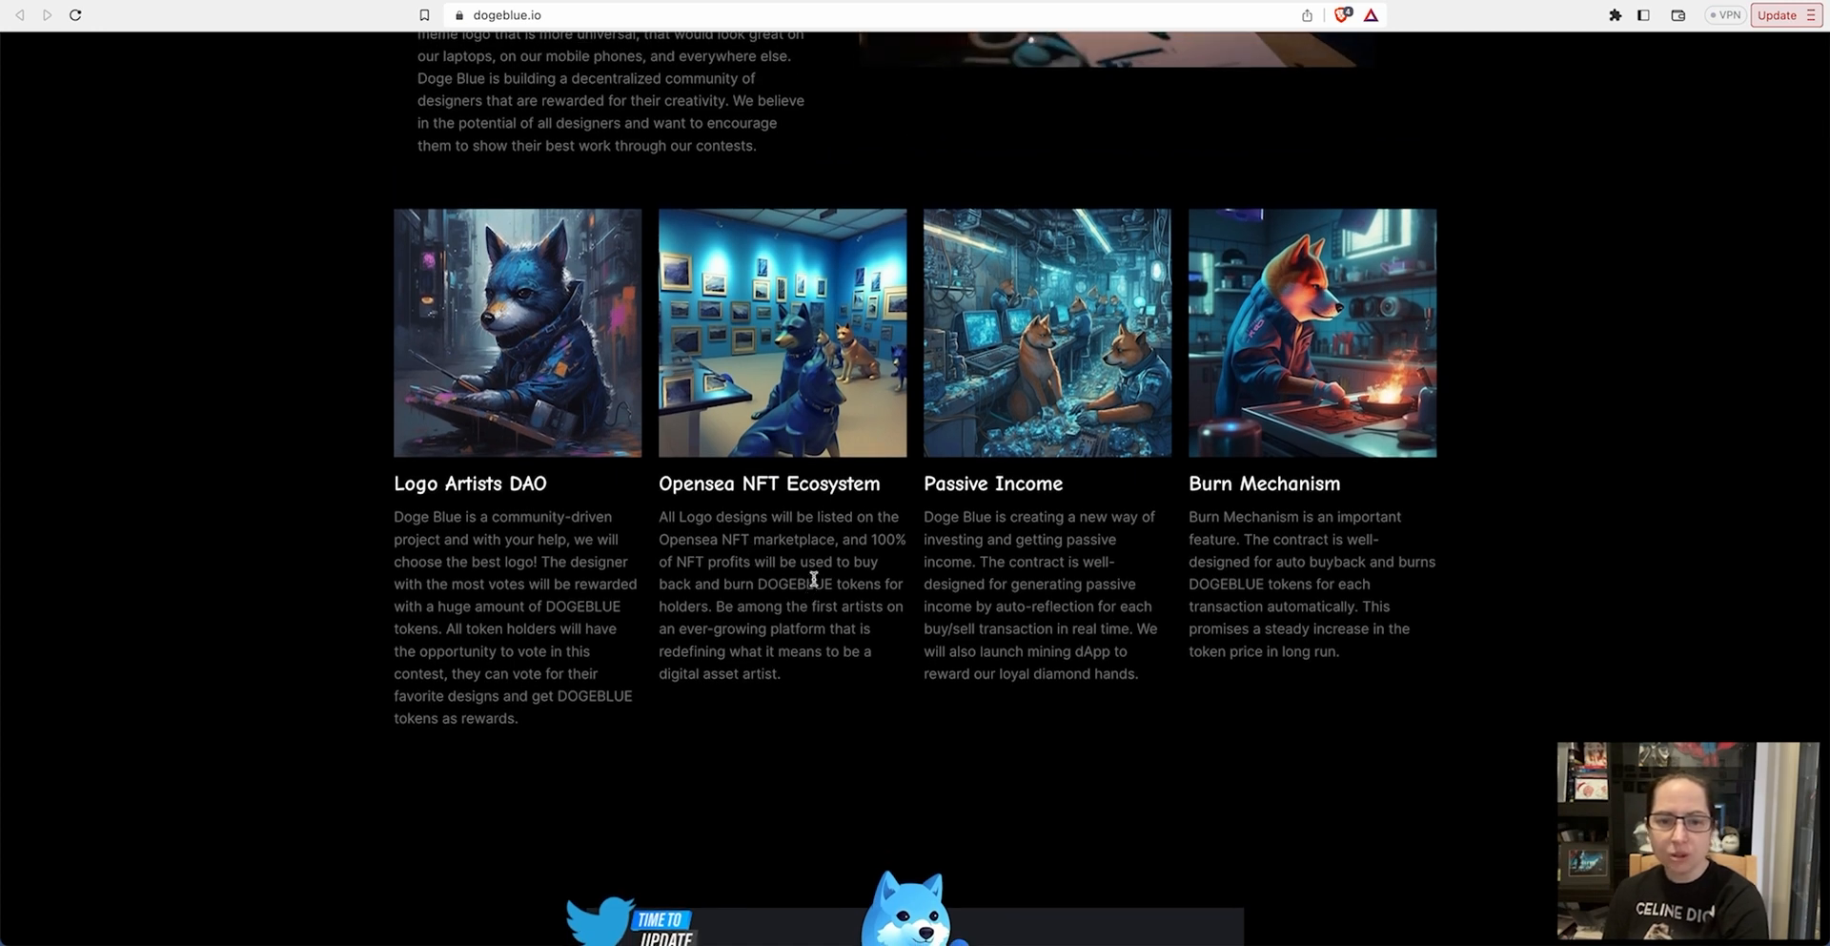
{"action": "mouse_move", "coordinate": [784, 568]}
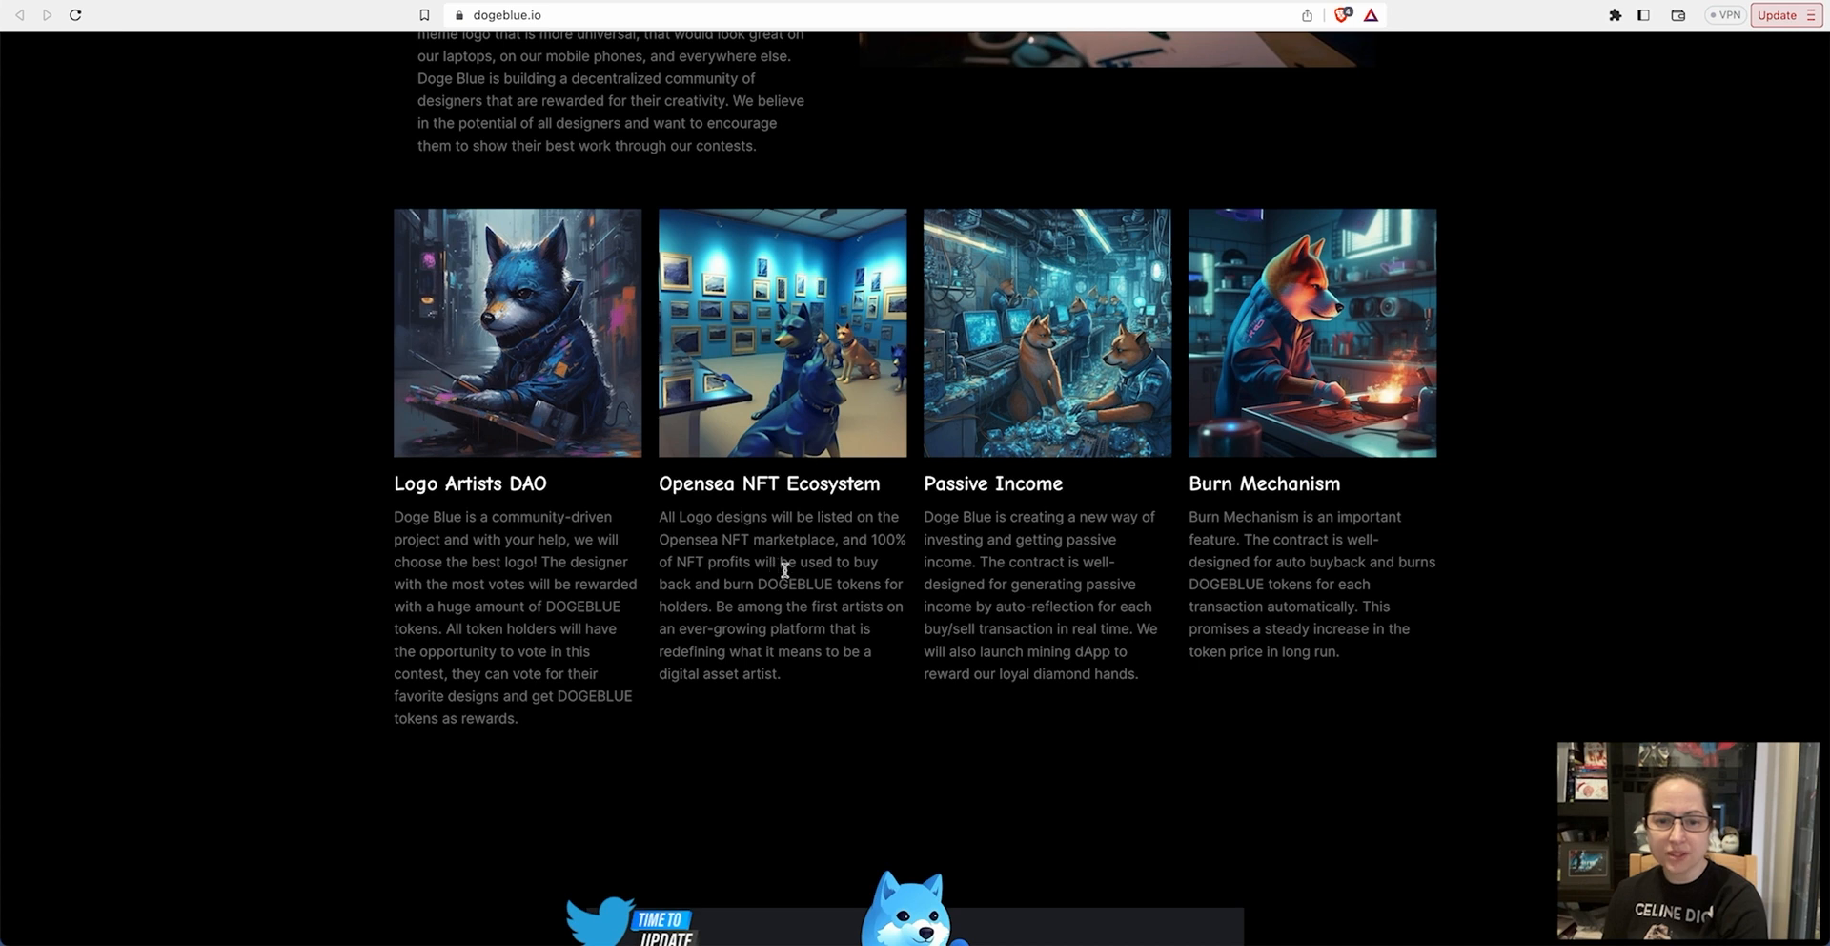
{"action": "mouse_move", "coordinate": [790, 613]}
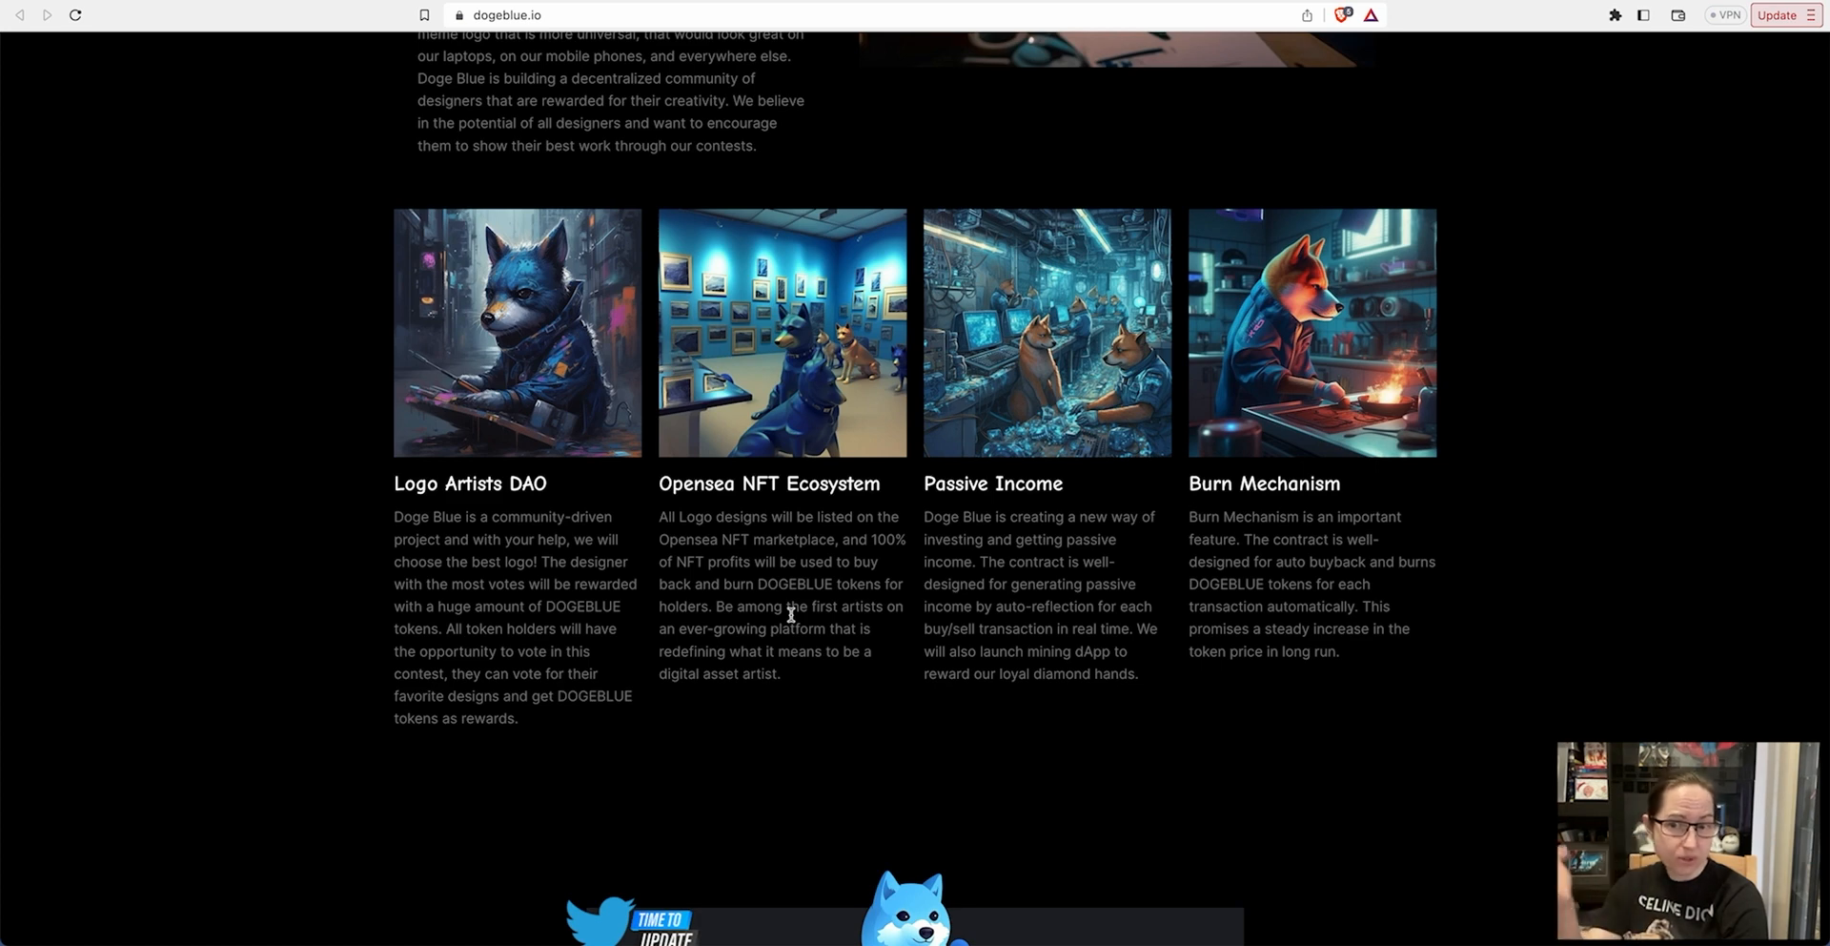
{"action": "scroll", "scroll_direction": "down", "scroll_amount": 3}
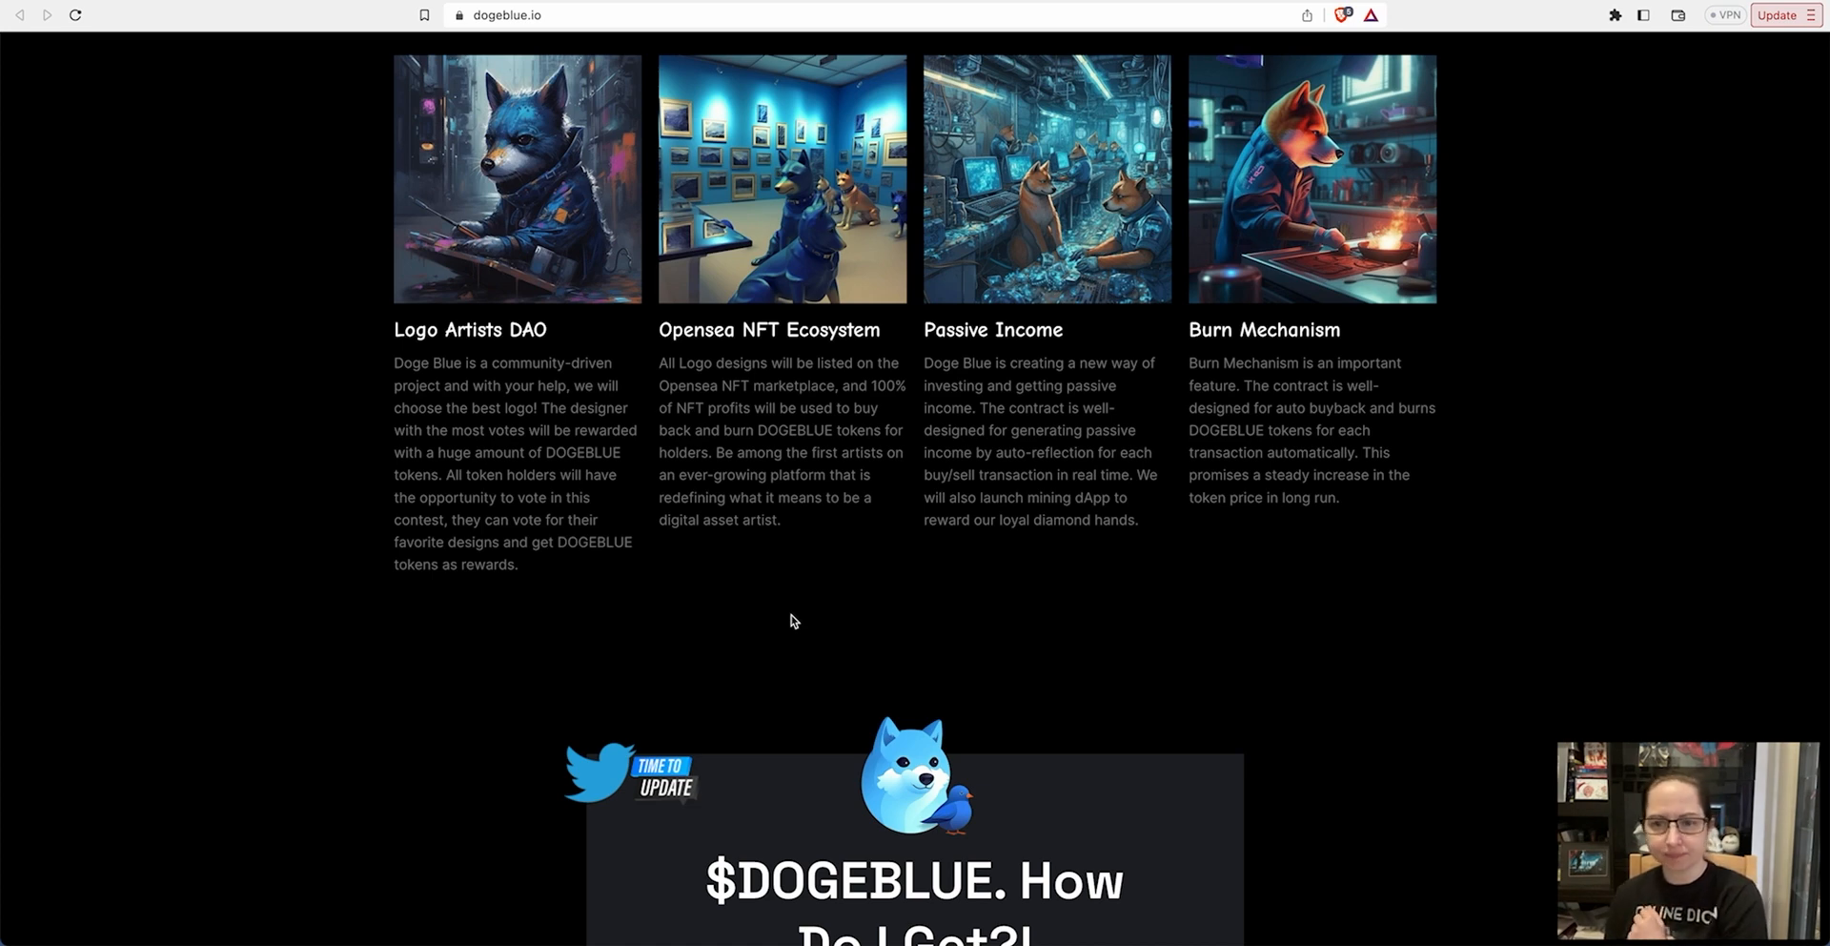
{"action": "scroll", "scroll_direction": "down", "scroll_amount": 3}
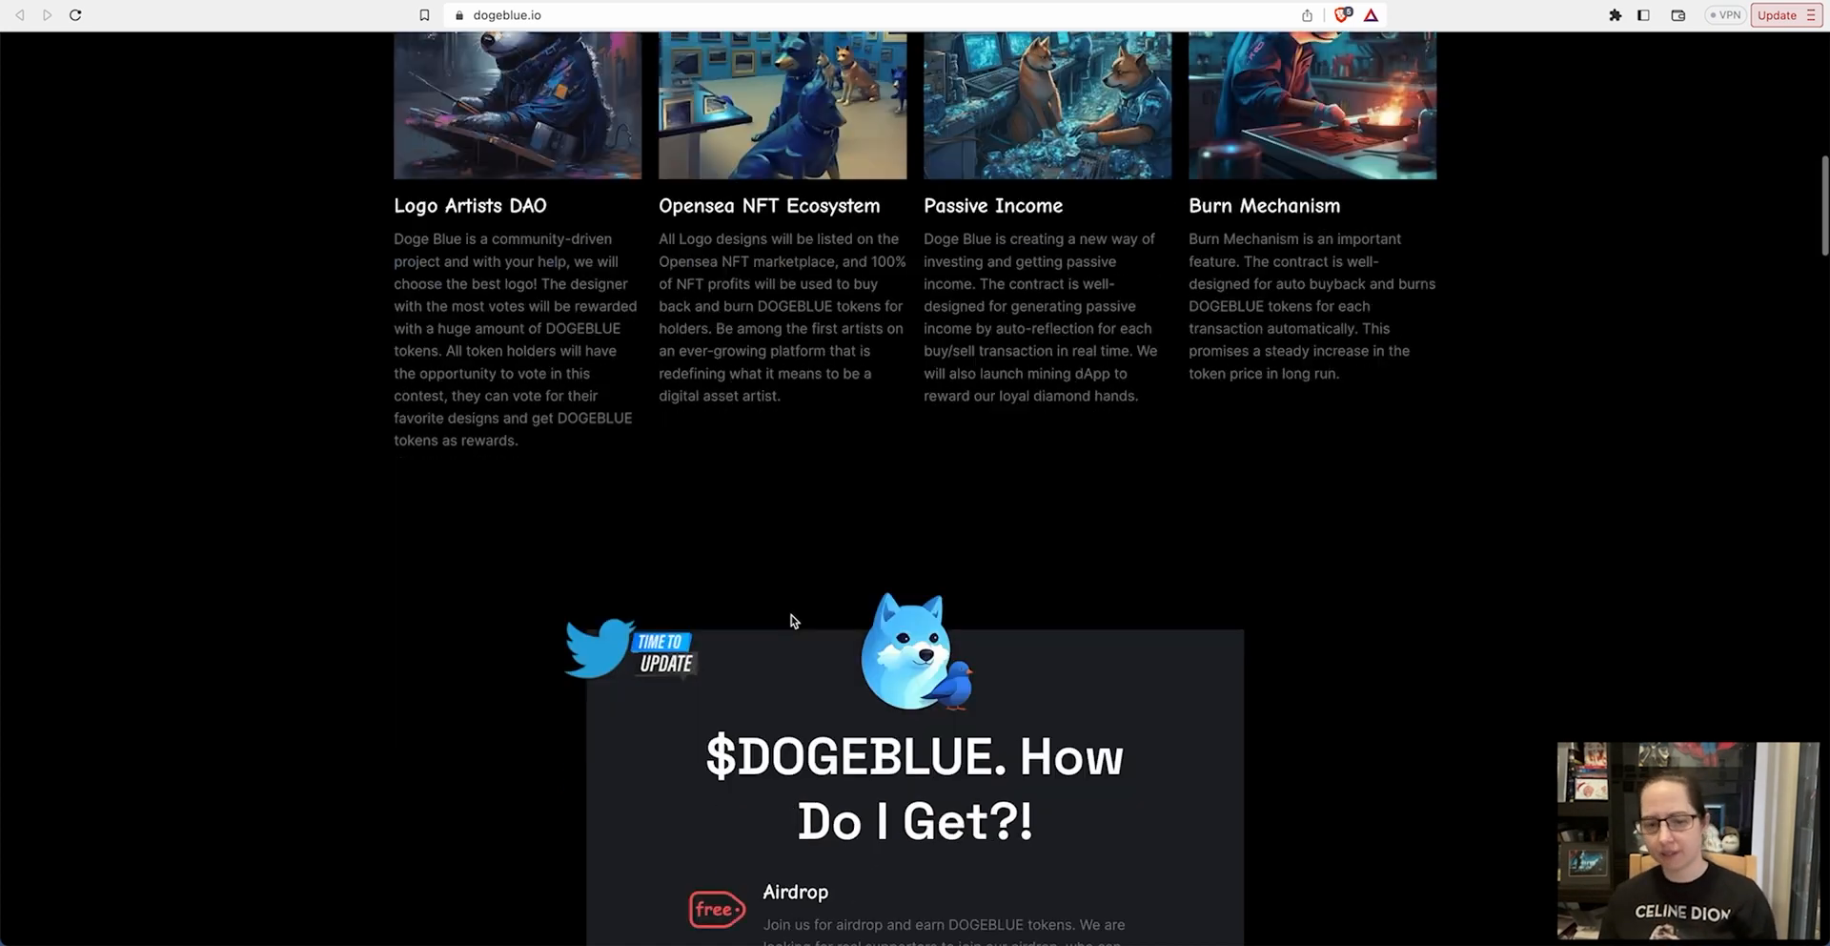
{"action": "scroll", "scroll_direction": "down", "scroll_amount": 3}
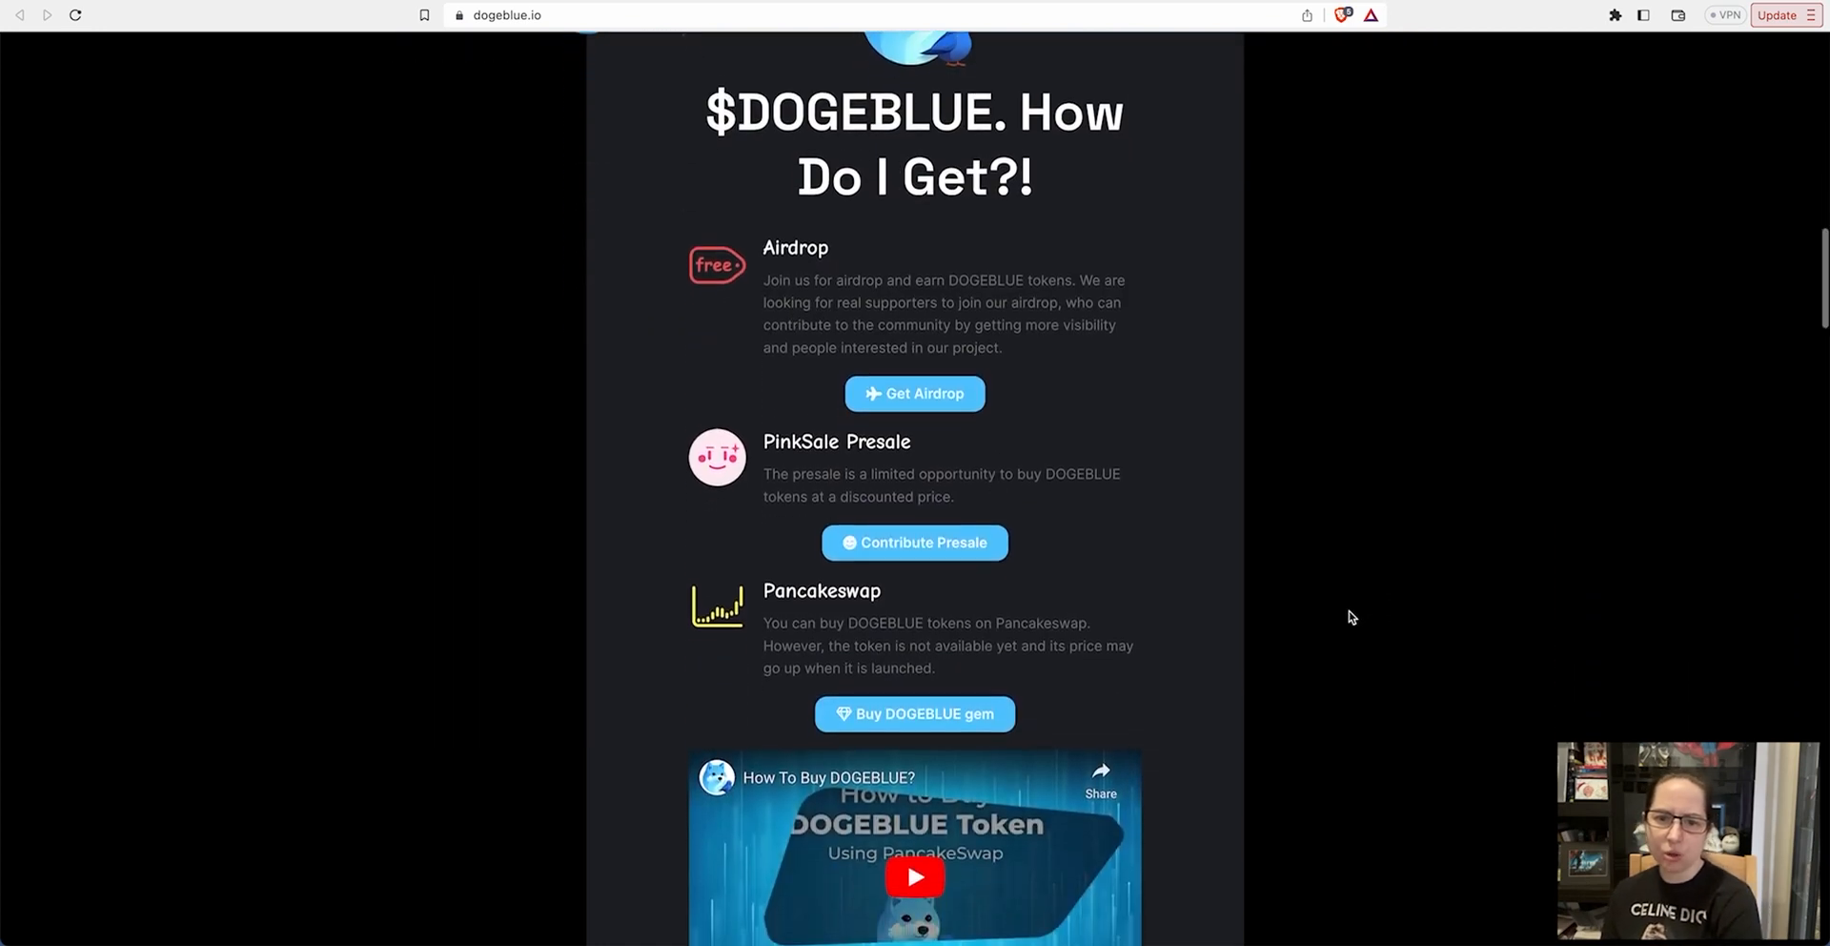
{"action": "scroll", "scroll_direction": "down", "scroll_amount": 3}
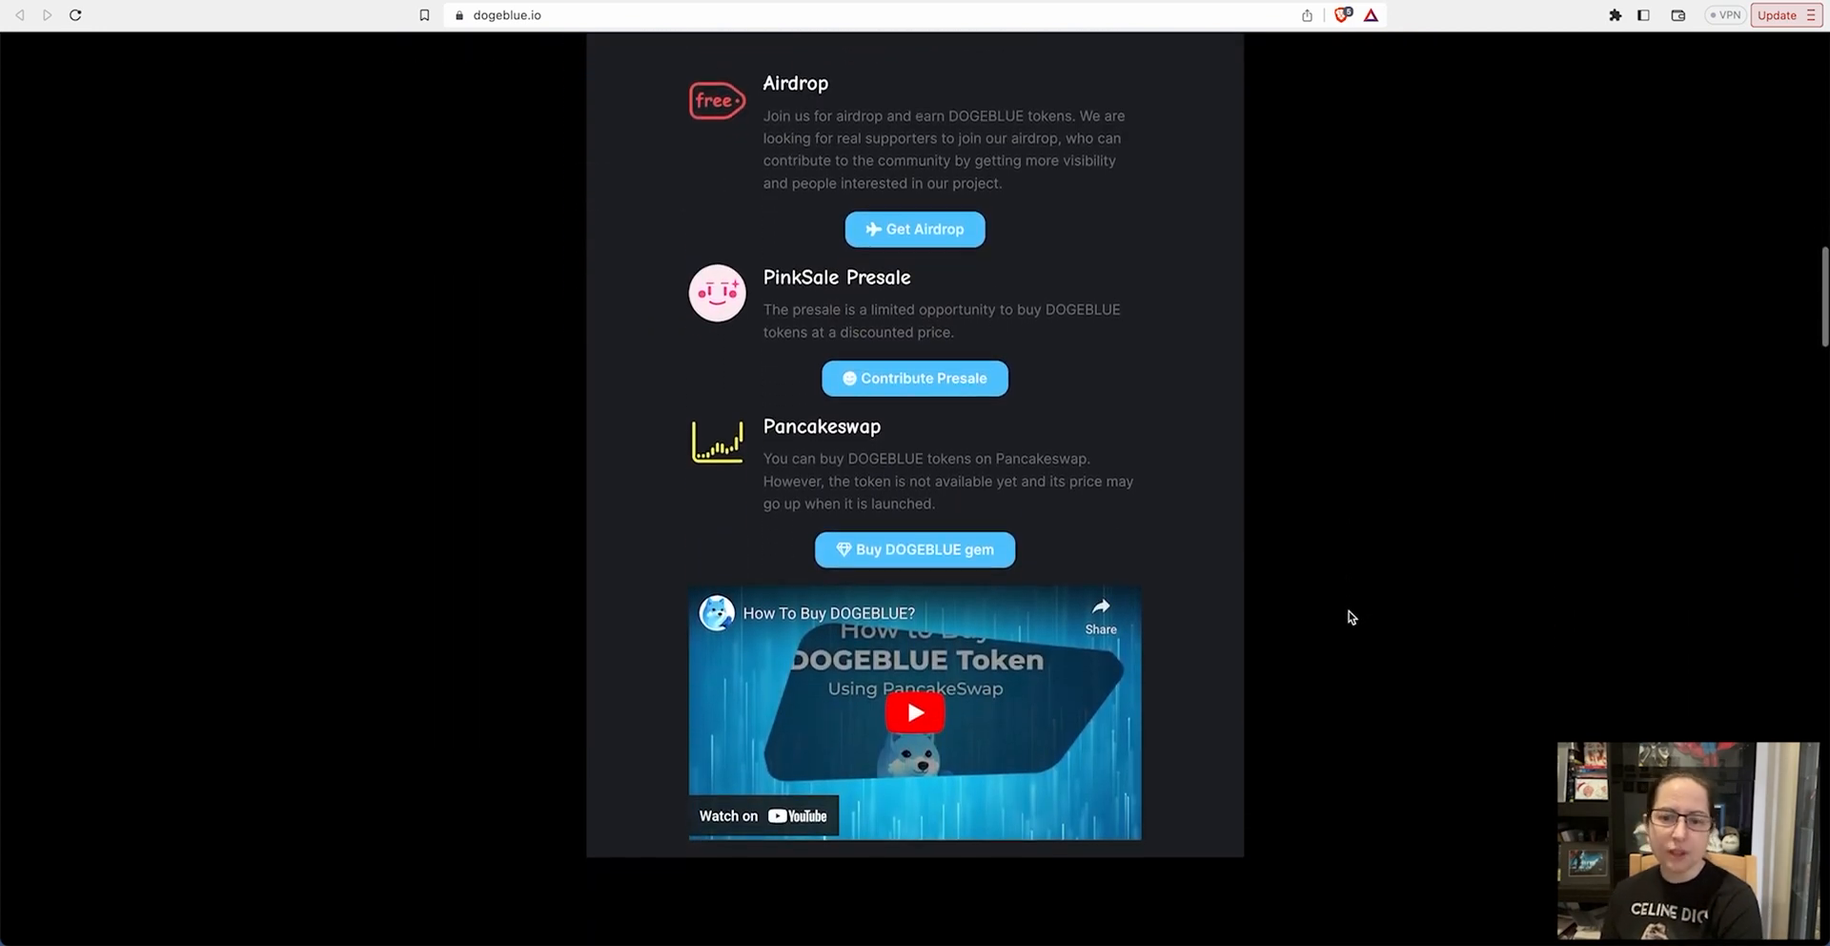
{"action": "scroll", "scroll_direction": "down", "scroll_amount": 3}
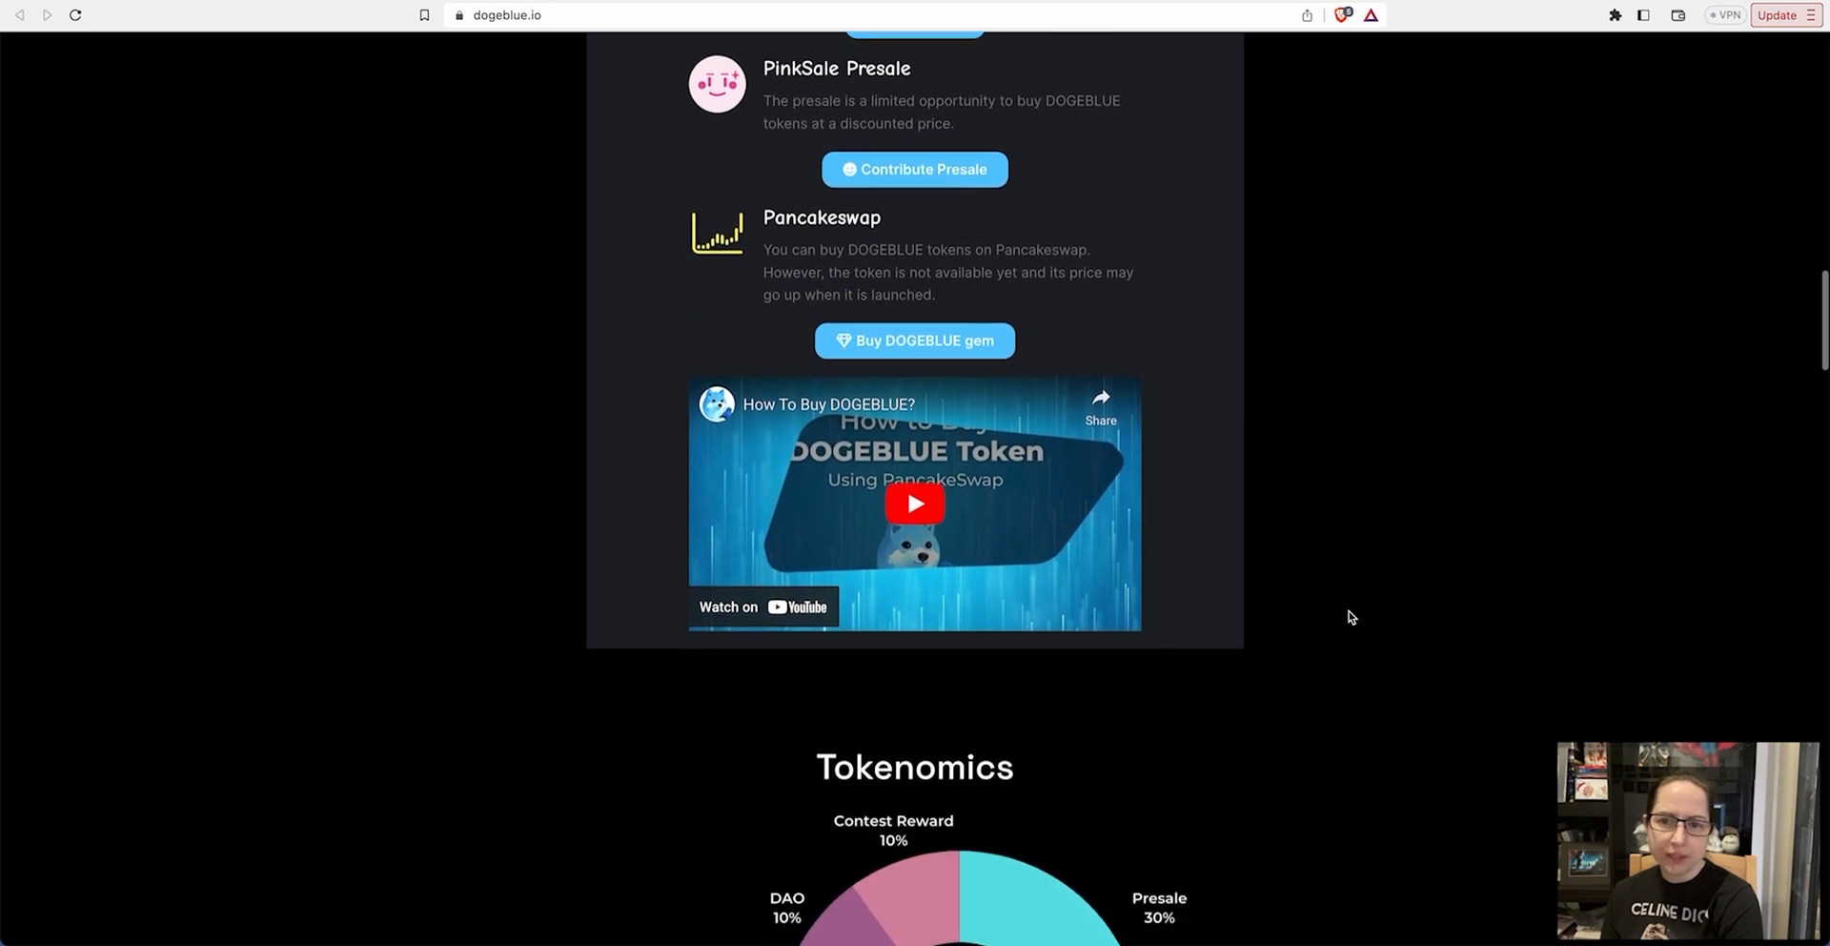
{"action": "scroll", "scroll_direction": "down", "scroll_amount": 3}
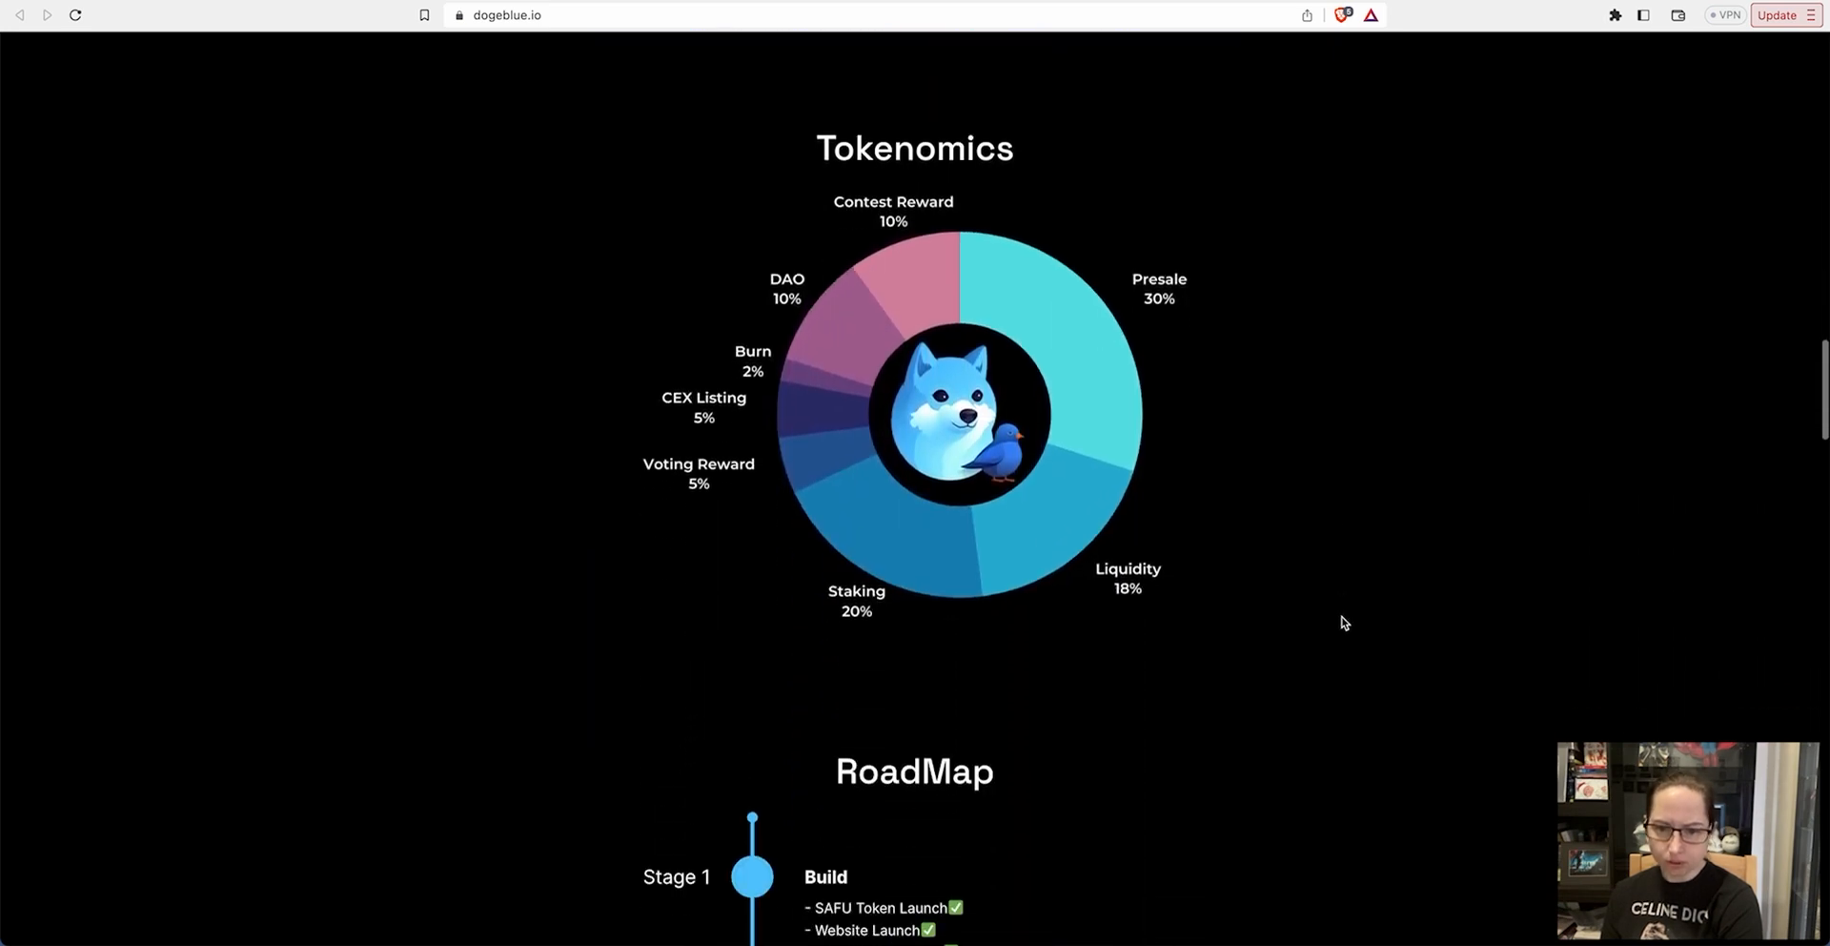
{"action": "scroll", "scroll_direction": "down", "scroll_amount": 3}
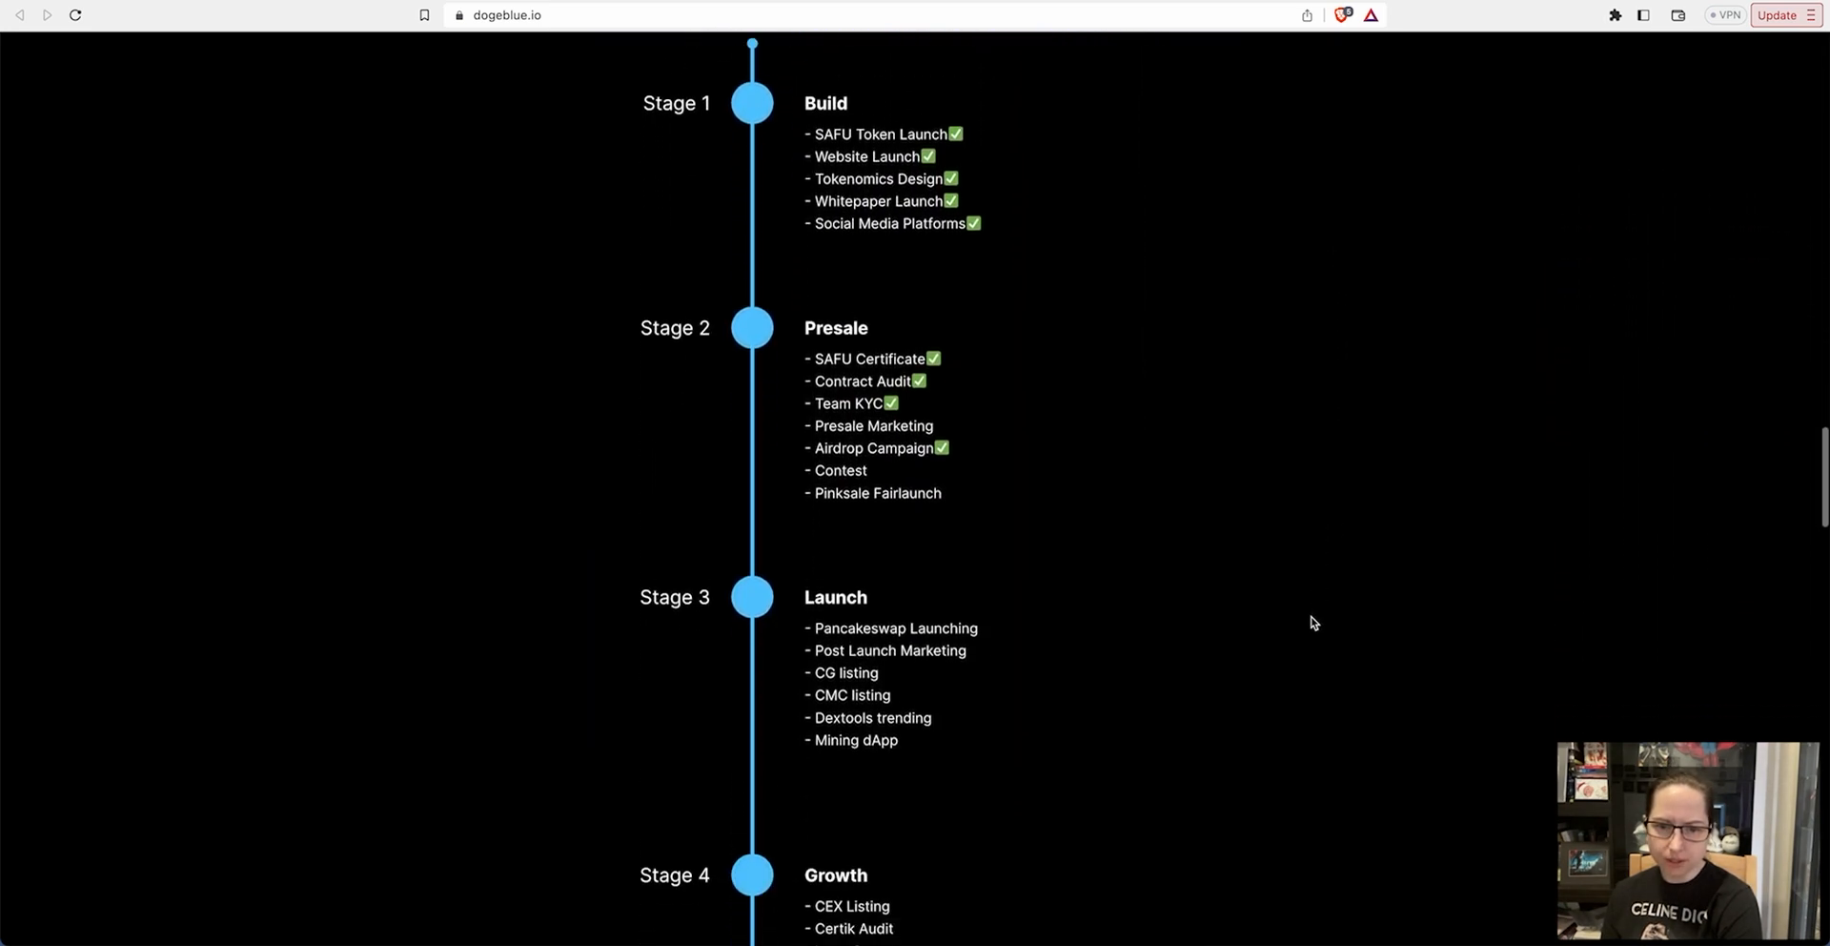
{"action": "scroll", "scroll_direction": "down", "scroll_amount": 3}
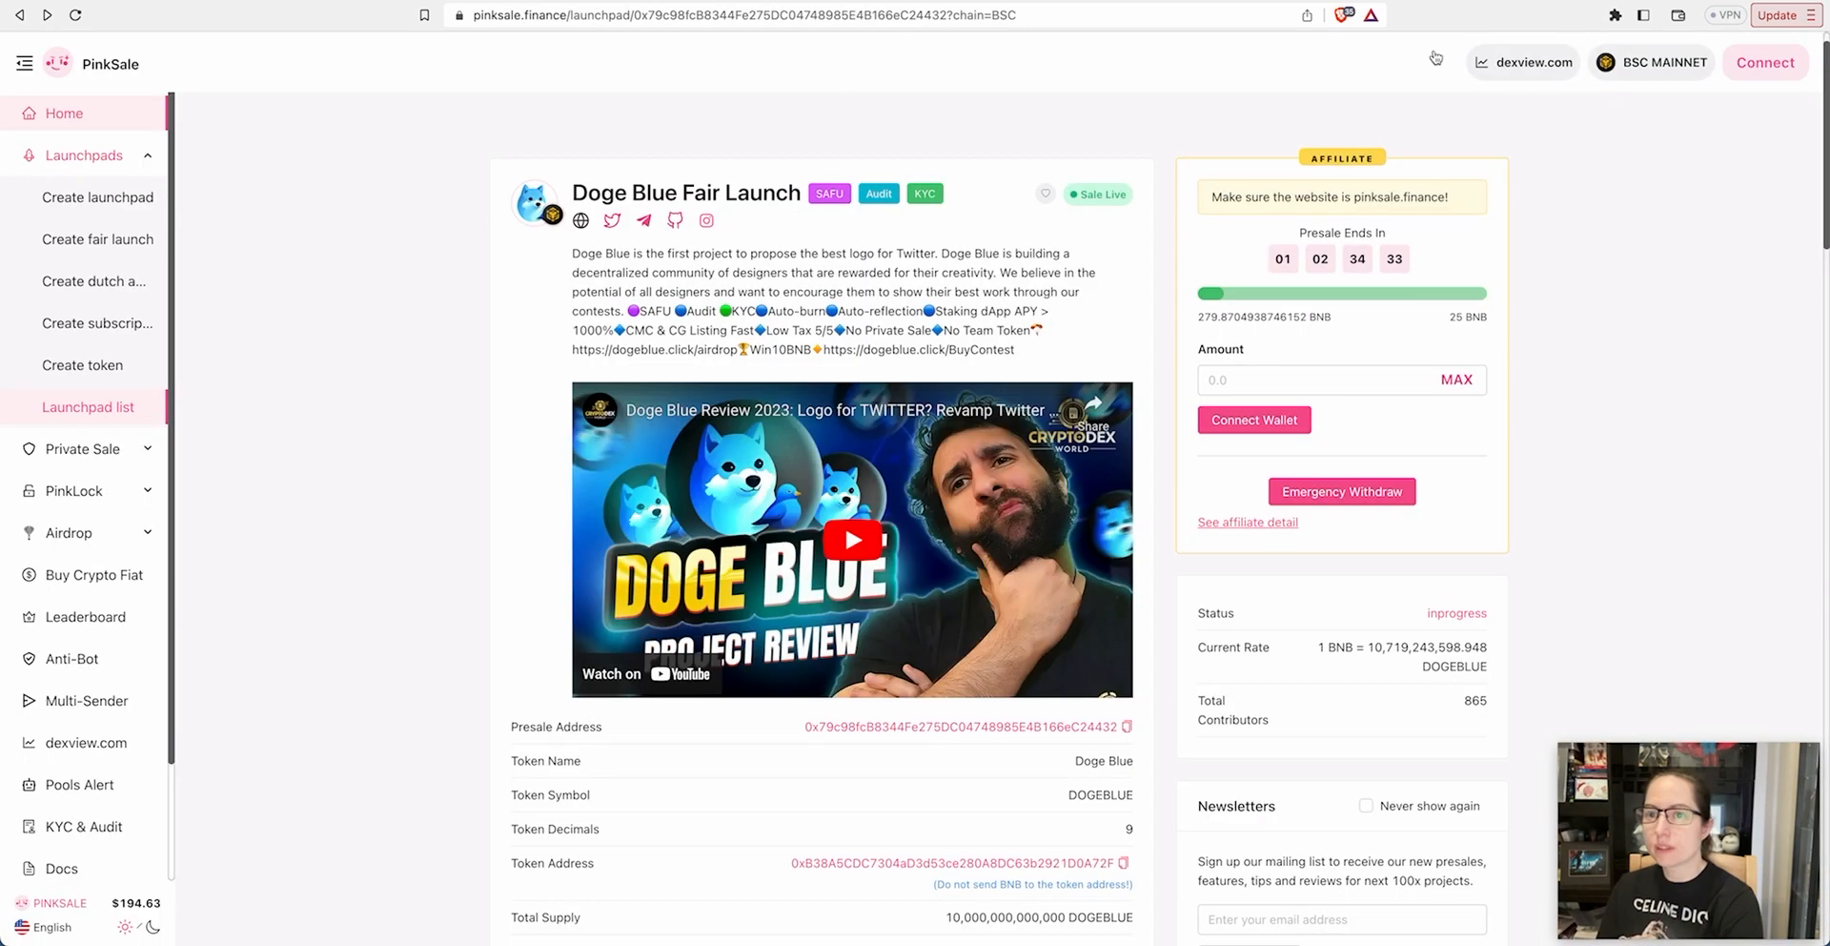
{"action": "mouse_move", "coordinate": [1569, 478]}
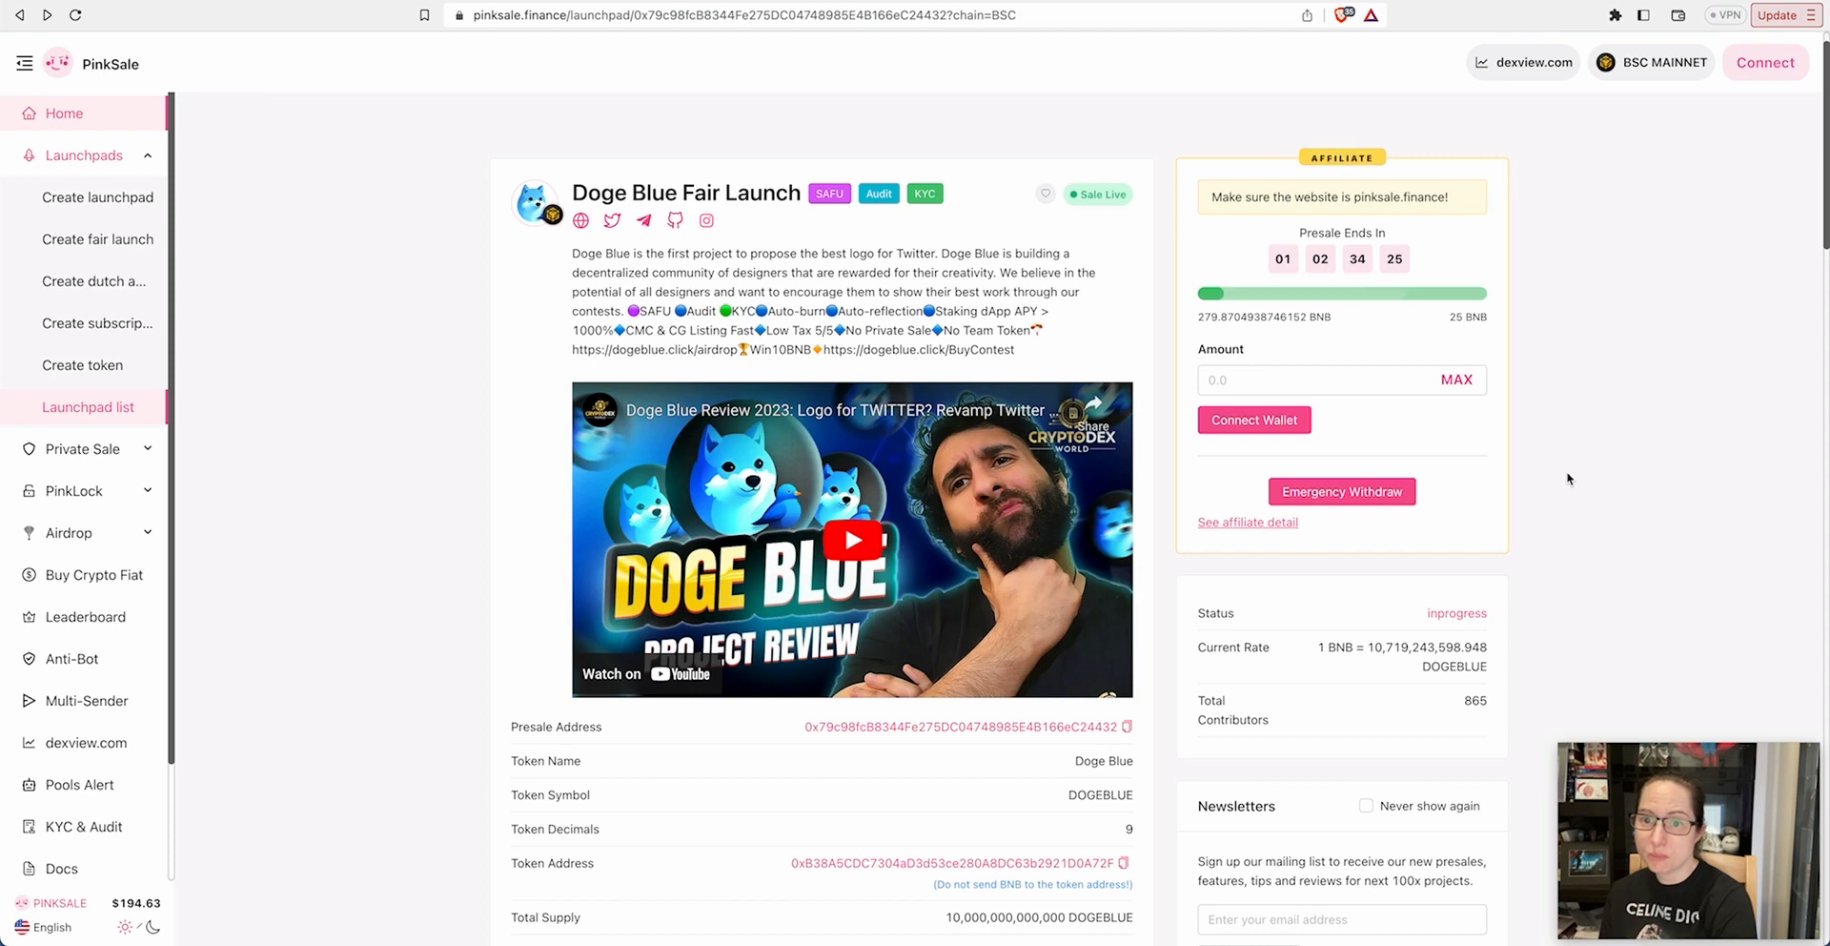
{"action": "mouse_move", "coordinate": [1529, 23]}
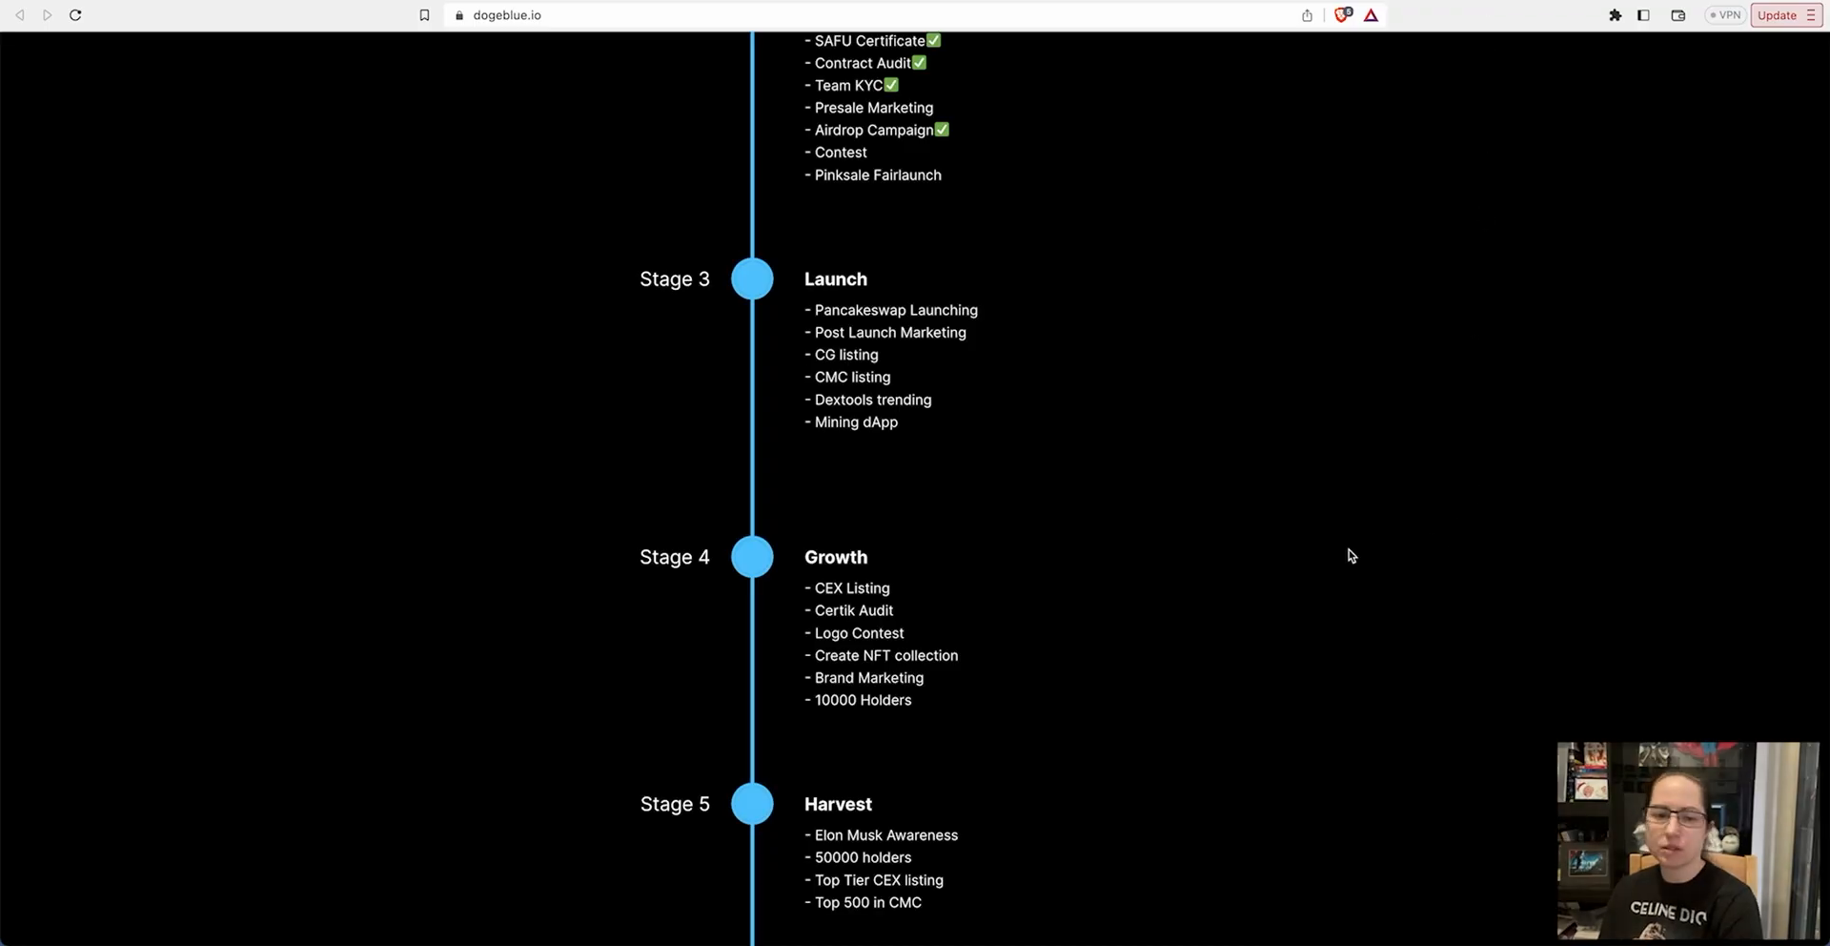
Scroll back to the roadmap stages and on through the token contest pitch
{"action": "scroll", "scroll_direction": "up", "scroll_amount": 3}
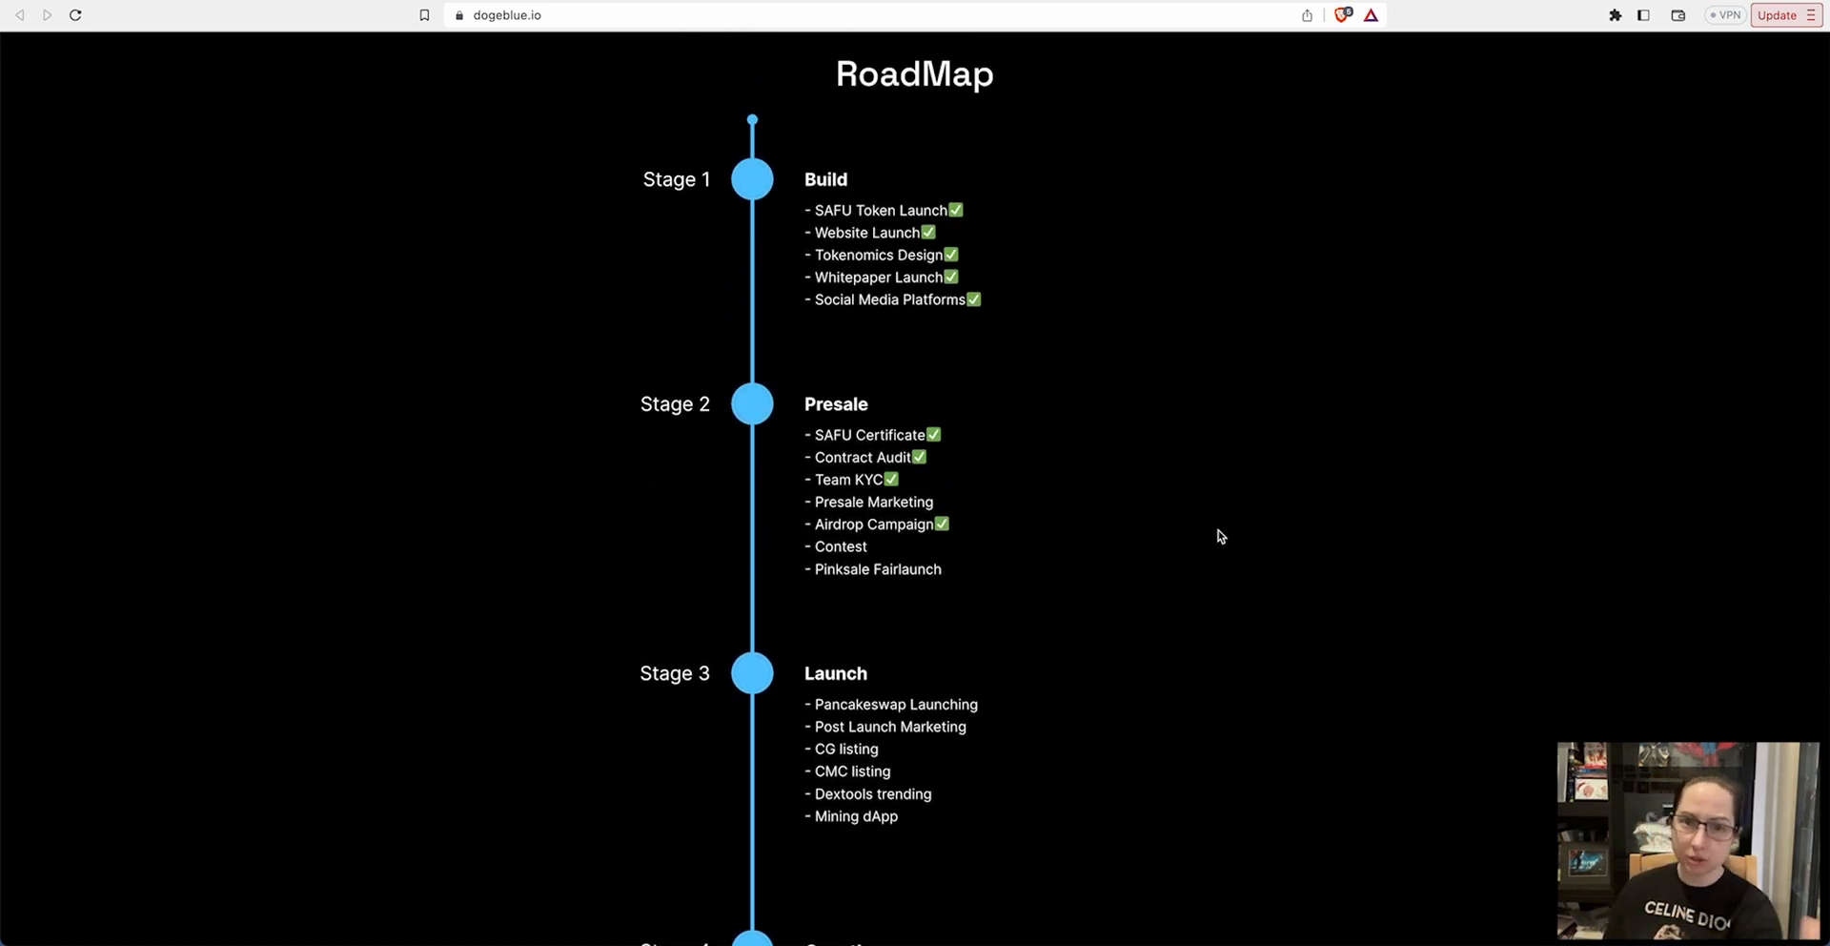
{"action": "scroll", "scroll_direction": "down", "scroll_amount": 3}
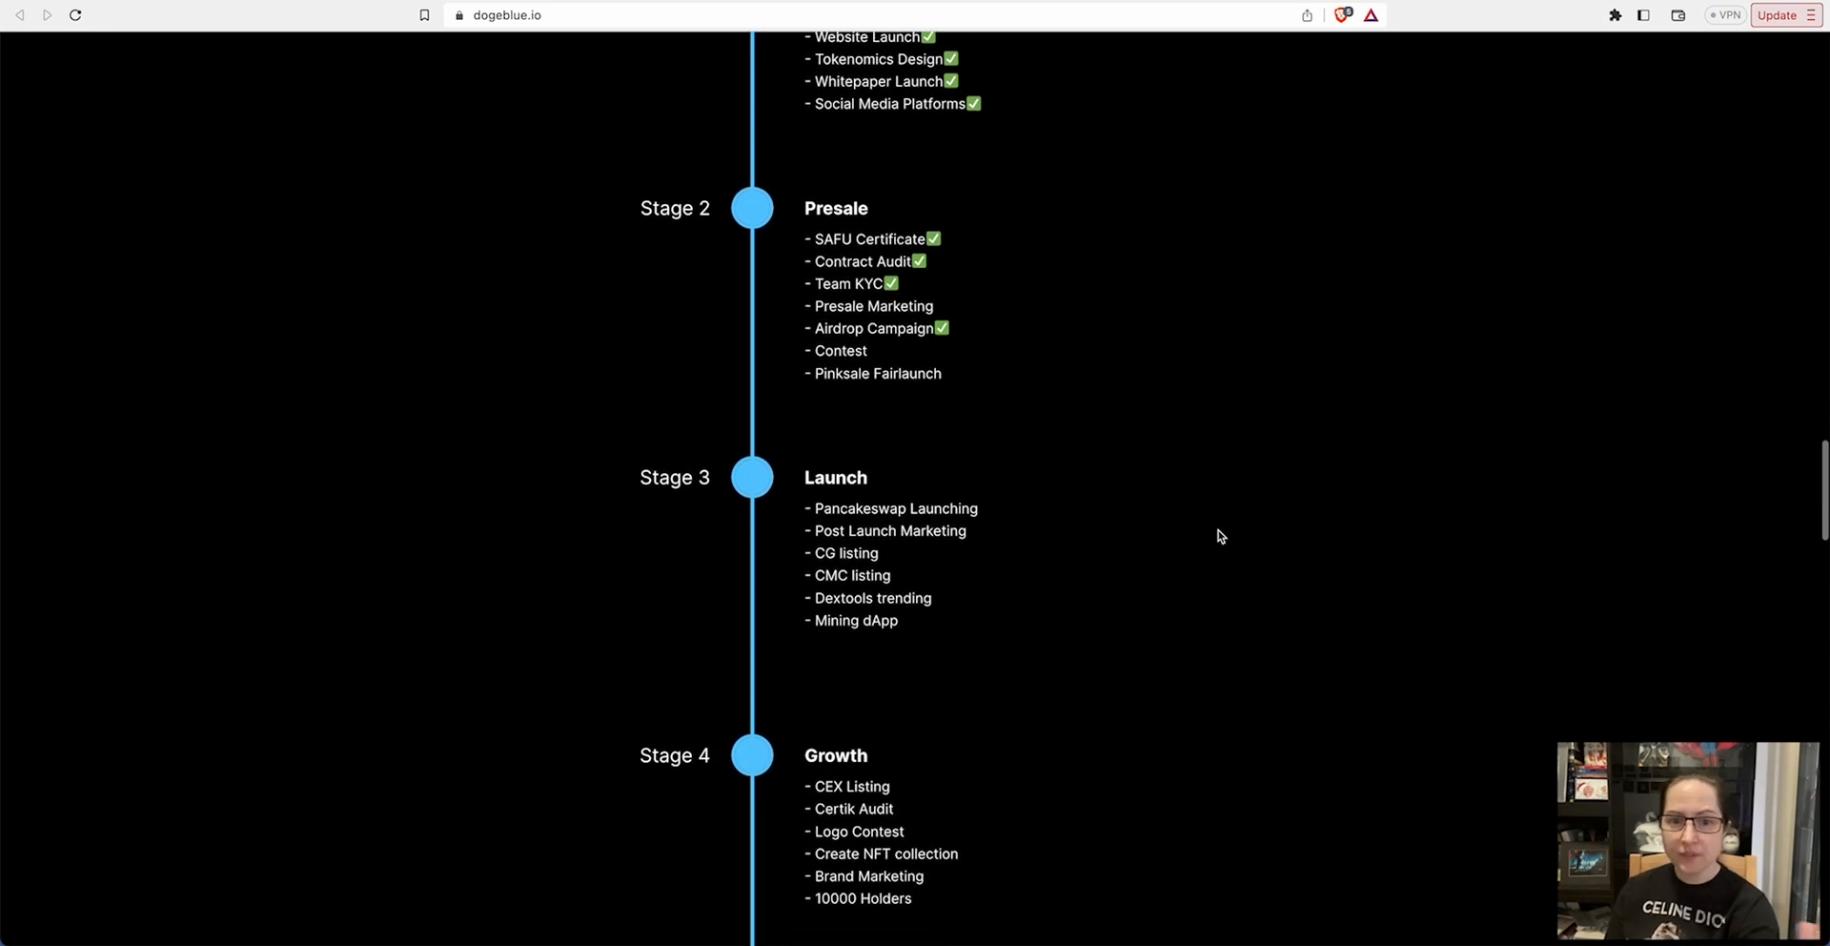
{"action": "scroll", "scroll_direction": "down", "scroll_amount": 3}
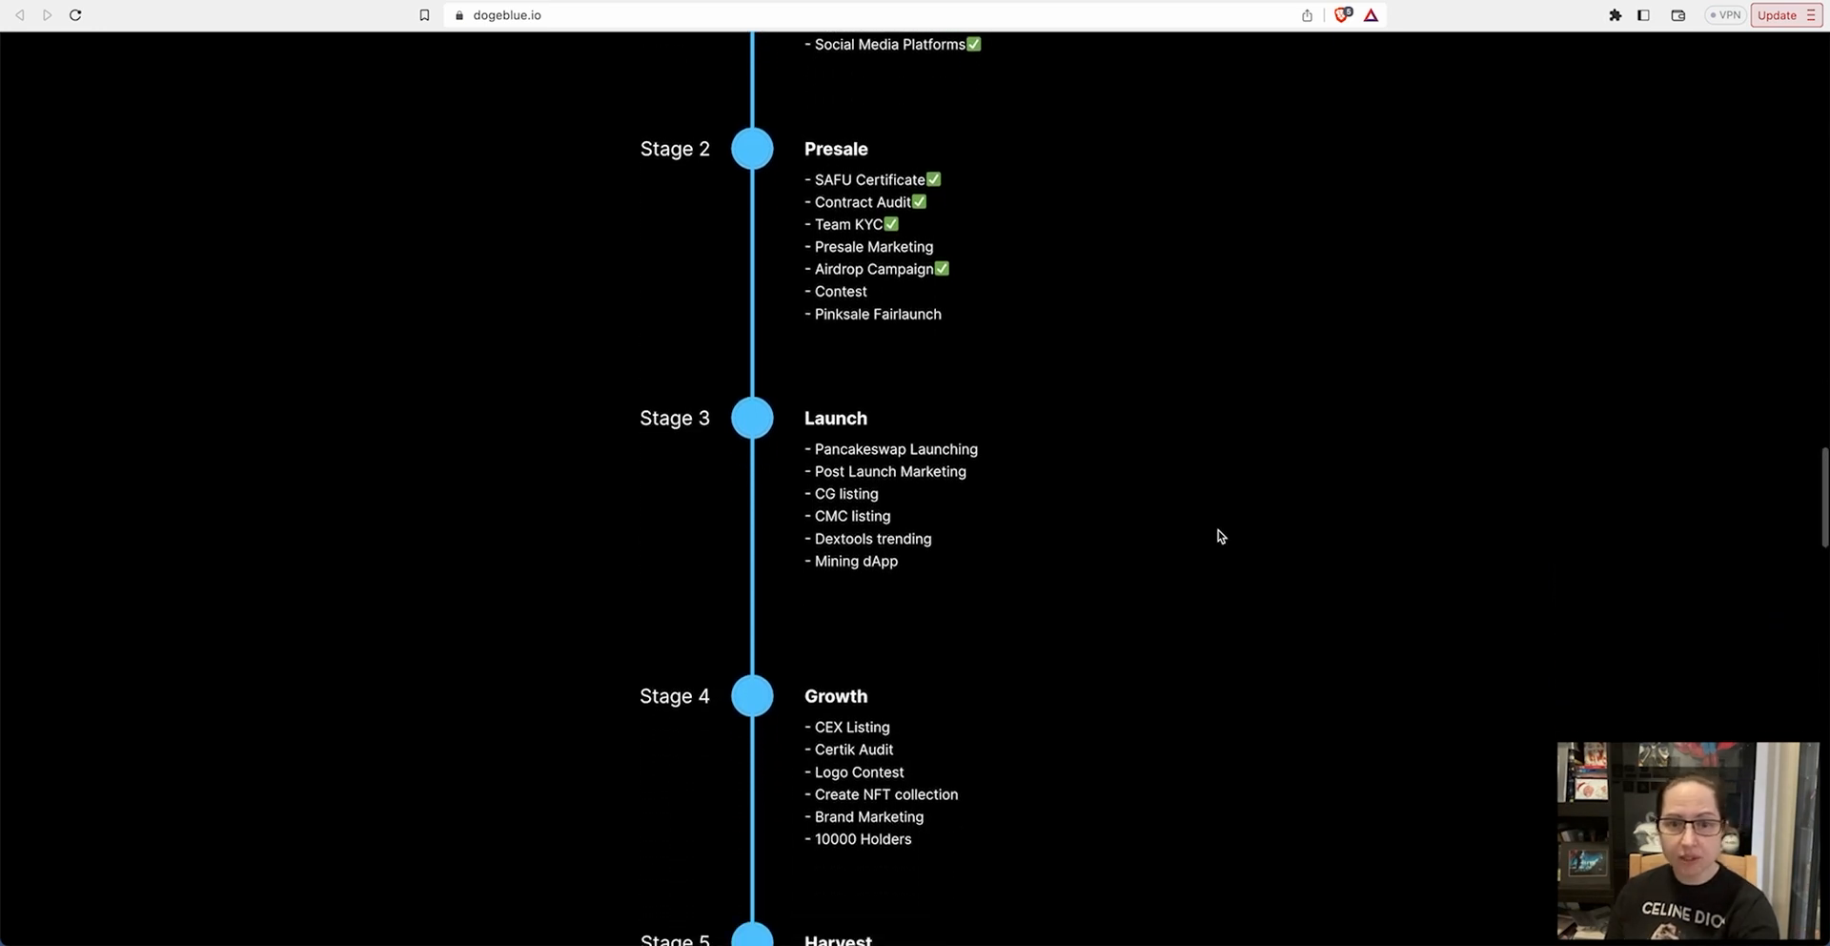
{"action": "scroll", "scroll_direction": "down", "scroll_amount": 3}
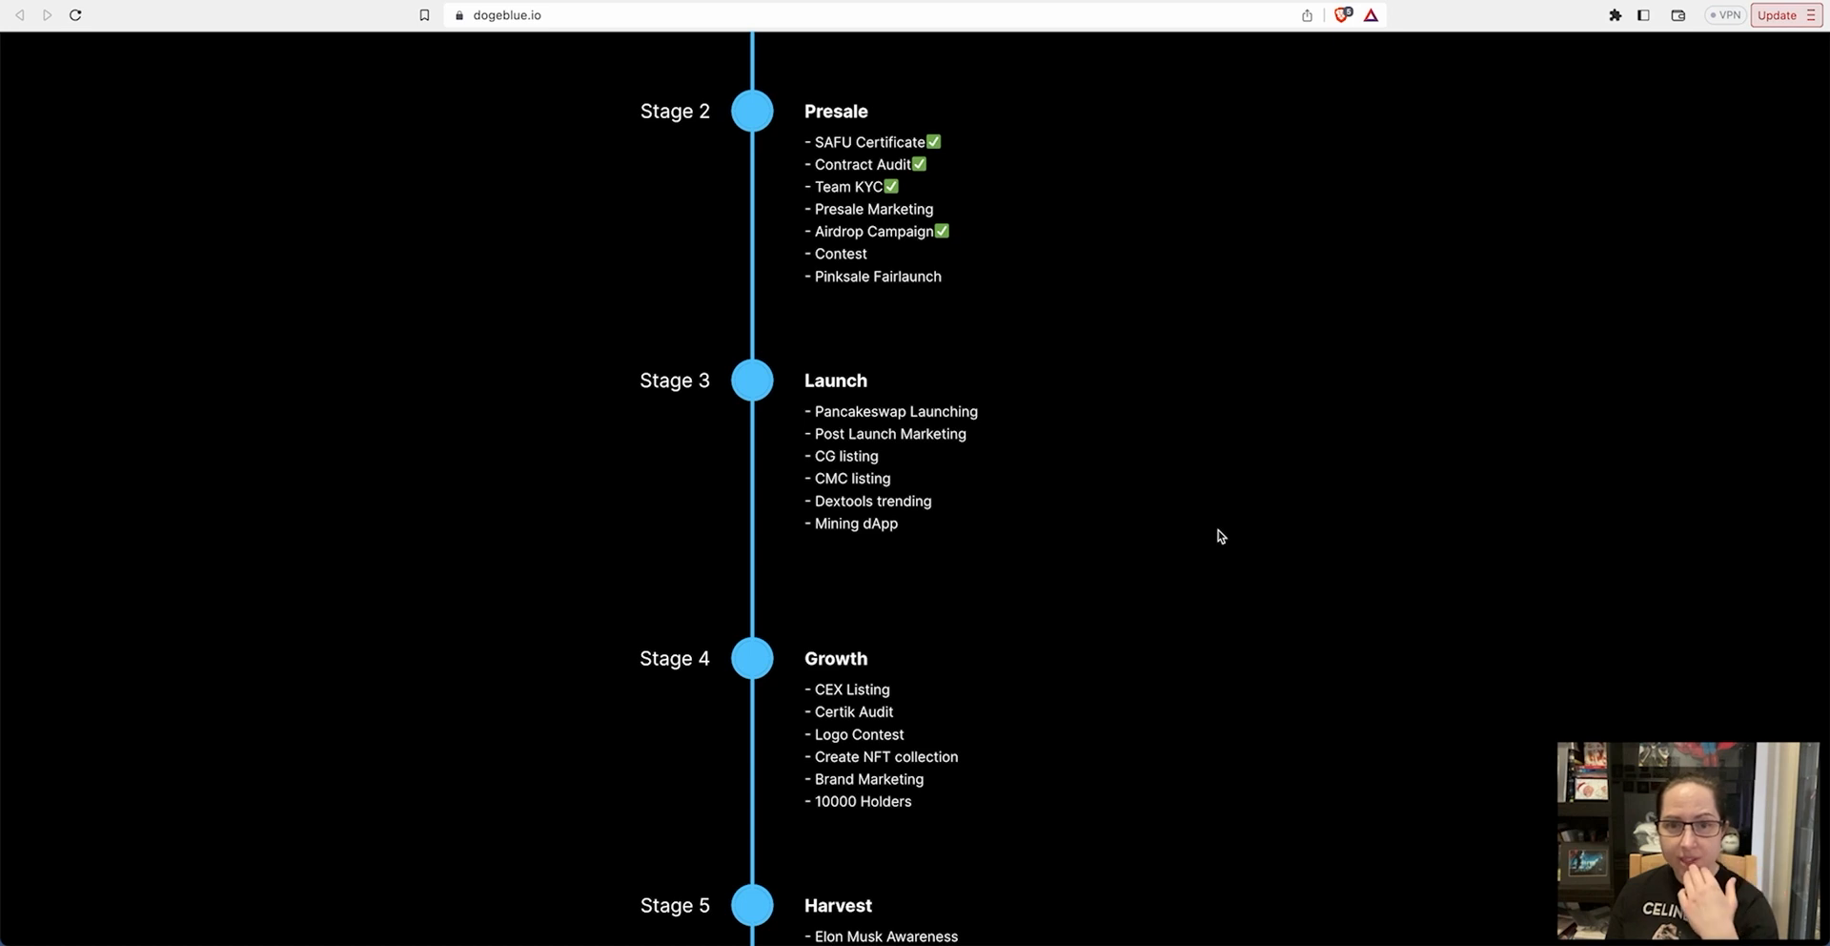
{"action": "scroll", "scroll_direction": "down", "scroll_amount": 3}
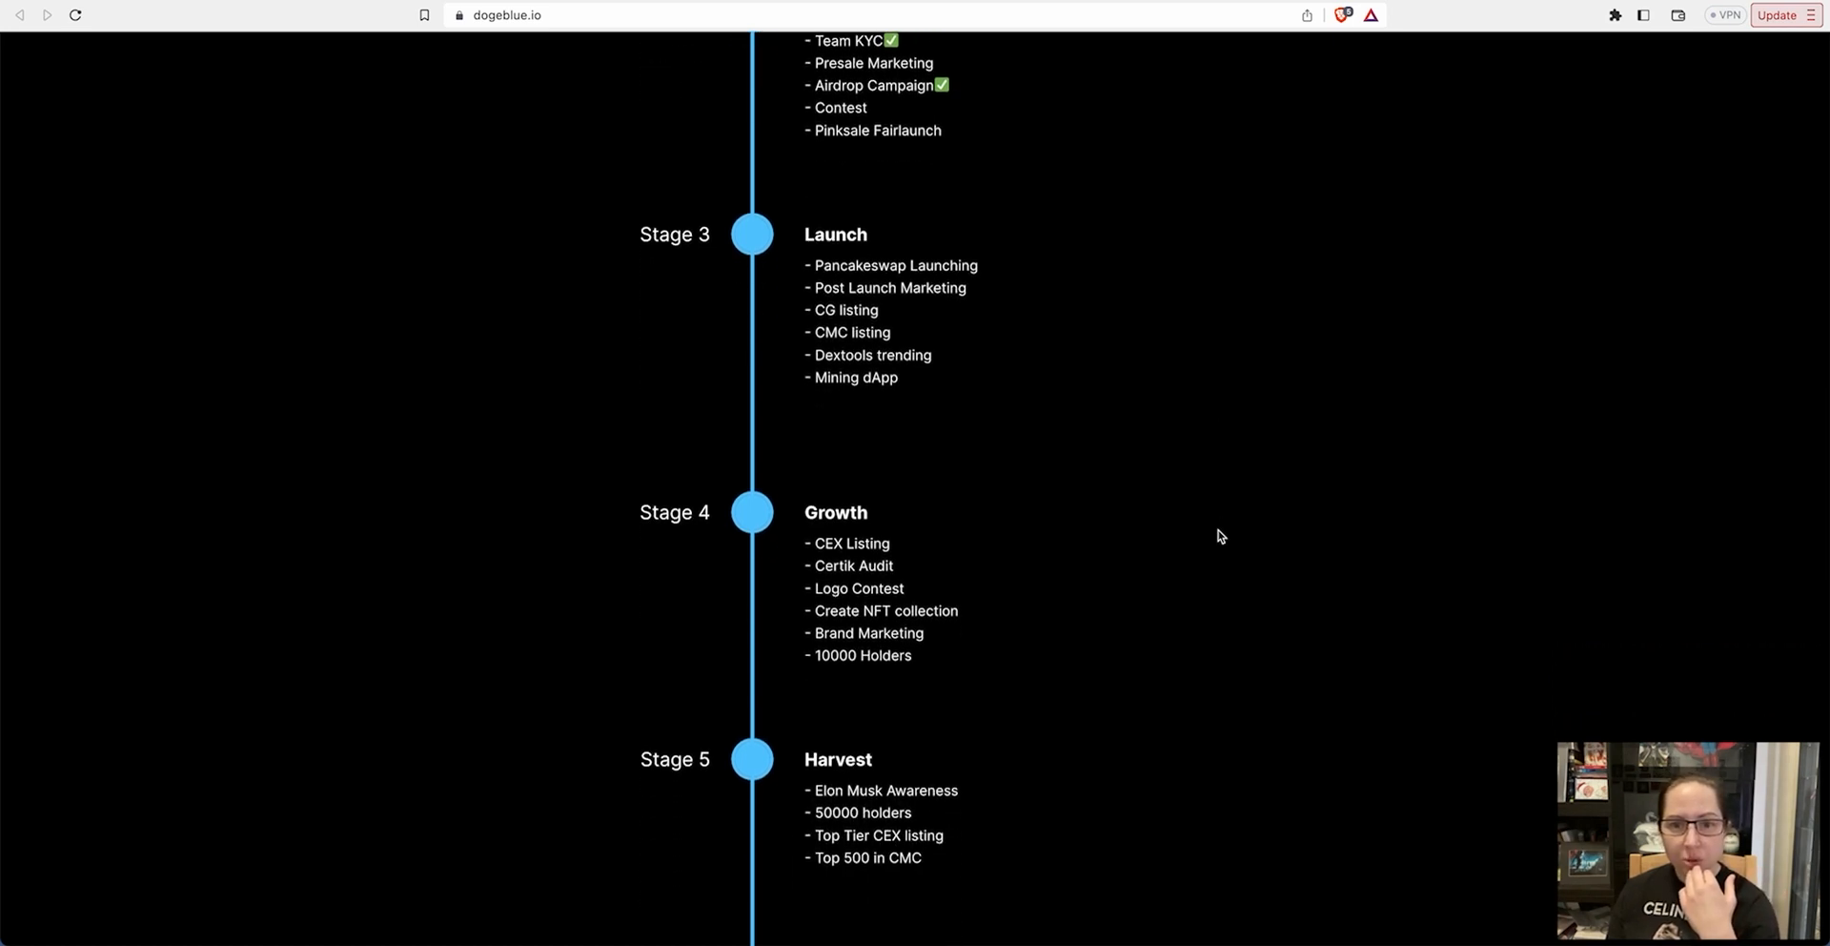
{"action": "scroll", "scroll_direction": "down", "scroll_amount": 3}
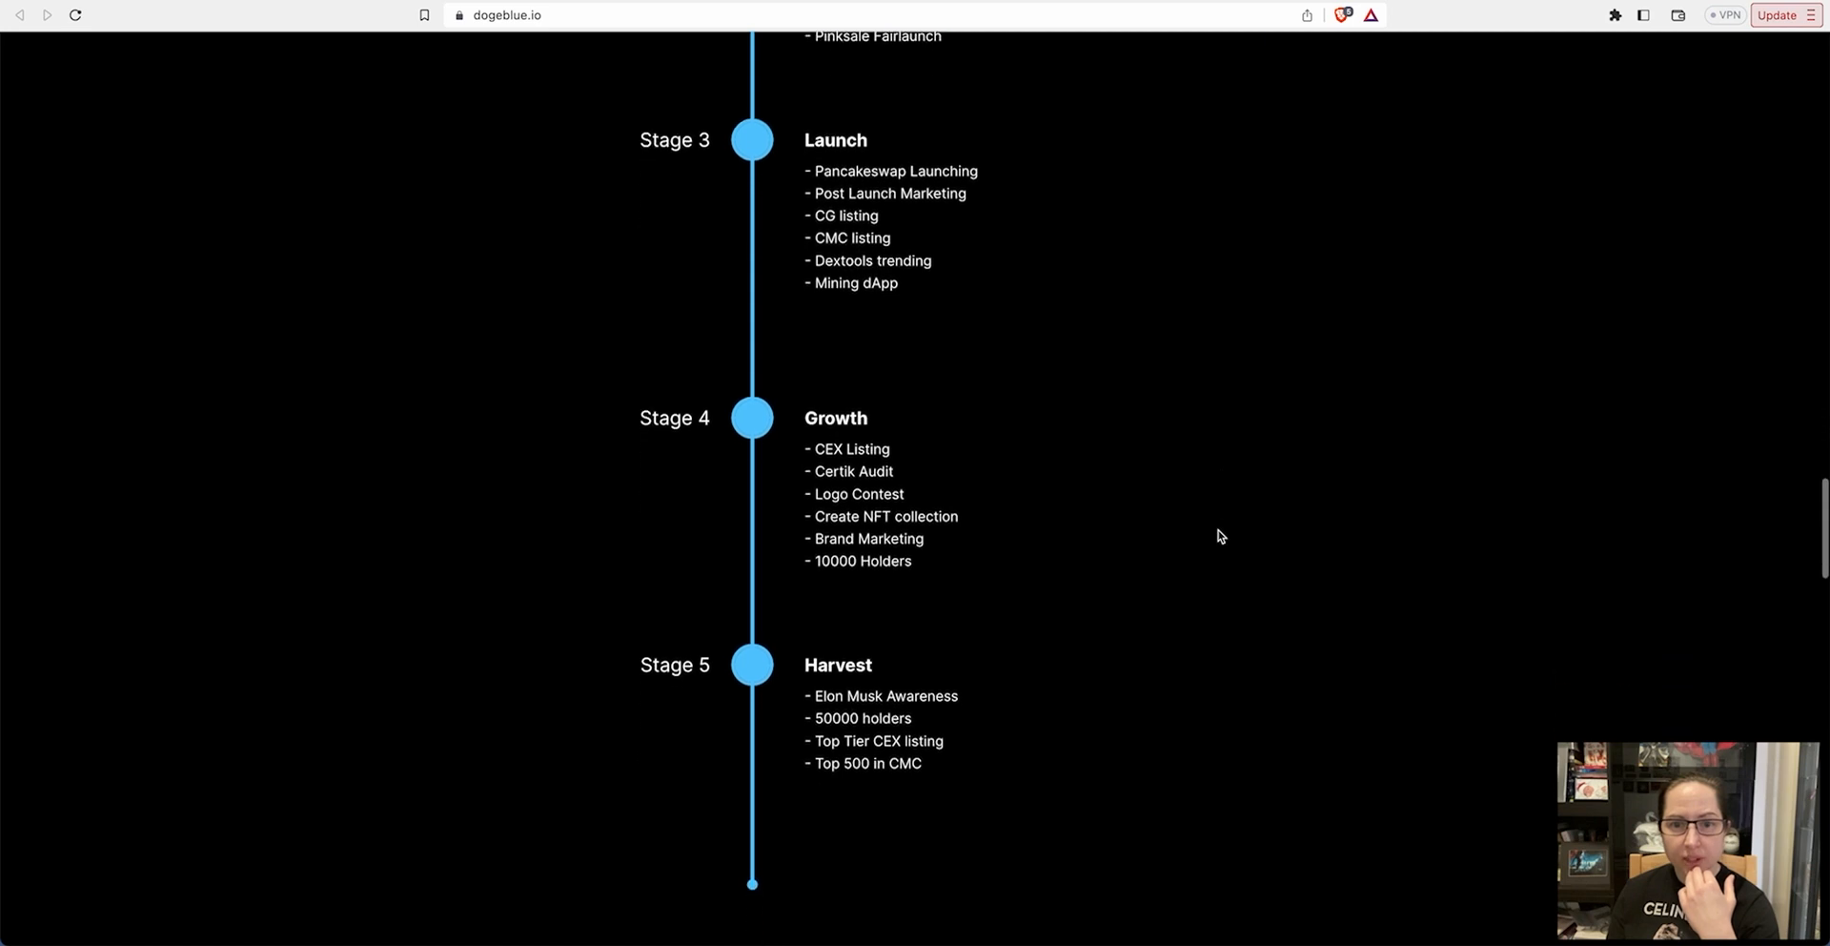
{"action": "scroll", "scroll_direction": "down", "scroll_amount": 3}
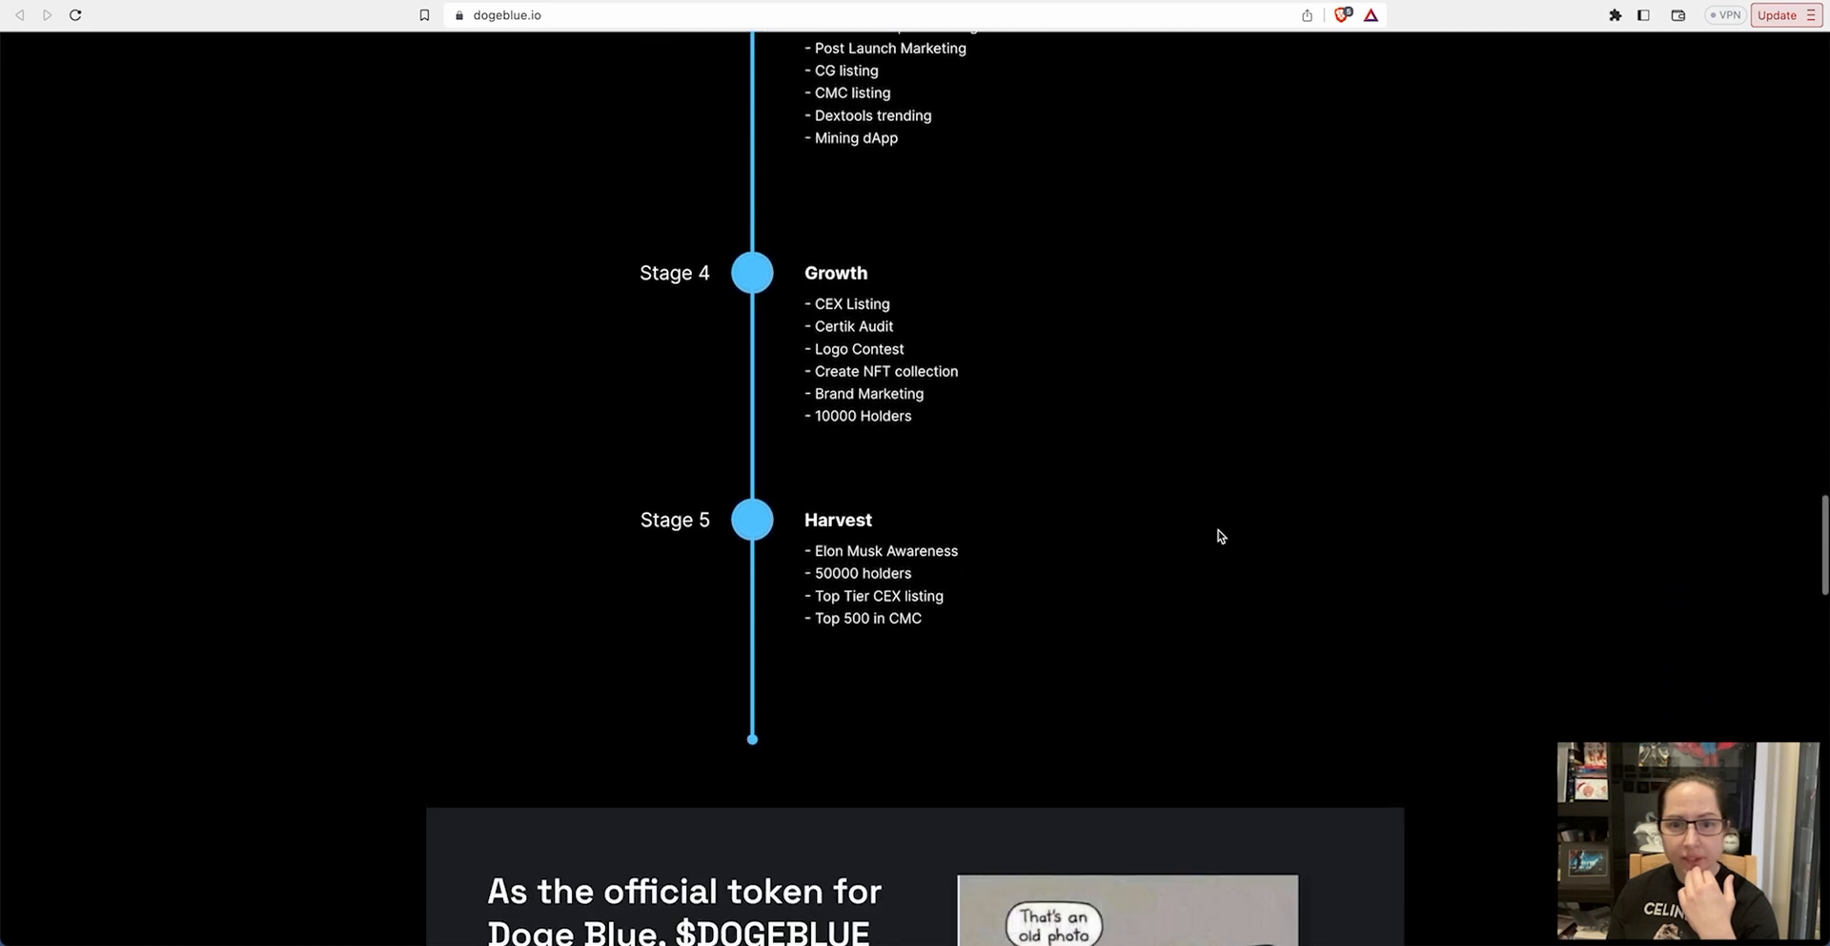
{"action": "scroll", "scroll_direction": "down", "scroll_amount": 3}
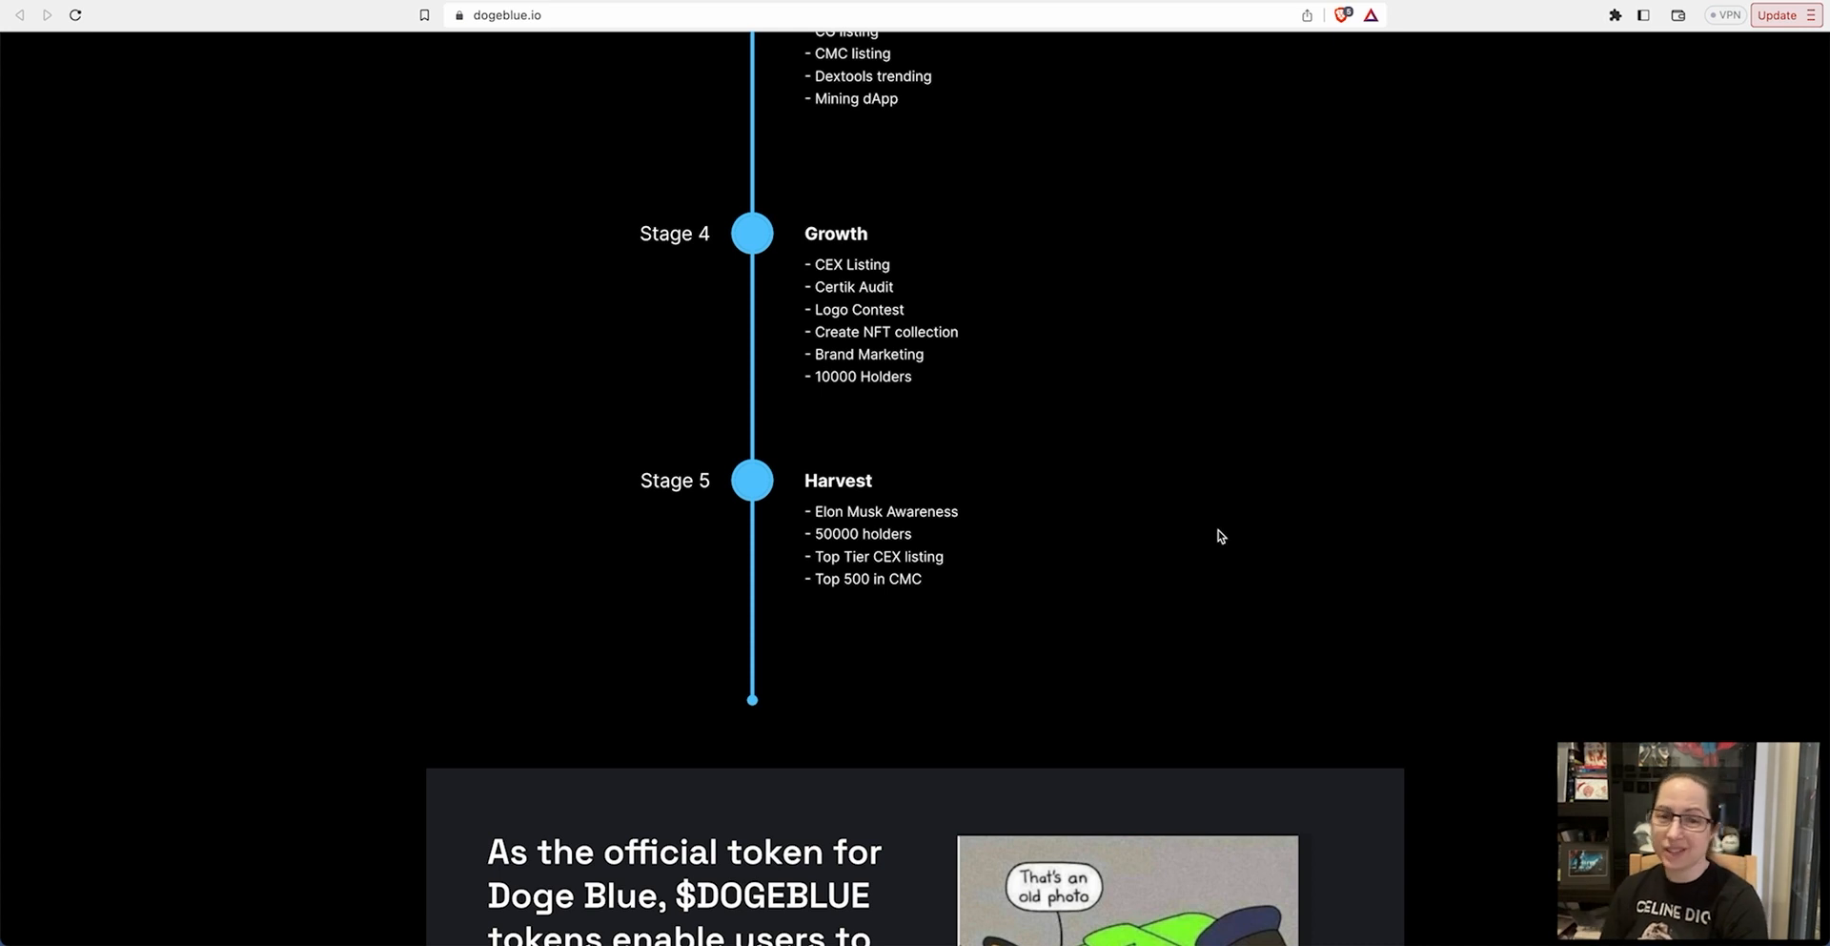
Scroll through the logo gallery and partner logos to the Read the whitepaper section
{"action": "scroll", "scroll_direction": "down", "scroll_amount": 3}
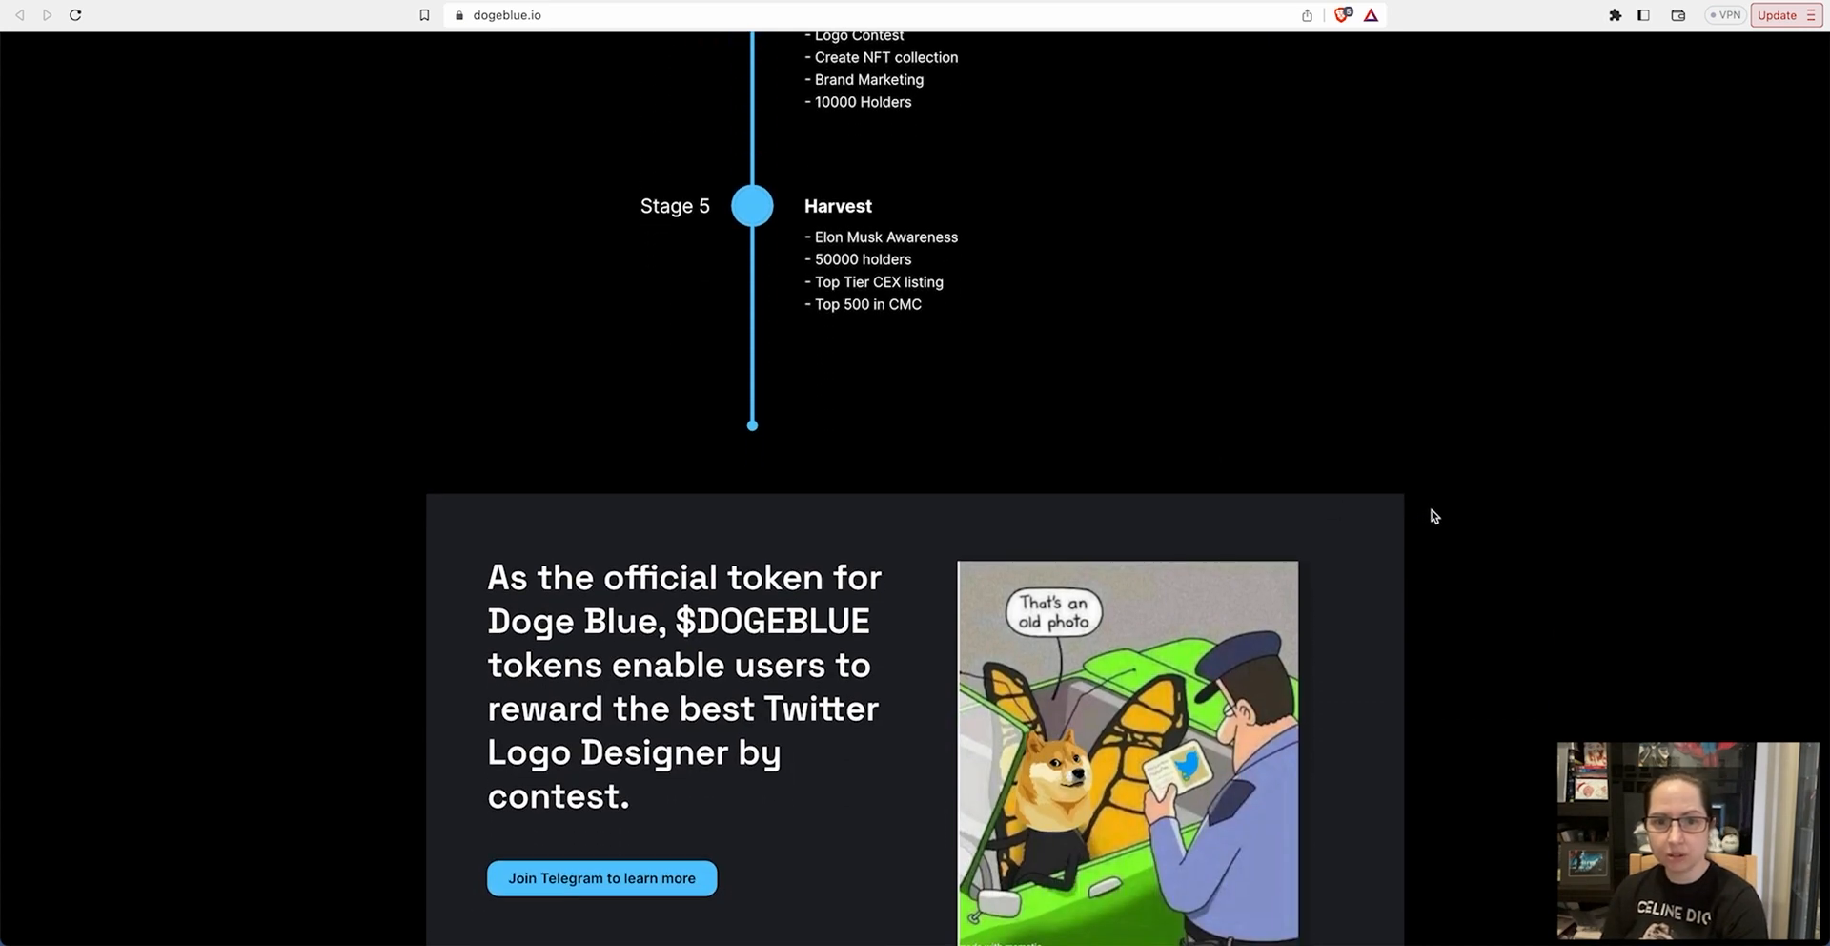
{"action": "mouse_move", "coordinate": [1472, 530]}
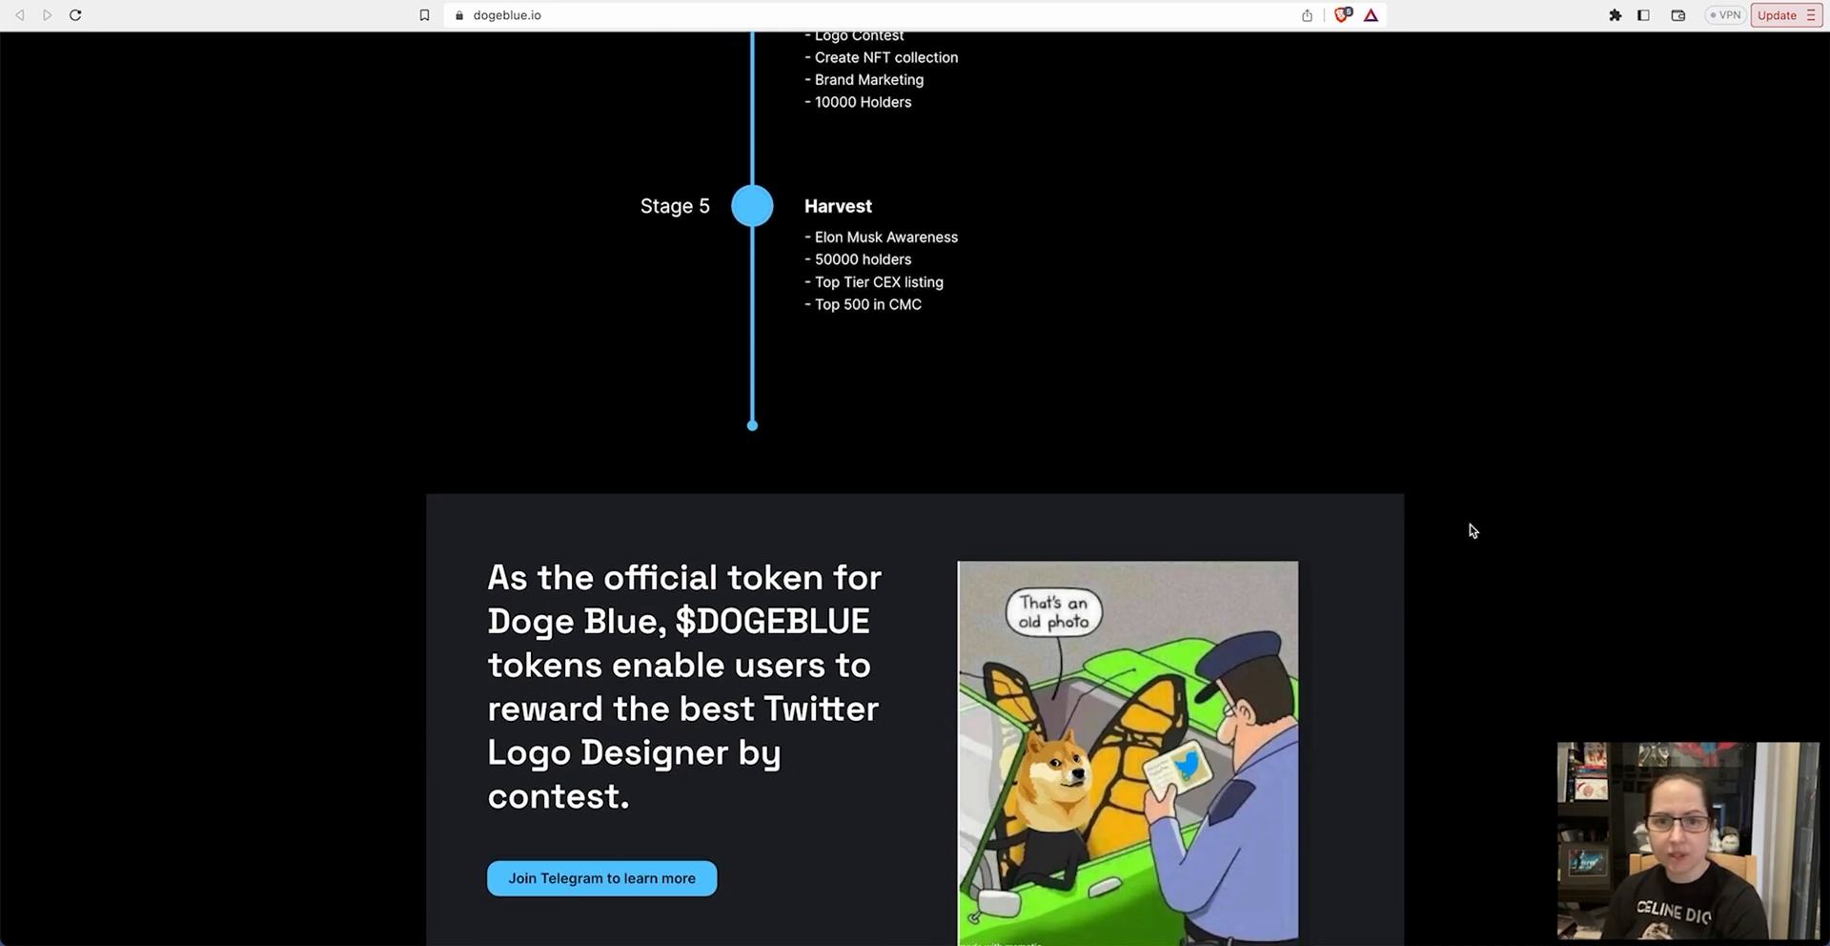
{"action": "scroll", "scroll_direction": "down", "scroll_amount": 3}
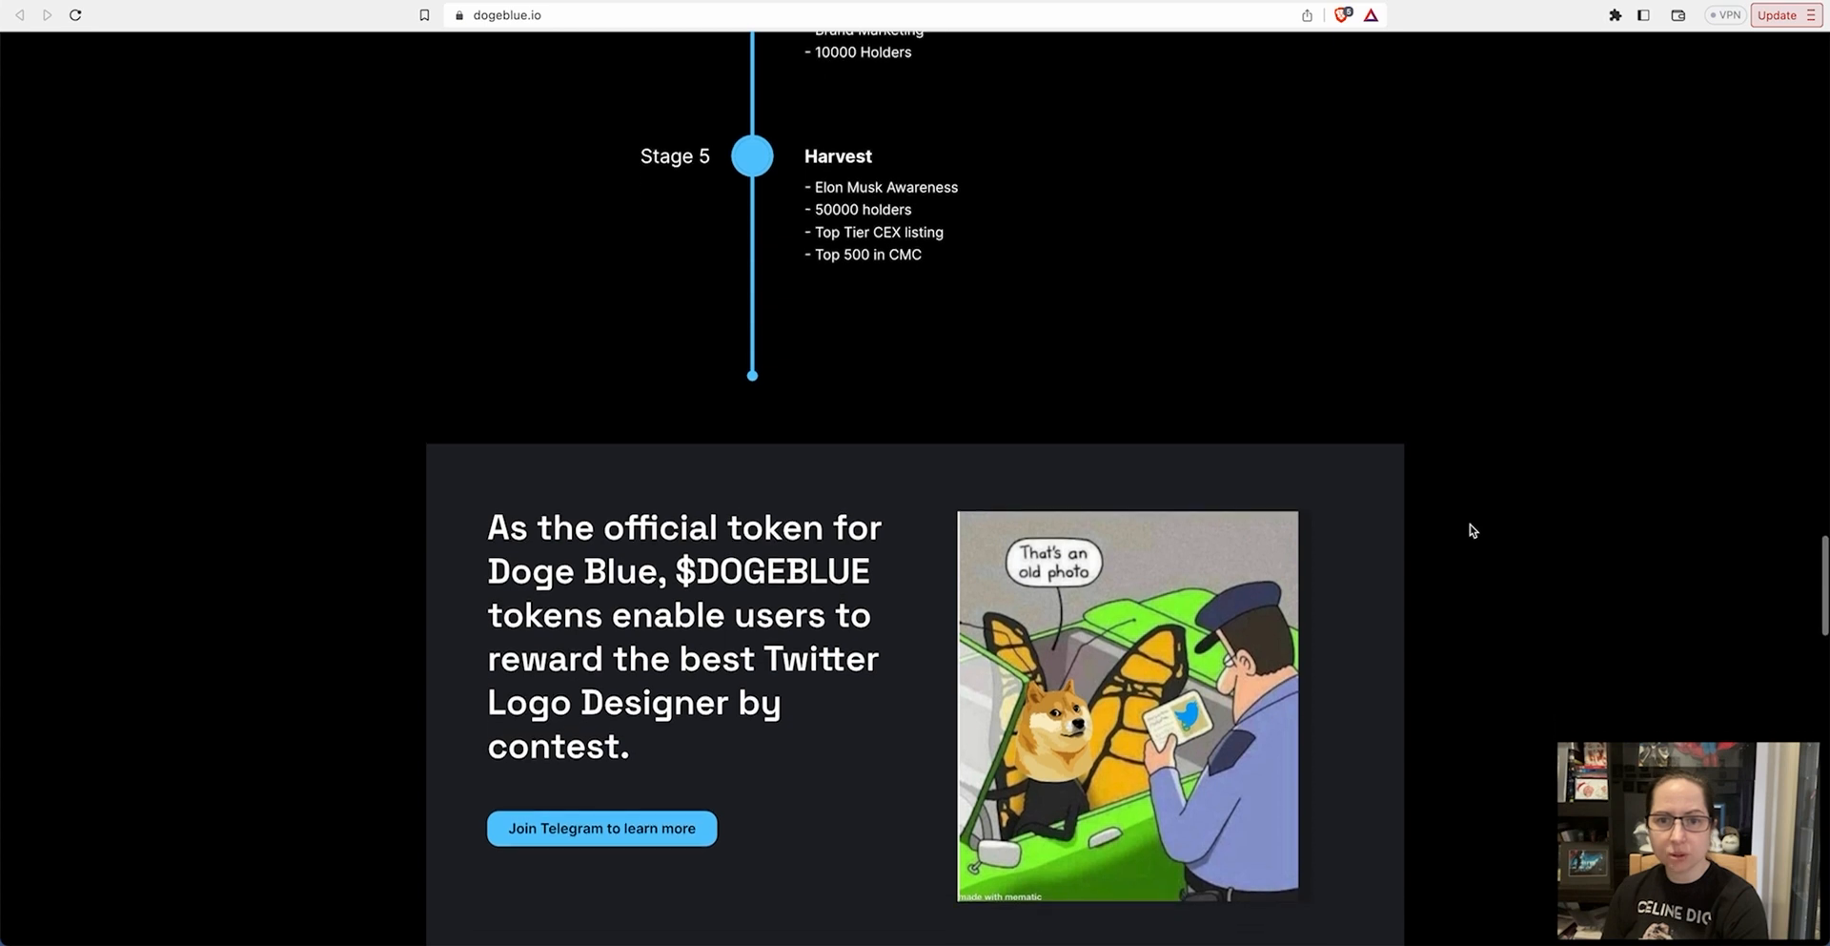
{"action": "scroll", "scroll_direction": "down", "scroll_amount": 3}
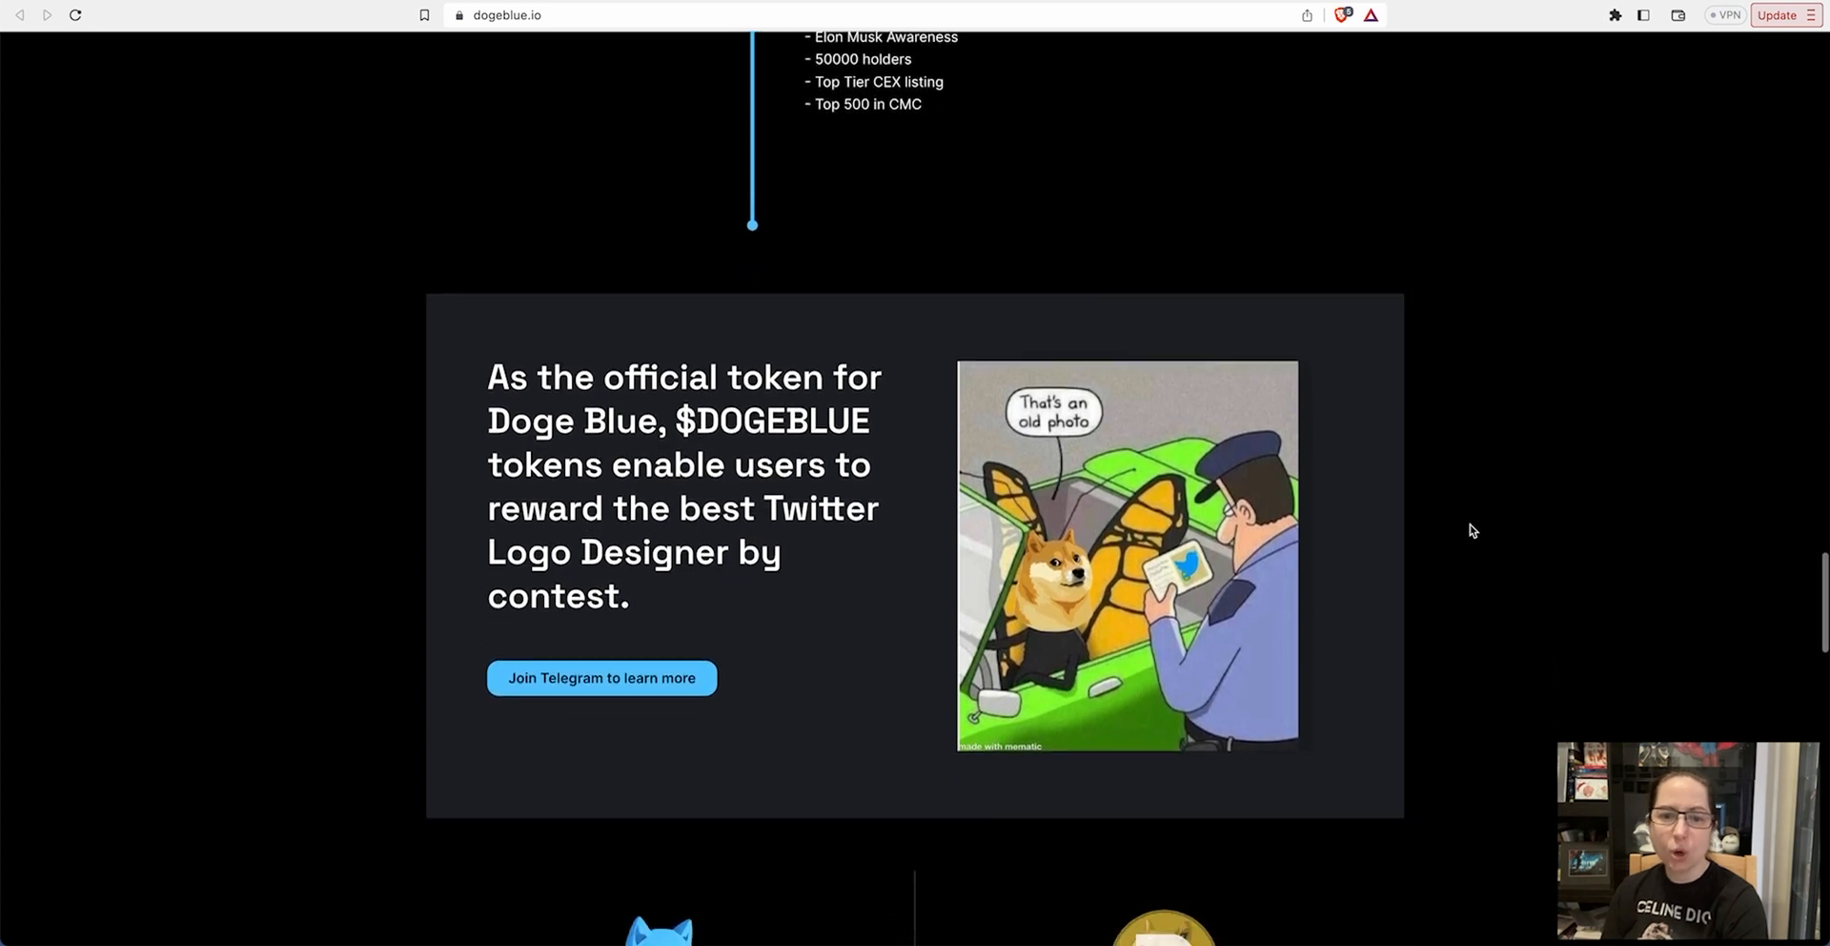
{"action": "scroll", "scroll_direction": "down", "scroll_amount": 3}
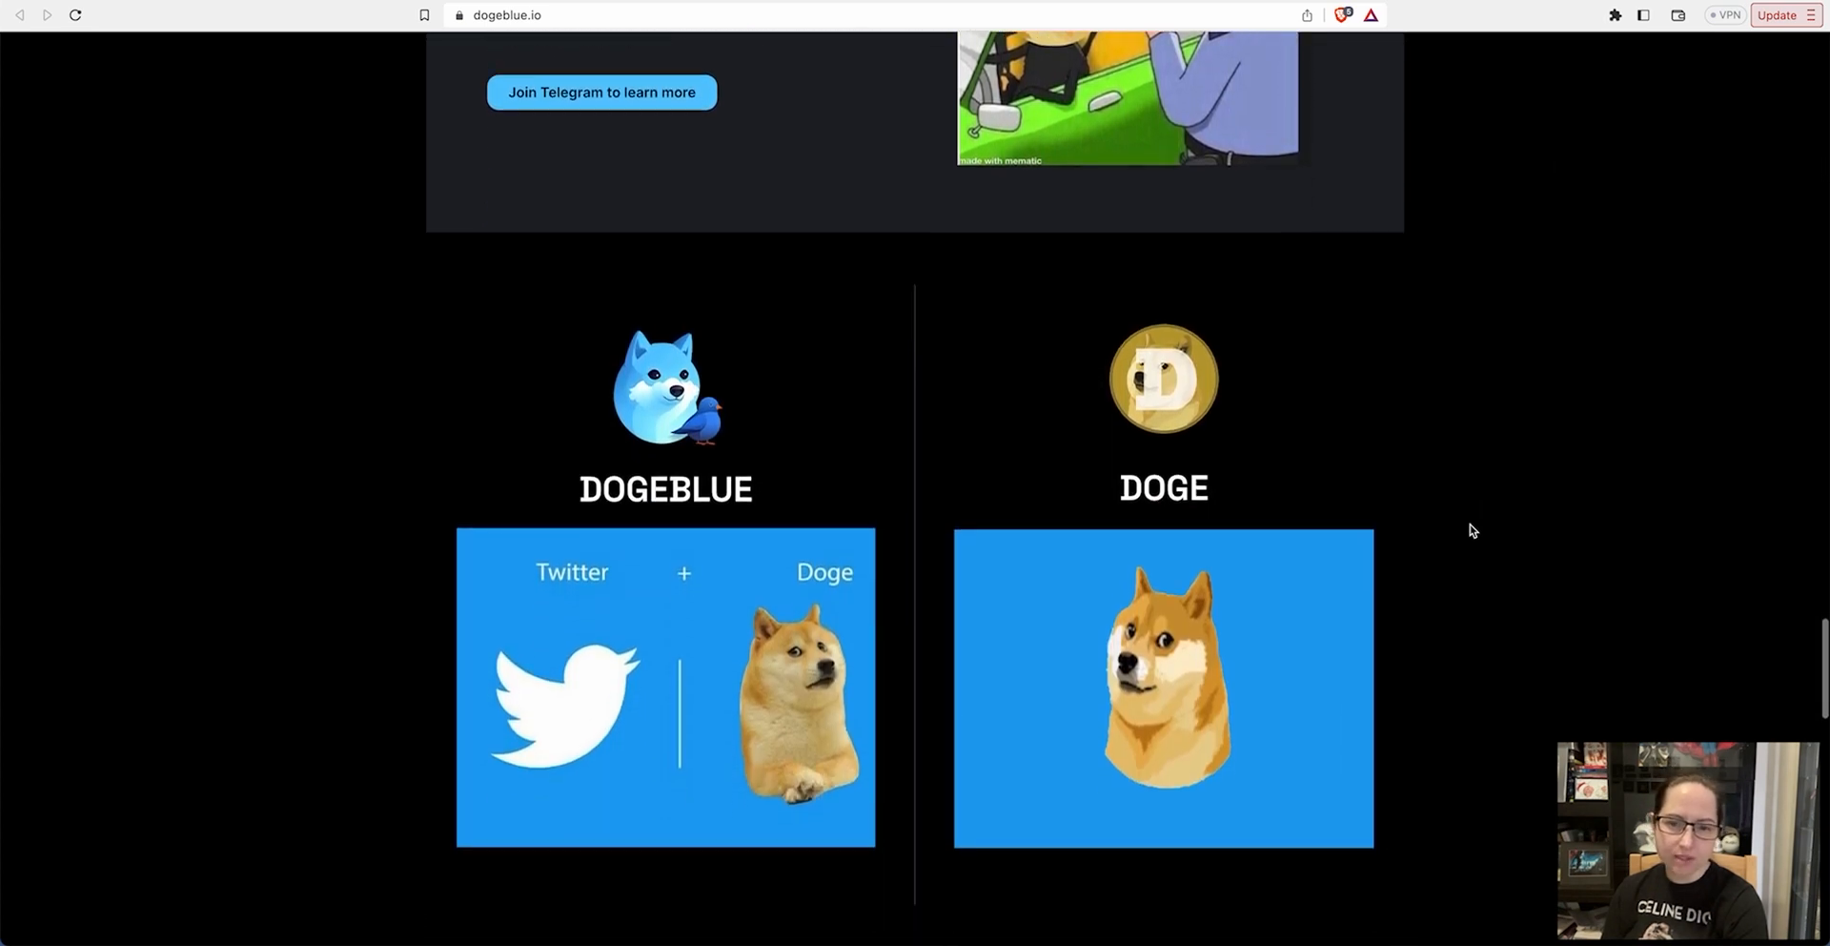
{"action": "scroll", "scroll_direction": "down", "scroll_amount": 3}
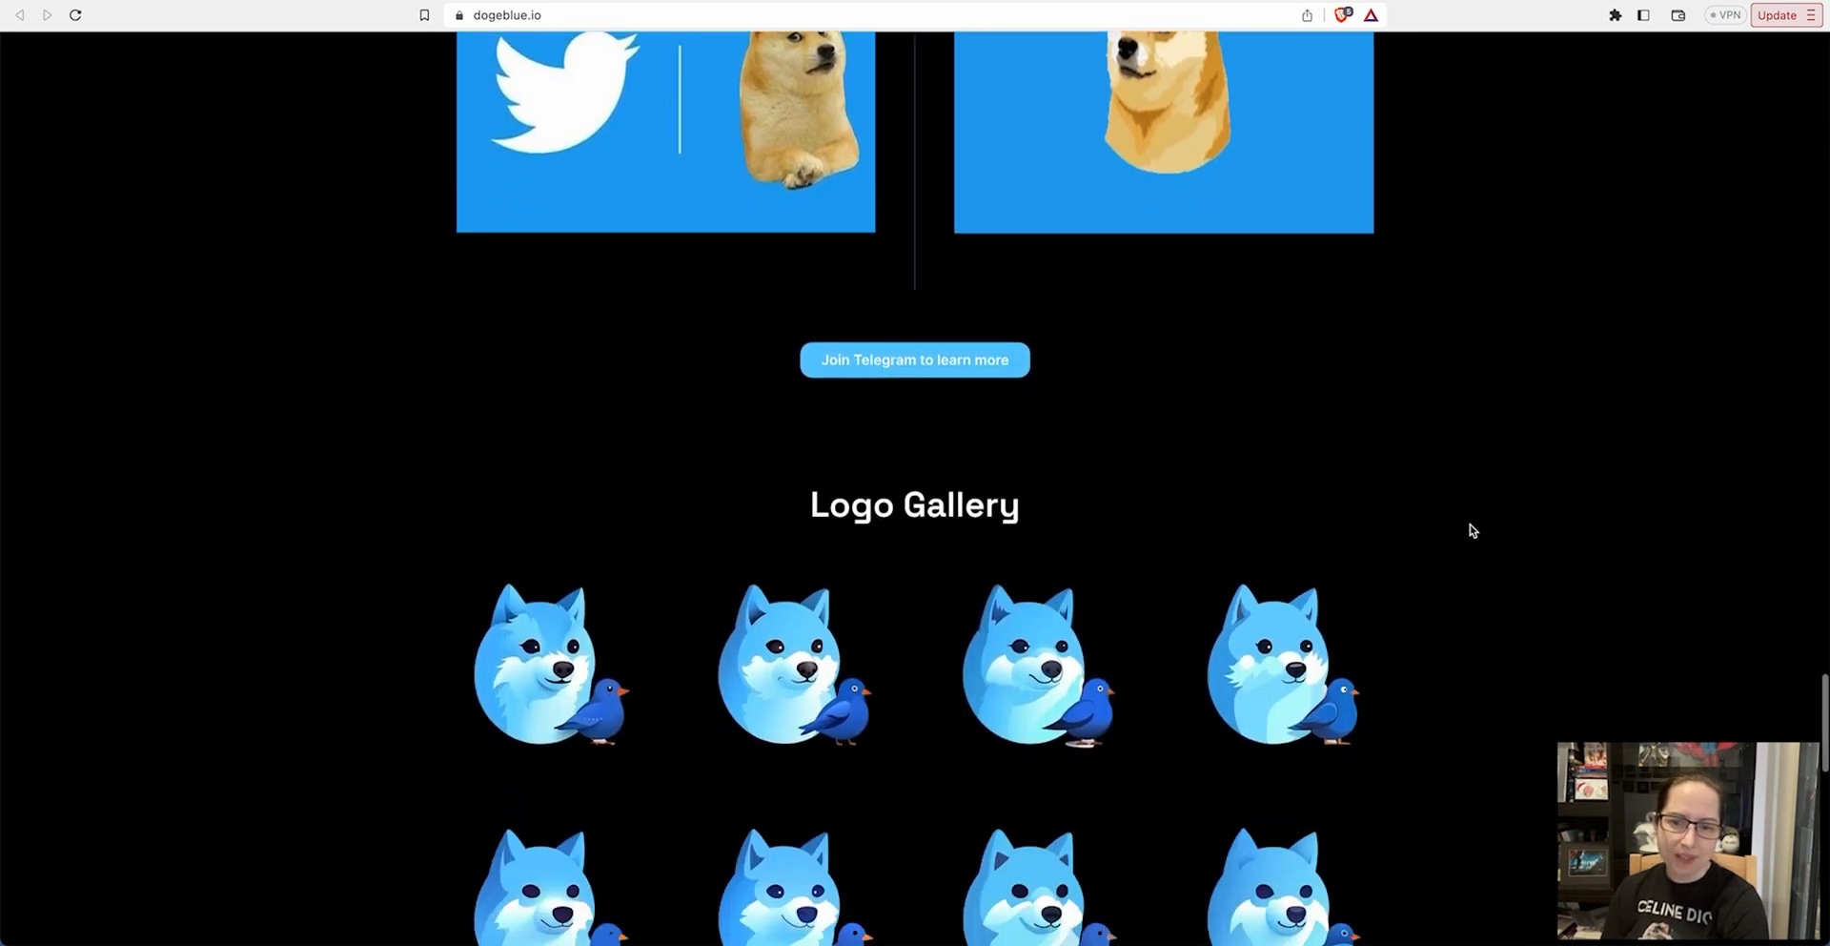
{"action": "scroll", "scroll_direction": "down", "scroll_amount": 3}
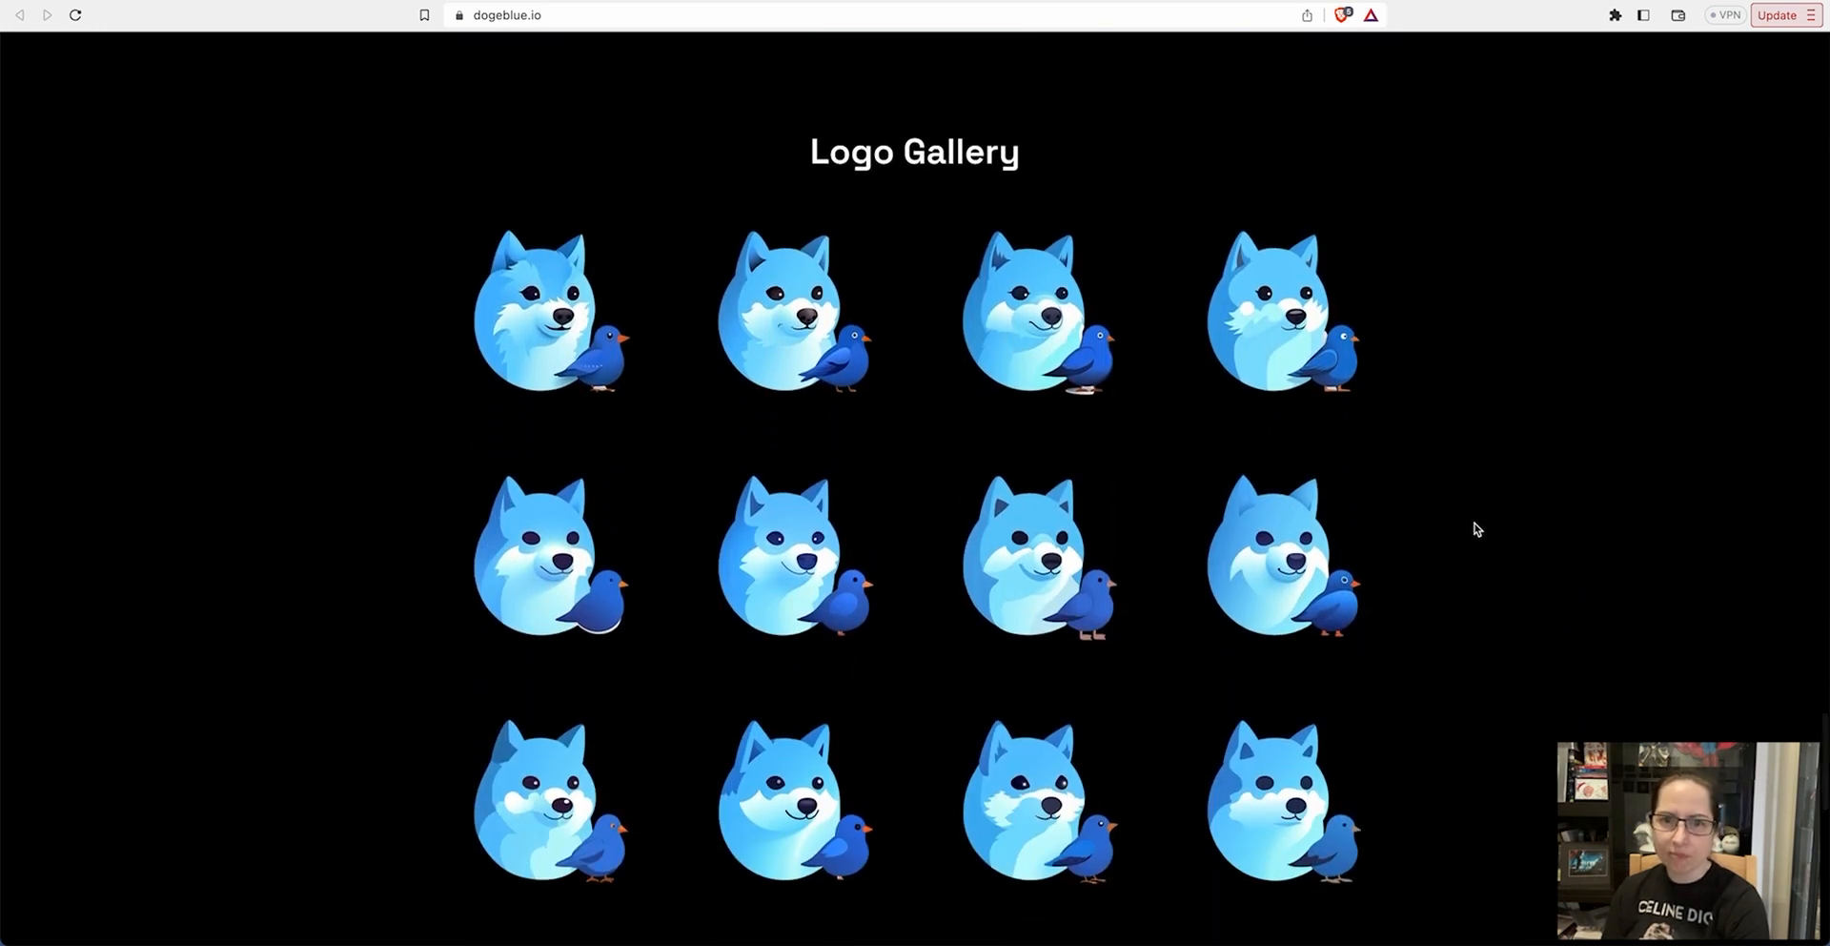
{"action": "scroll", "scroll_direction": "down", "scroll_amount": 3}
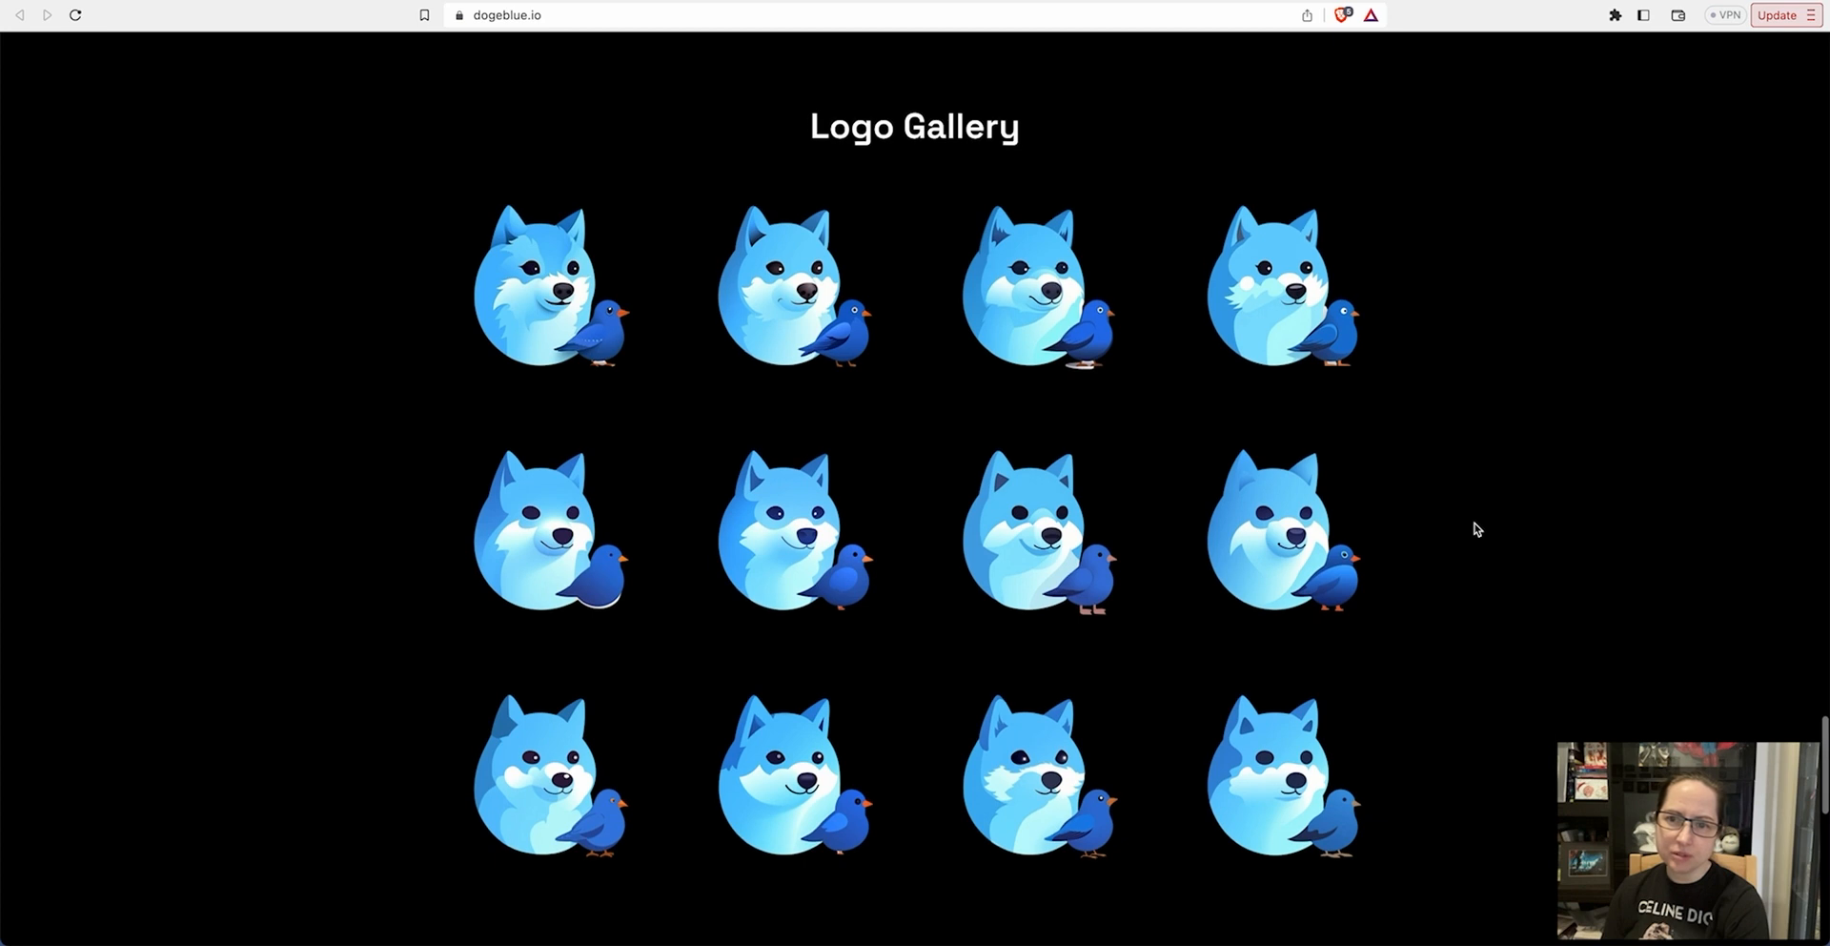
{"action": "scroll", "scroll_direction": "down", "scroll_amount": 3}
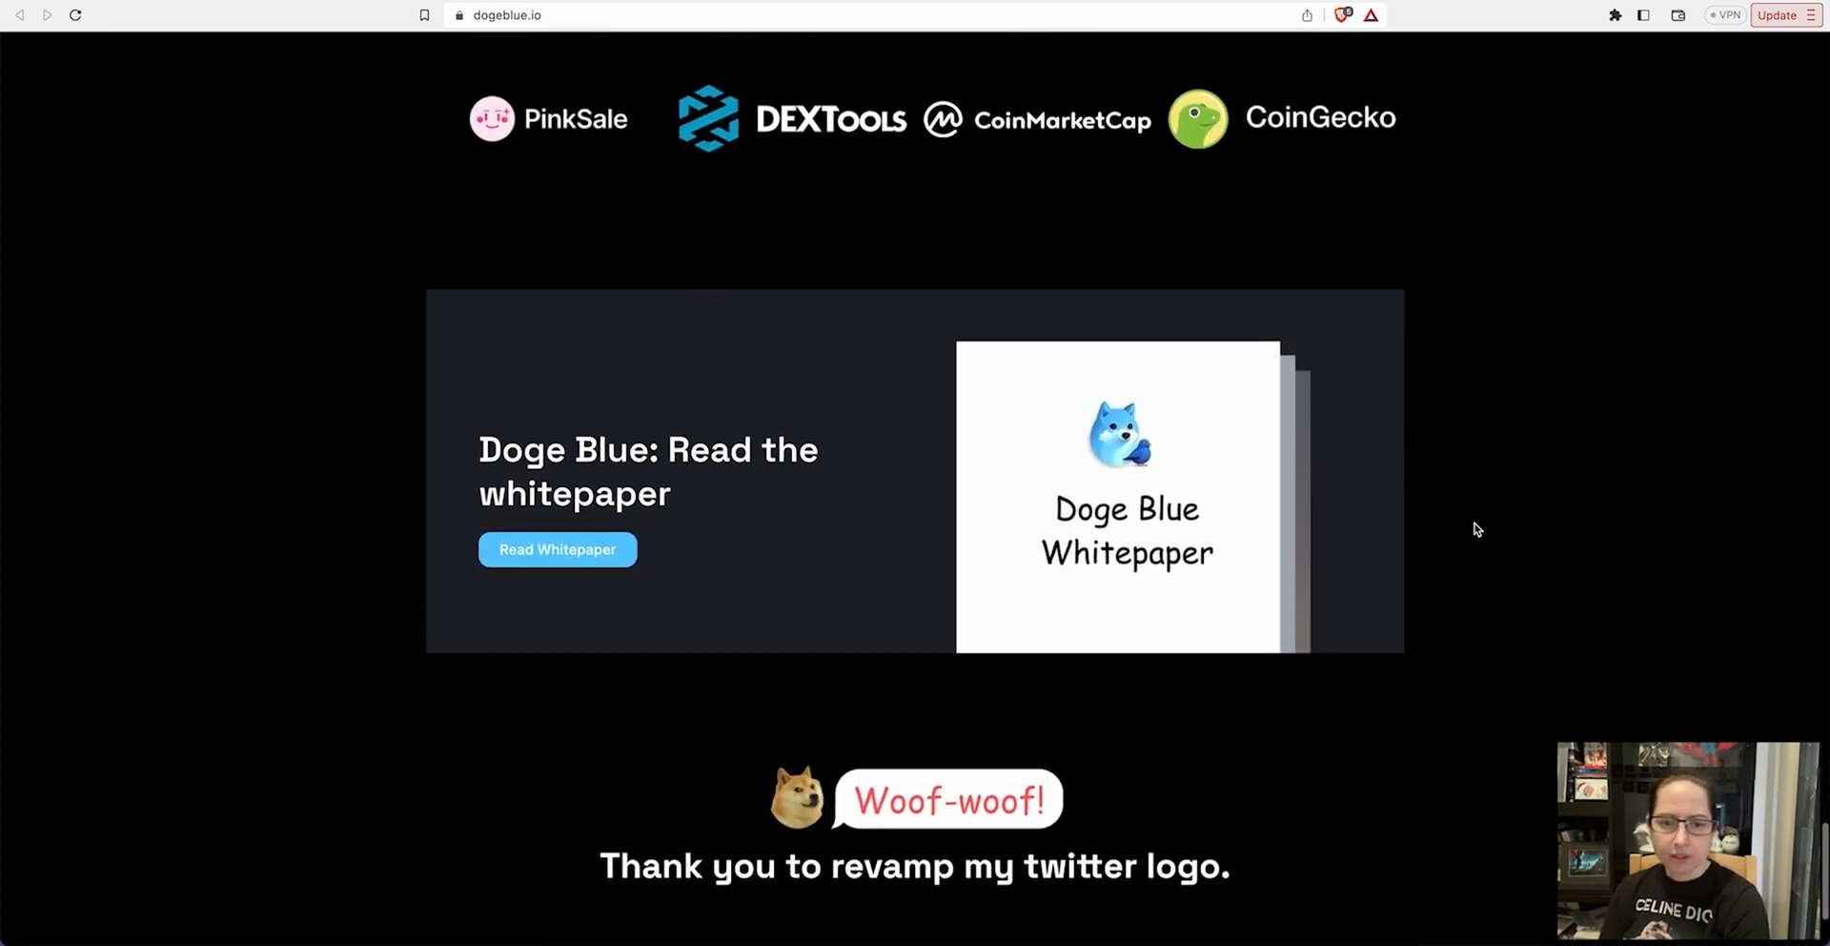
{"action": "scroll", "scroll_direction": "down", "scroll_amount": 3}
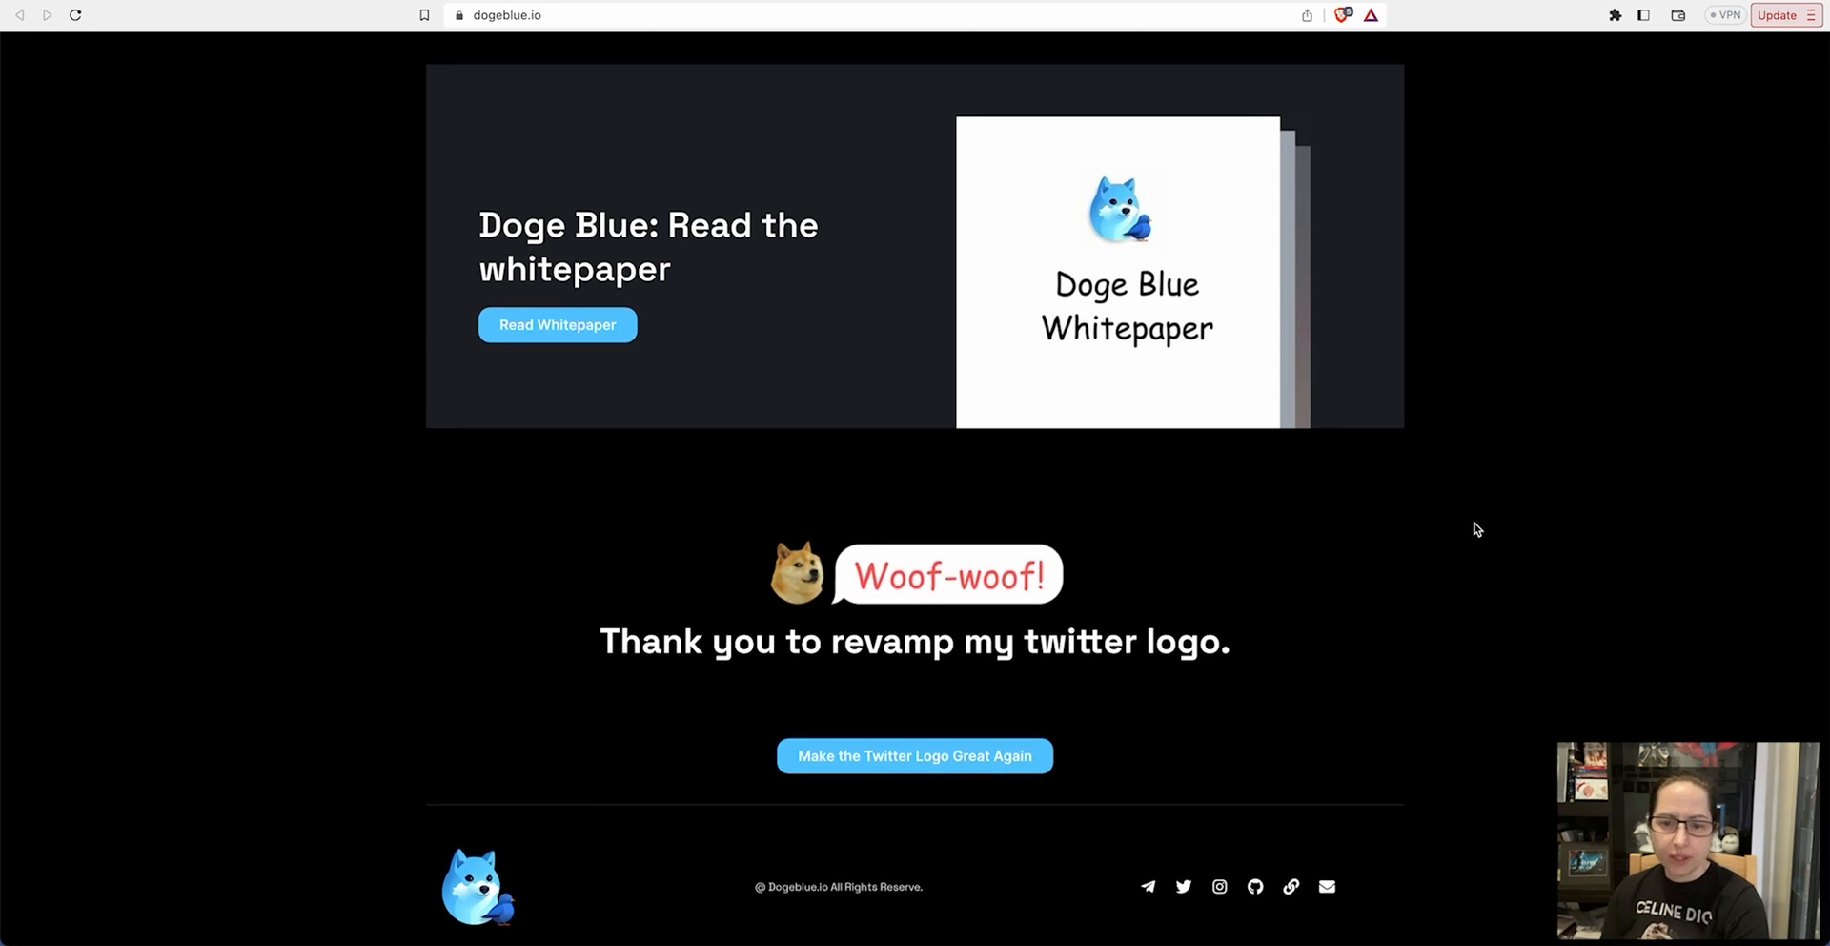
Open the GitBook whitepaper's 'Why Doge Blue?' page and scroll to the Opensea NFT Ecosystem section
{"action": "left_click", "coordinate": [556, 324]}
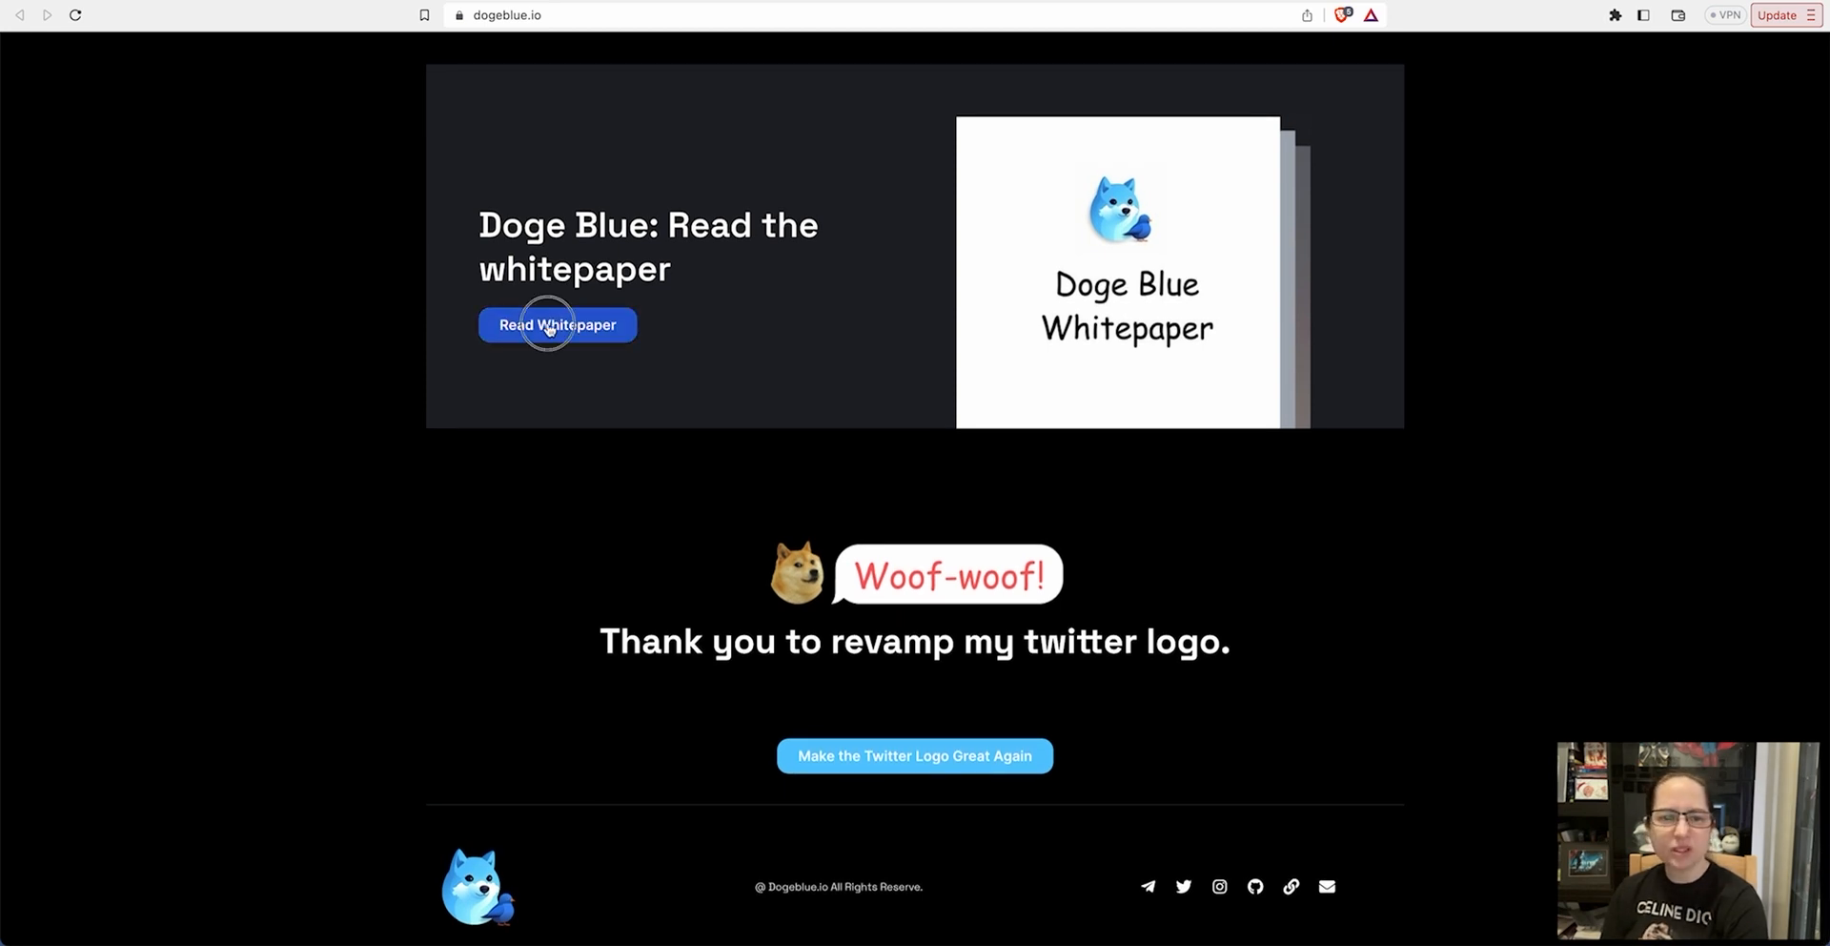
{"action": "left_click", "coordinate": [557, 324]}
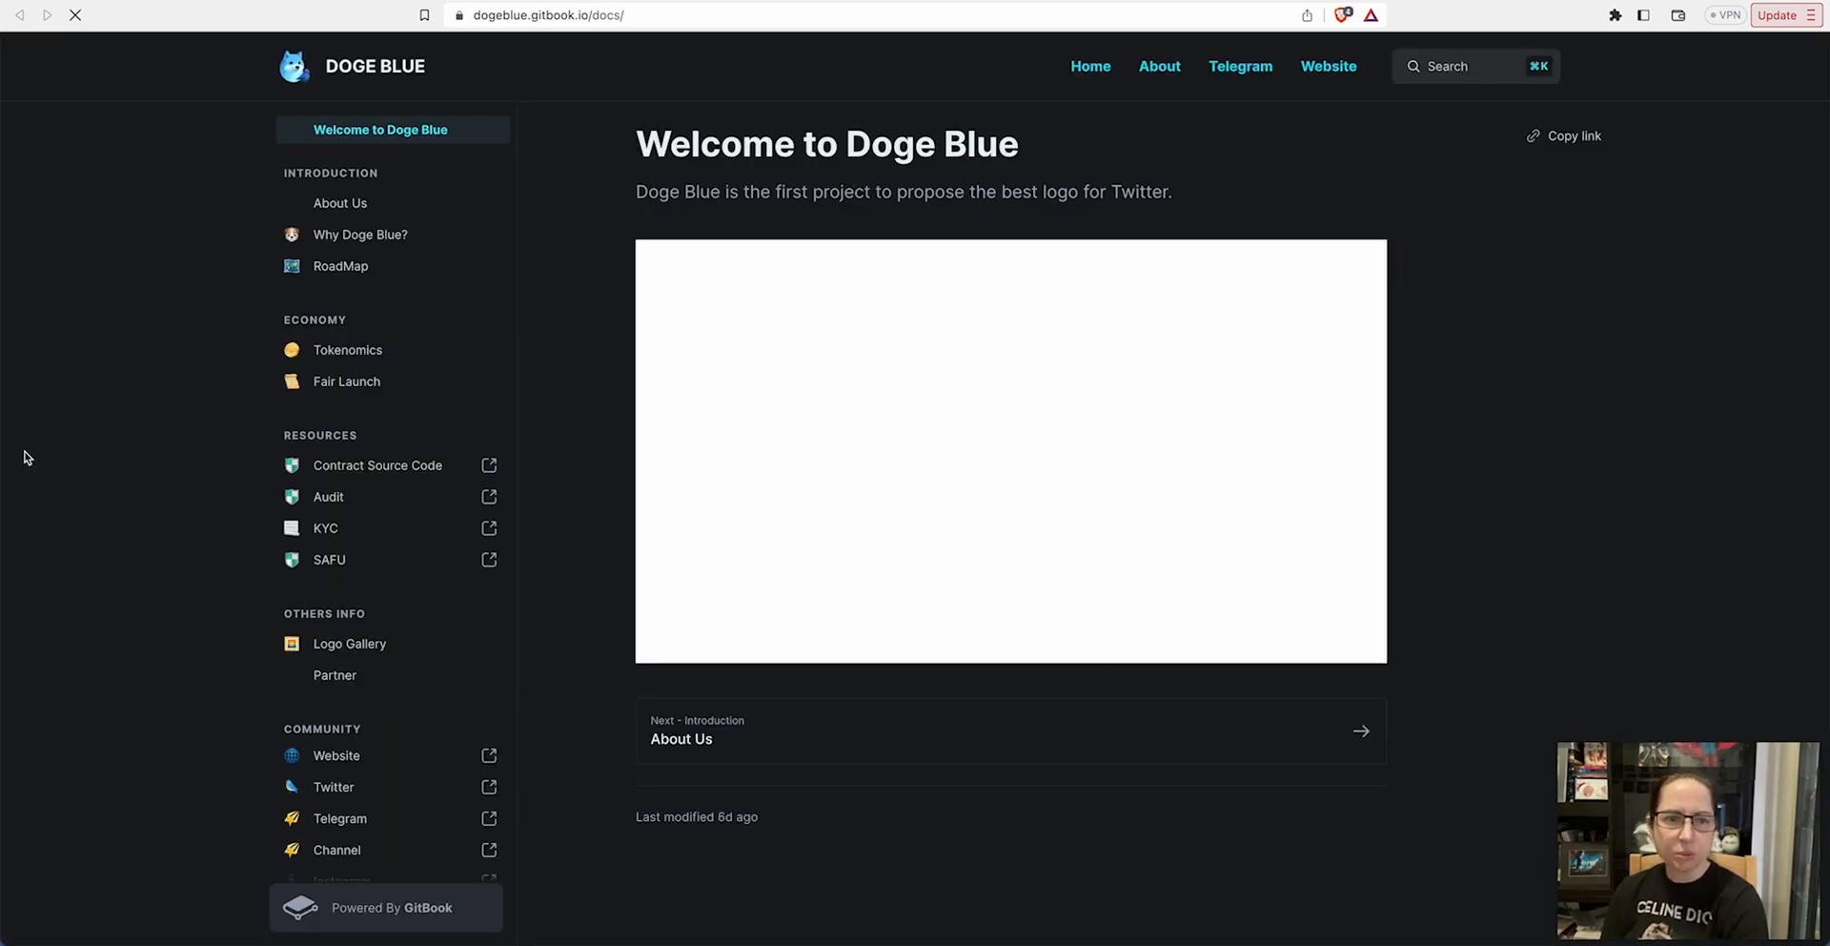
{"action": "left_click", "coordinate": [363, 233]}
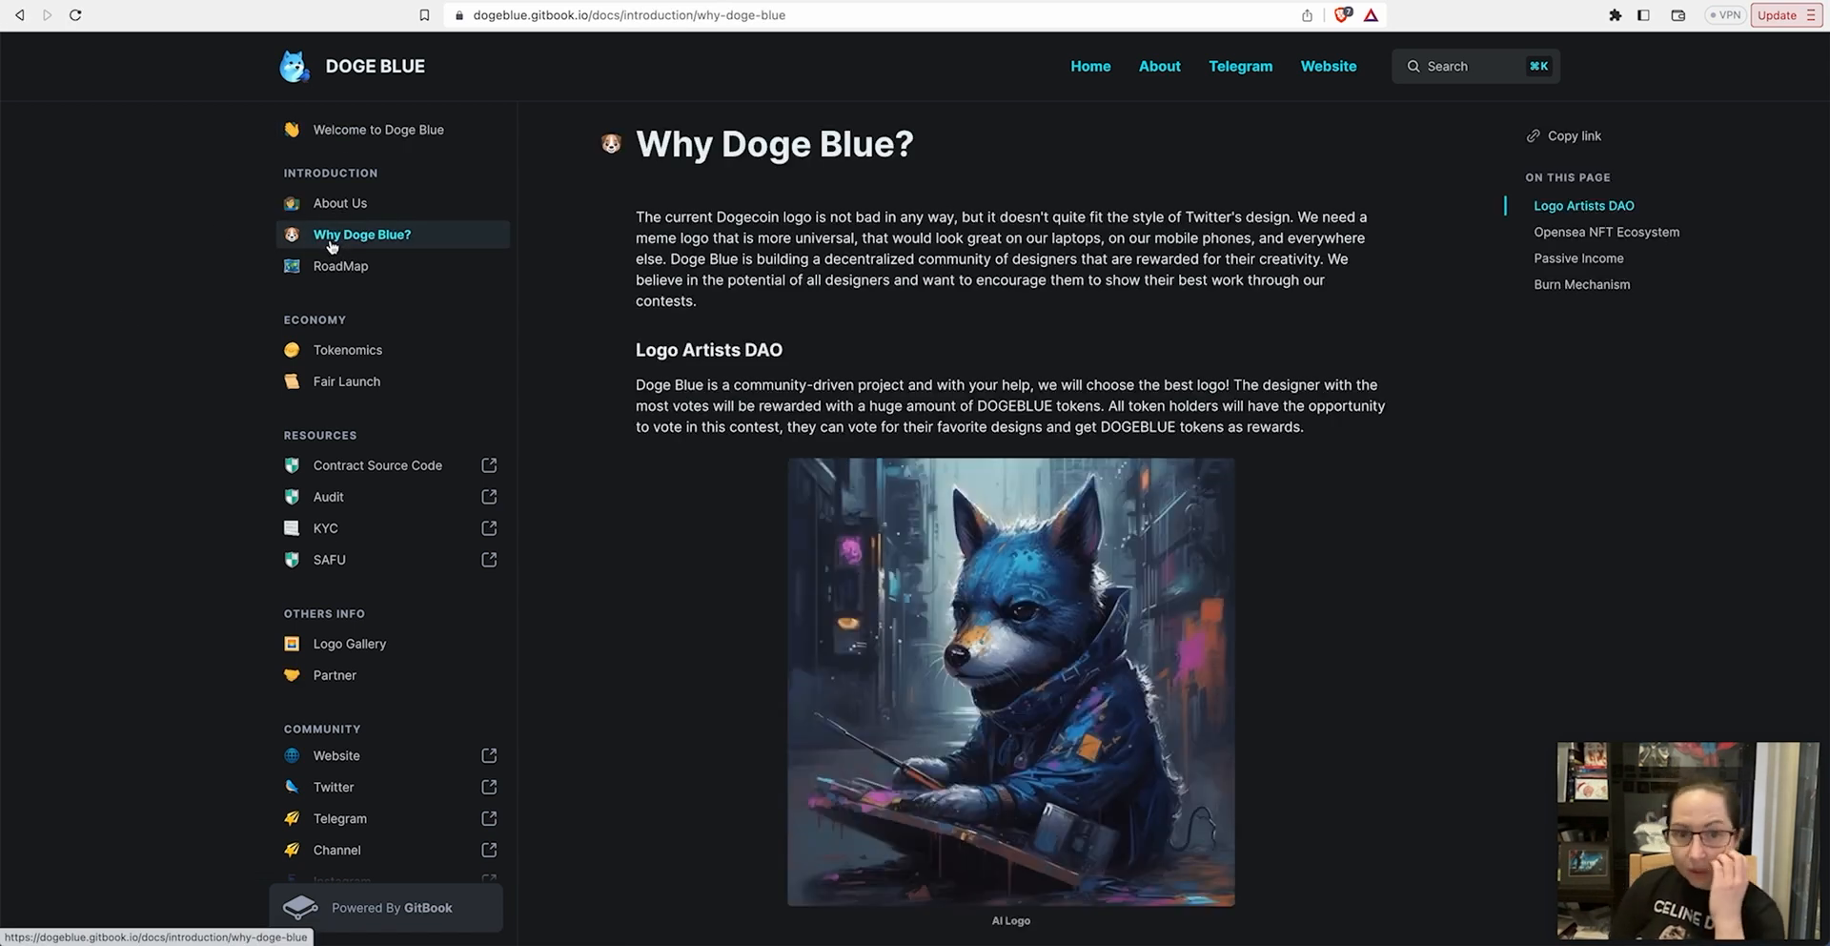
{"action": "mouse_move", "coordinate": [212, 390]}
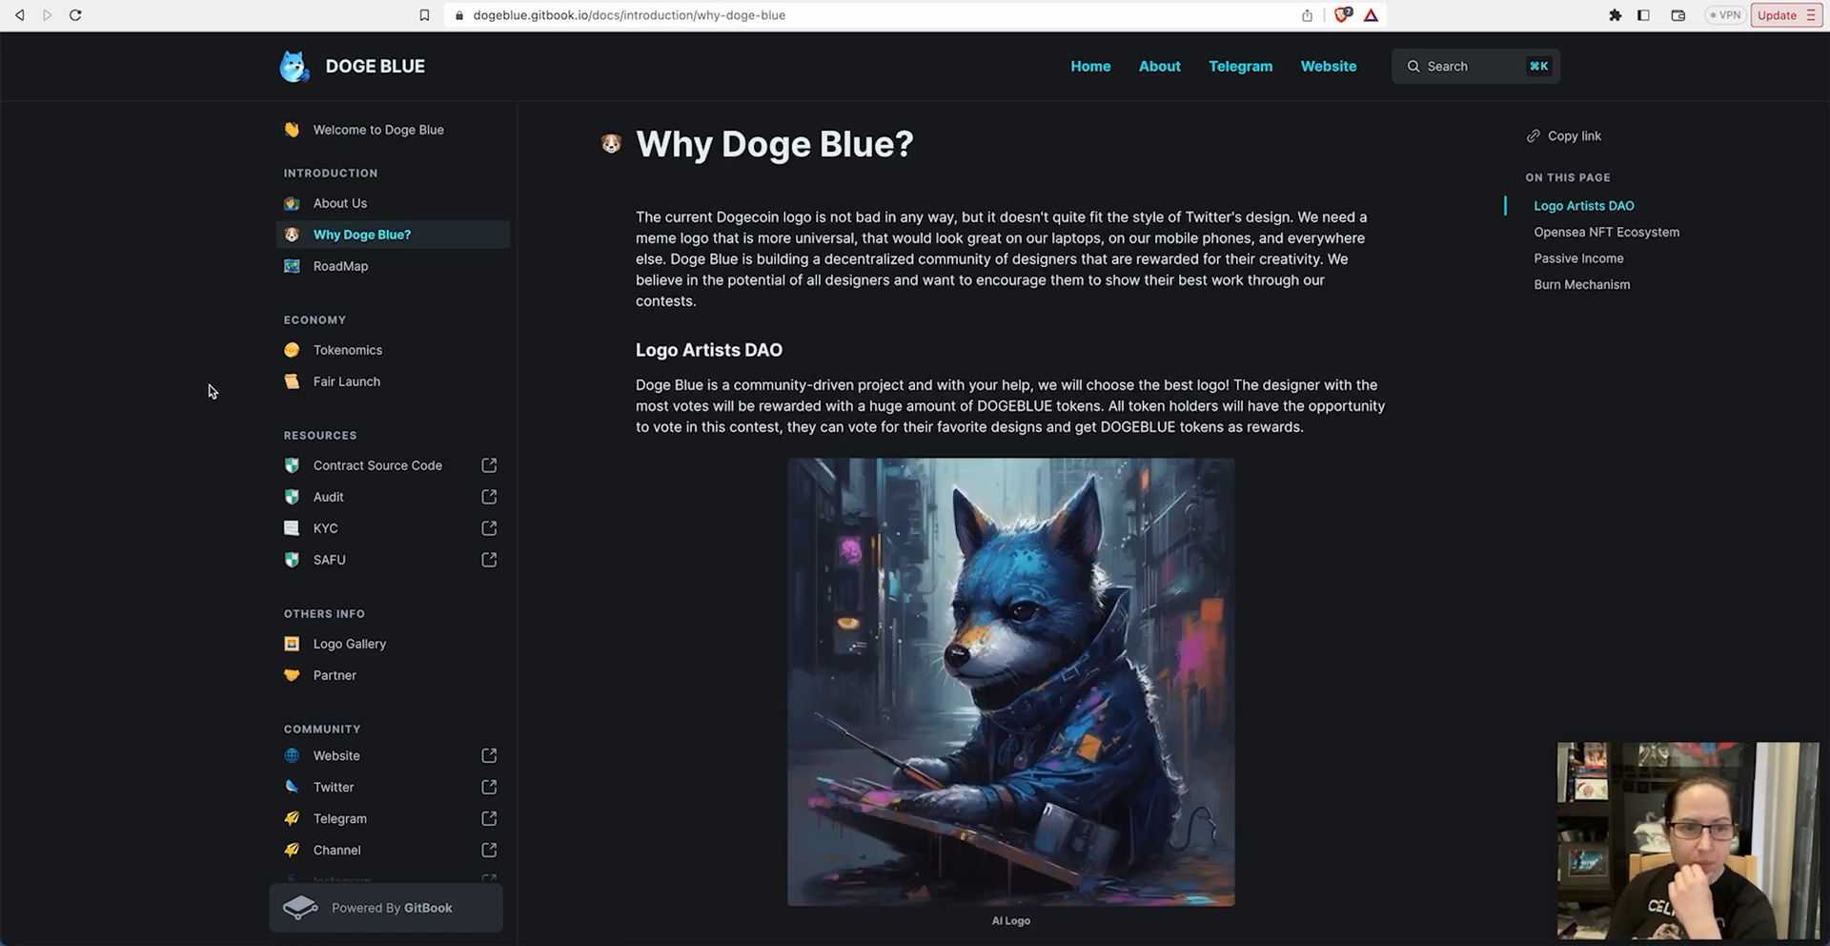
{"action": "scroll", "scroll_direction": "down", "scroll_amount": 3}
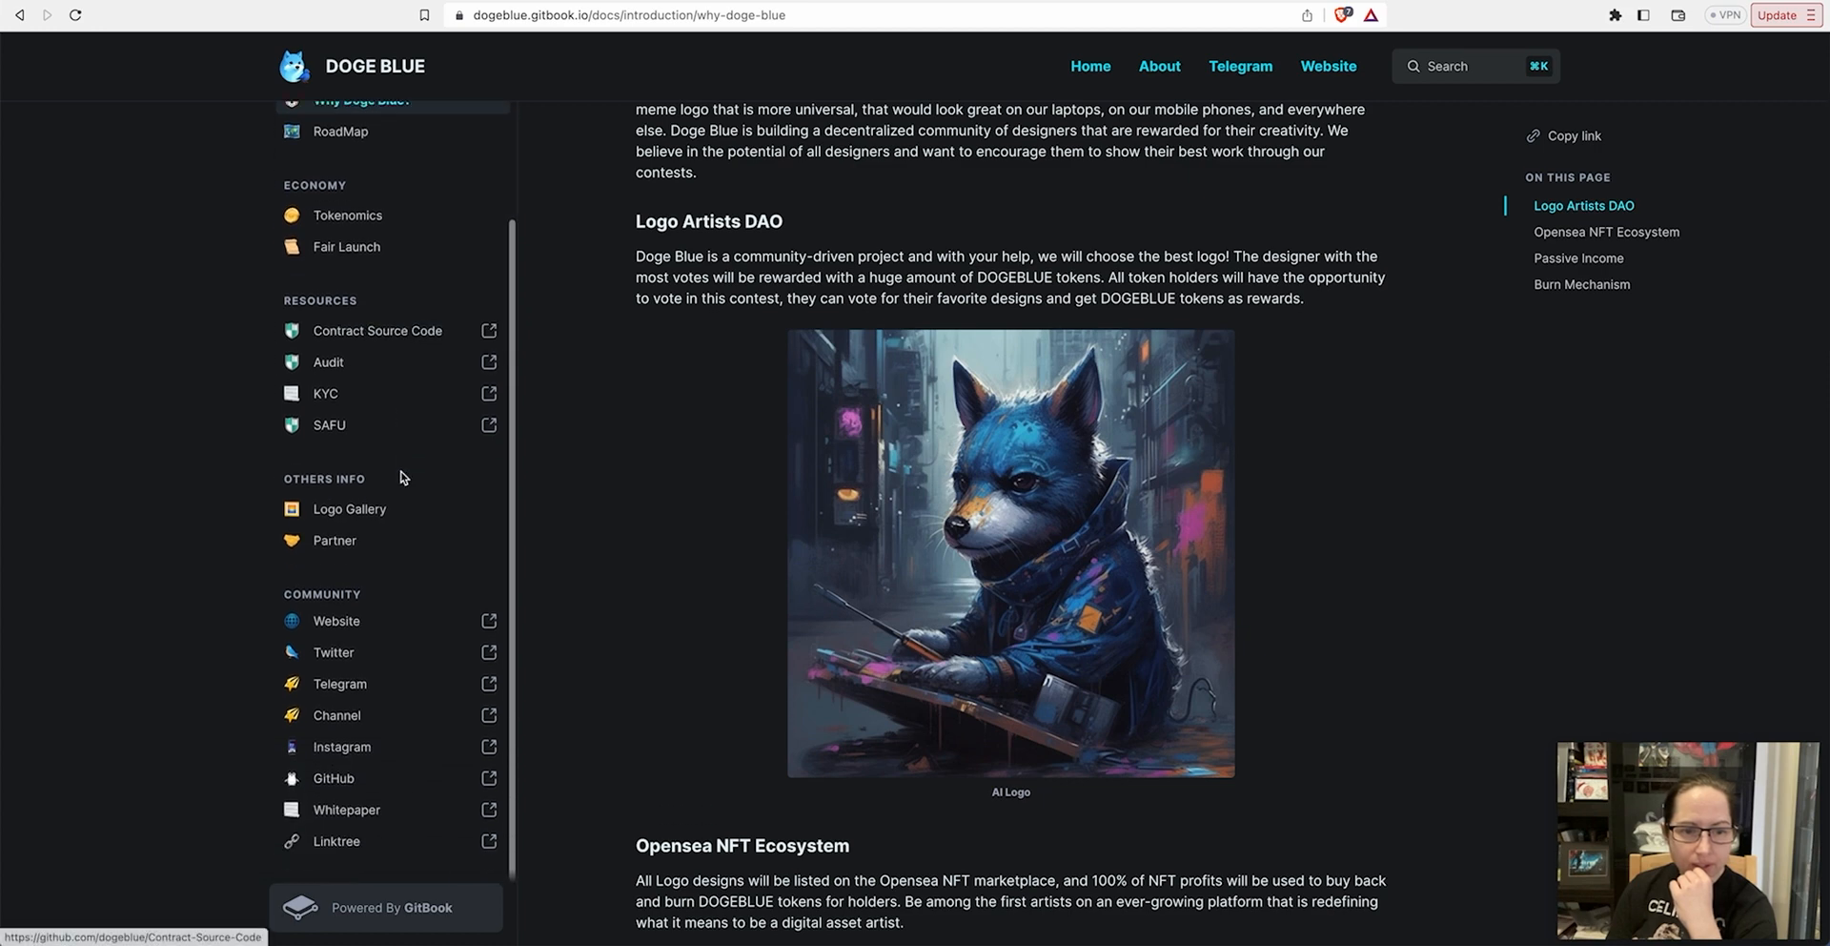
{"action": "scroll", "scroll_direction": "down", "scroll_amount": 3}
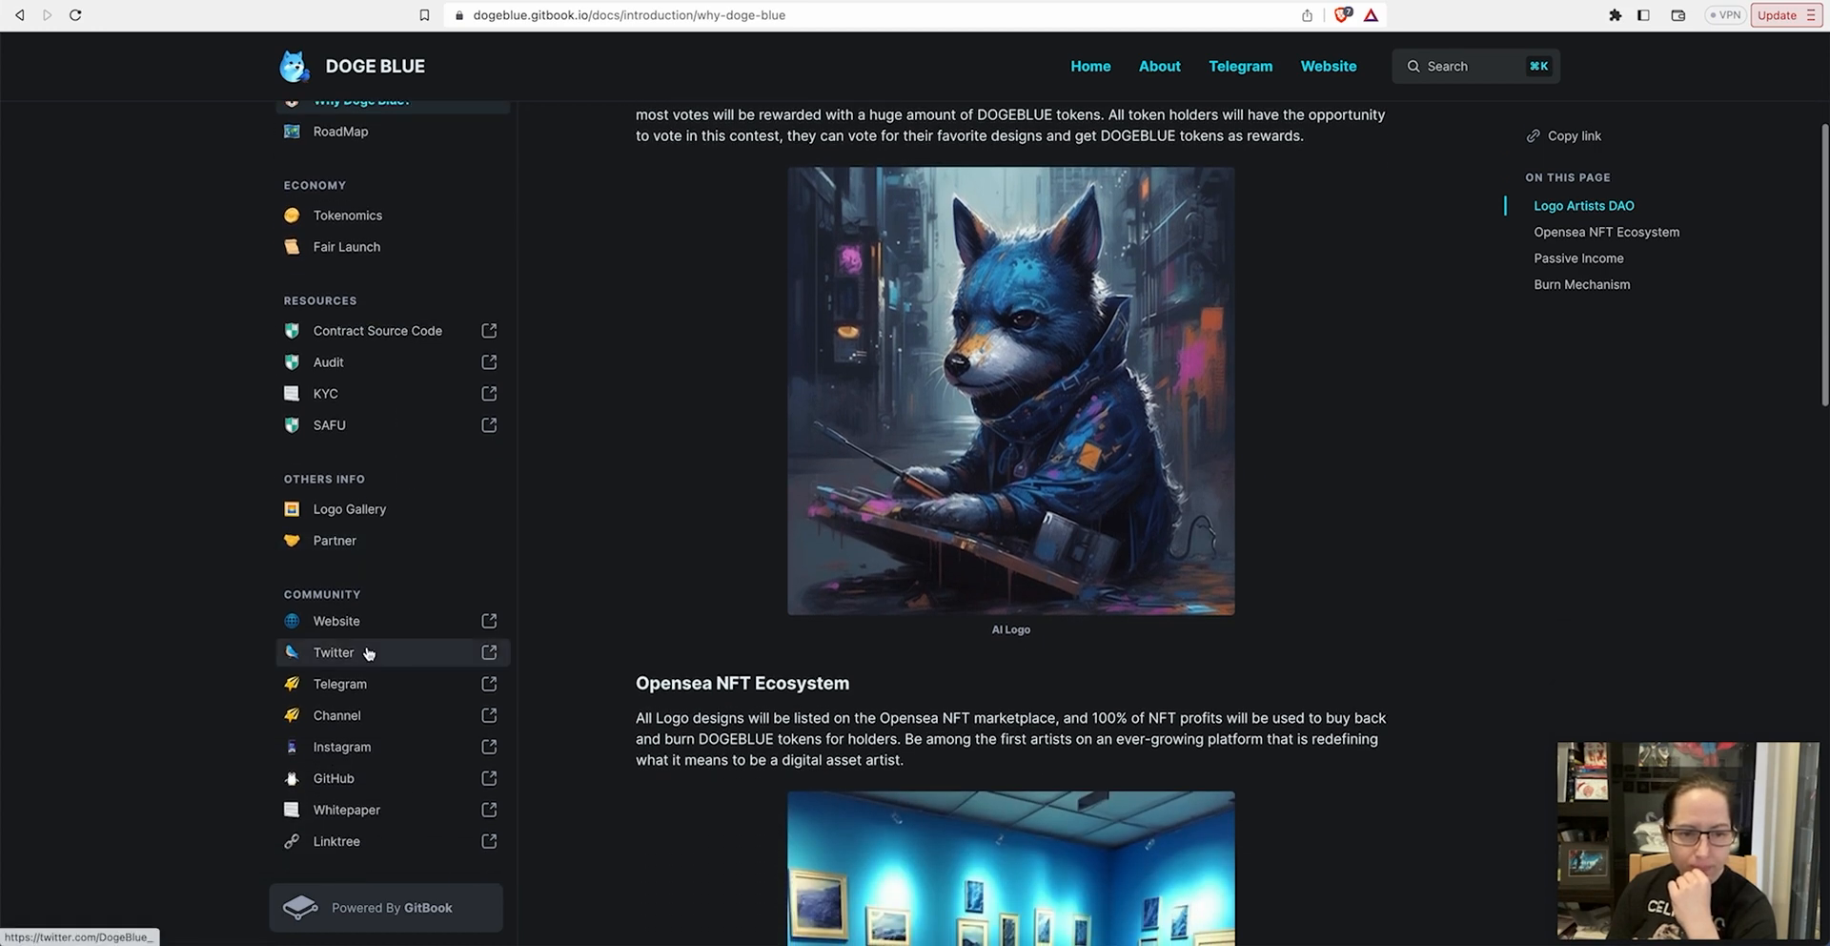
{"action": "mouse_move", "coordinate": [339, 683]}
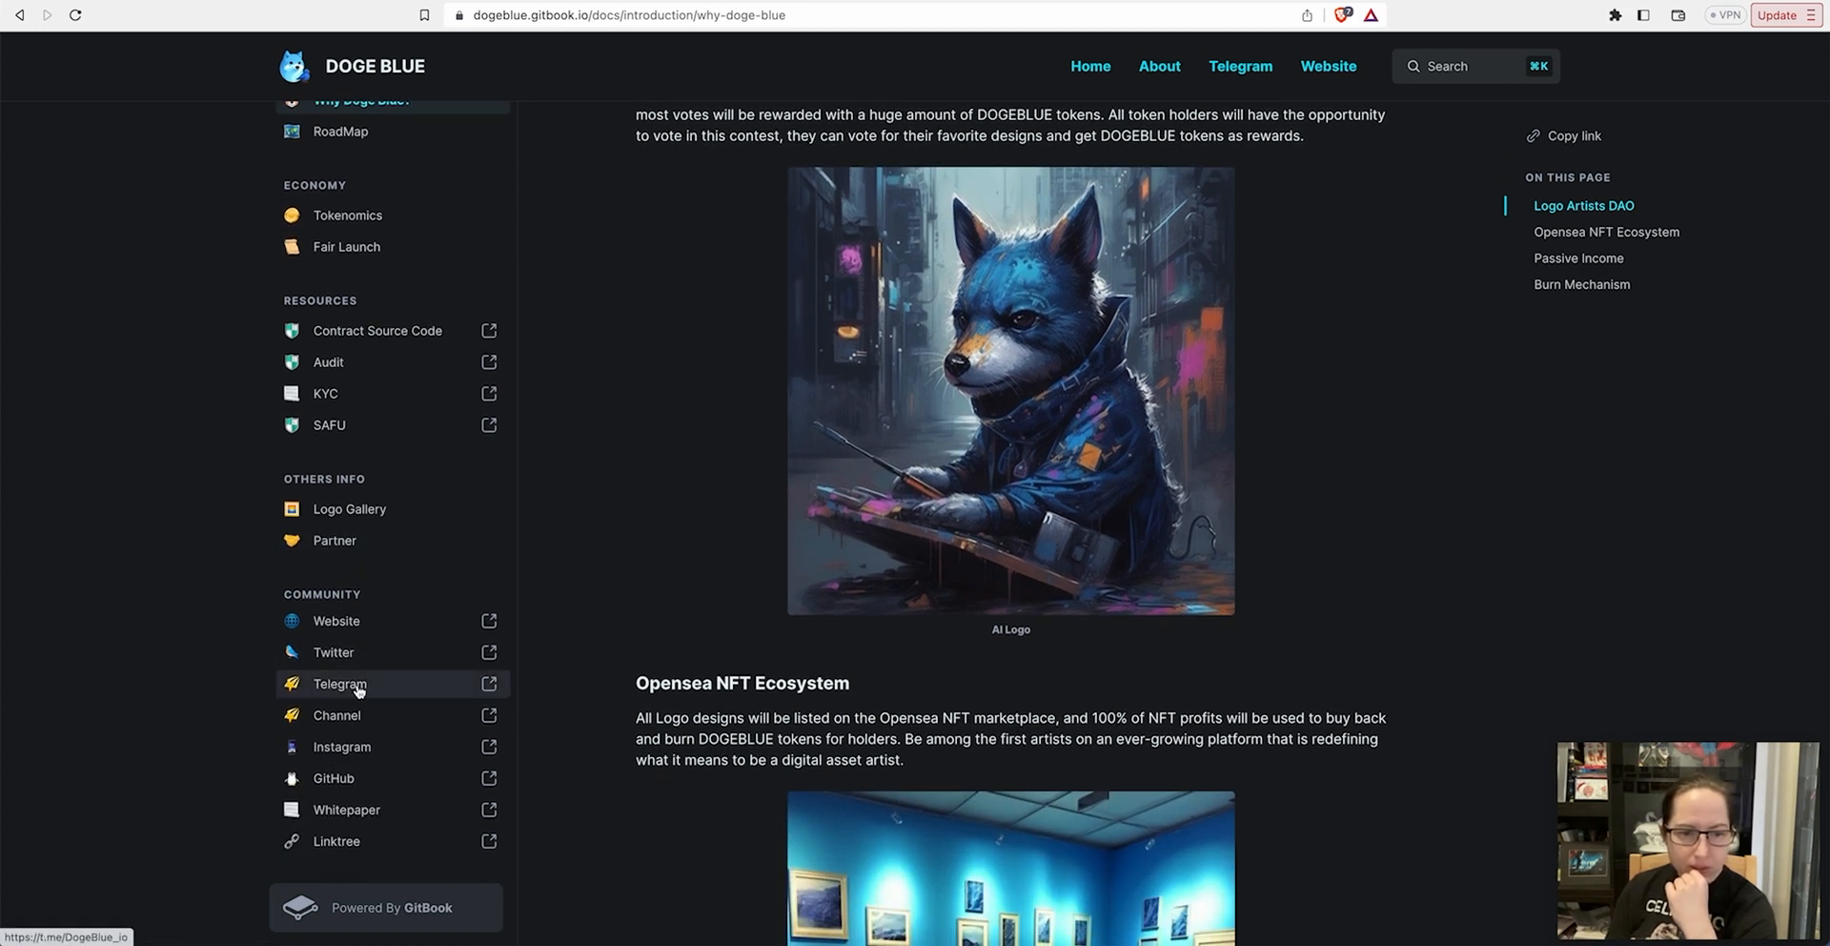
Follow the whitepaper's Telegram link into the Doge Blue Official Discussion group's buy-bot posts
{"action": "left_click", "coordinate": [338, 682]}
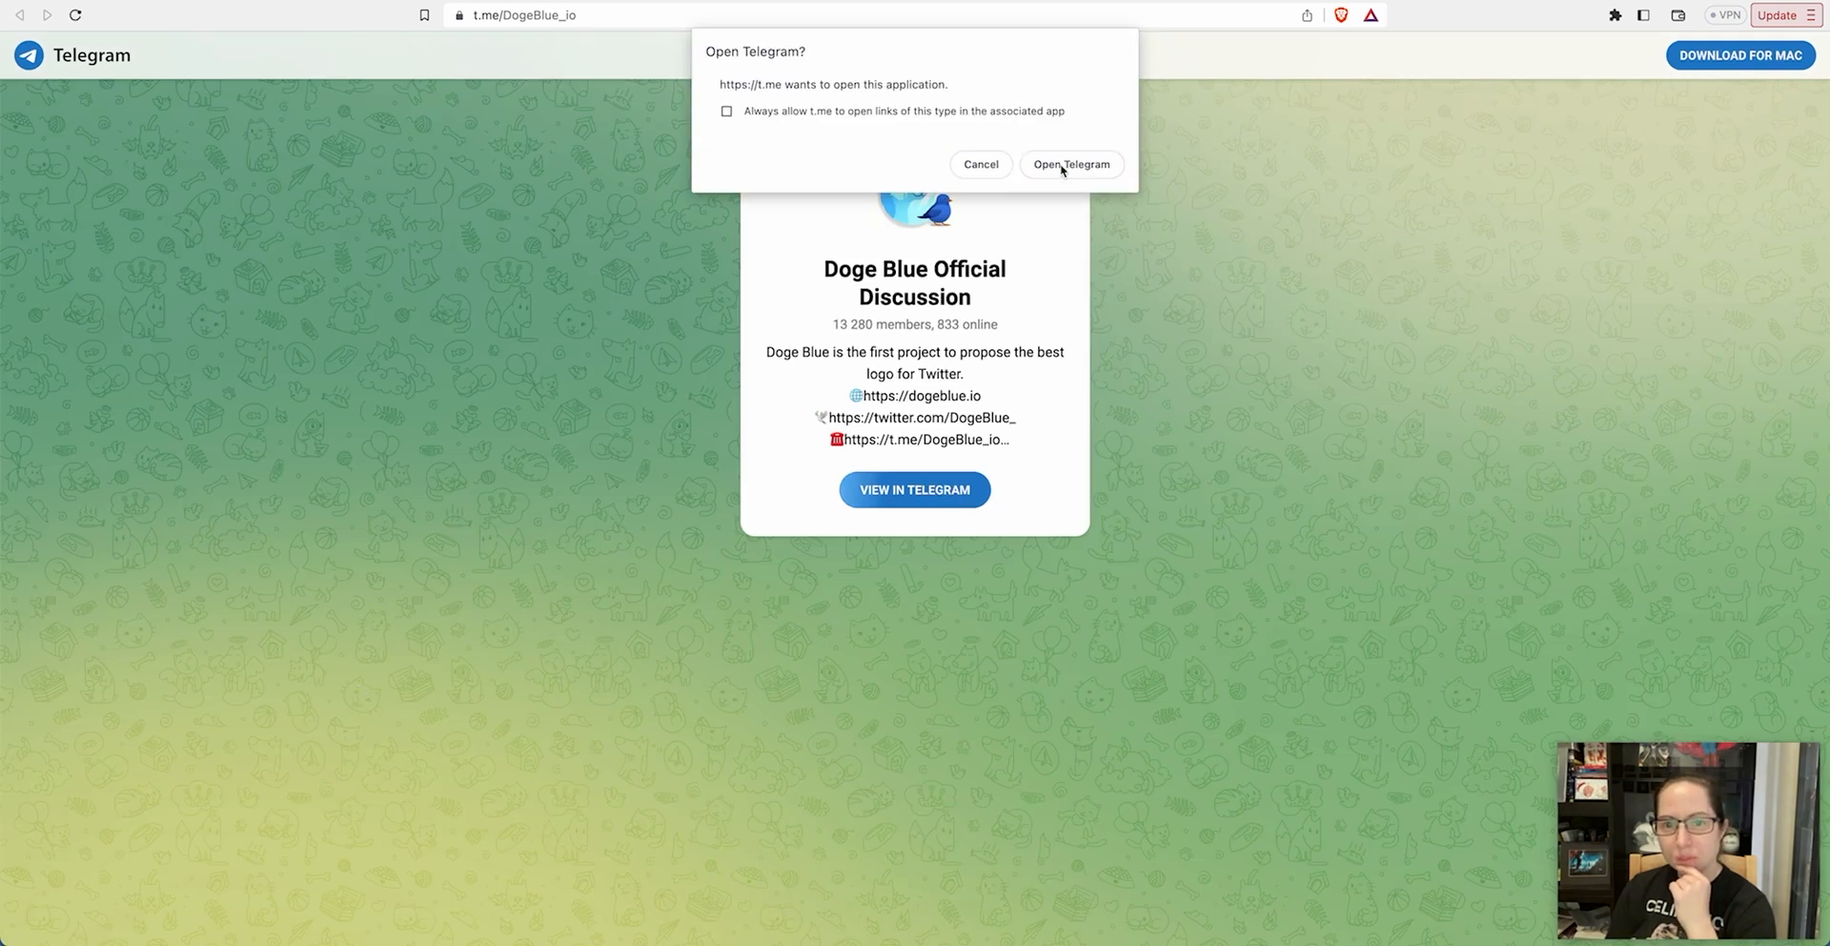
{"action": "left_click", "coordinate": [1070, 163]}
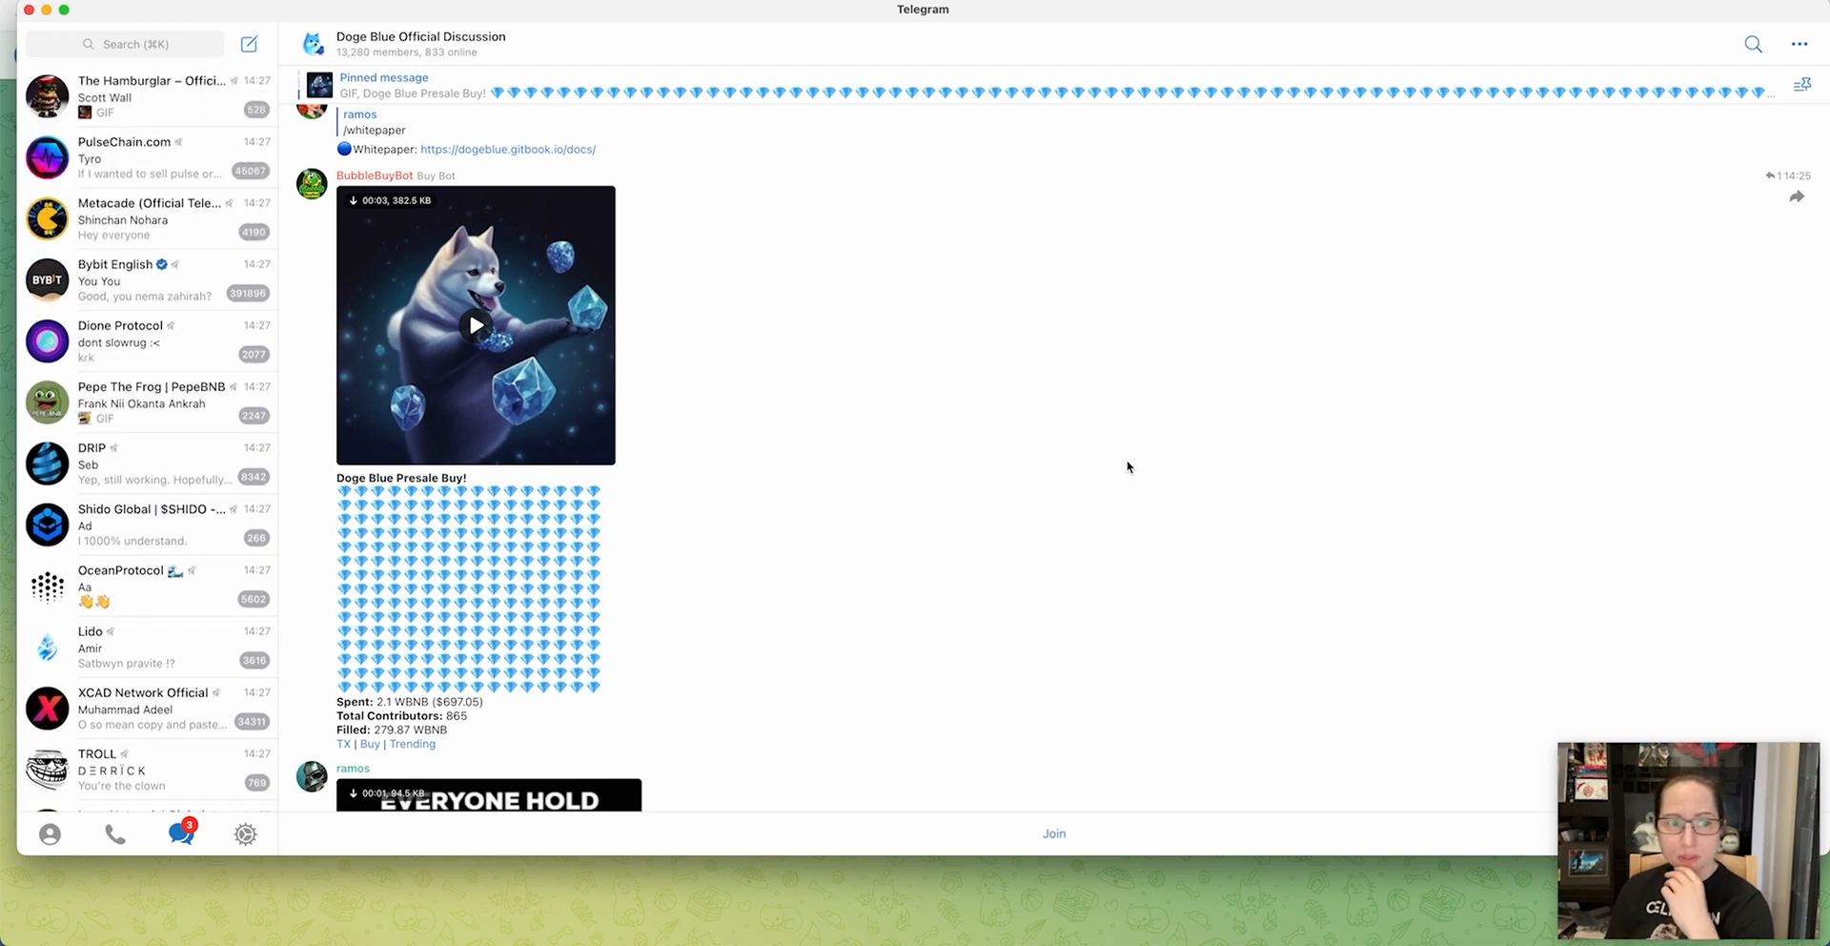
{"action": "mouse_move", "coordinate": [1042, 394]}
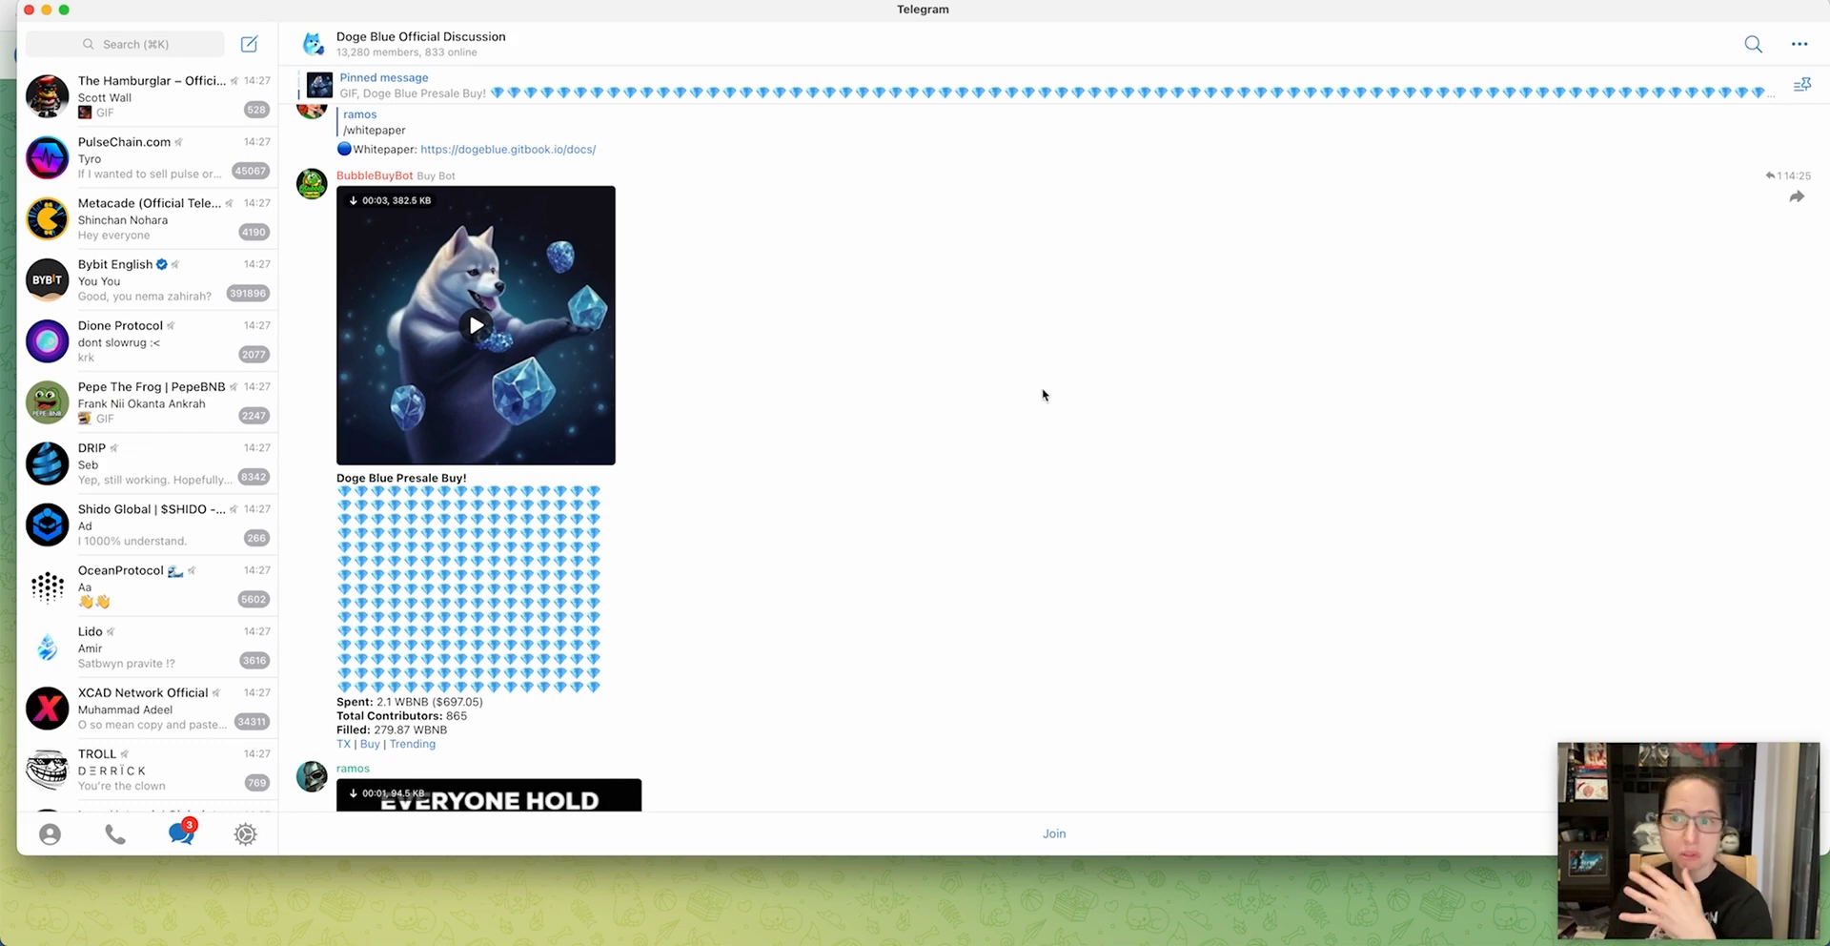